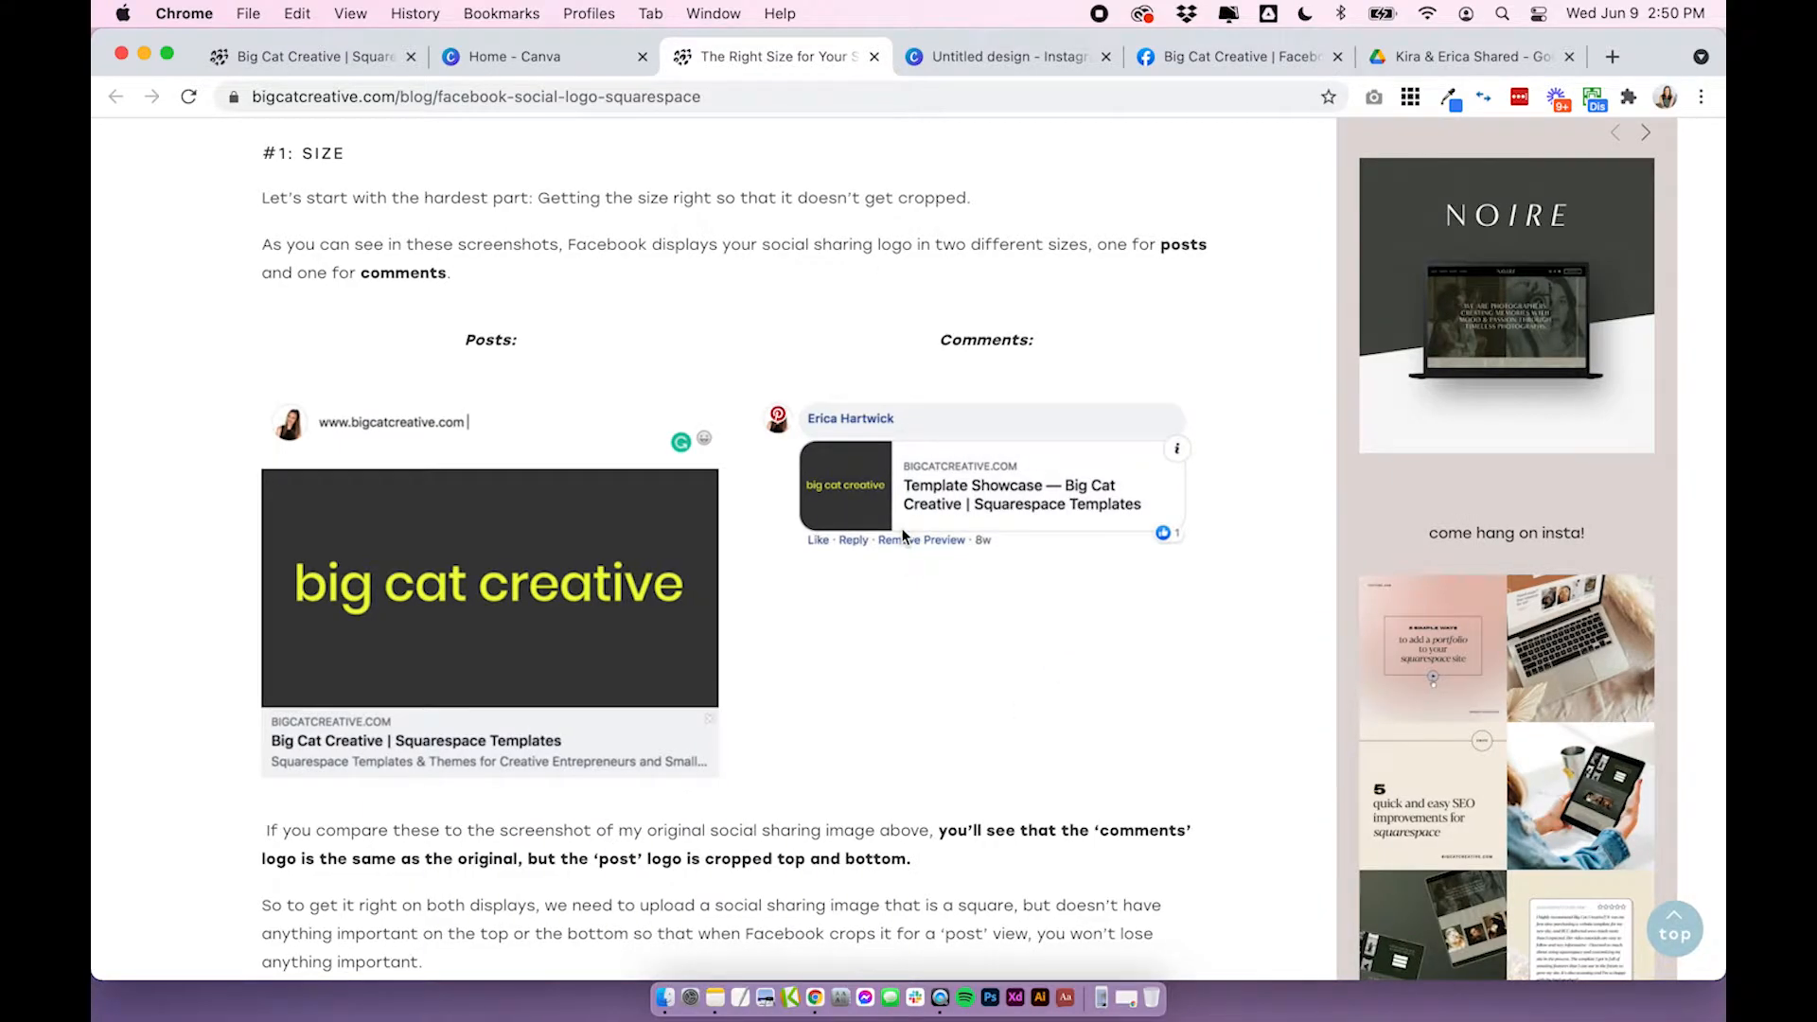
{"action": "mouse_move", "coordinate": [496, 689]}
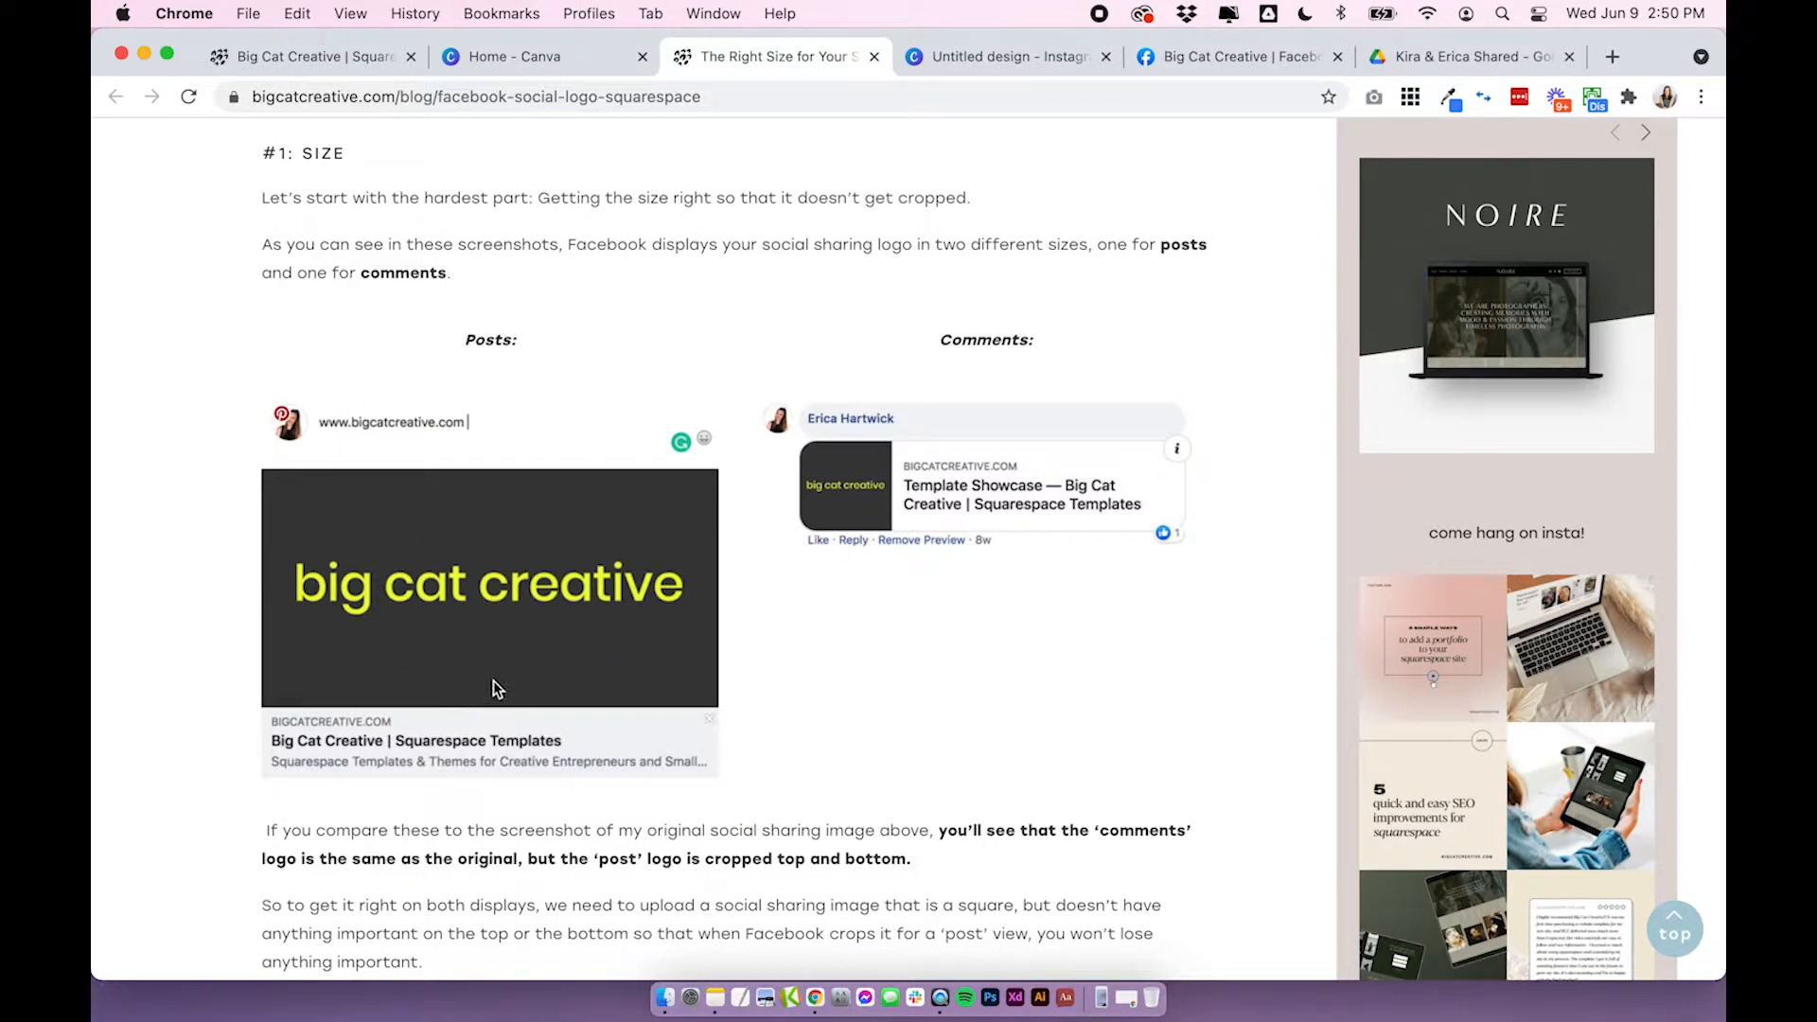
{"action": "mouse_move", "coordinate": [1026, 541]}
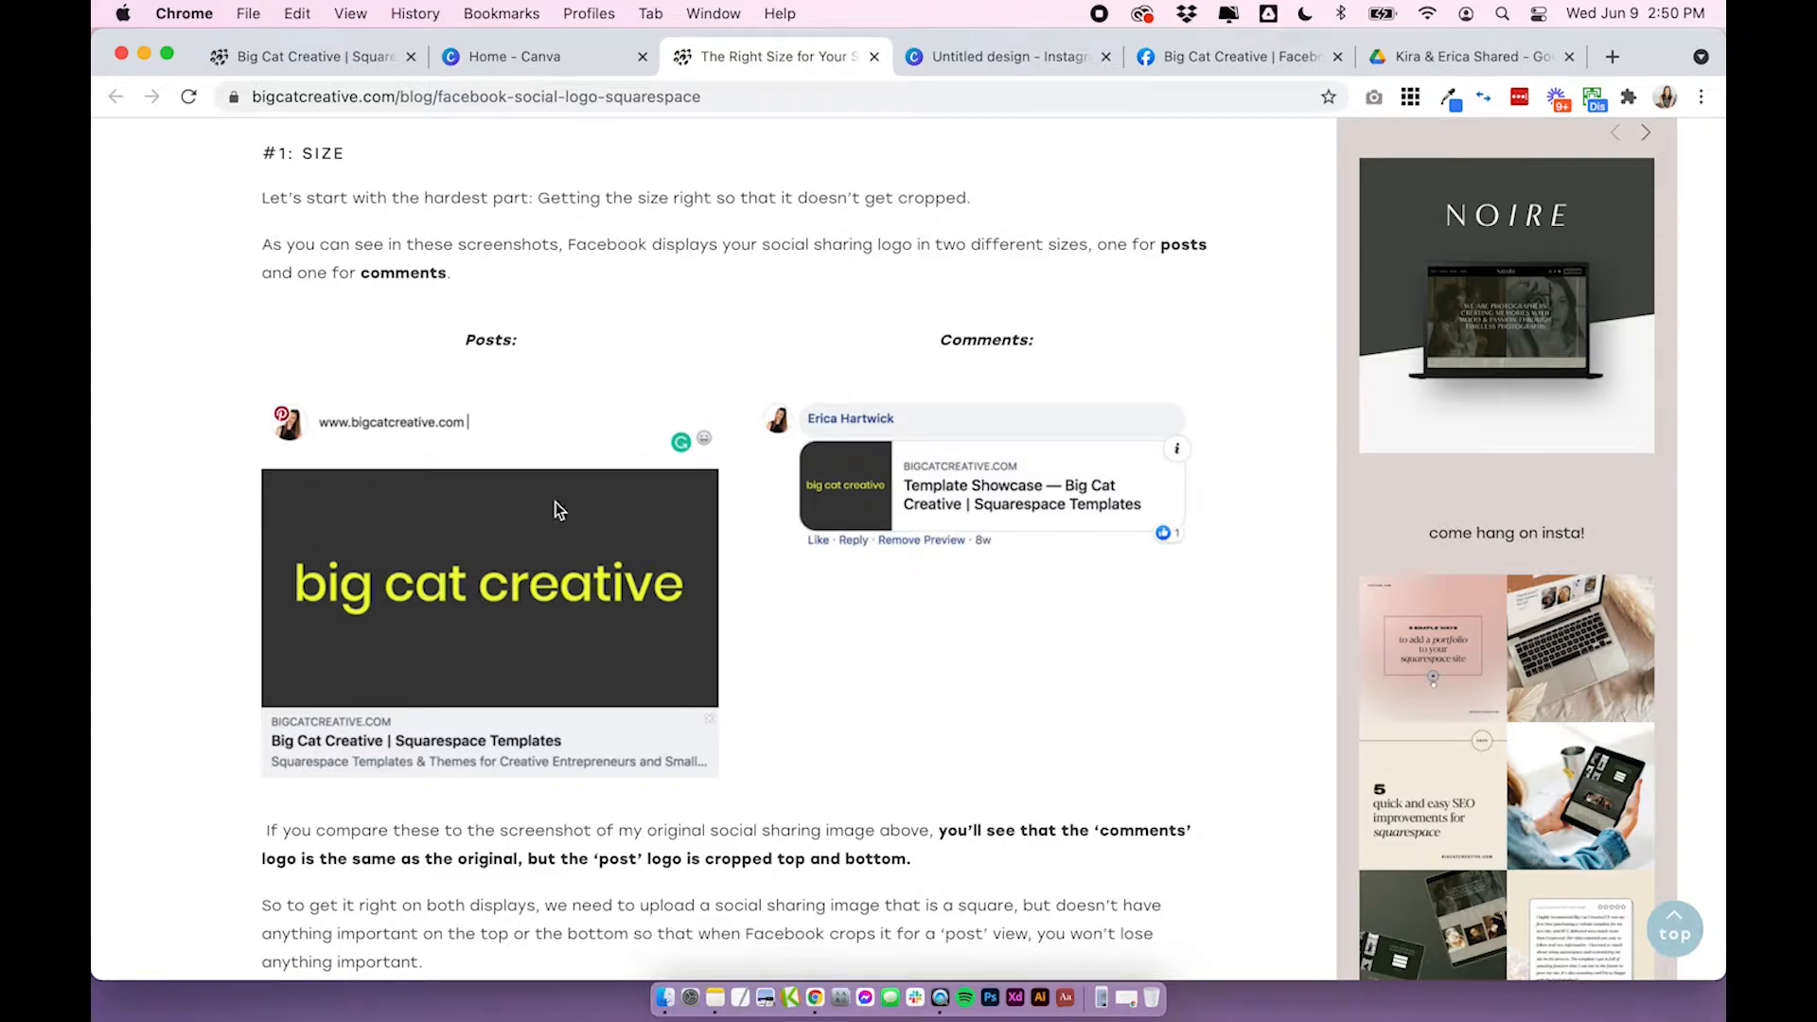
{"action": "mouse_move", "coordinate": [928, 515]}
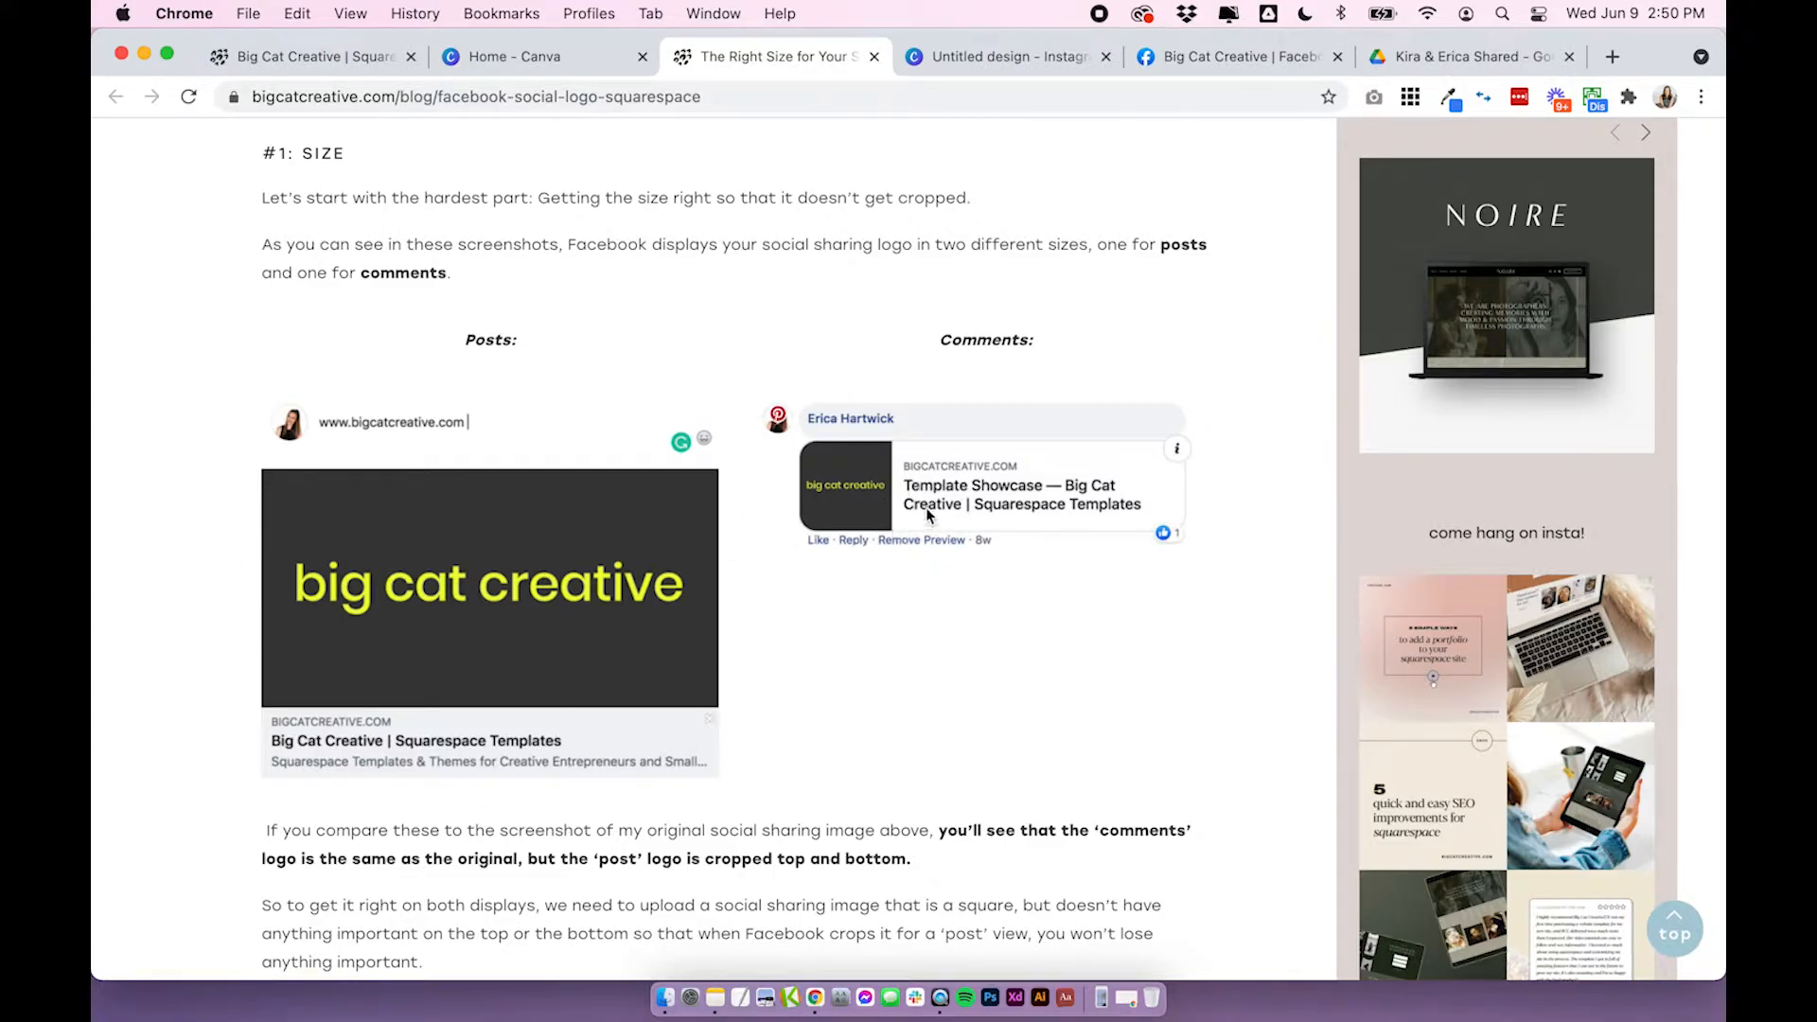
{"action": "mouse_move", "coordinate": [882, 526]}
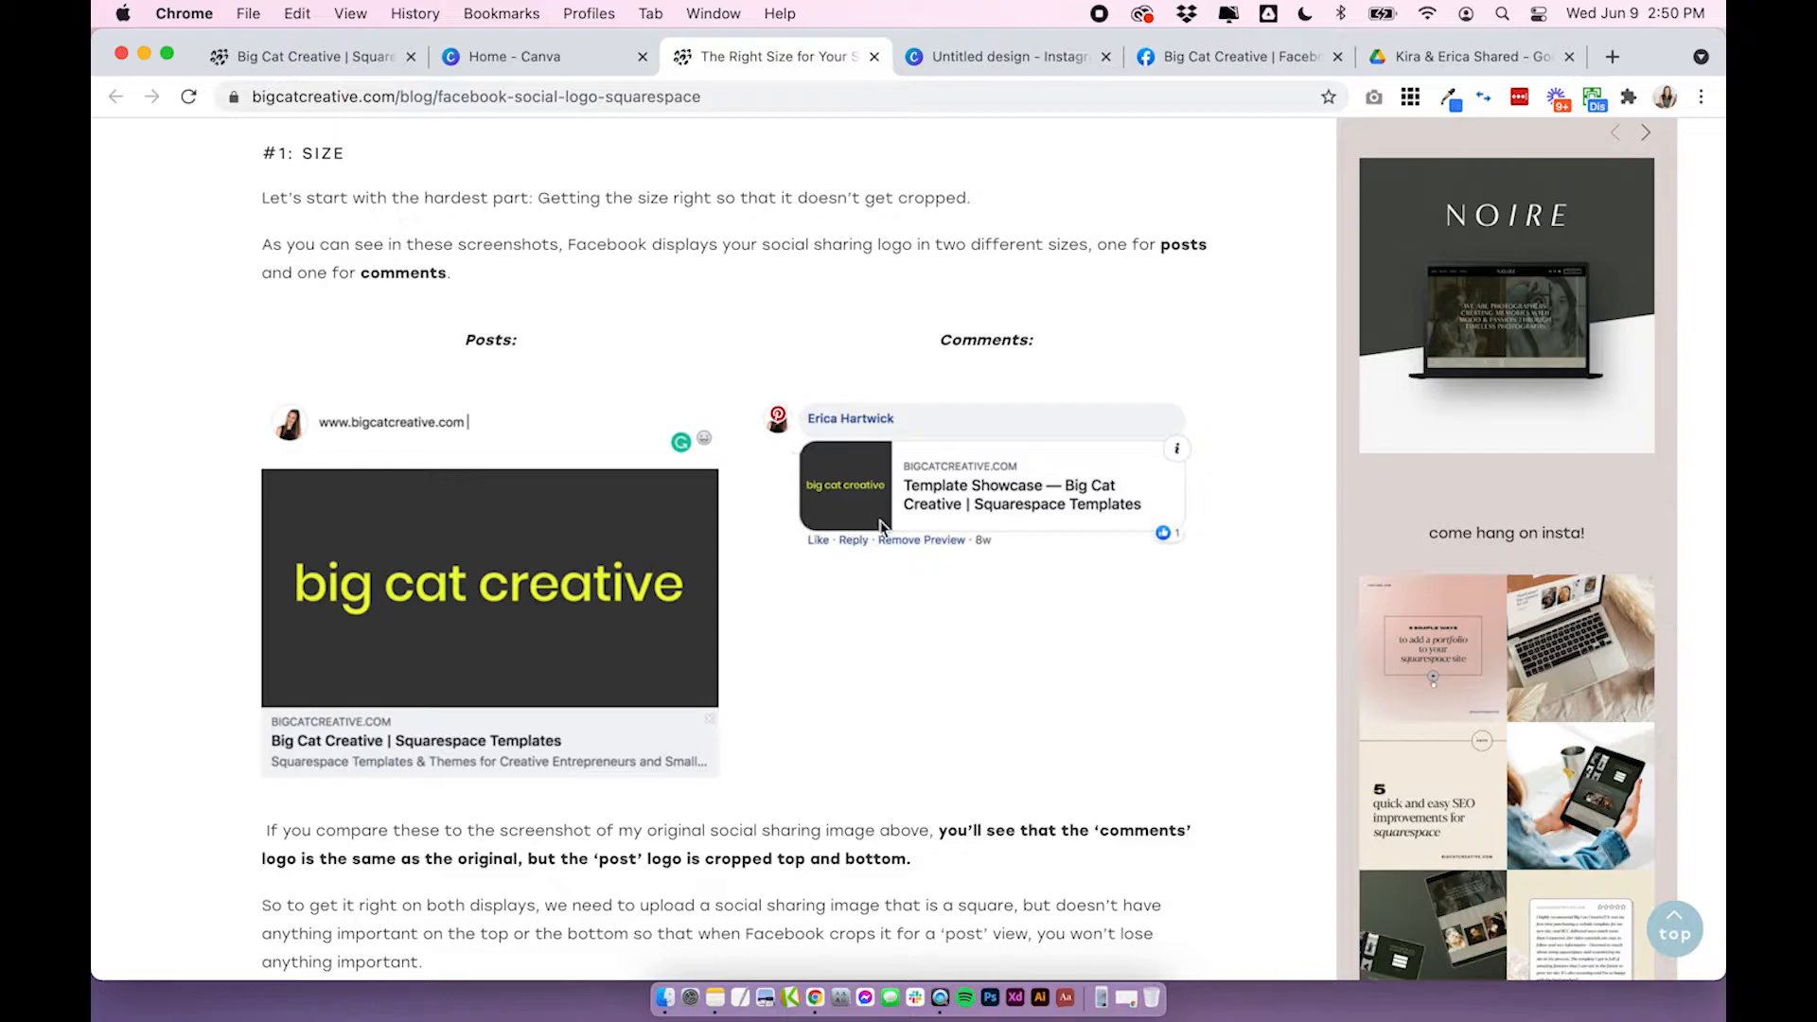
{"action": "mouse_move", "coordinate": [867, 494]}
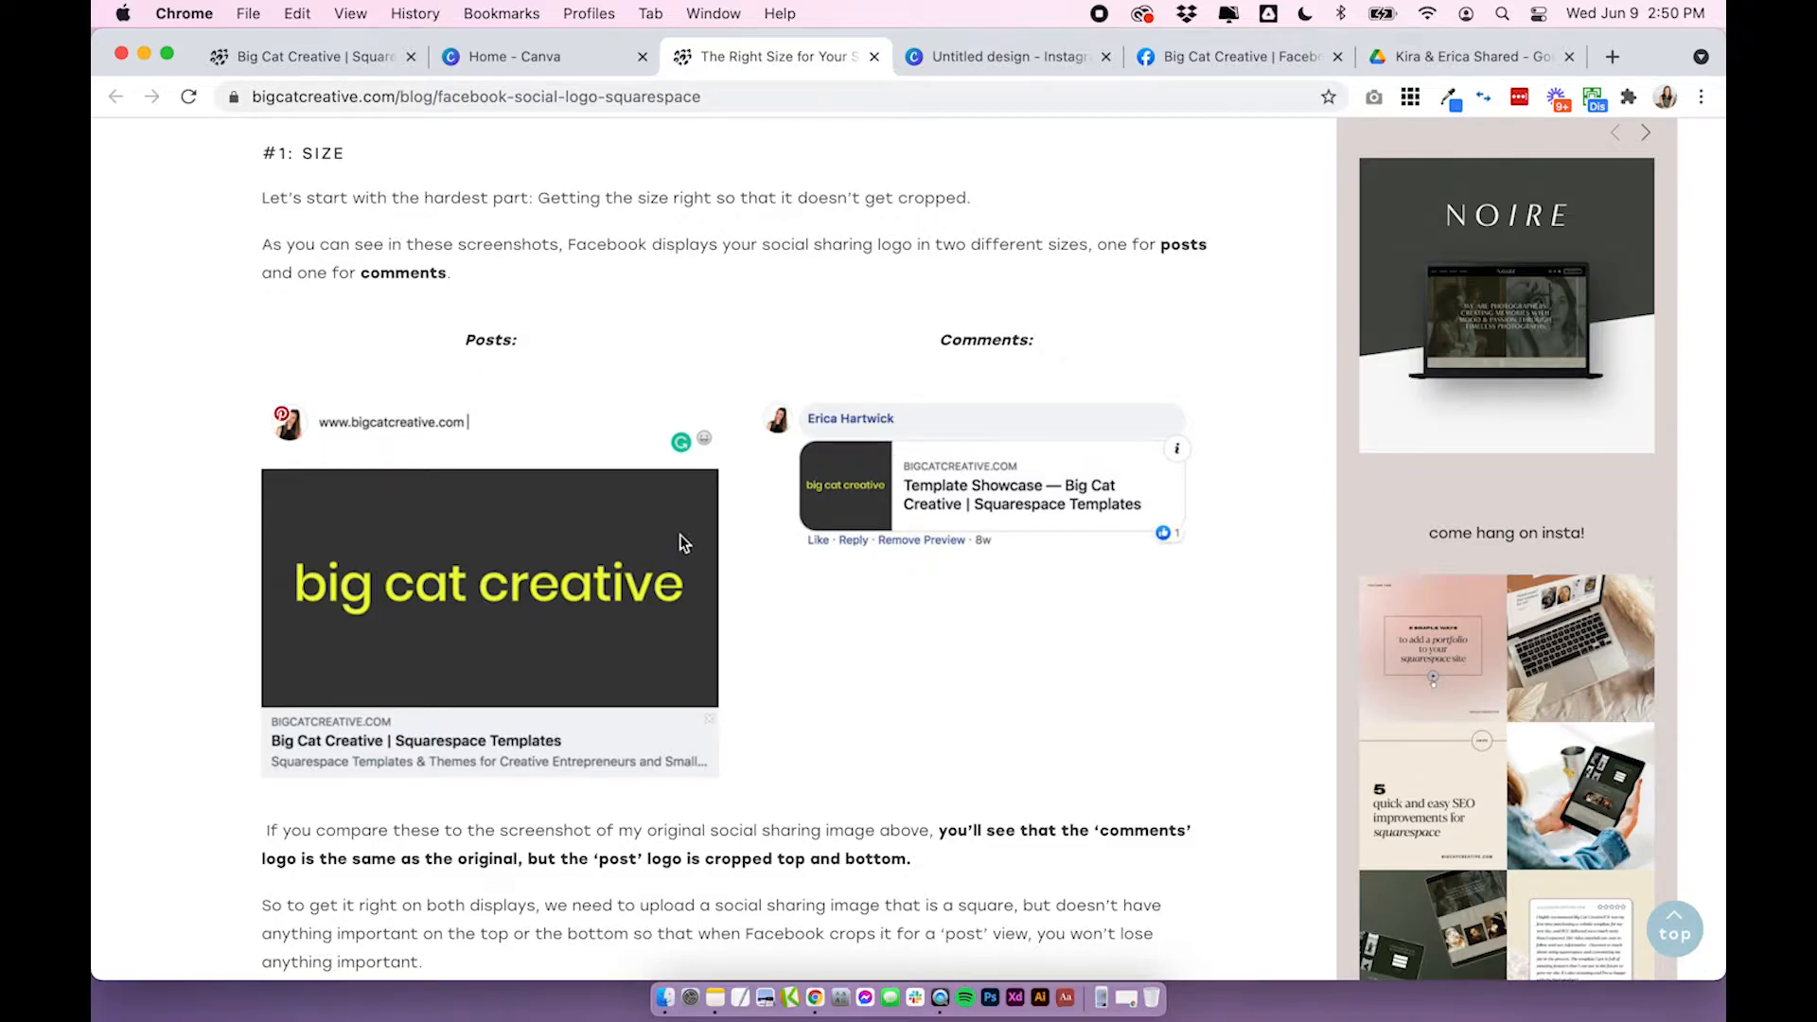
{"action": "mouse_move", "coordinate": [799, 474]}
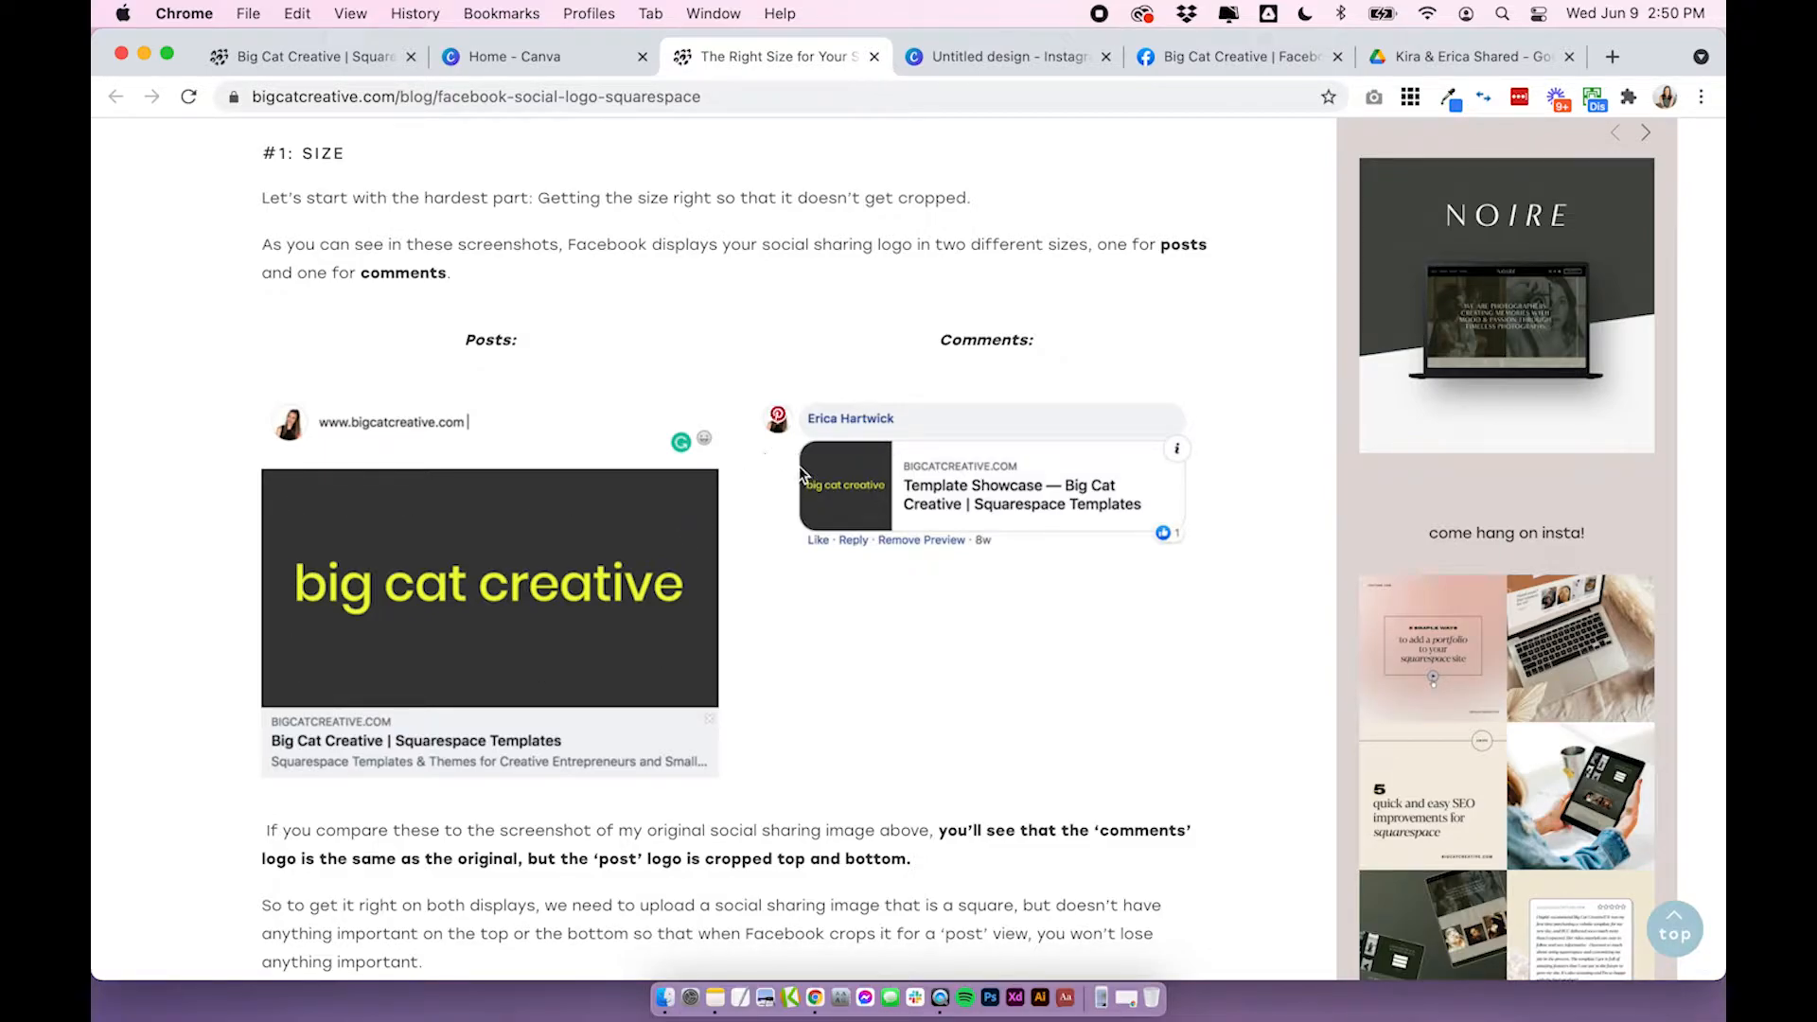
{"action": "mouse_move", "coordinate": [888, 462]}
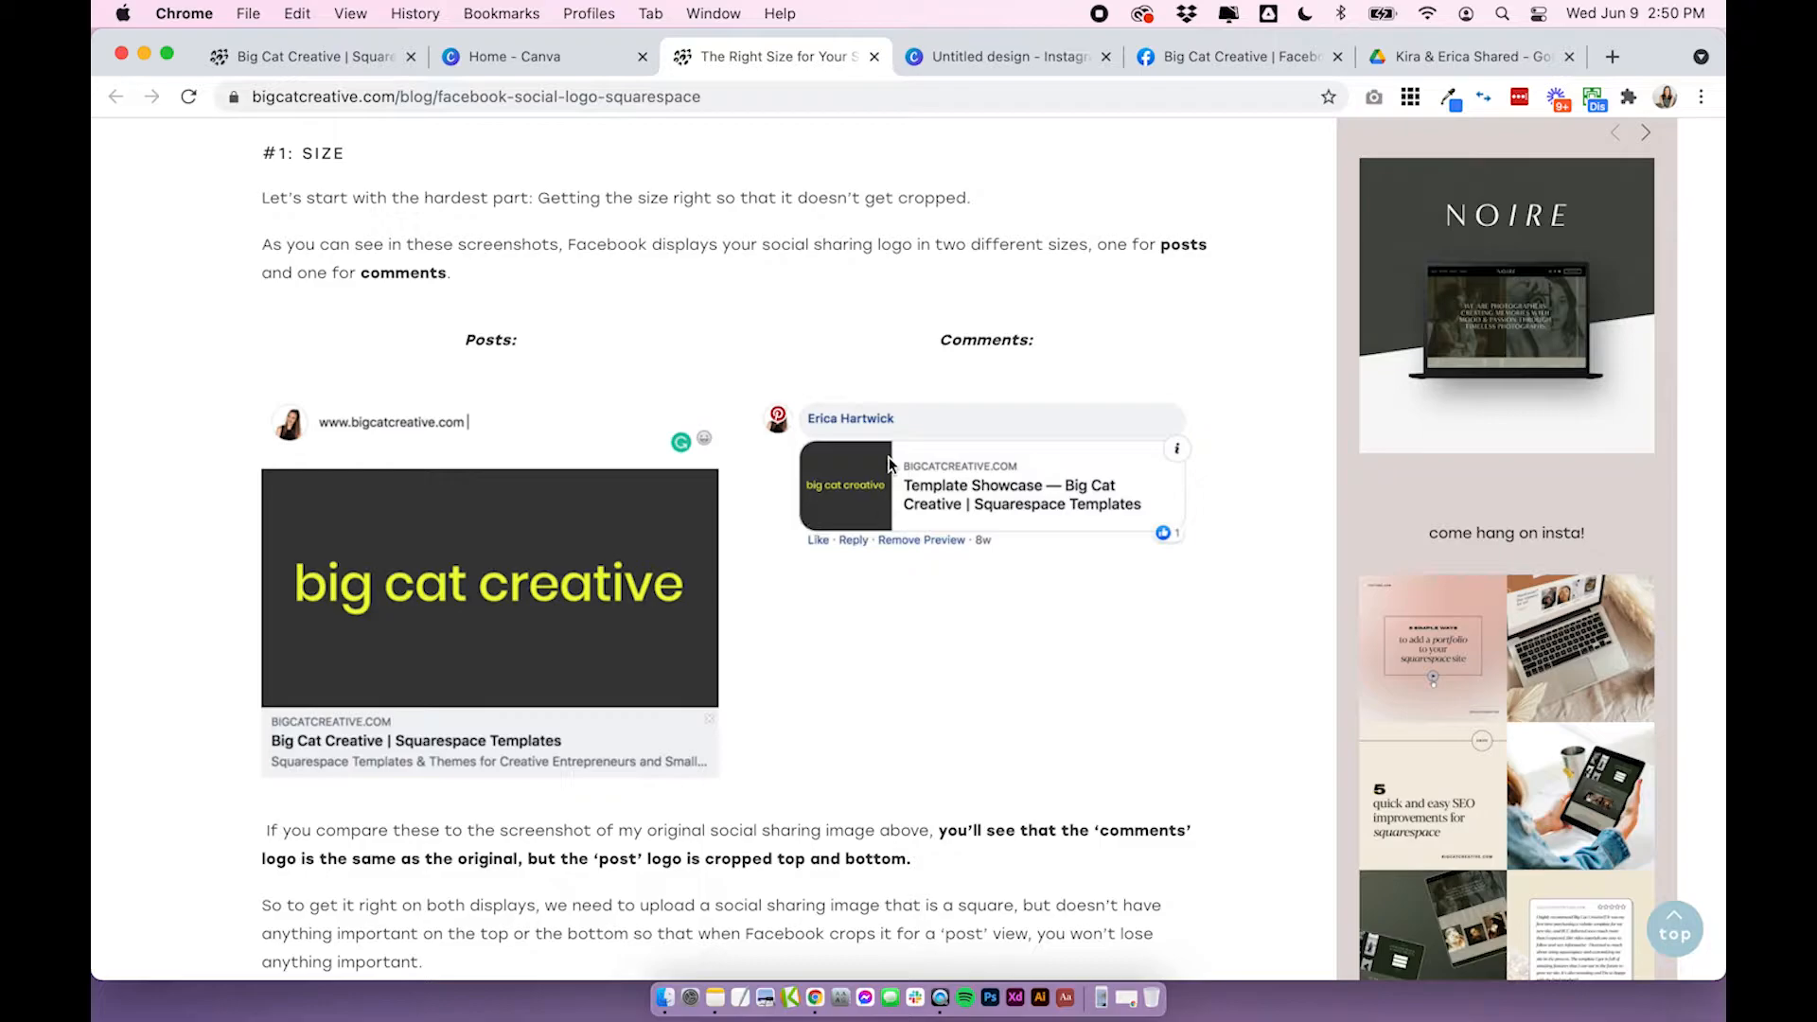
{"action": "mouse_move", "coordinate": [907, 469]}
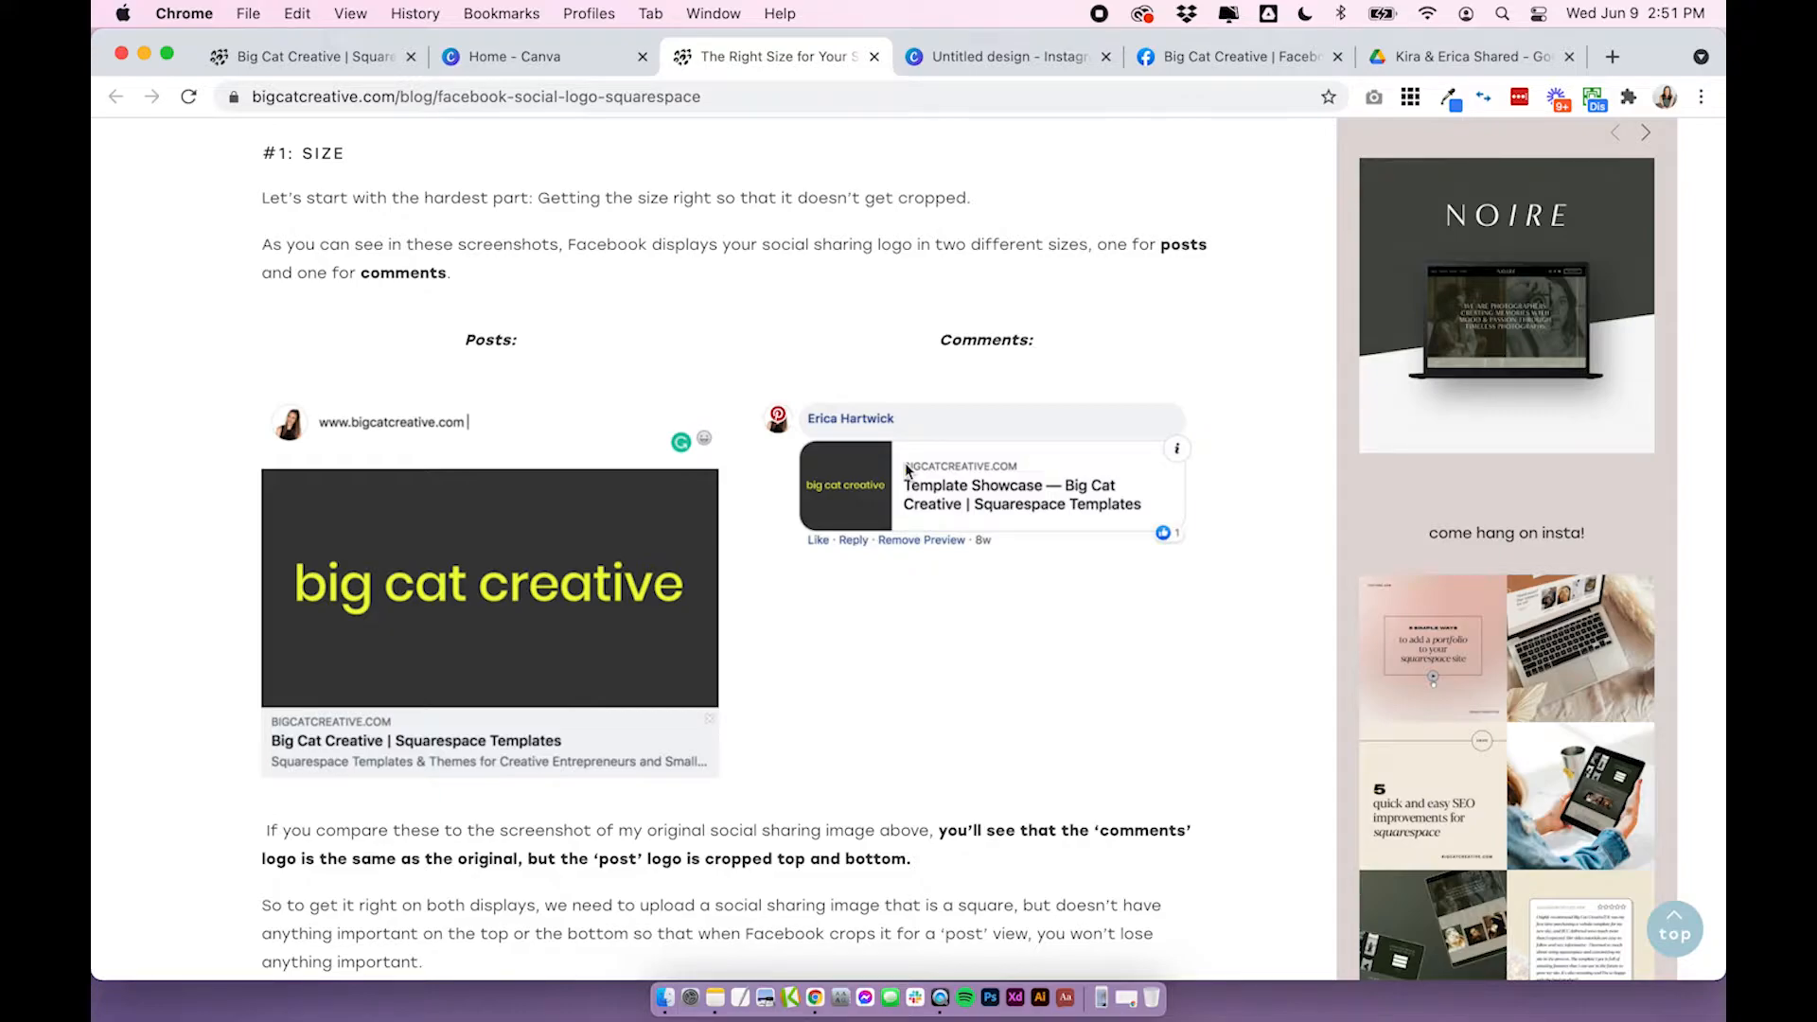
{"action": "mouse_move", "coordinate": [431, 568]}
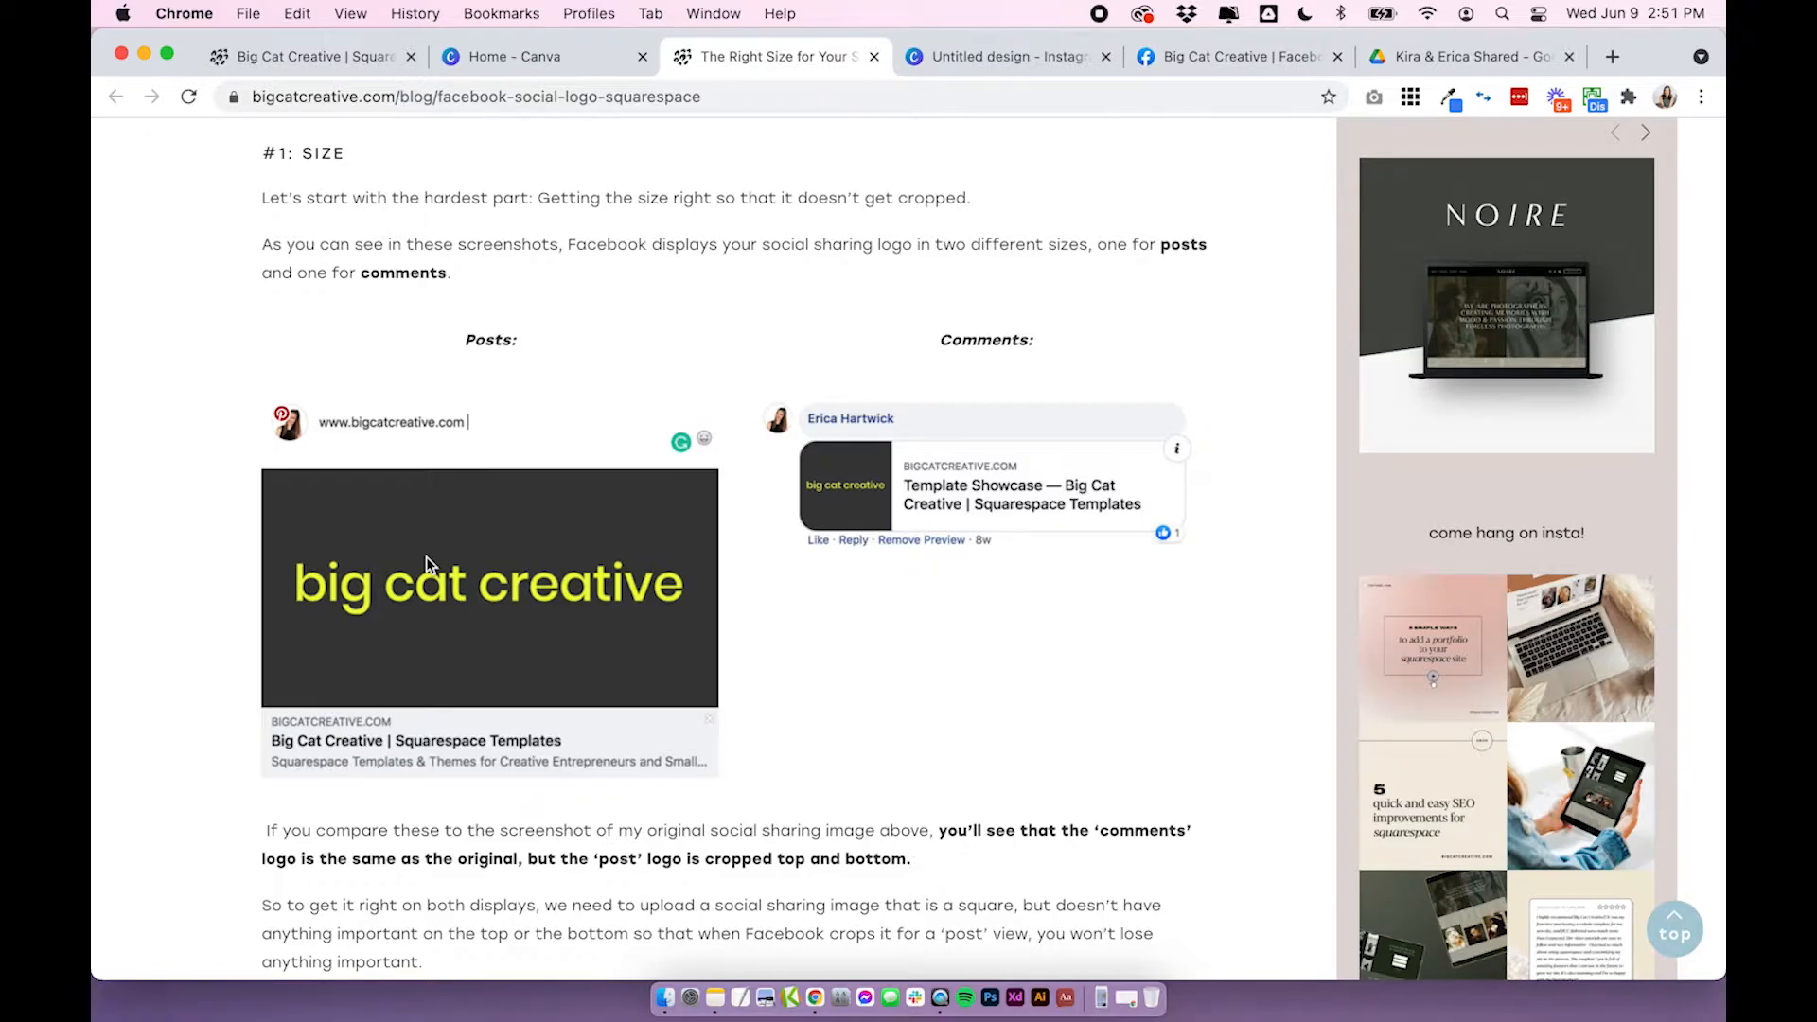
Scroll the article down to the square guide template showing the central logo area.
{"action": "scroll", "scroll_direction": "down", "scroll_amount": 3}
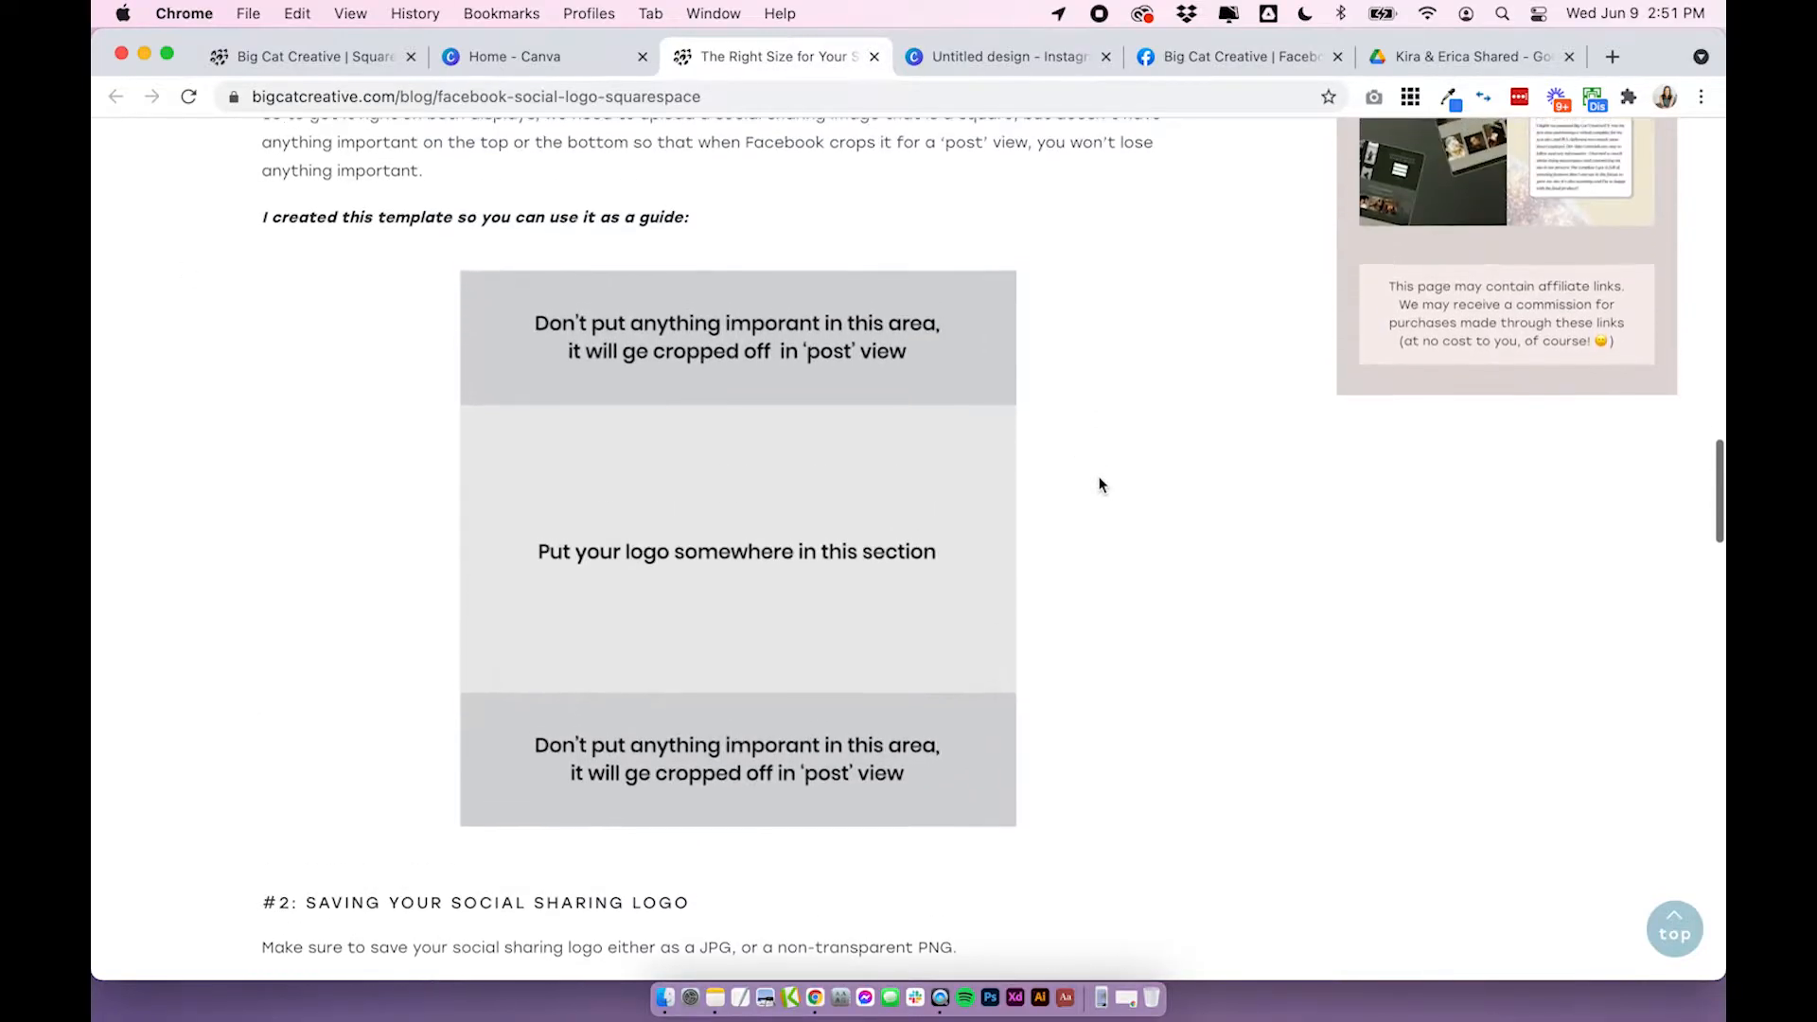
{"action": "mouse_move", "coordinate": [1091, 411]}
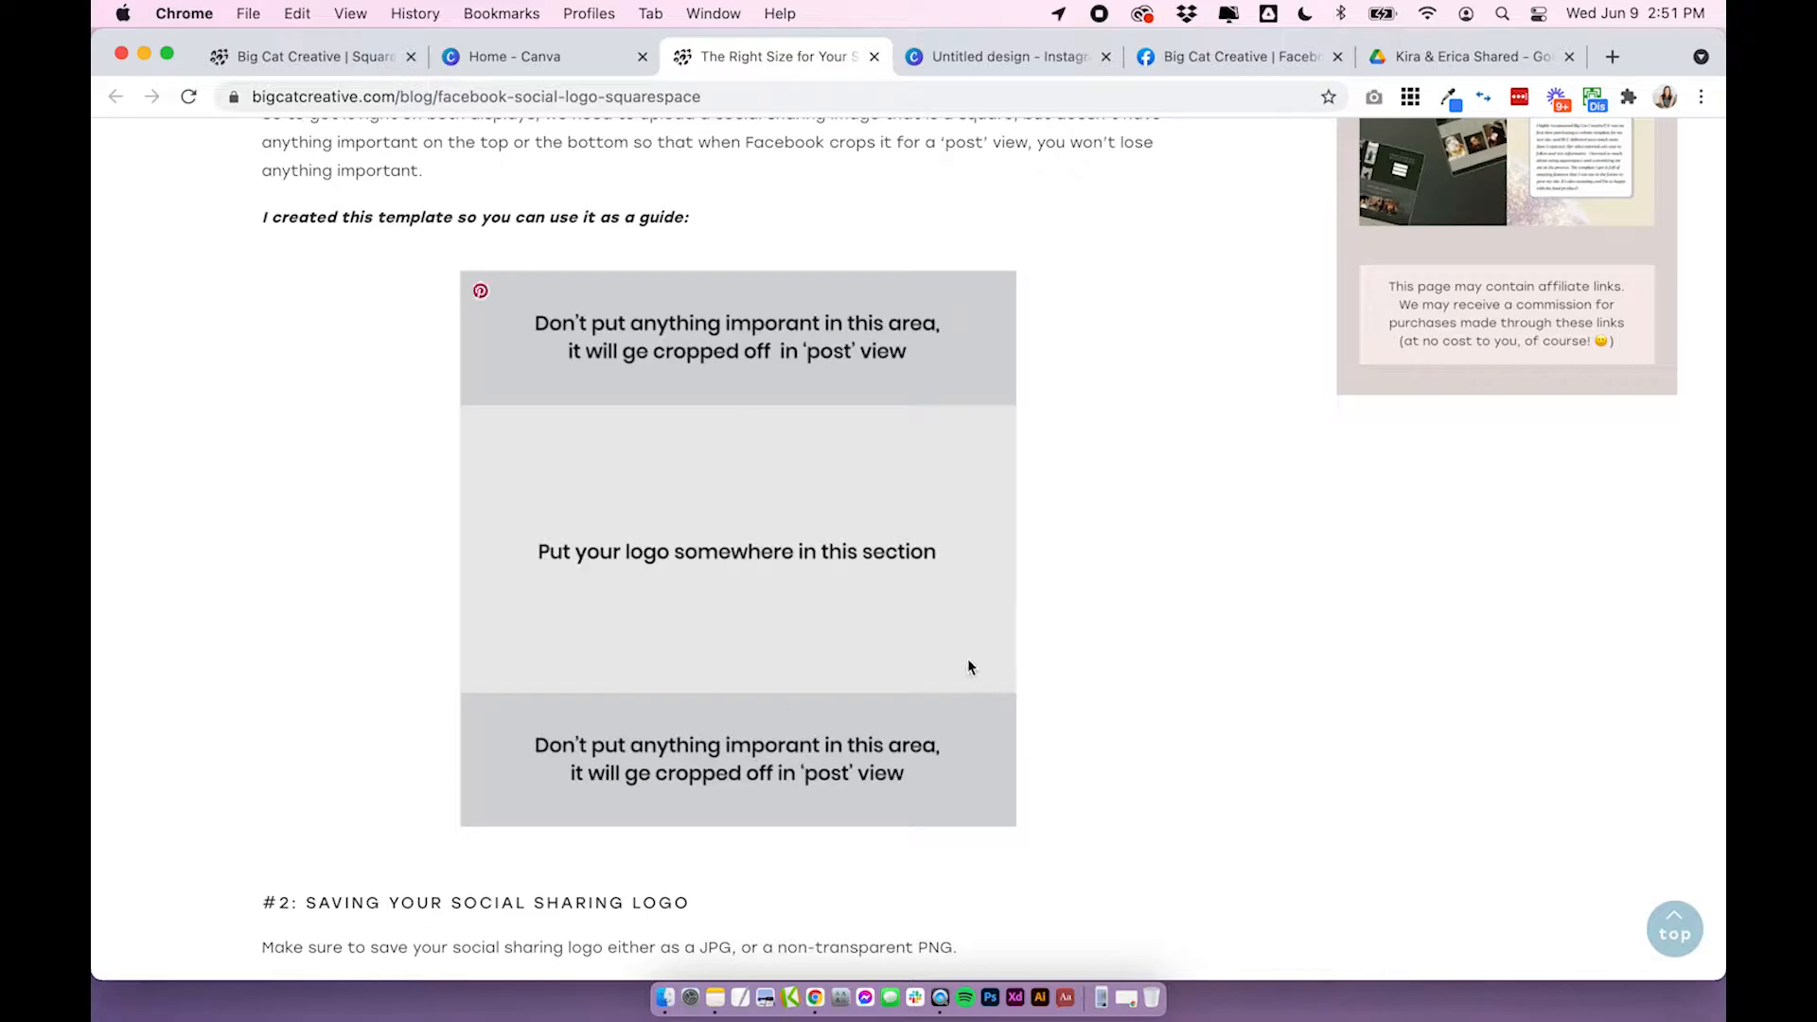
{"action": "mouse_move", "coordinate": [987, 659]}
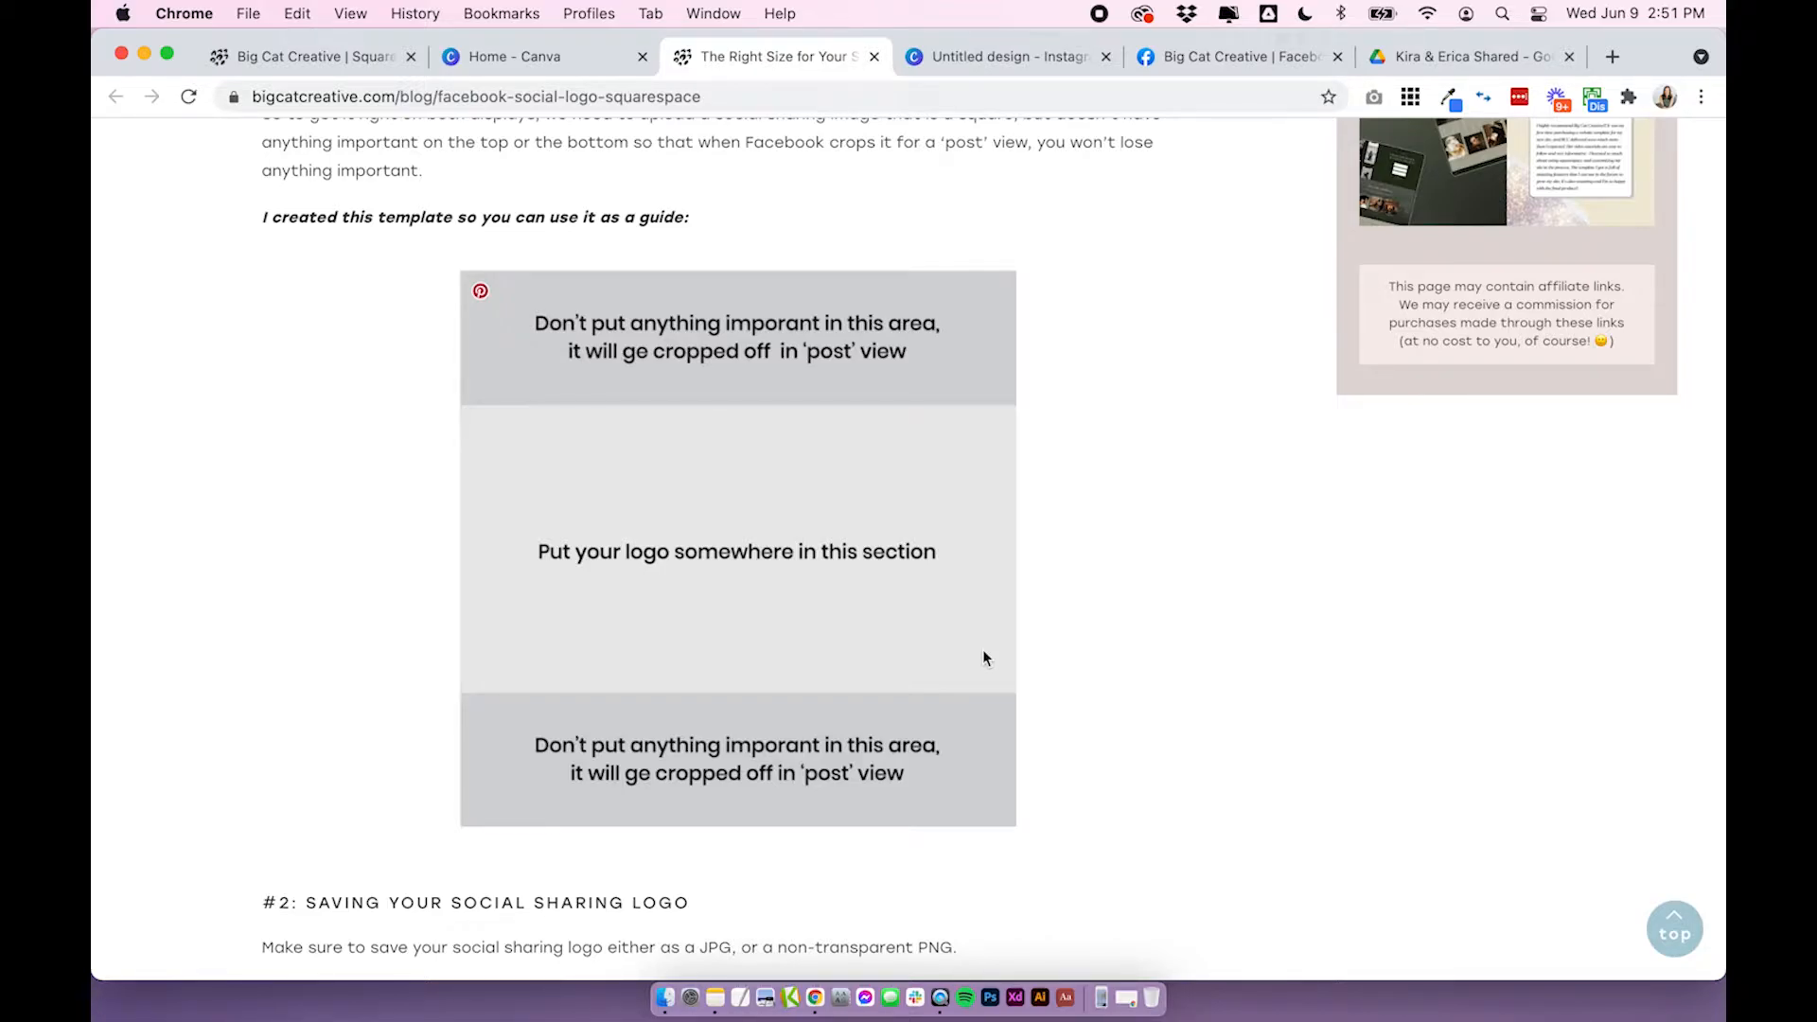
{"action": "mouse_move", "coordinate": [530, 382]}
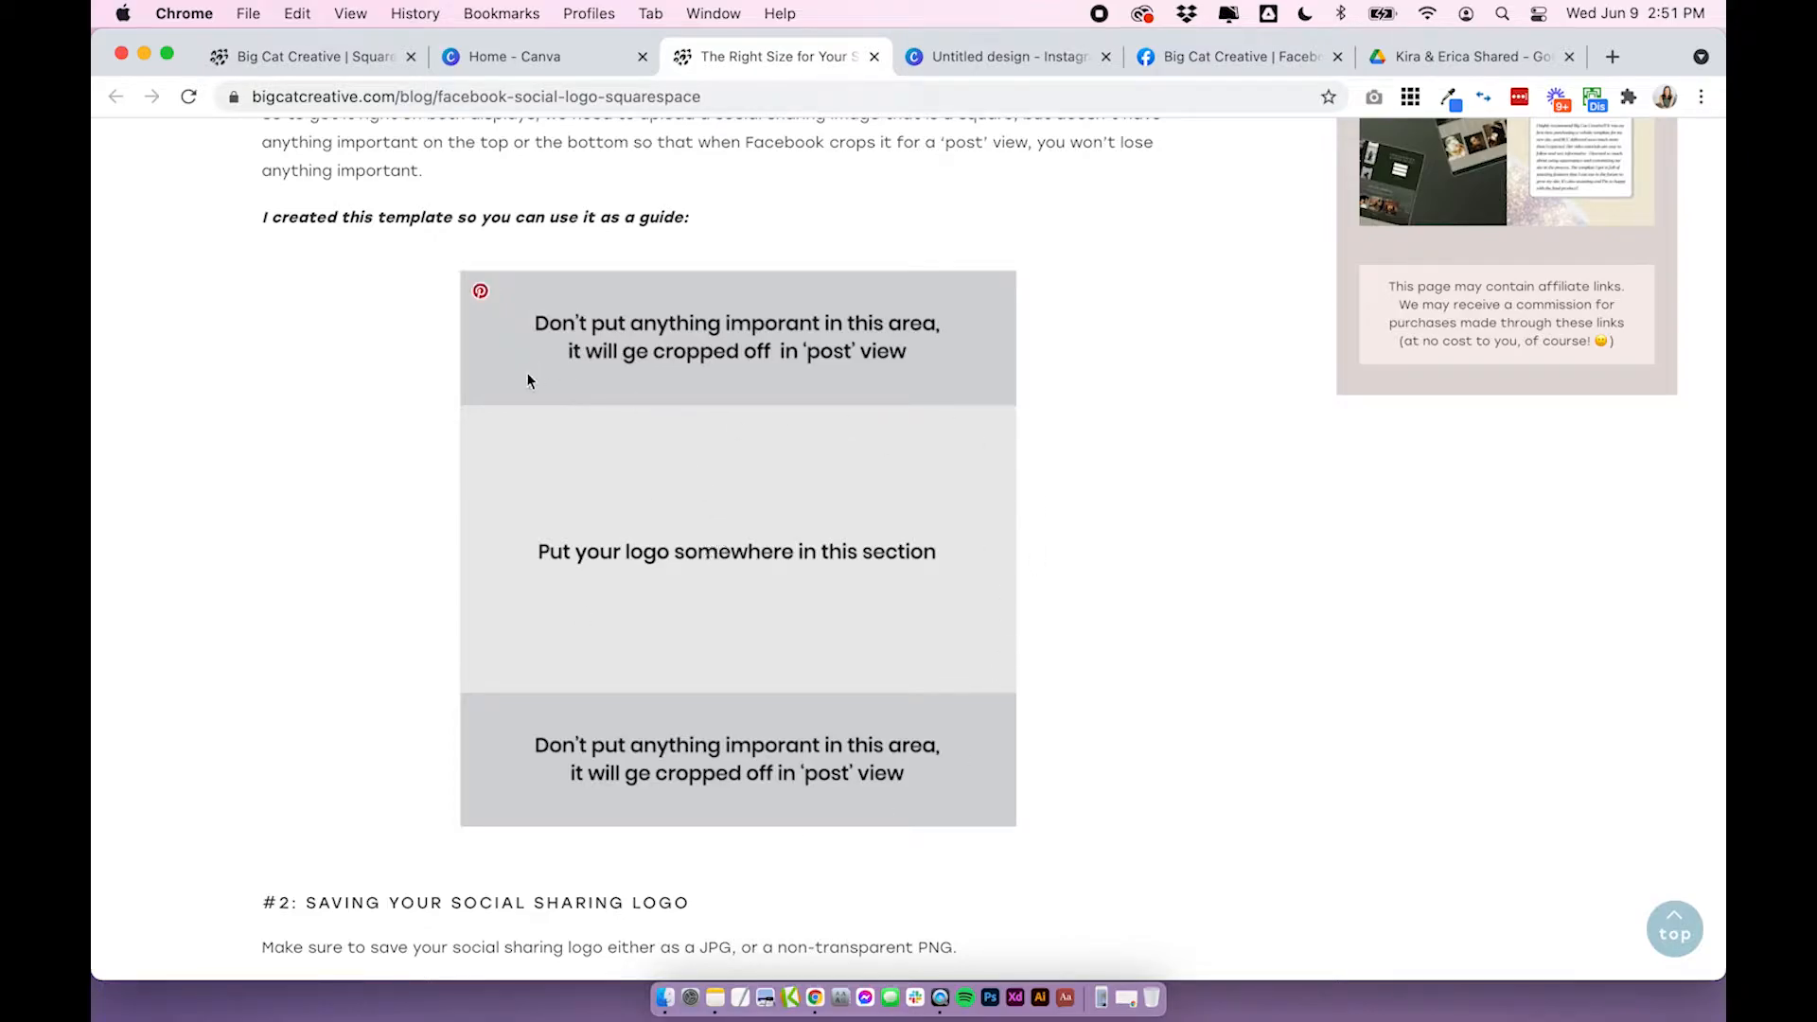
{"action": "mouse_move", "coordinate": [624, 522]}
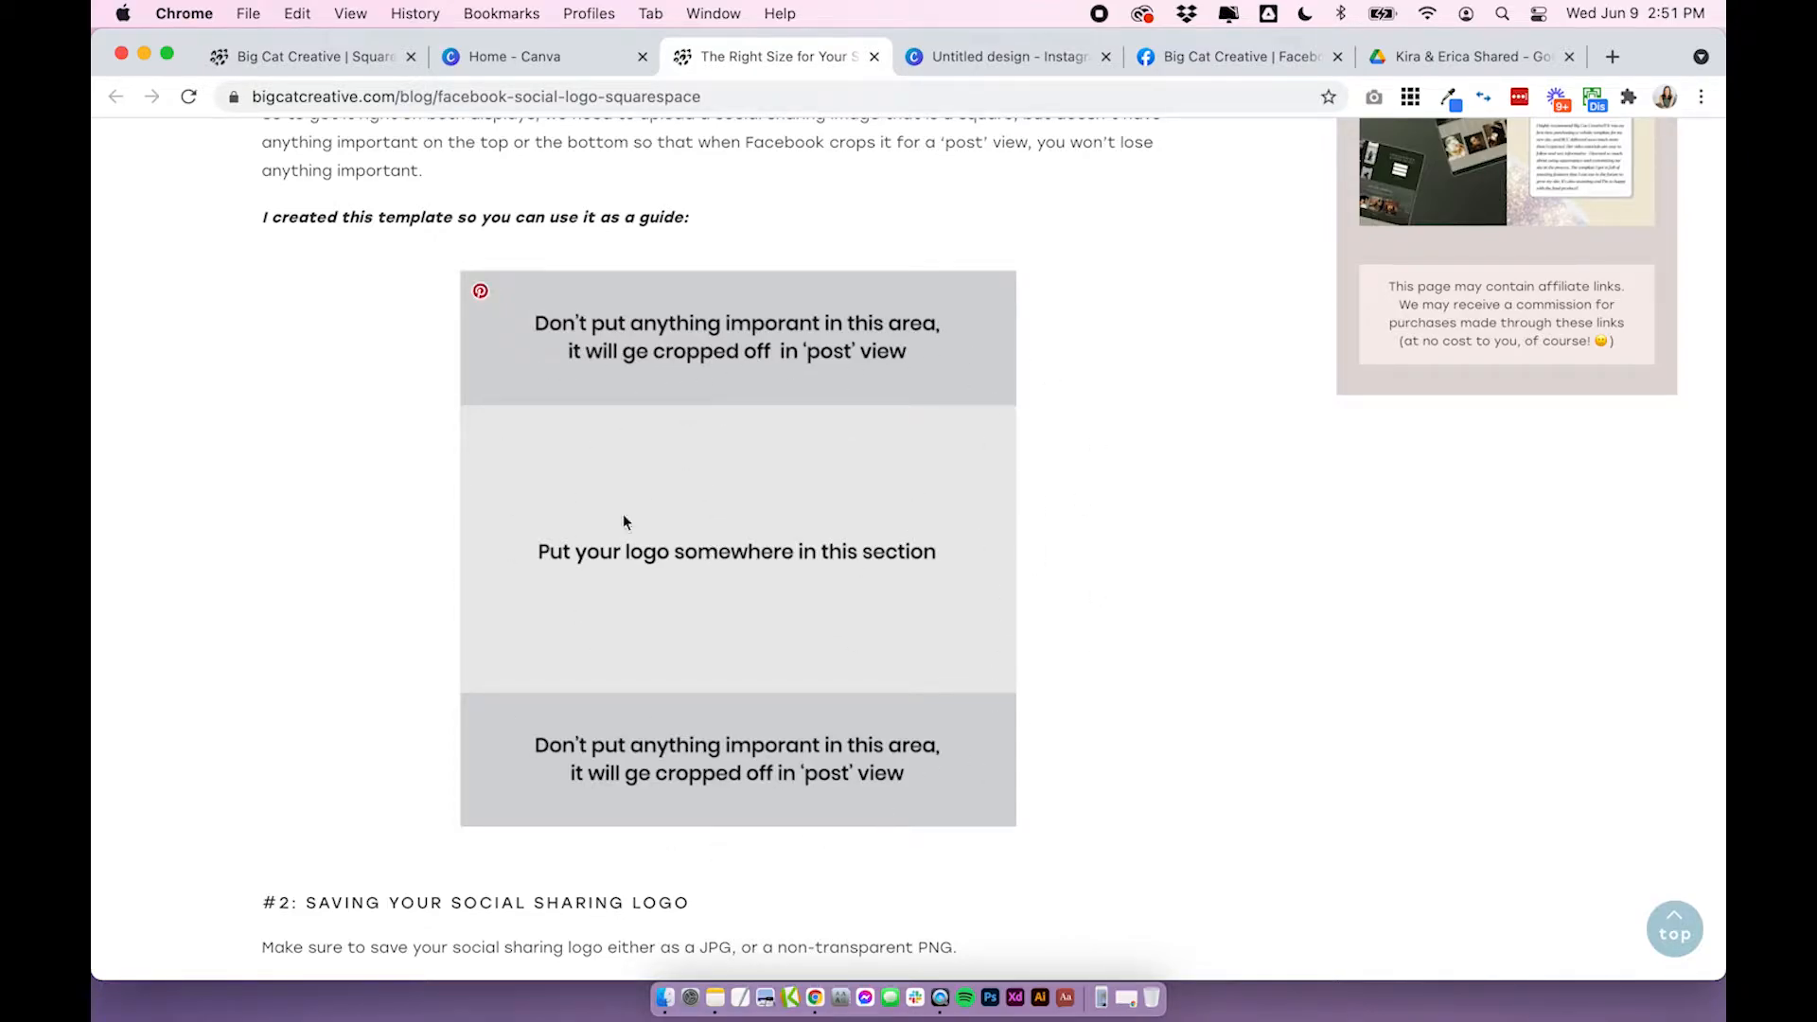
{"action": "mouse_move", "coordinate": [689, 583]}
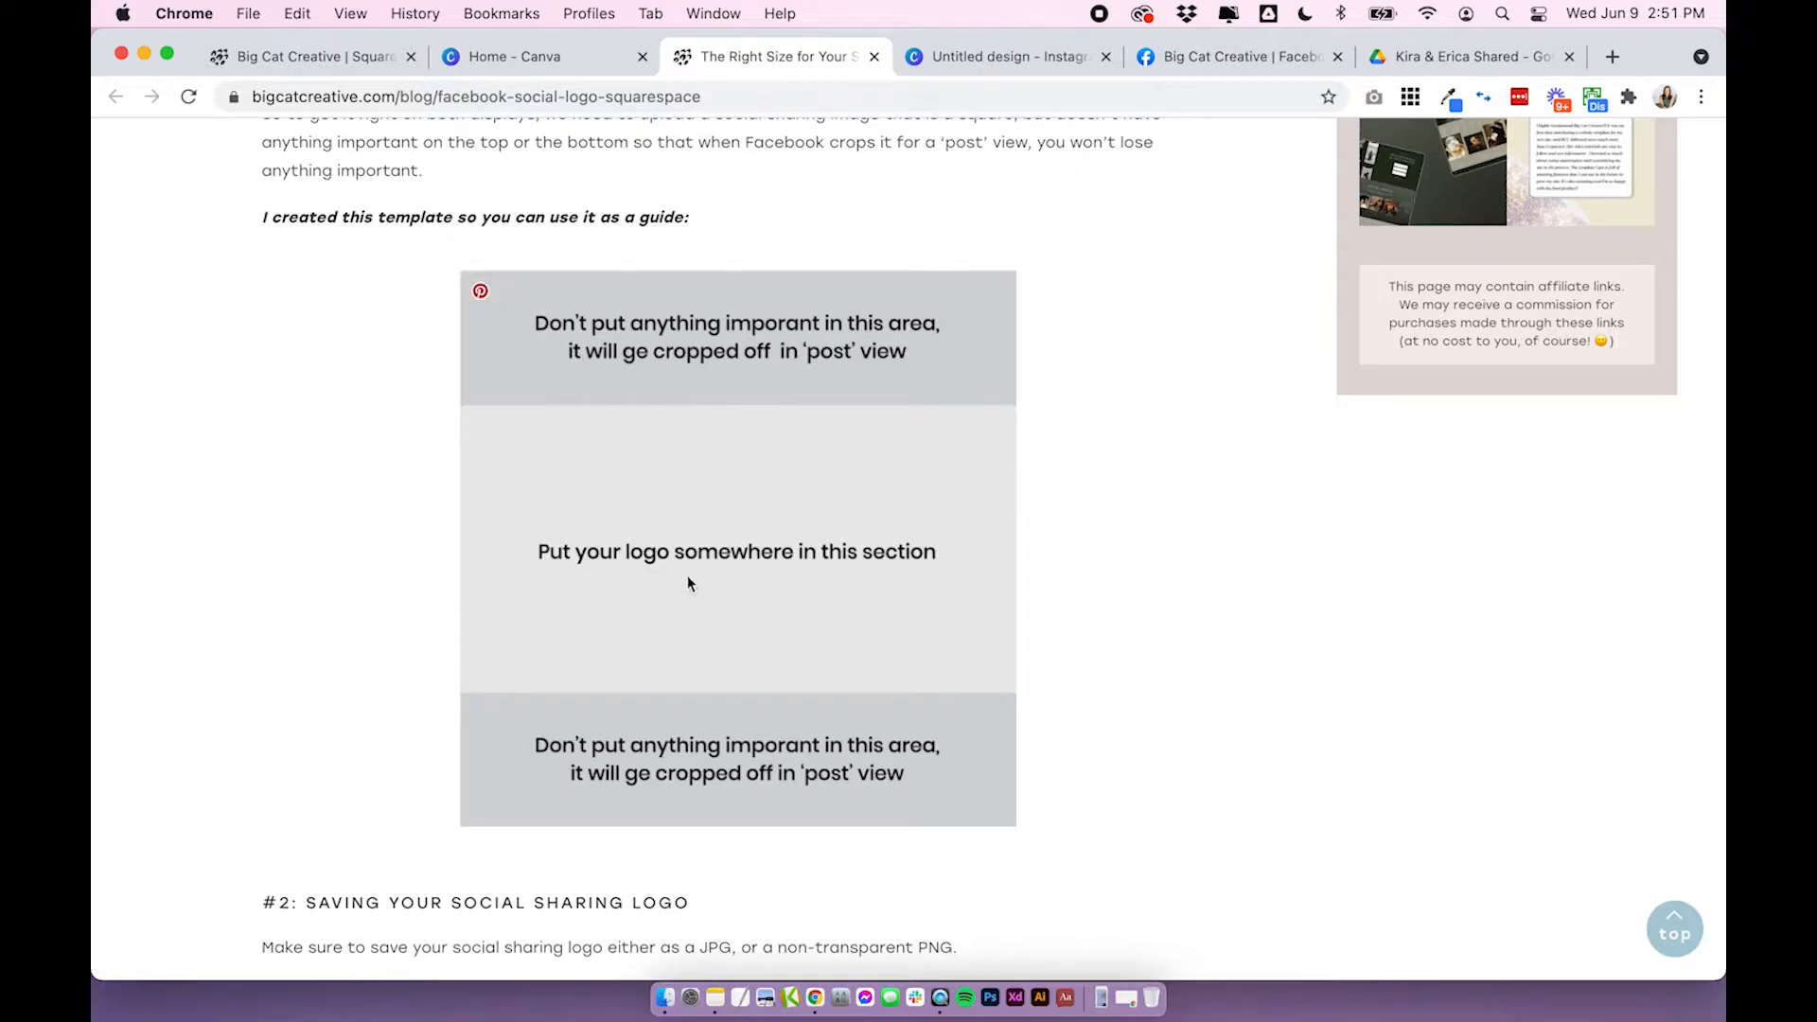
{"action": "mouse_move", "coordinate": [889, 284]}
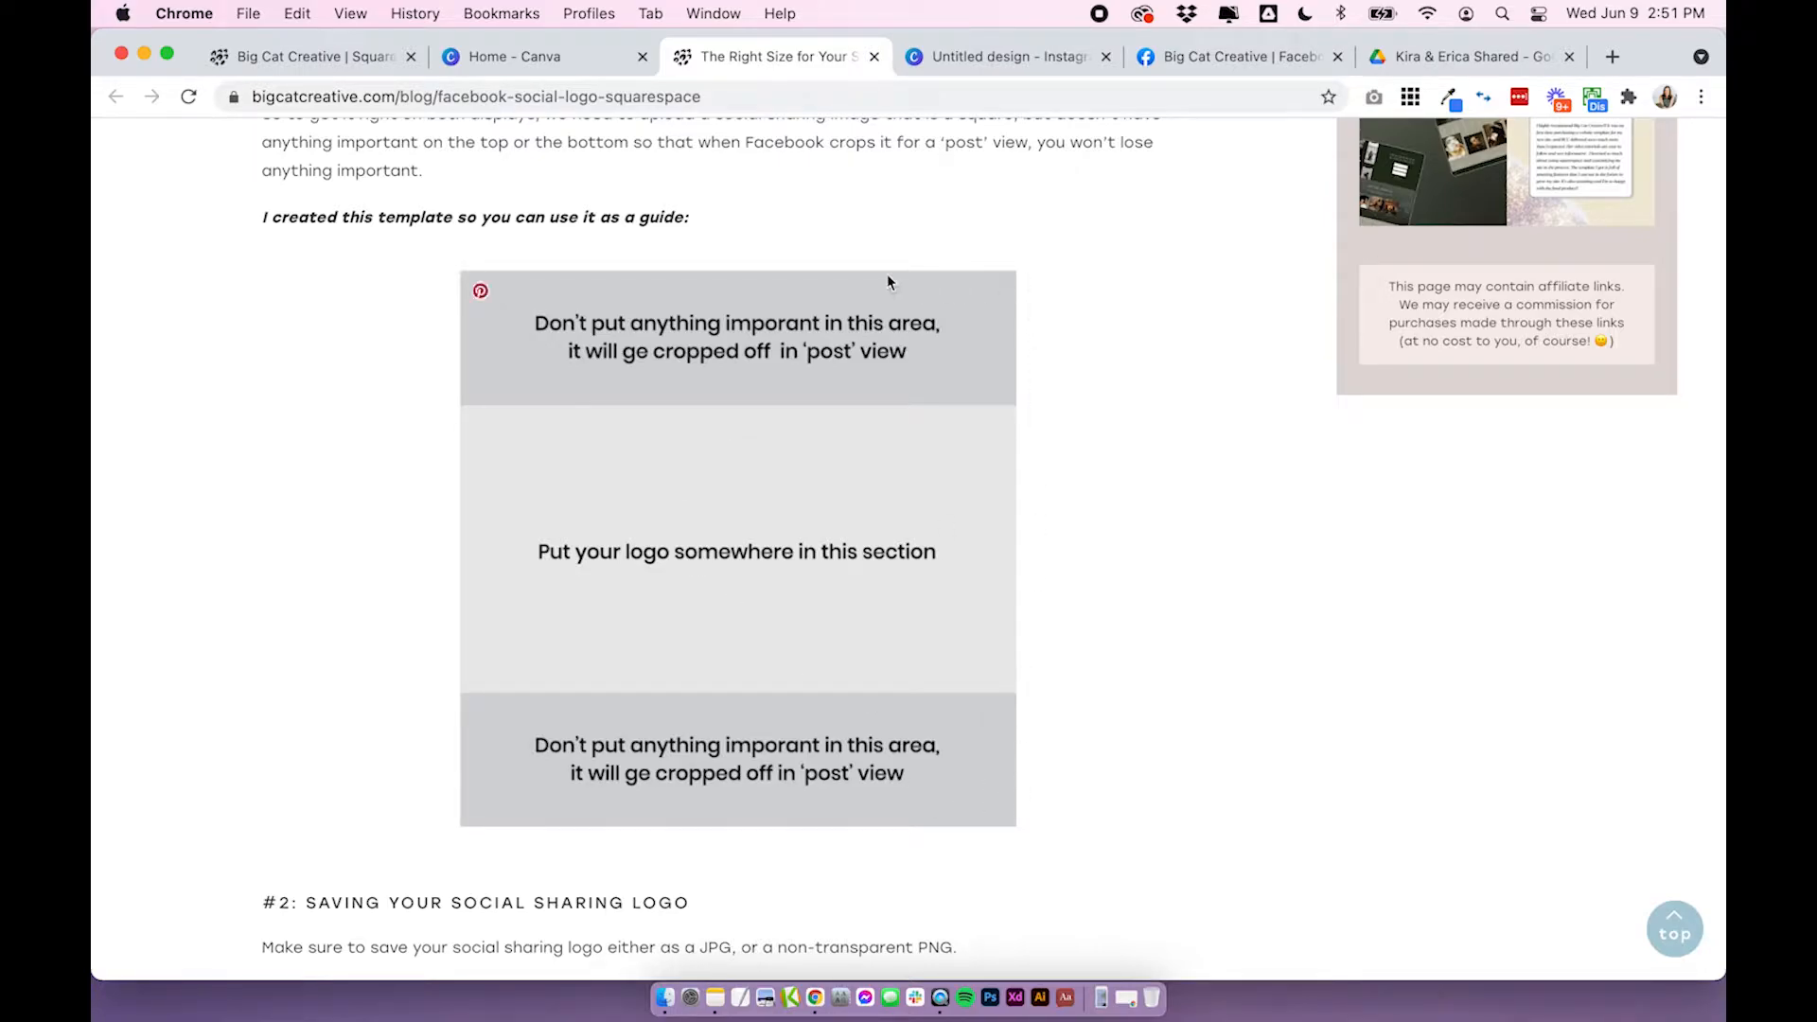
{"action": "mouse_move", "coordinate": [1011, 844]}
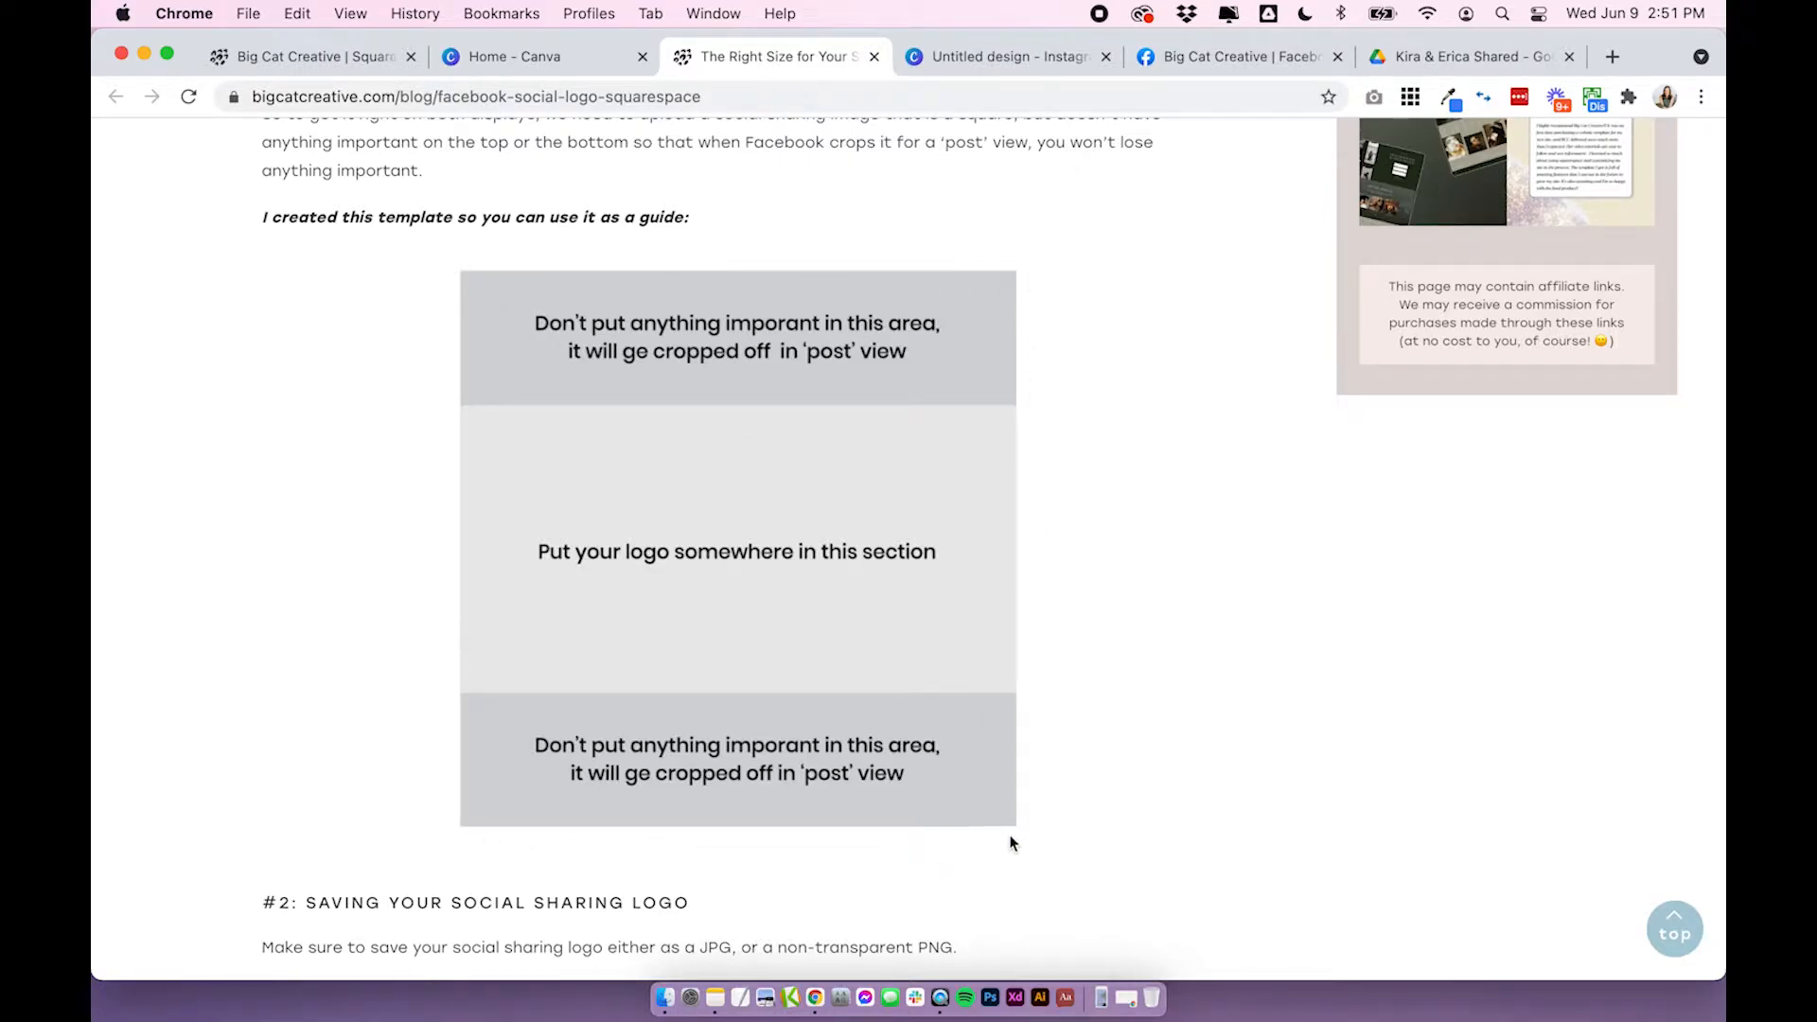
{"action": "mouse_move", "coordinate": [1017, 85]}
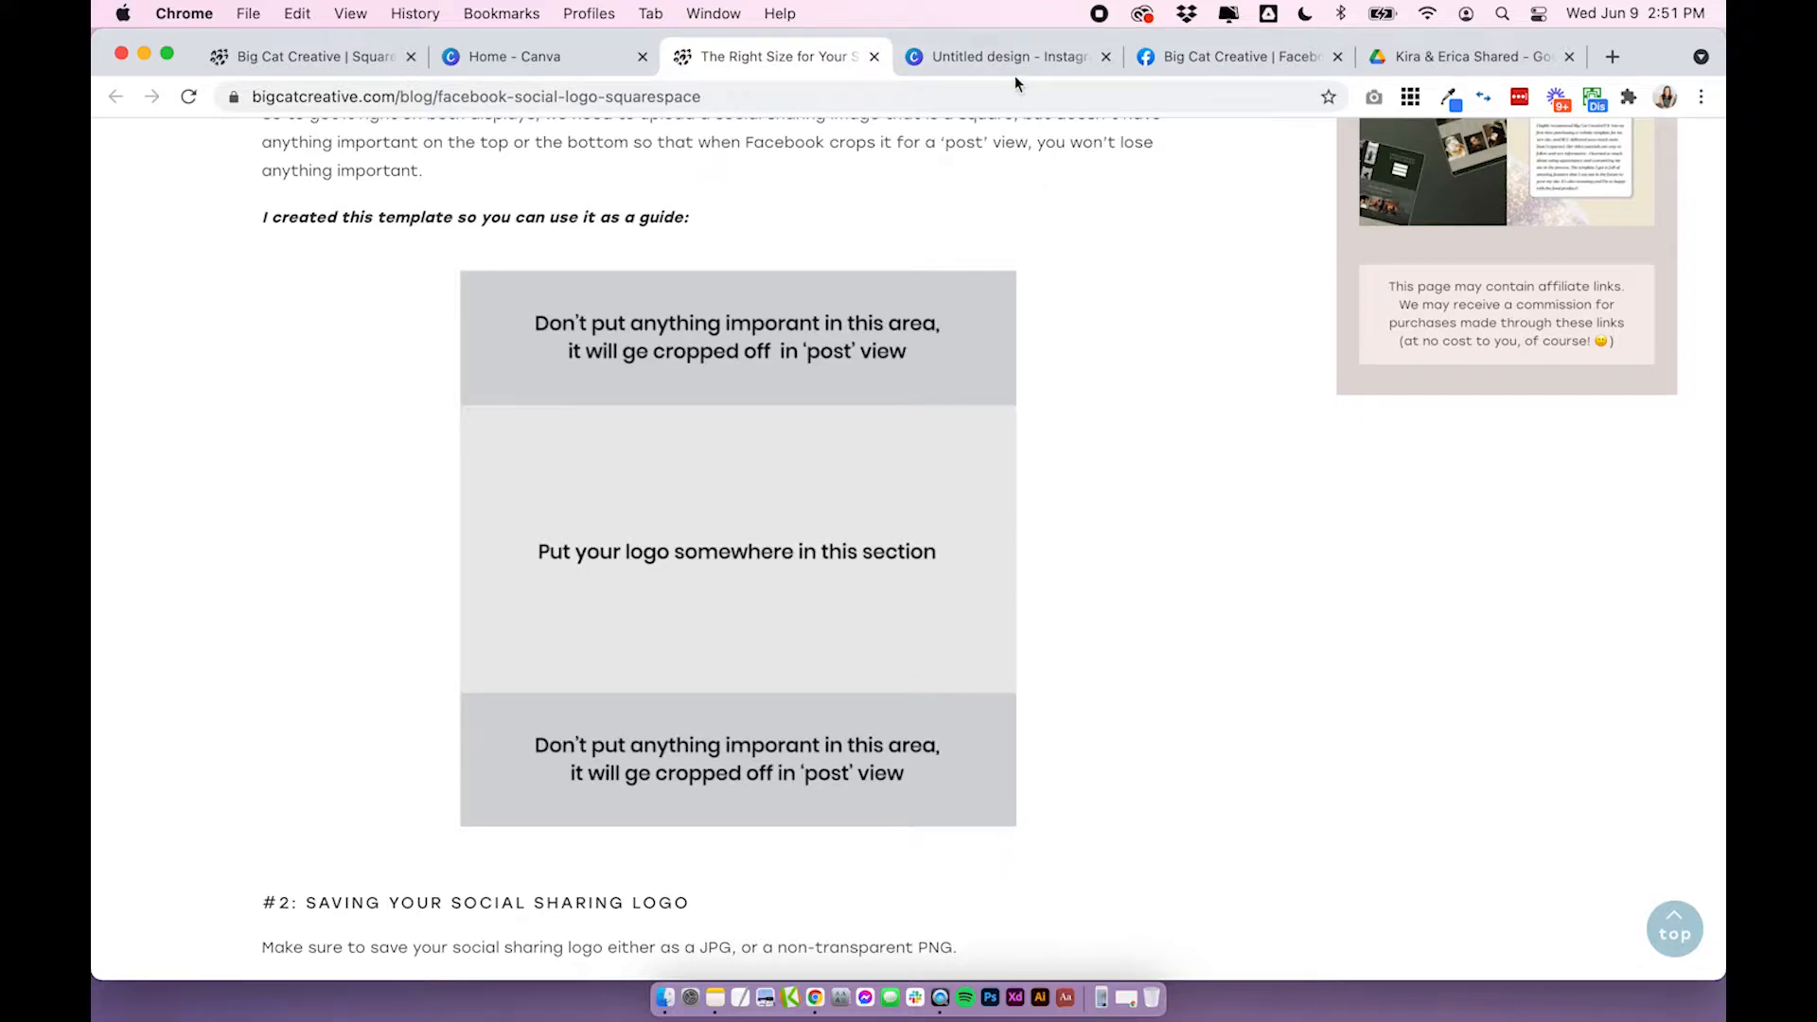
Create a new blank 1080 × 1080 px Instagram Post design from the Canva home page.
{"action": "left_click", "coordinate": [996, 55]}
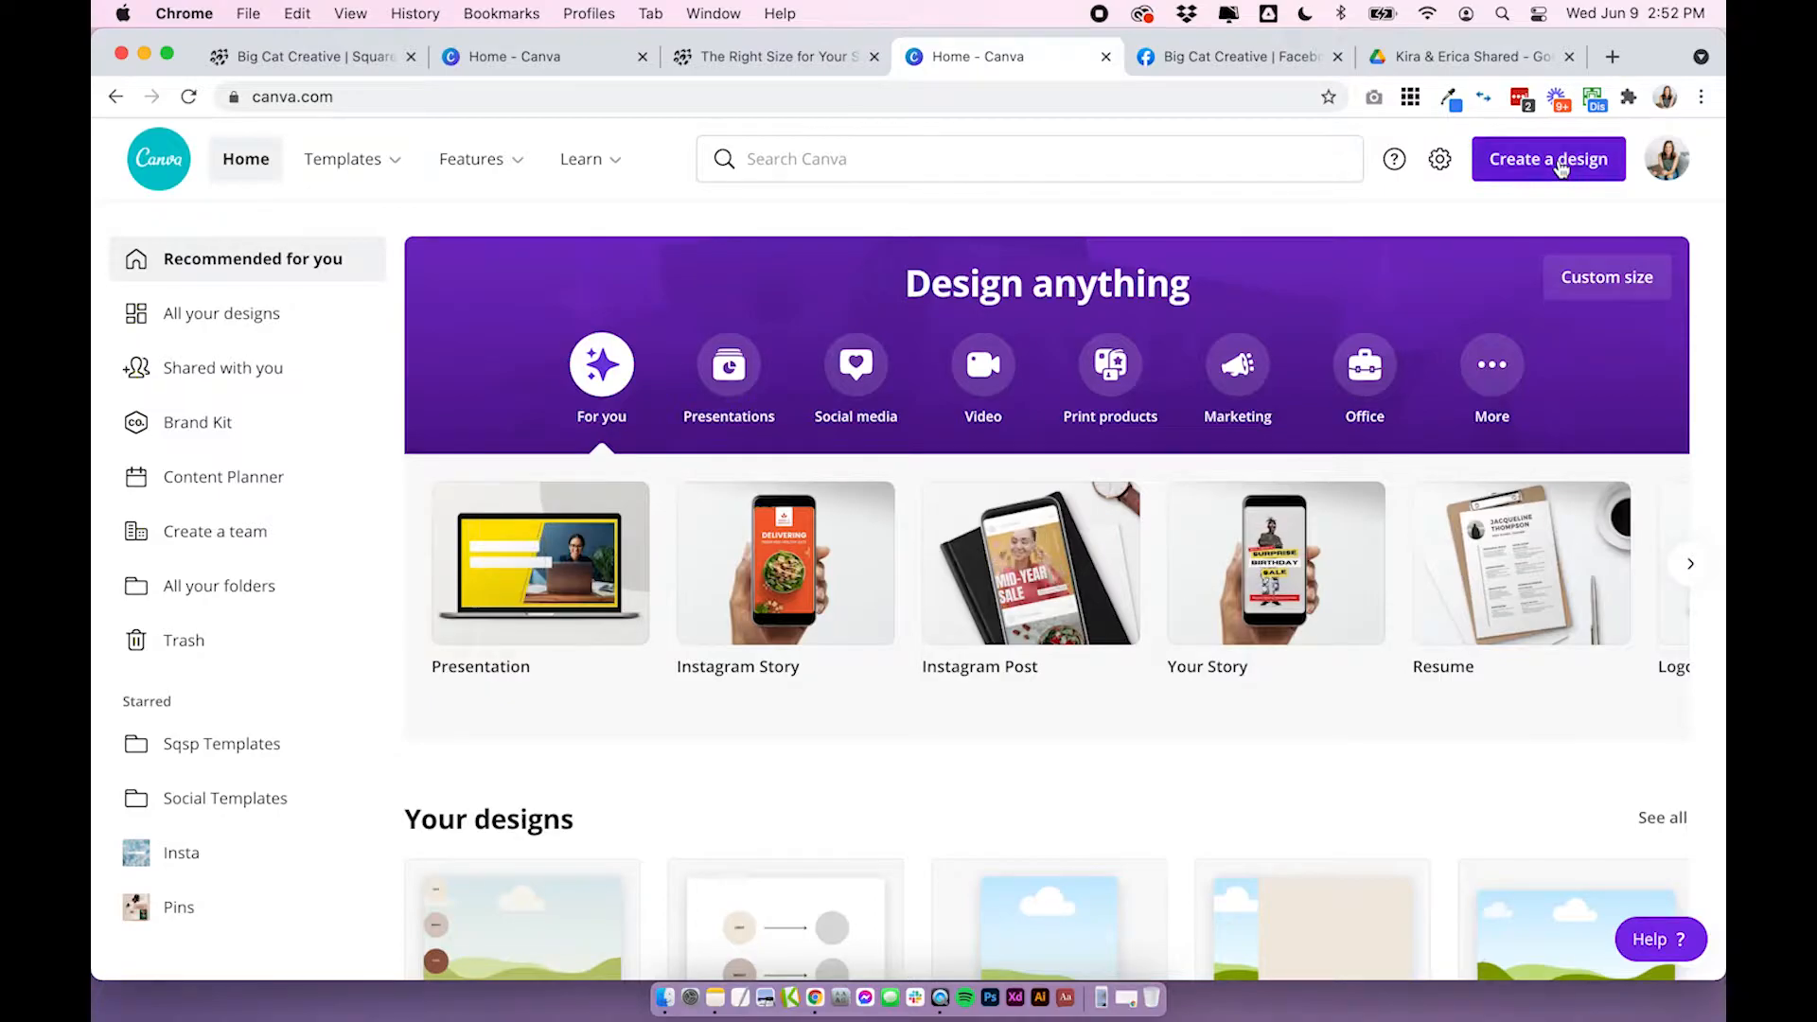
{"action": "left_click", "coordinate": [1549, 159]}
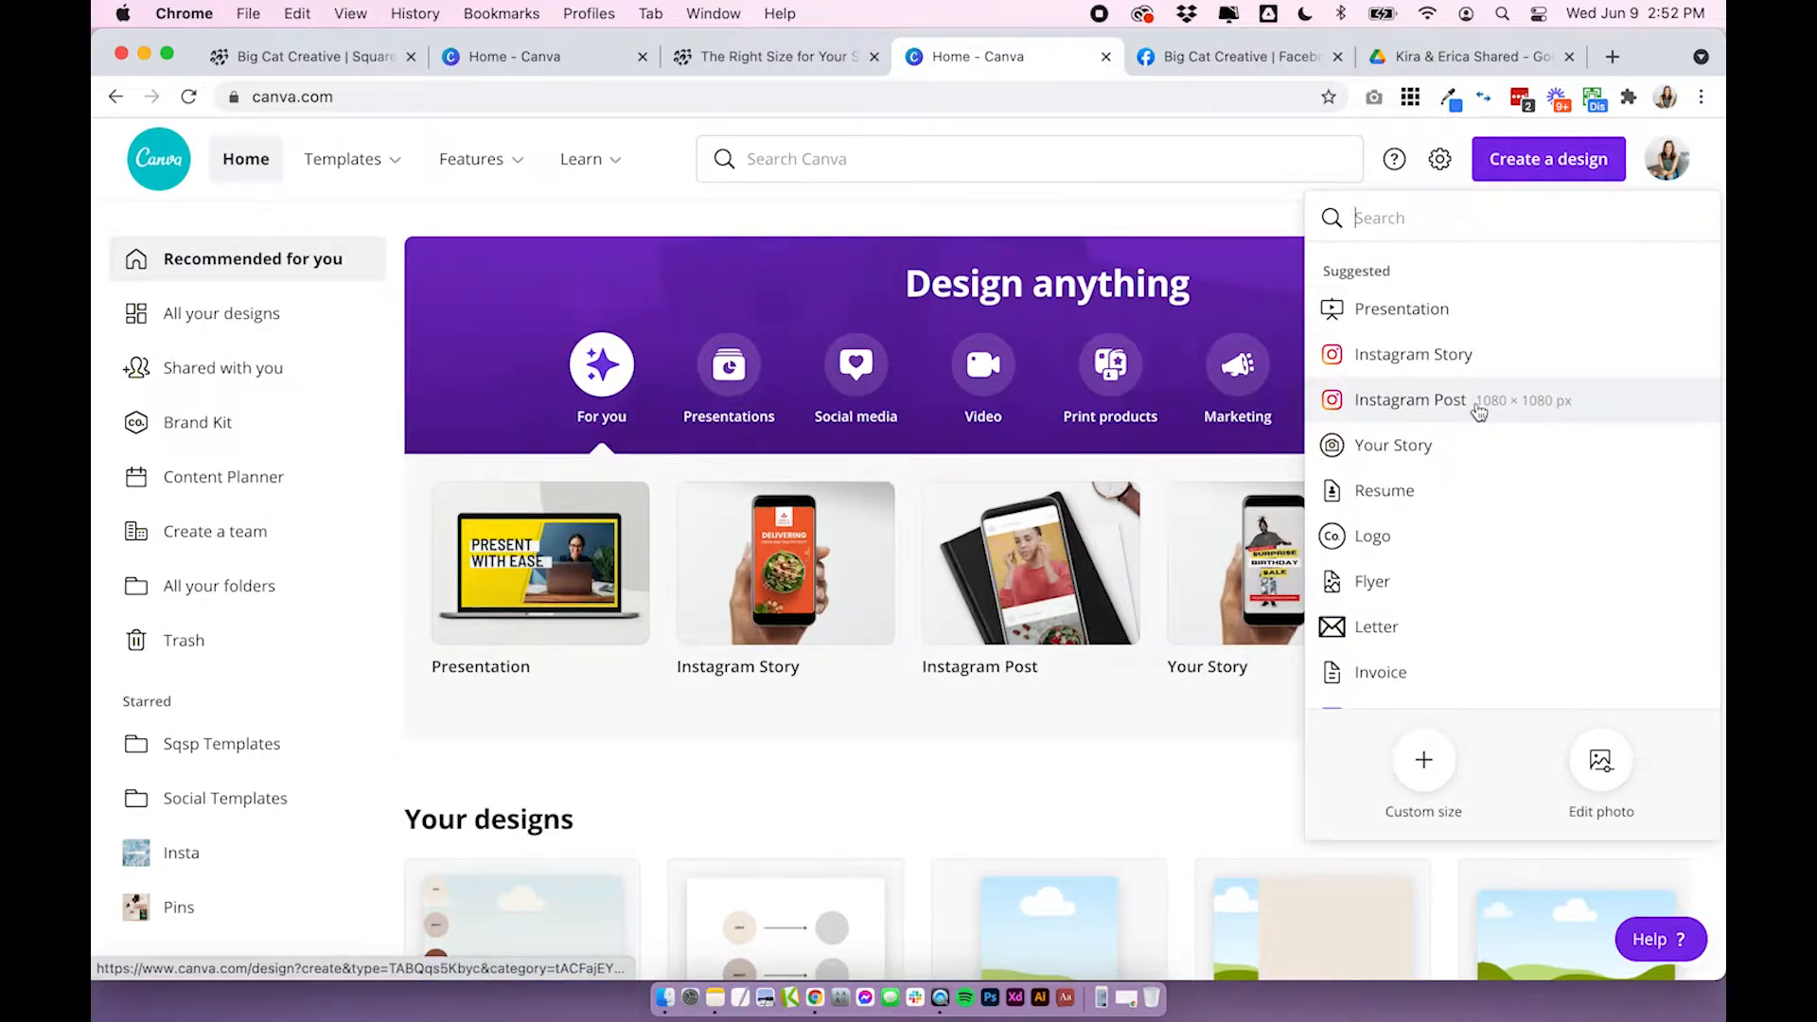
{"action": "left_click", "coordinate": [1409, 402]}
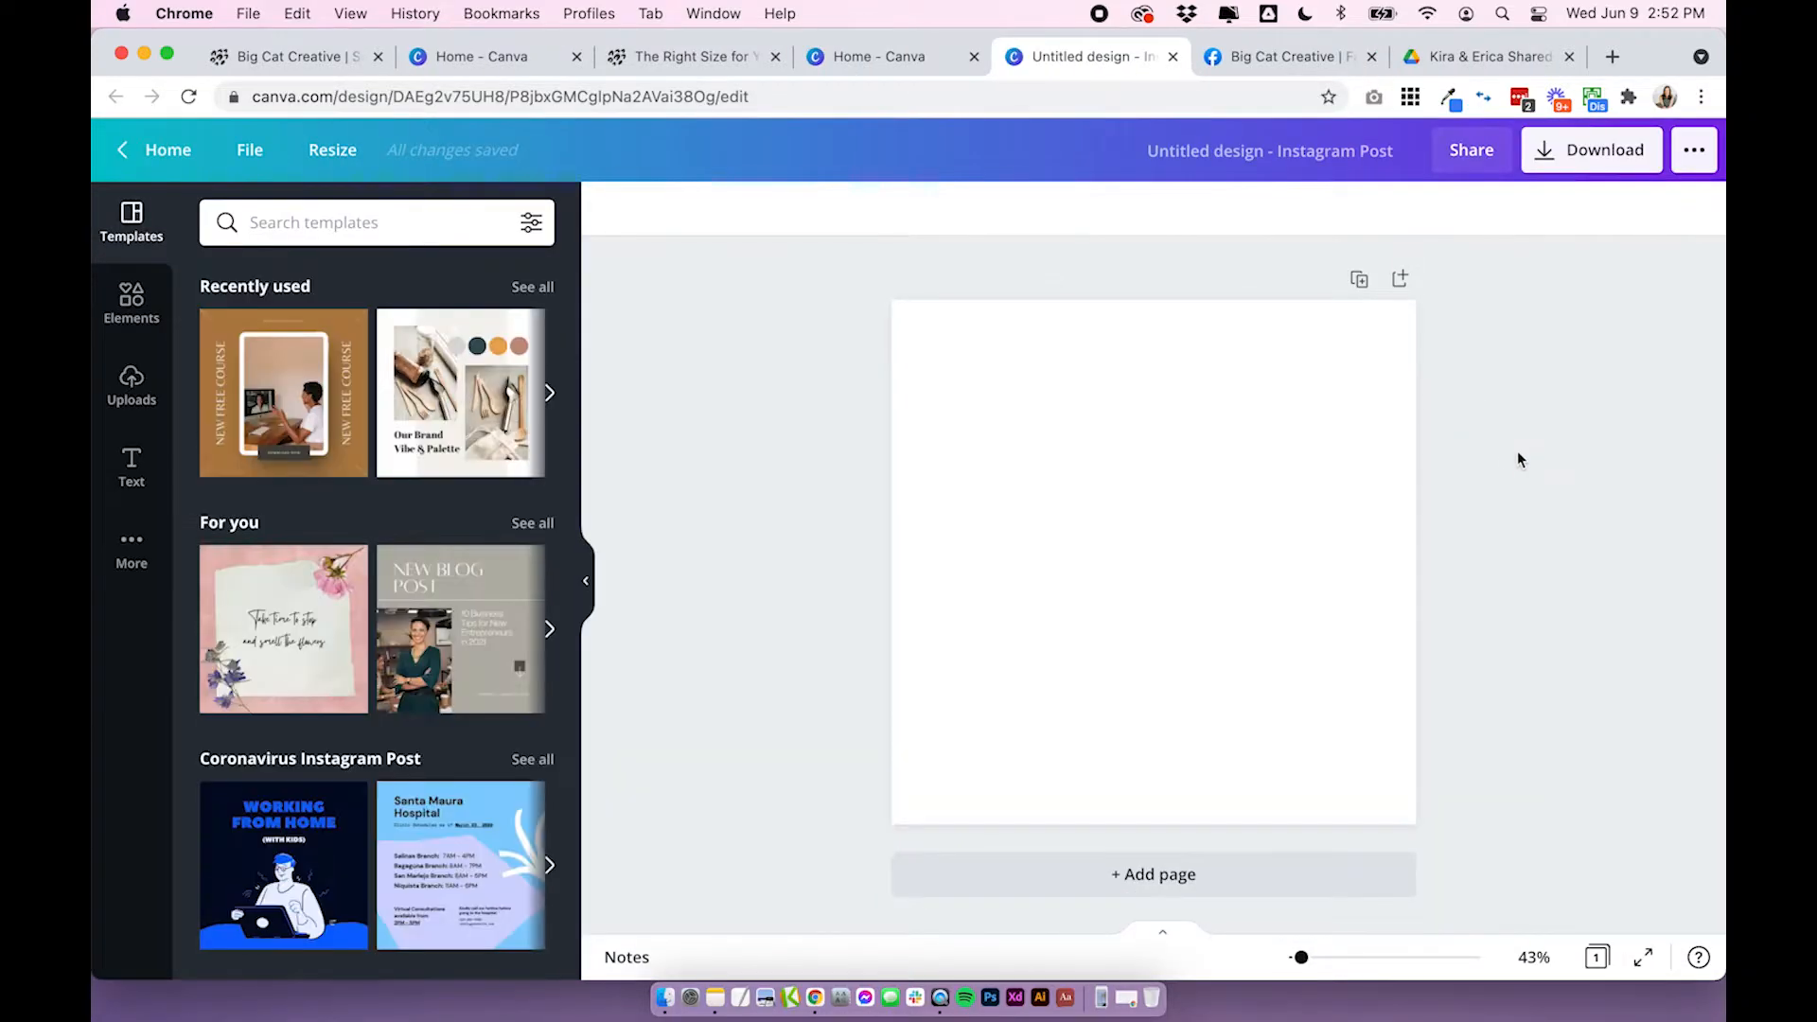
Revisit the blog's square guide template, then return to the Canva design.
{"action": "left_click", "coordinate": [688, 55]}
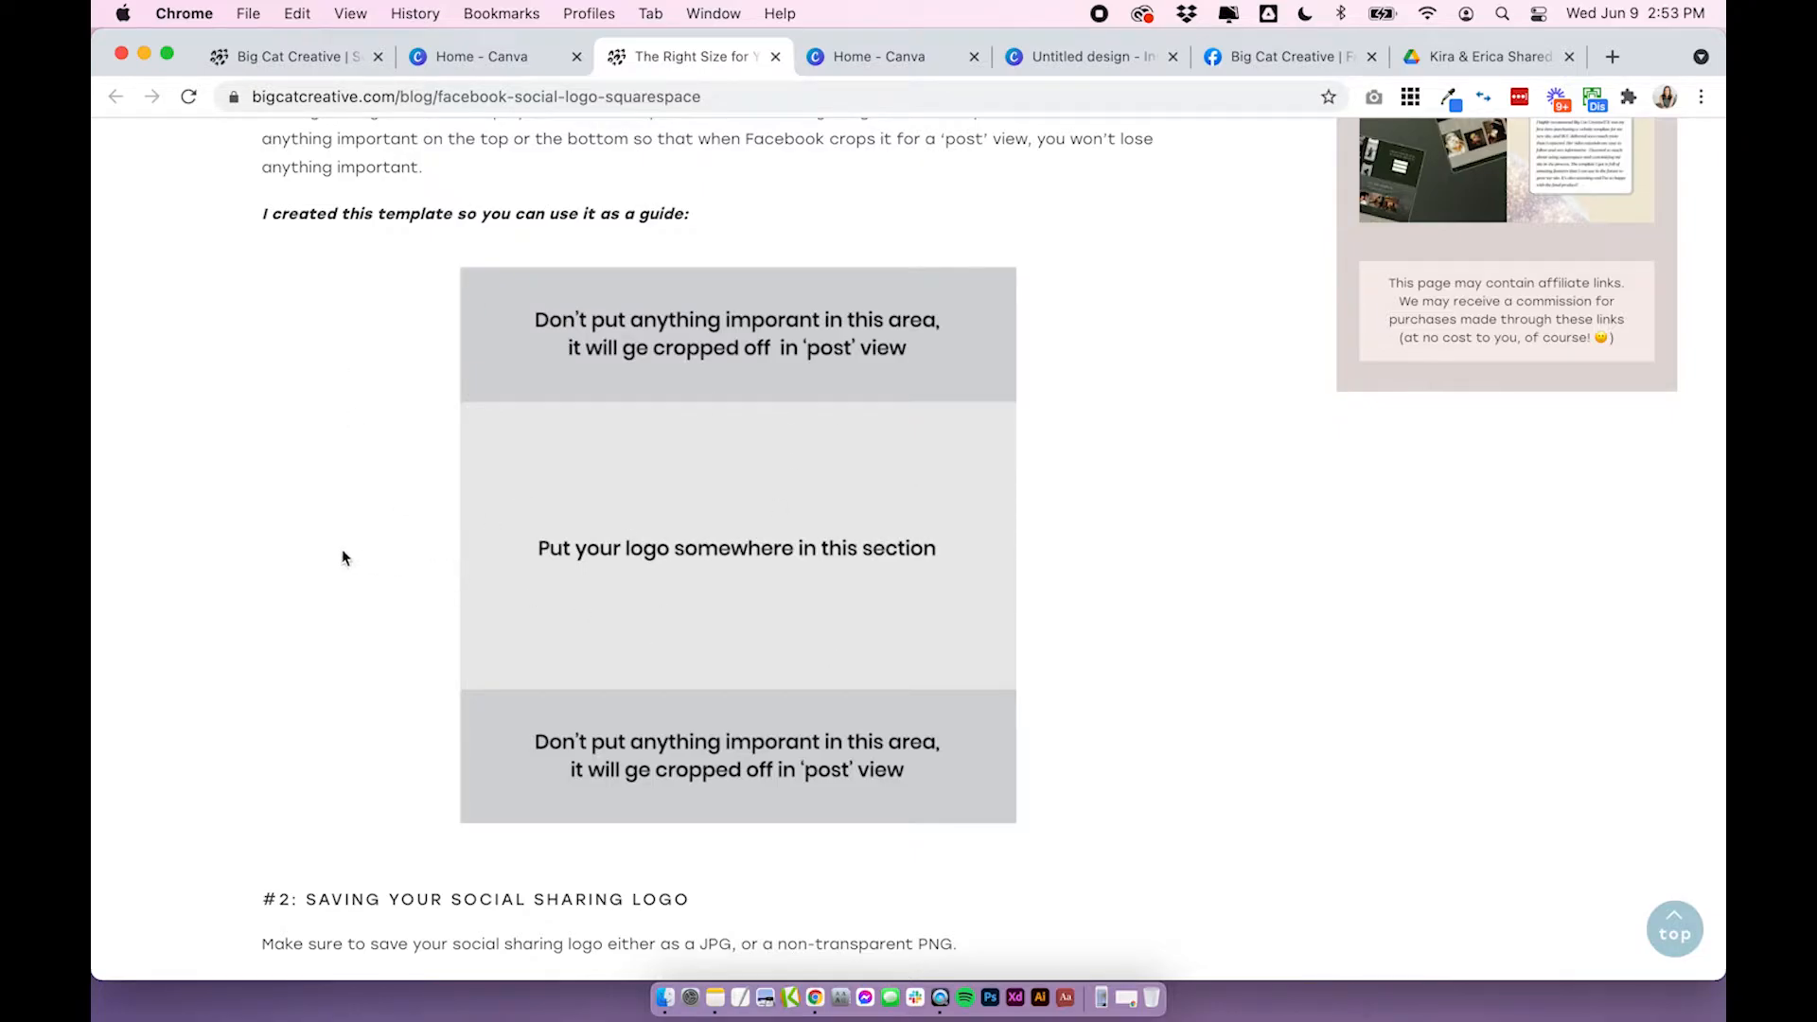
{"action": "mouse_move", "coordinate": [460, 265]}
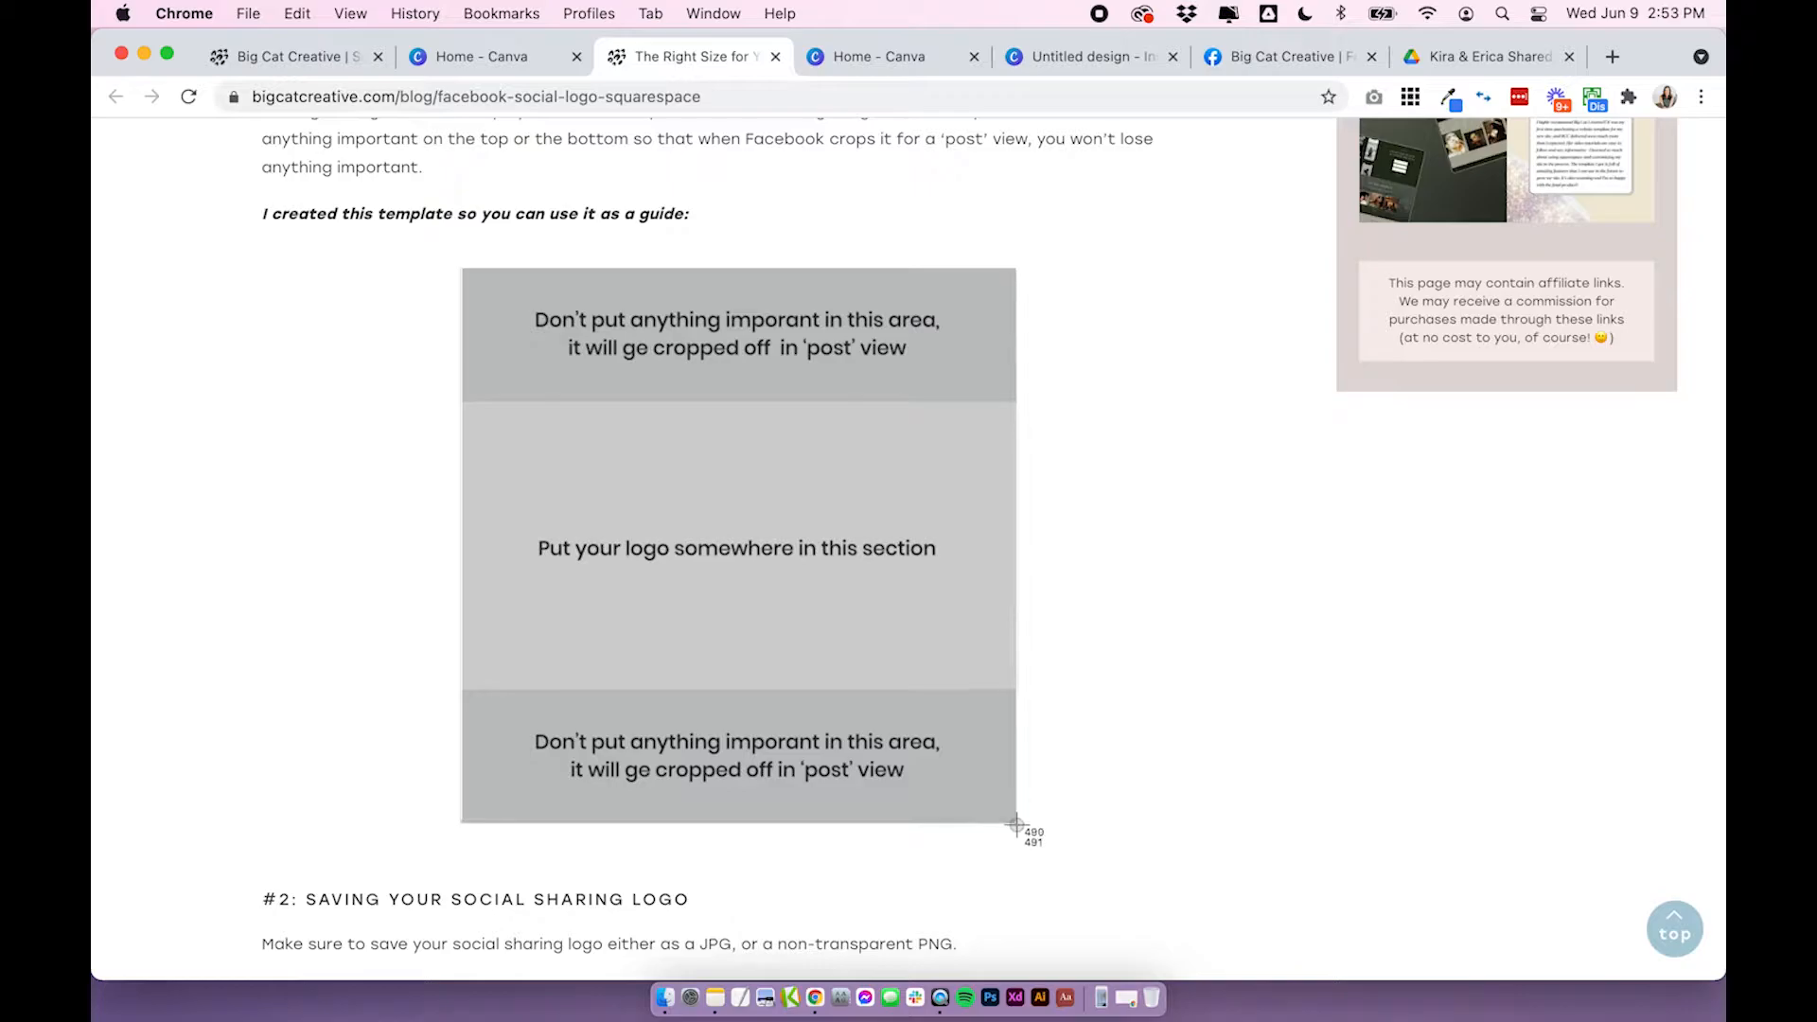
{"action": "mouse_move", "coordinate": [1018, 833]}
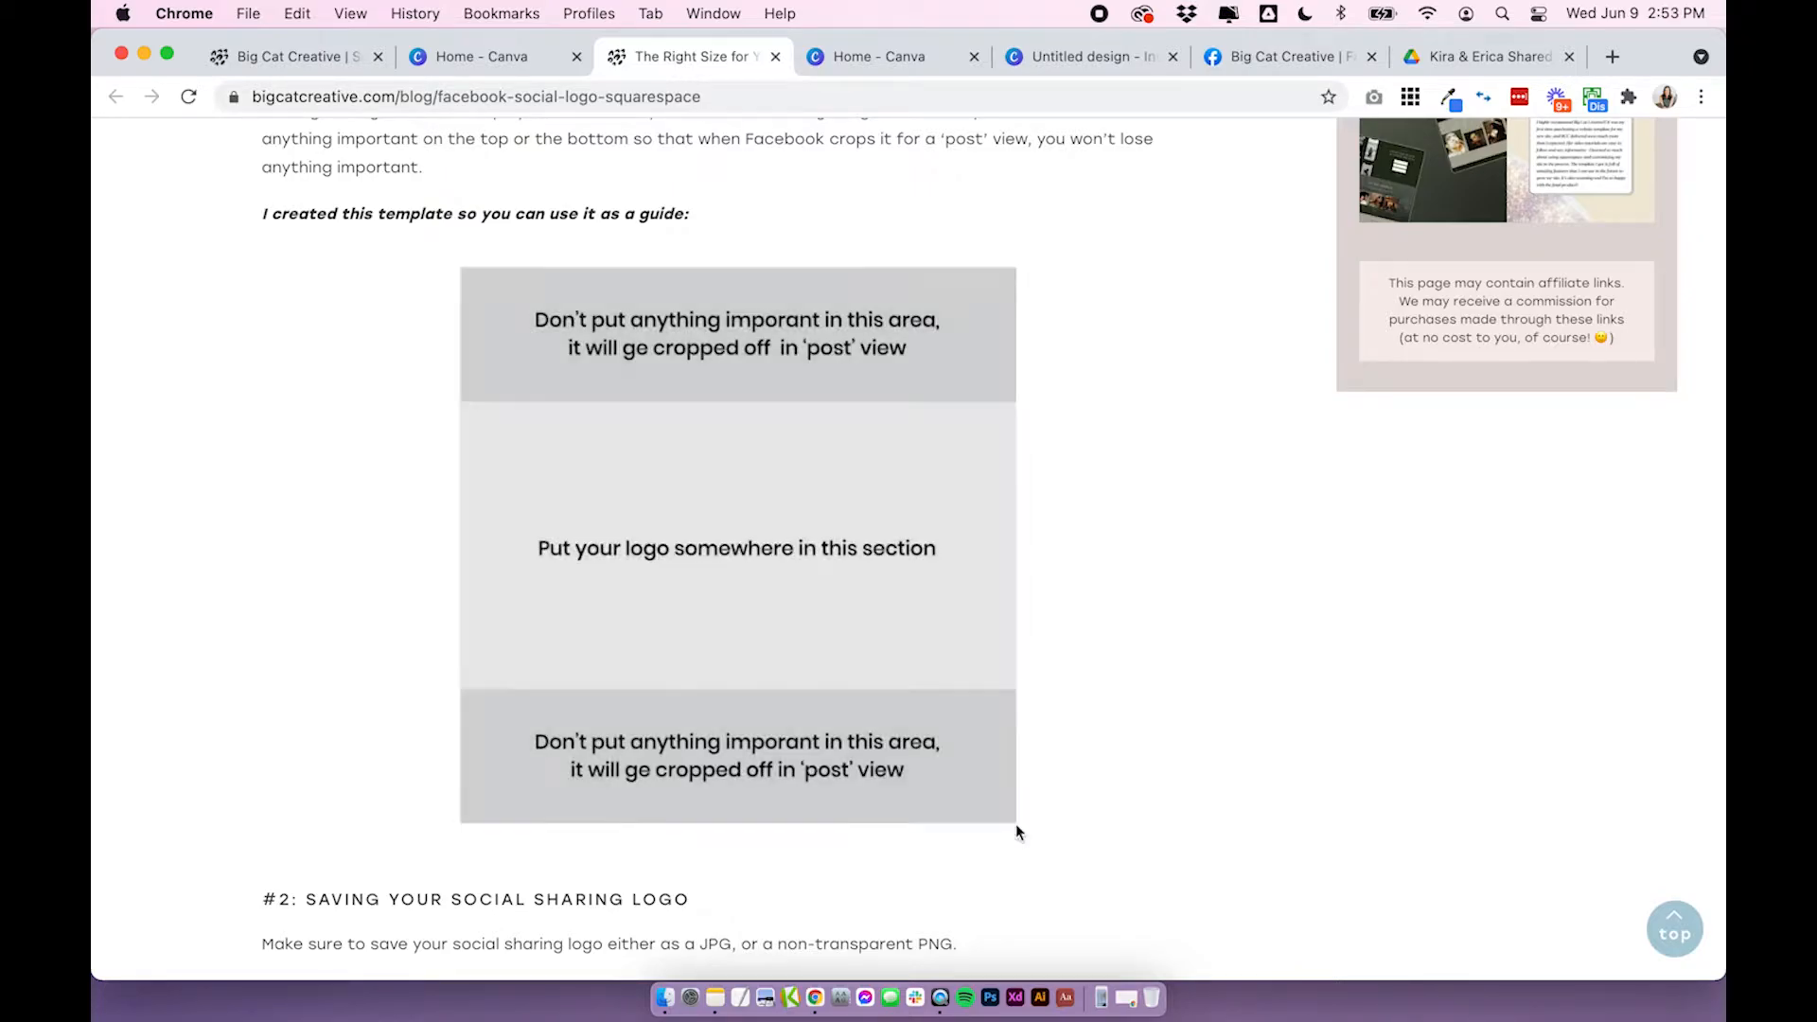
{"action": "mouse_move", "coordinate": [912, 58]}
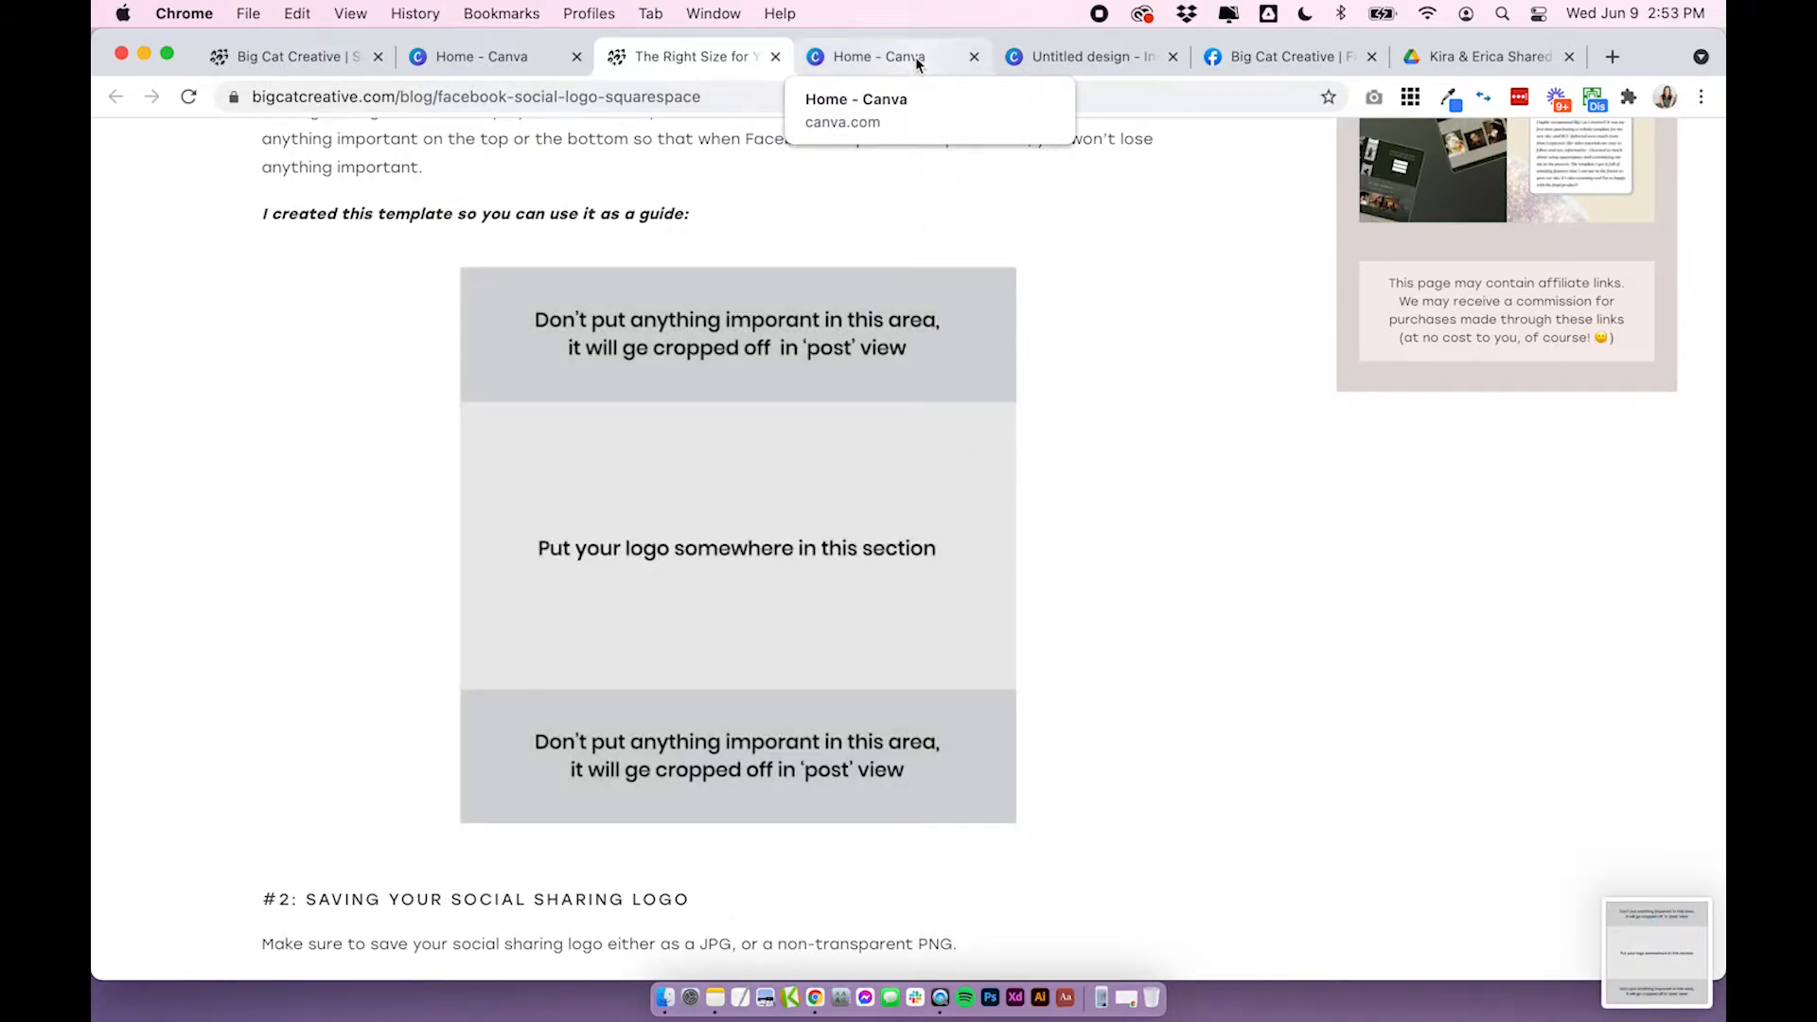
{"action": "left_click", "coordinate": [878, 57]}
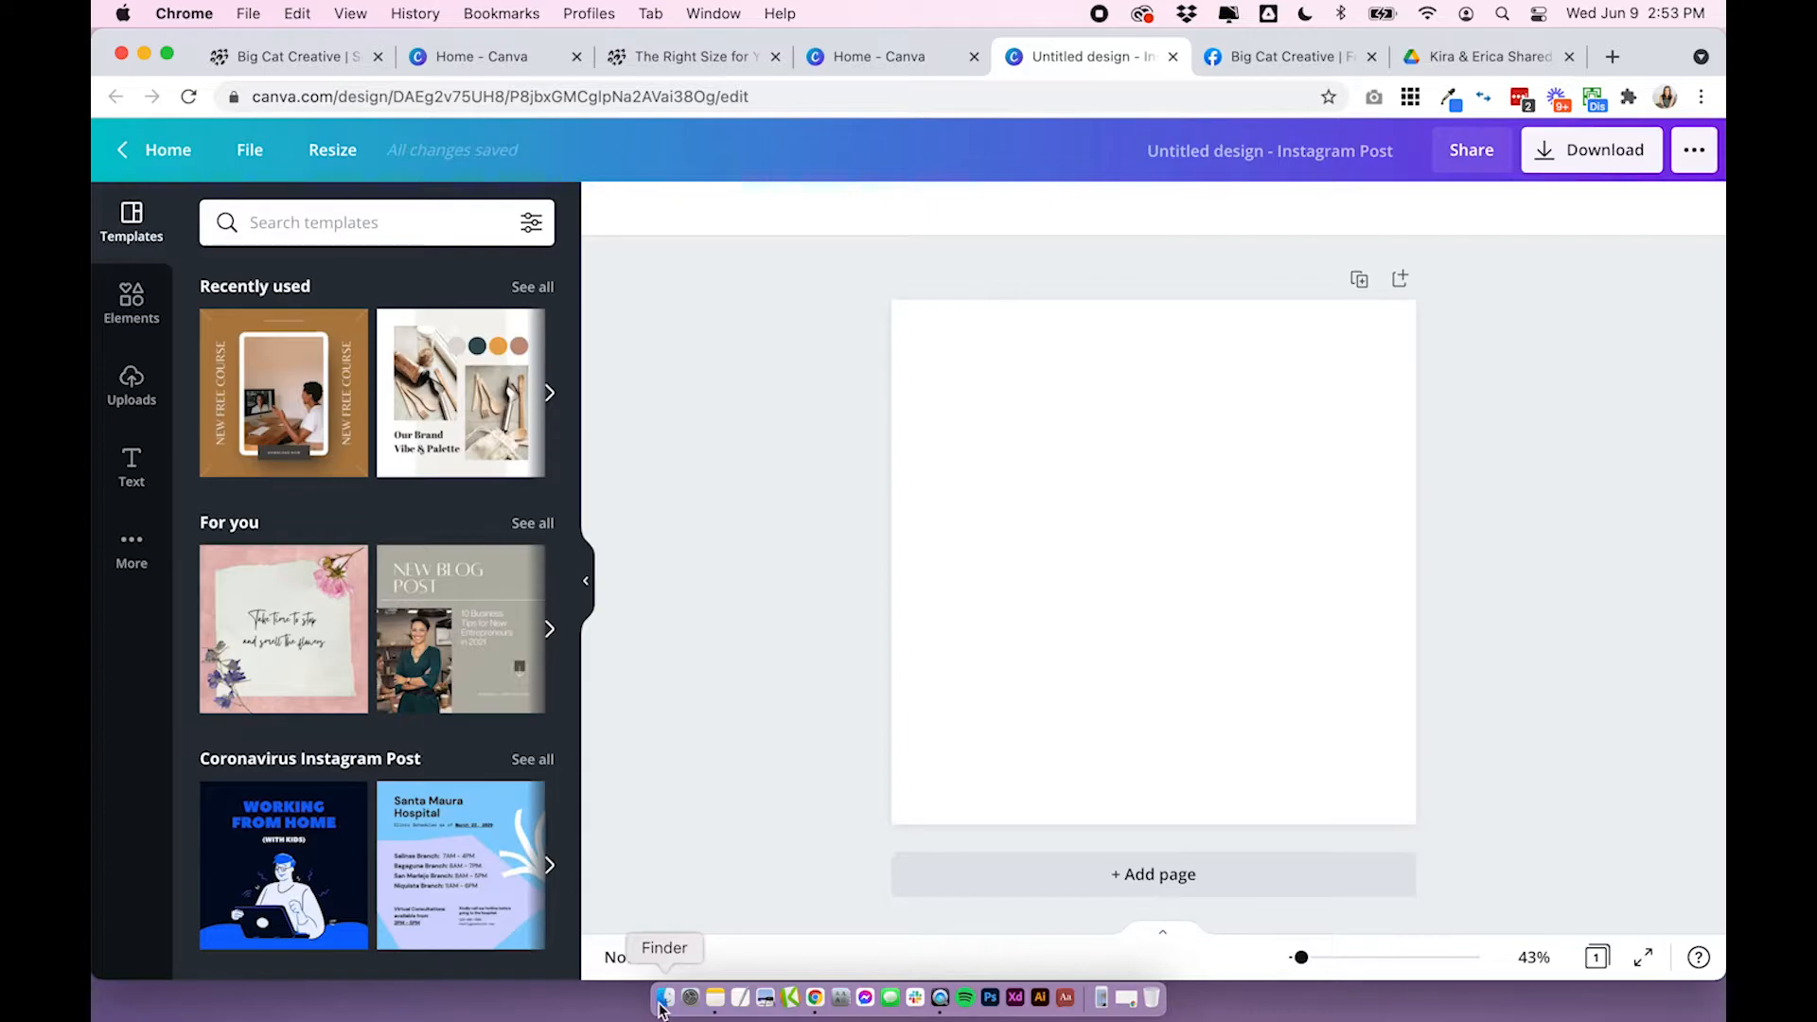
Upload the guide template screenshot and enlarge it to fill the whole square page.
{"action": "left_click", "coordinate": [670, 1021]}
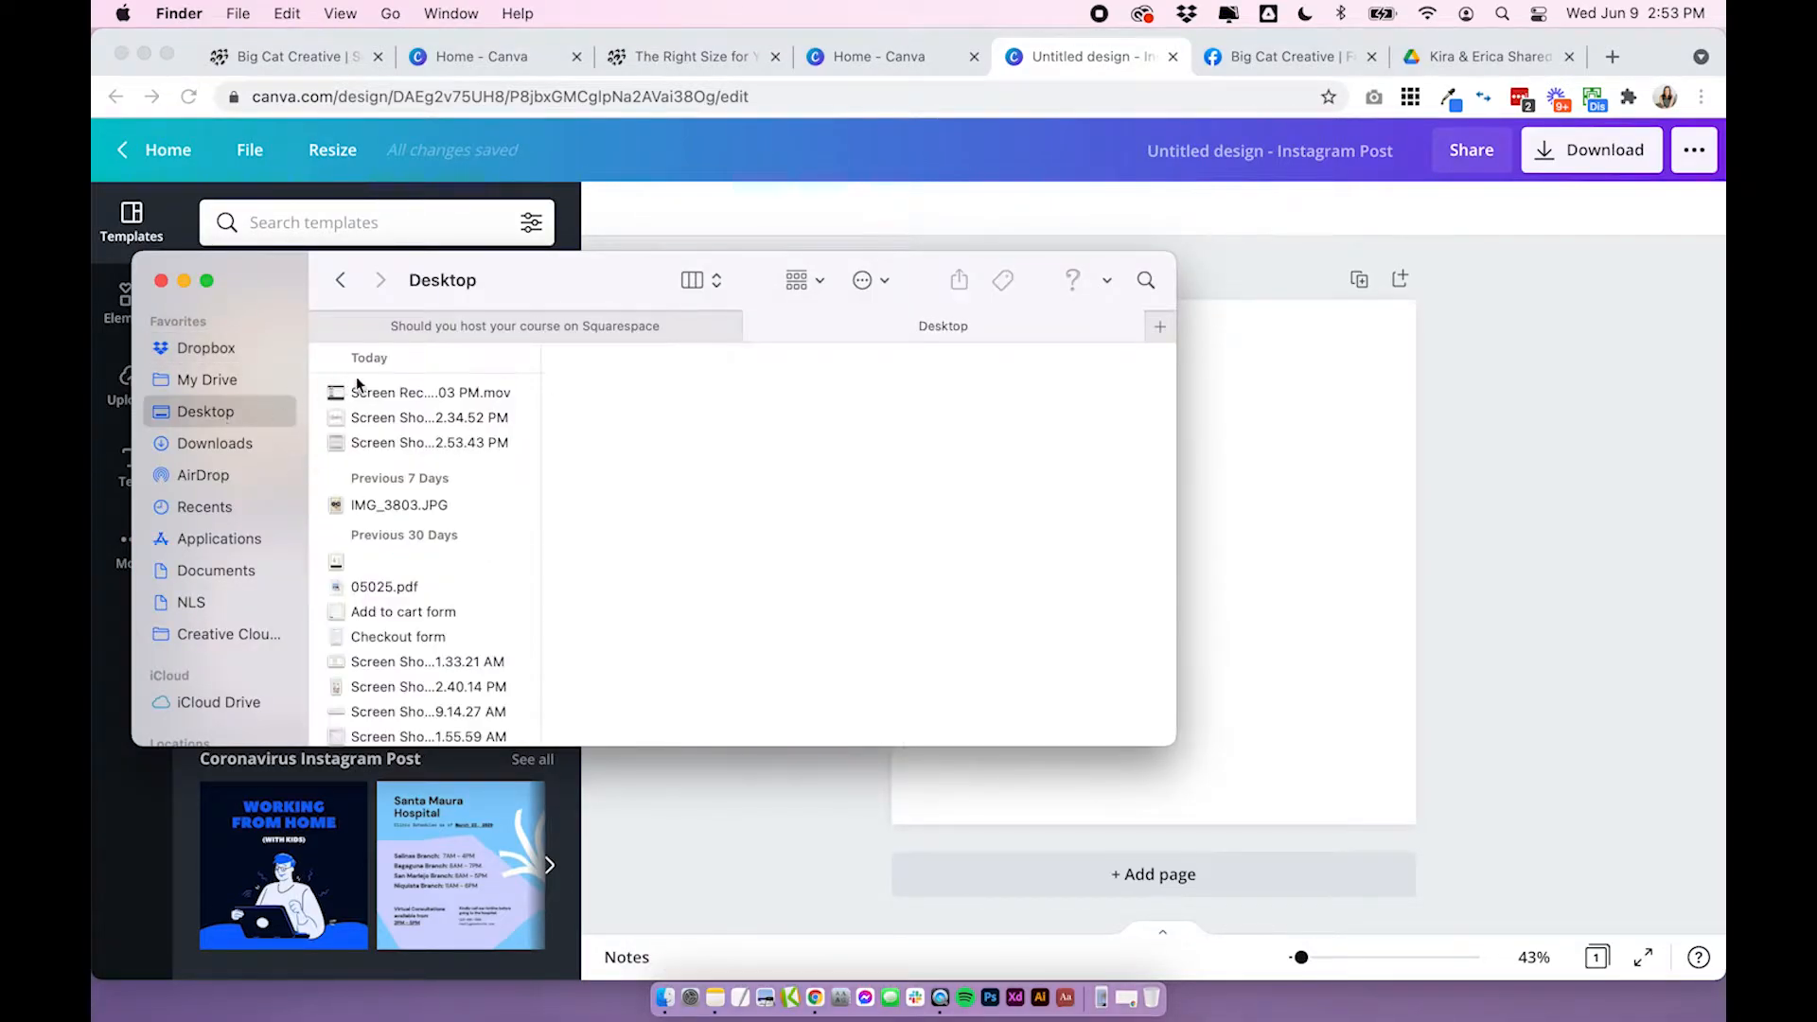
{"action": "left_click", "coordinate": [428, 443]}
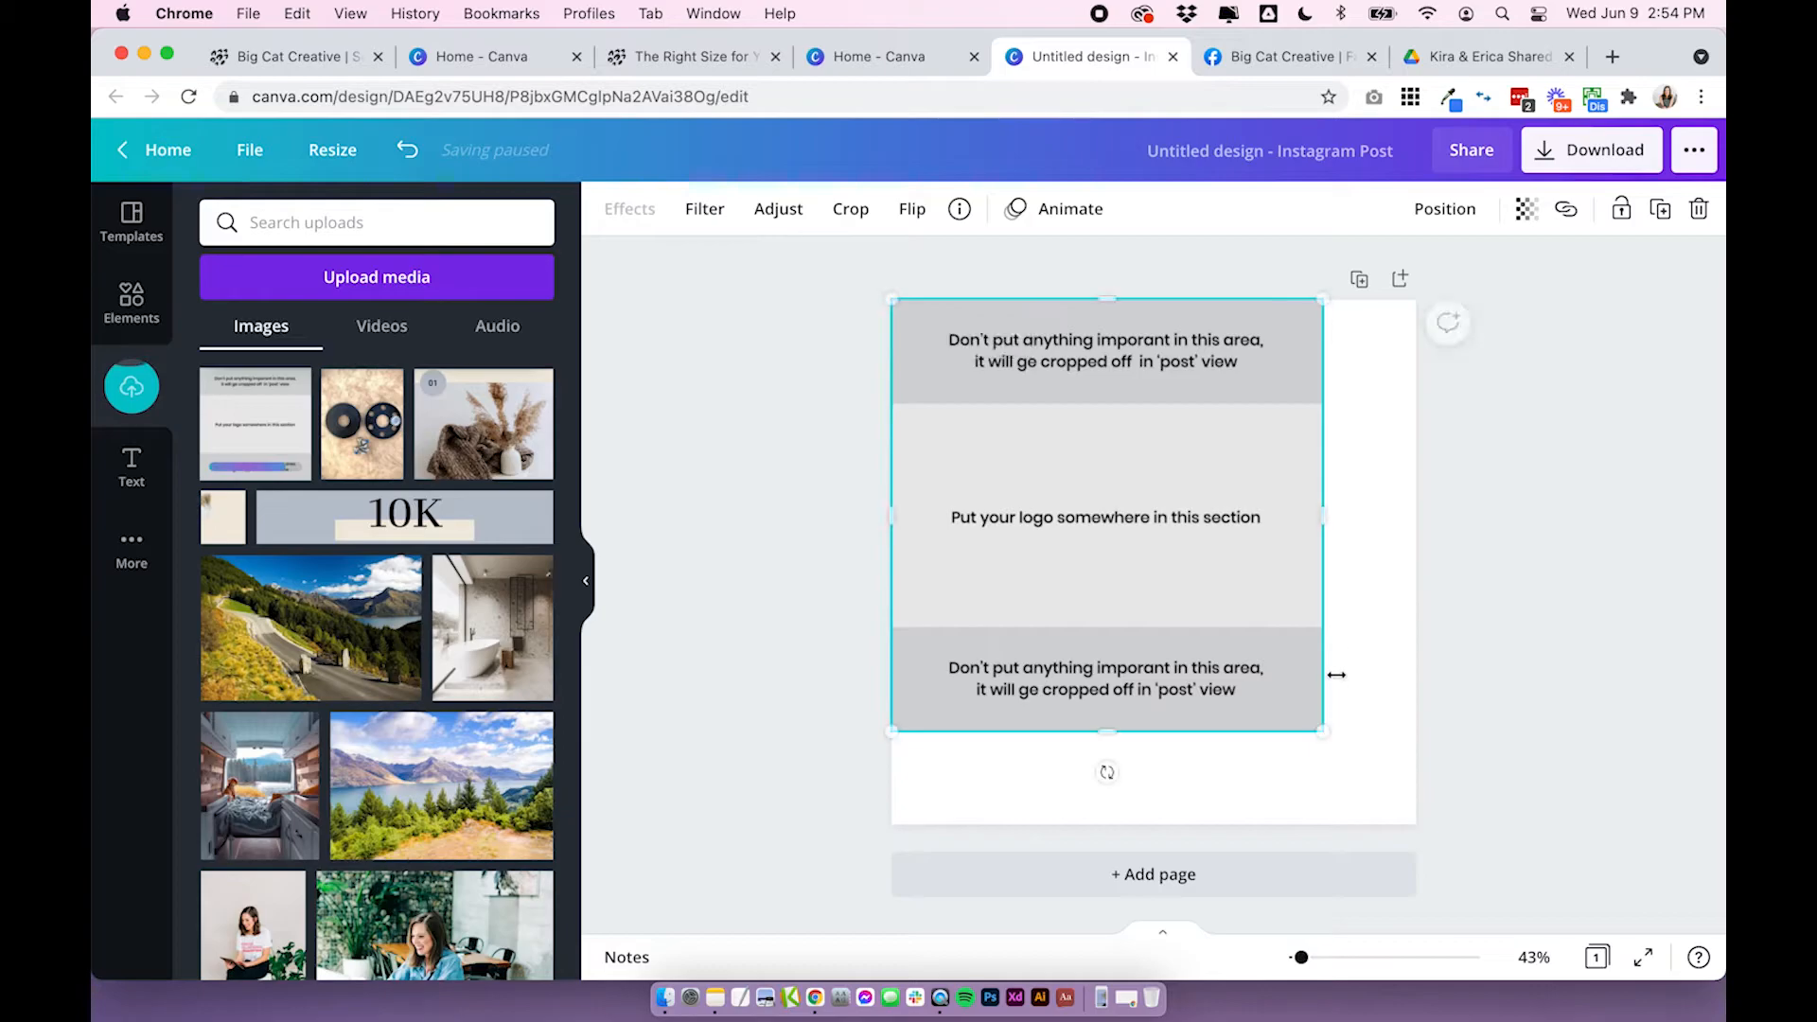
{"action": "left_click_drag", "start_coordinate": [1322, 733], "coordinate": [1414, 835]}
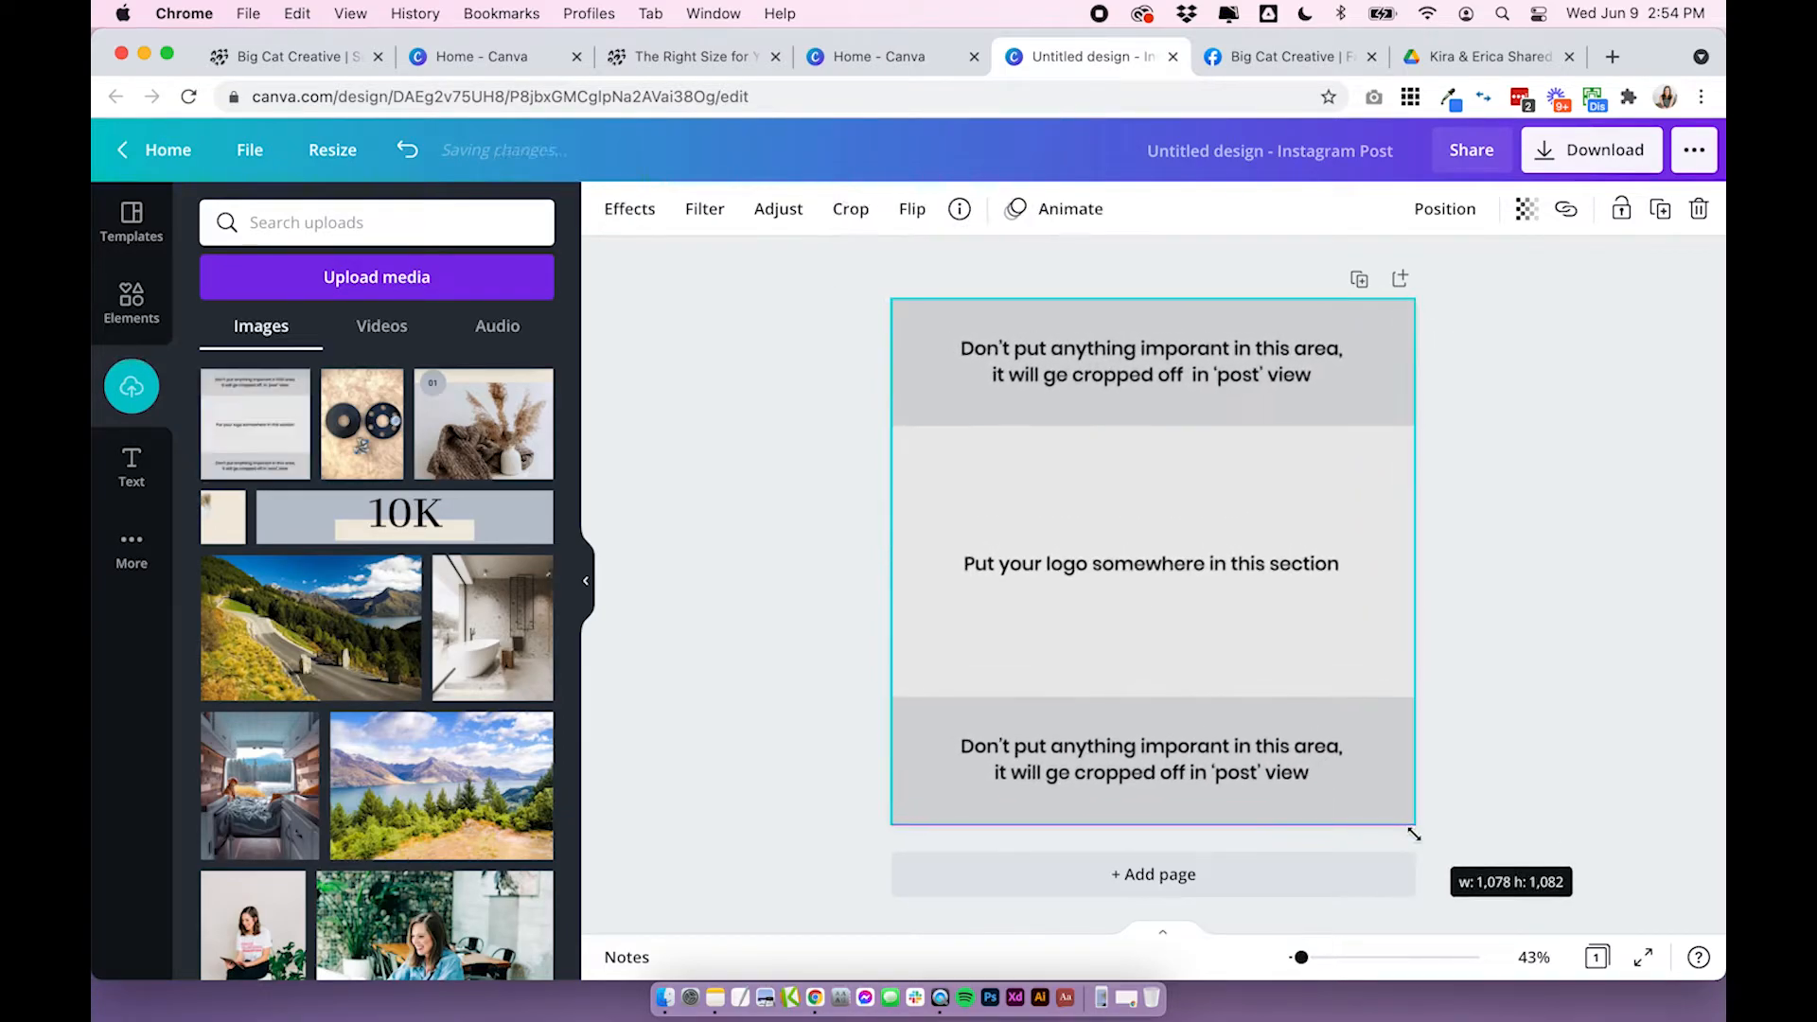
{"action": "left_click", "coordinate": [824, 483]}
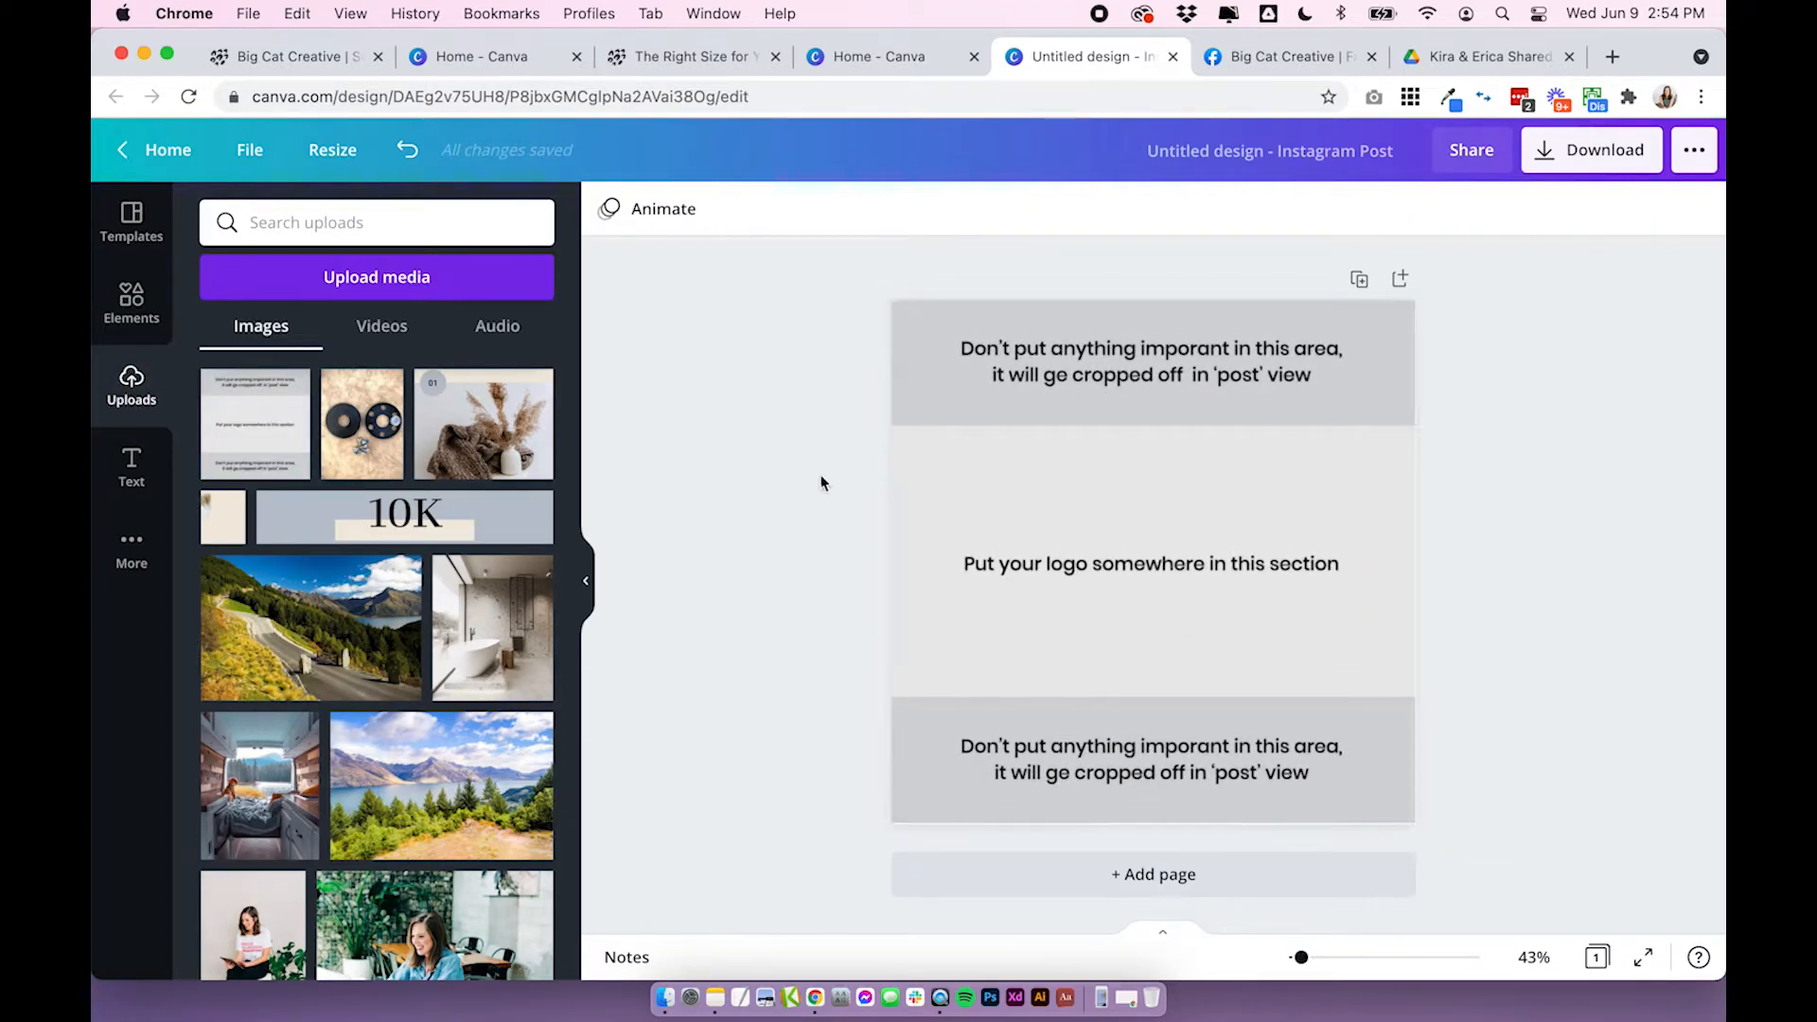
{"action": "left_click", "coordinate": [1072, 394]}
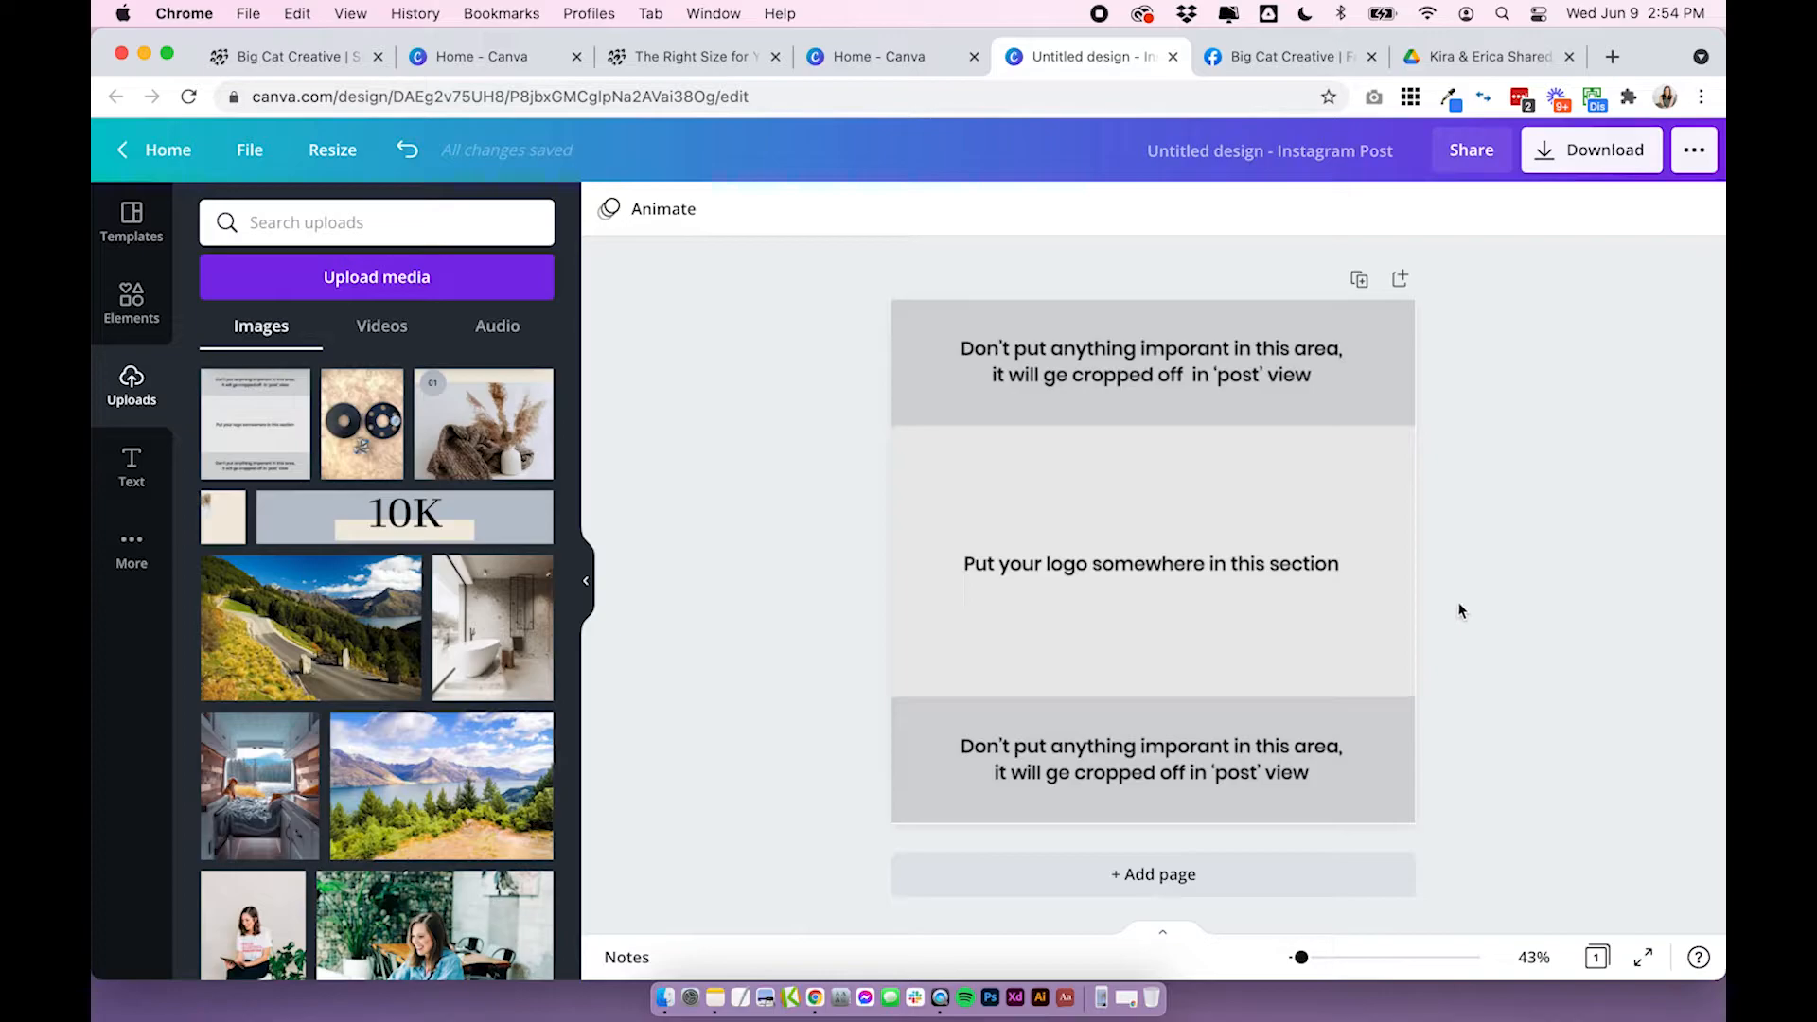
{"action": "mouse_move", "coordinate": [1518, 358]}
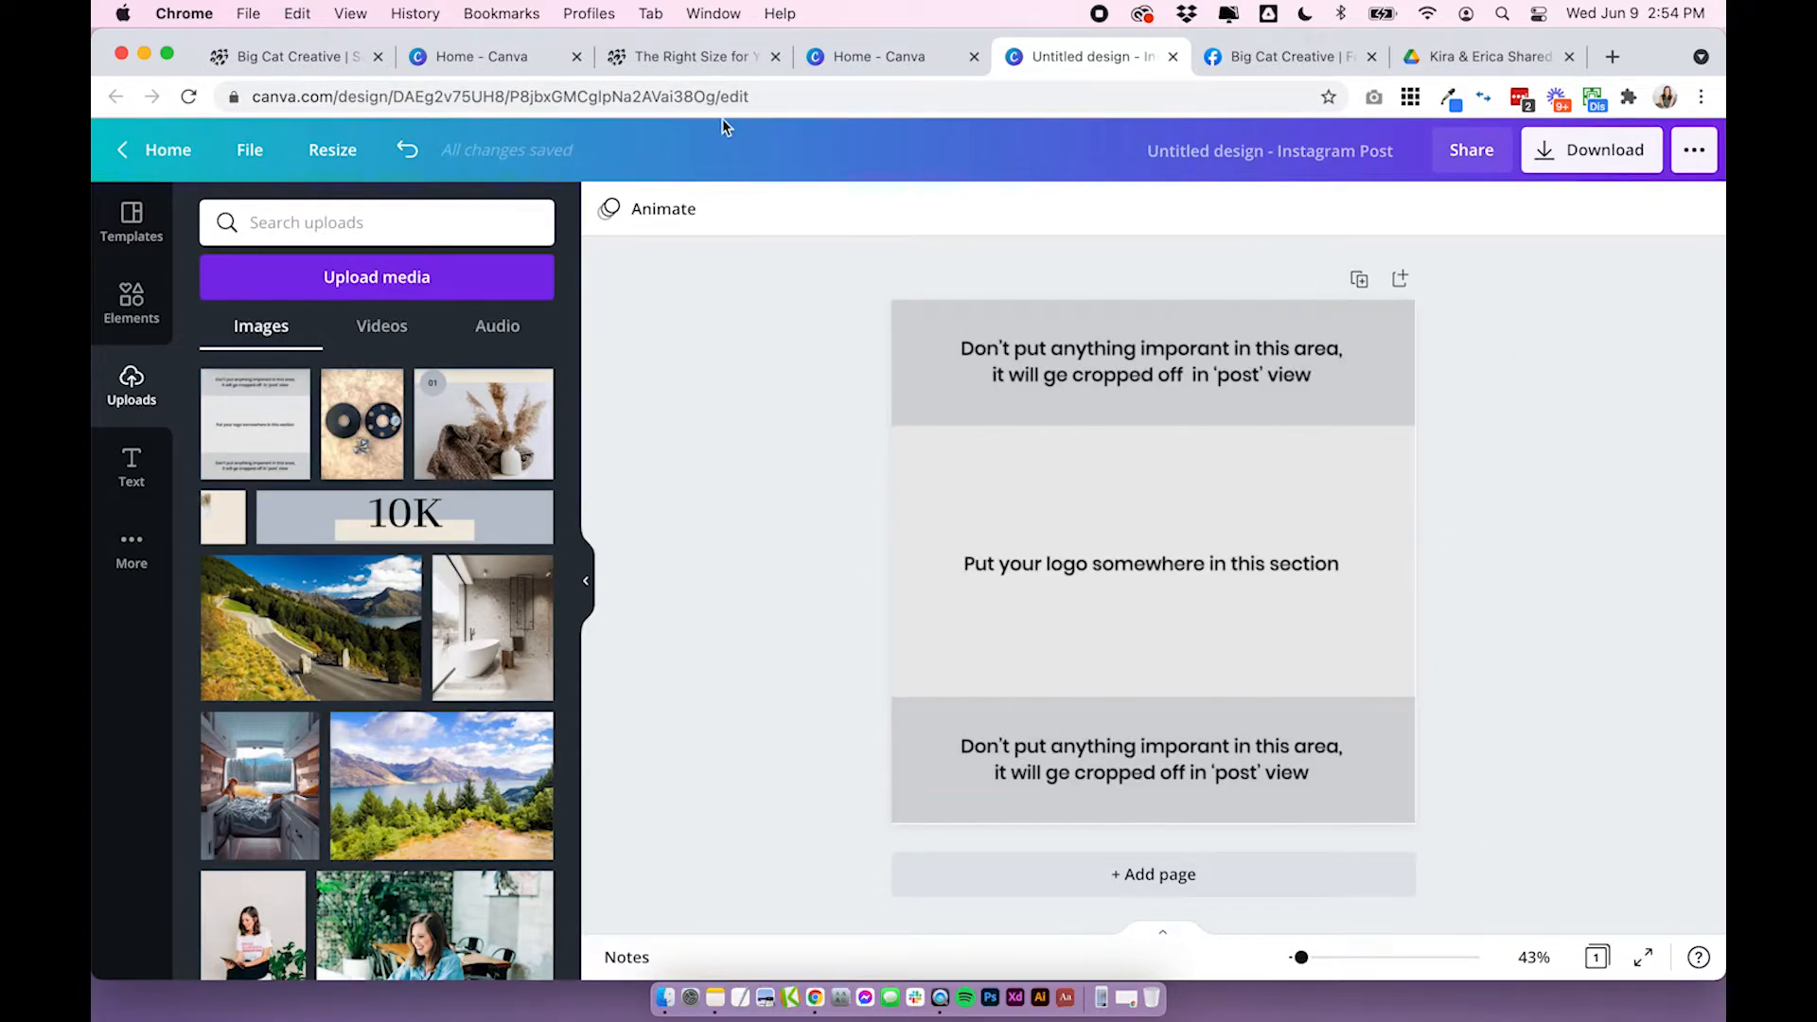
Return to the blog post at its post-versus-comments logo comparison.
{"action": "left_click", "coordinate": [689, 57]}
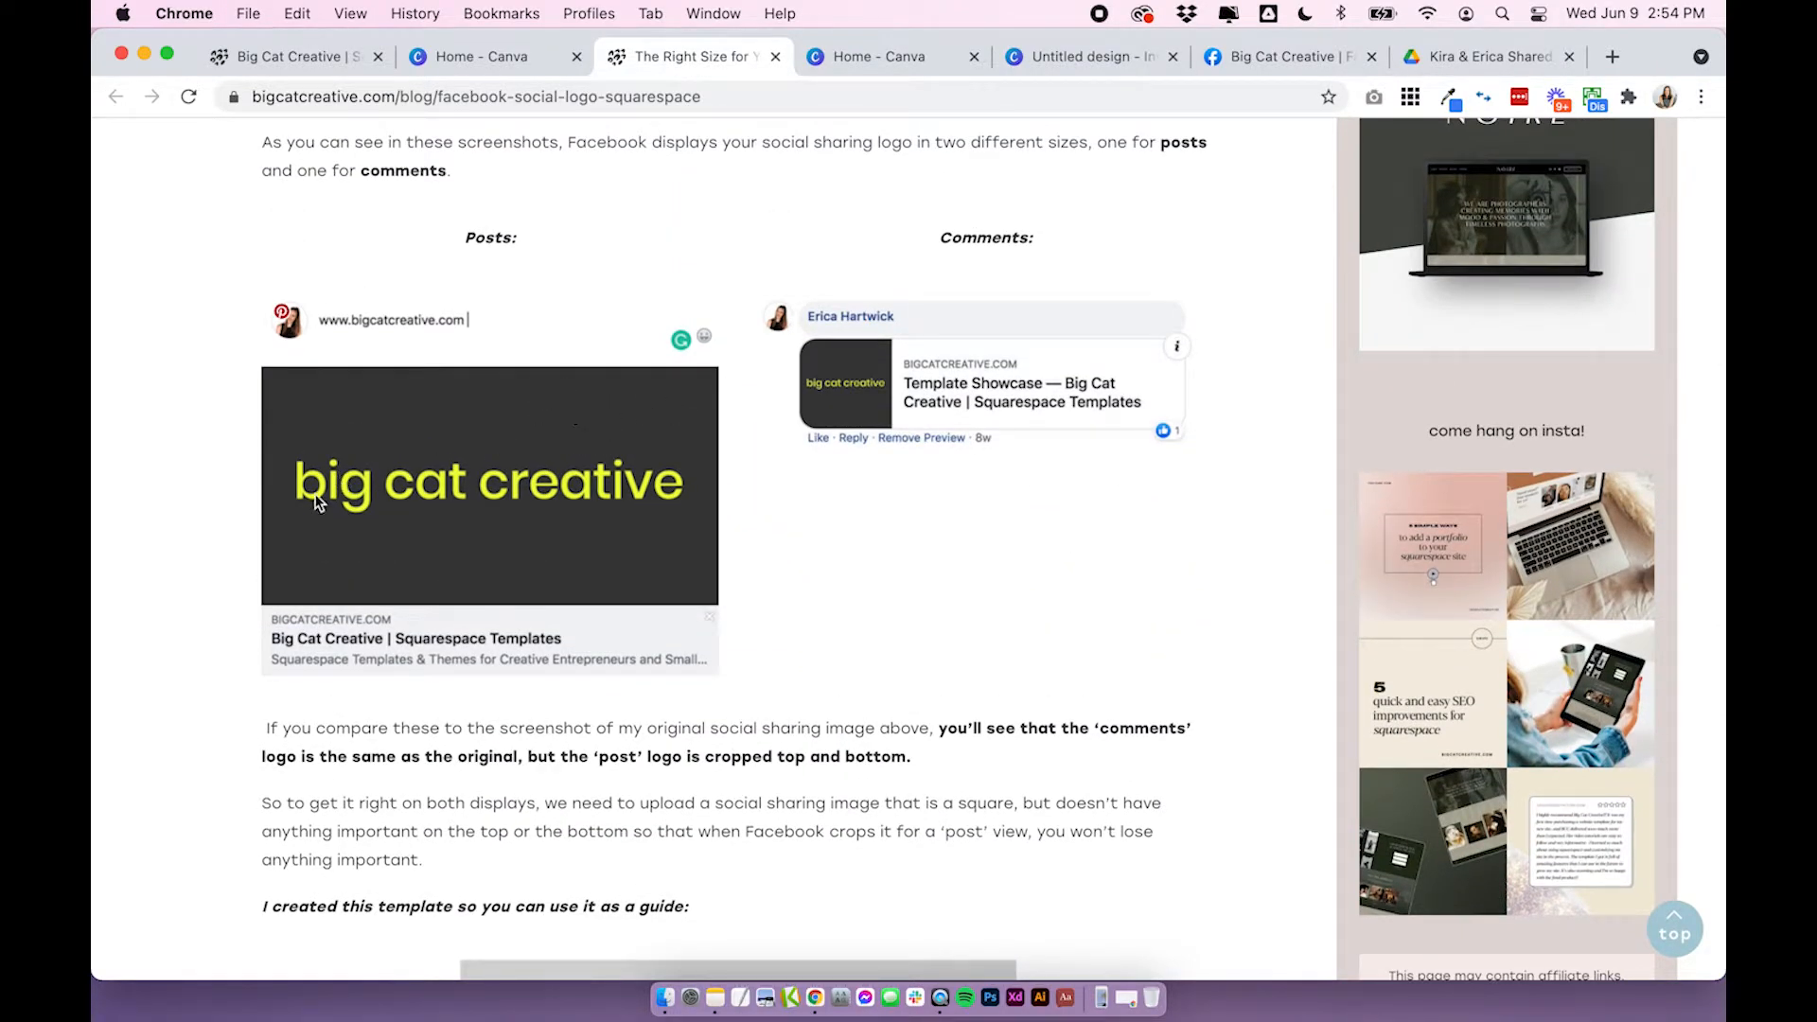
{"action": "mouse_move", "coordinate": [652, 515]}
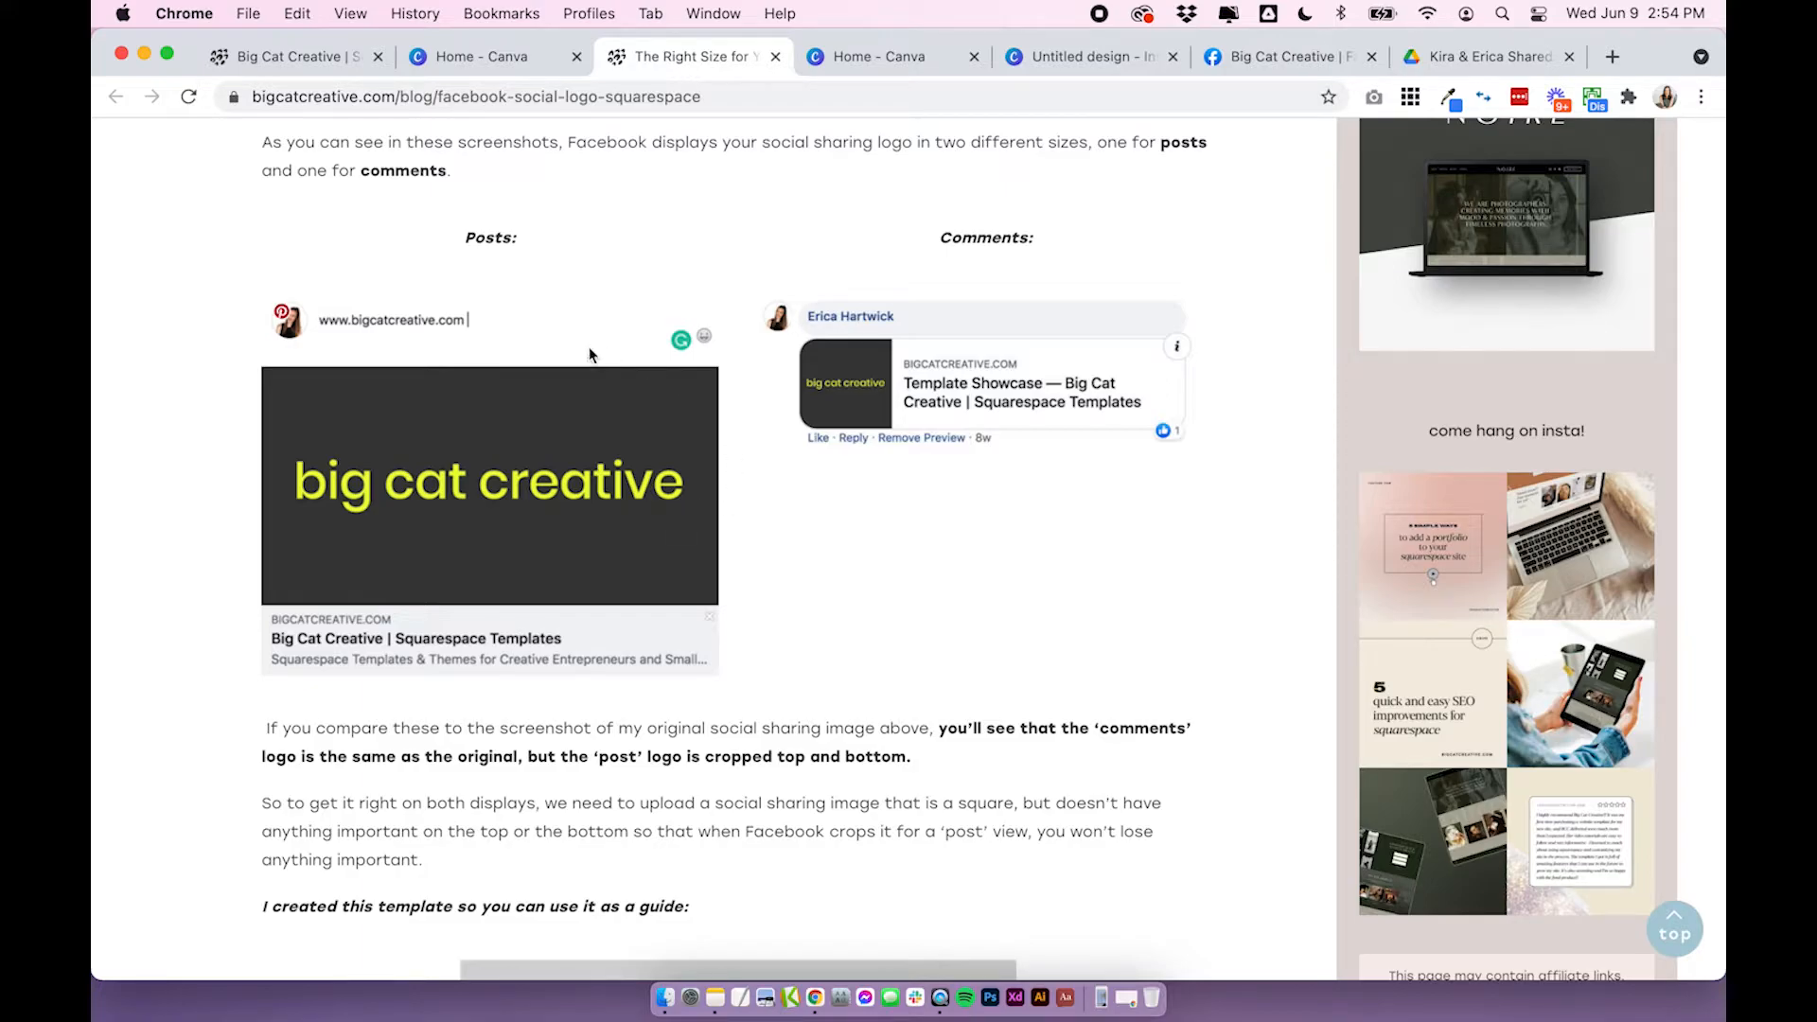
{"action": "mouse_move", "coordinate": [636, 492]}
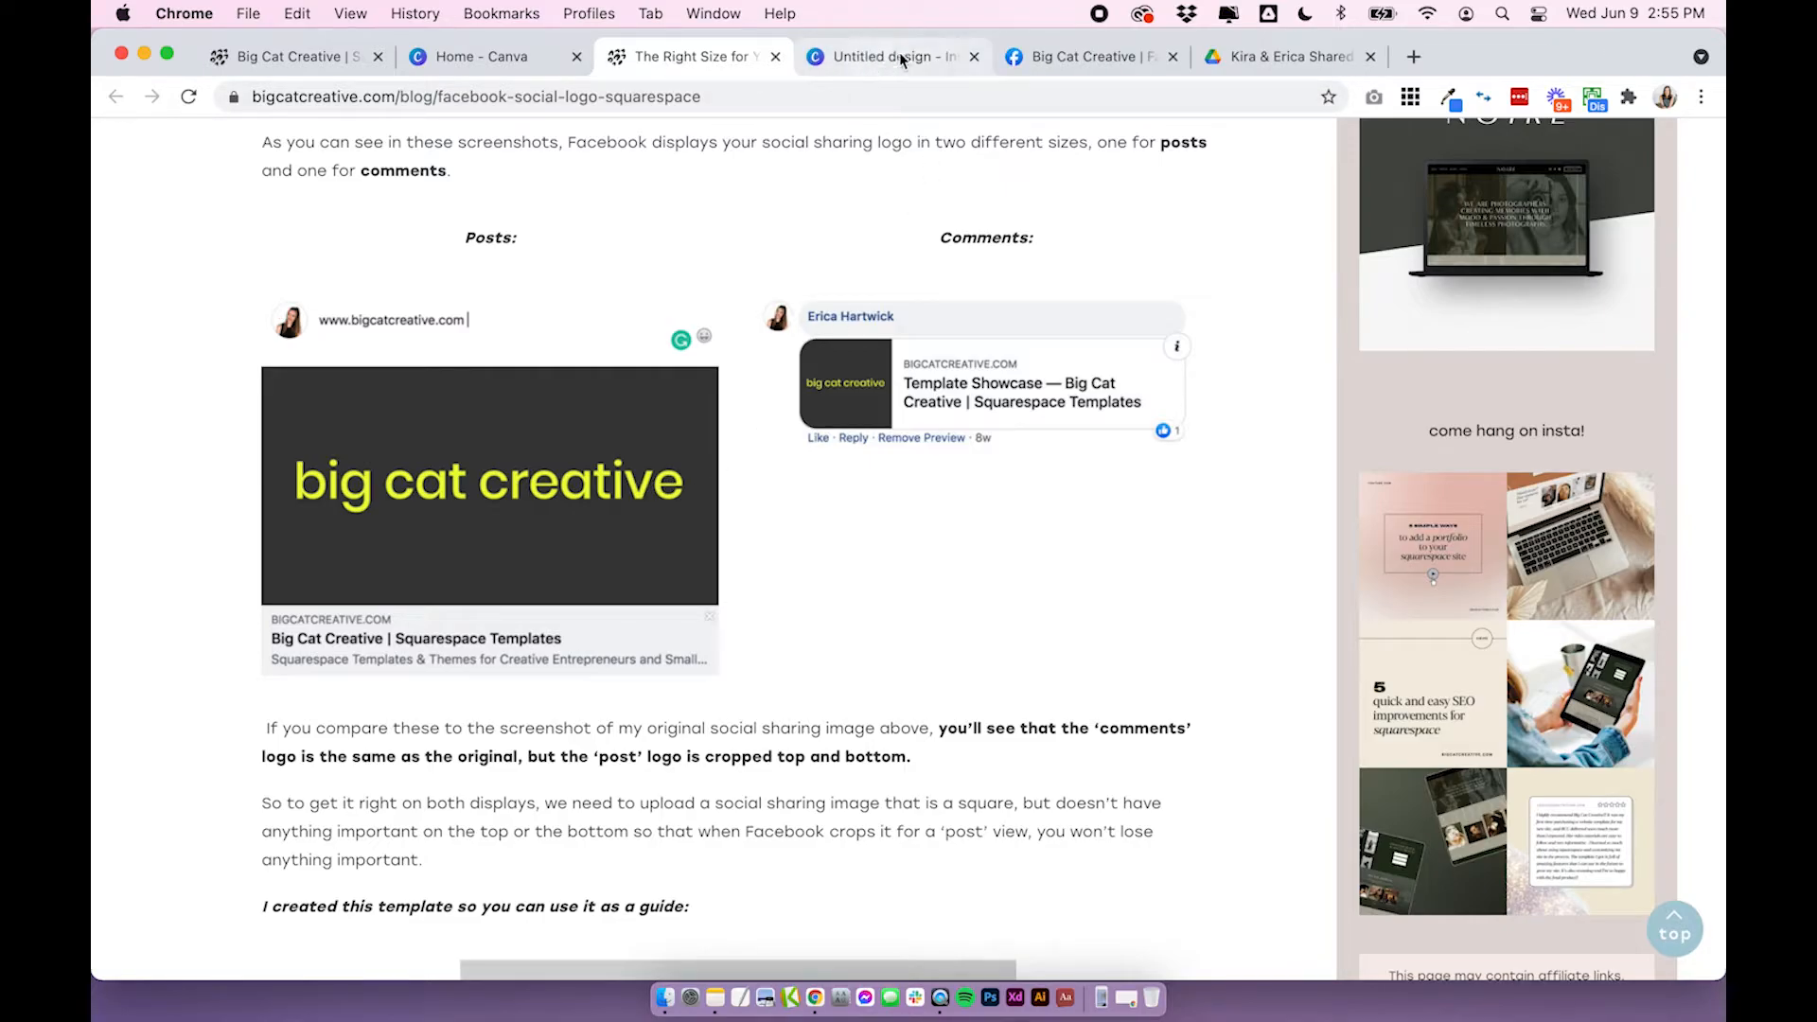
Cover page 2 with a stock flower photo from Elements faded to 48 transparency.
{"action": "left_click", "coordinate": [892, 57]}
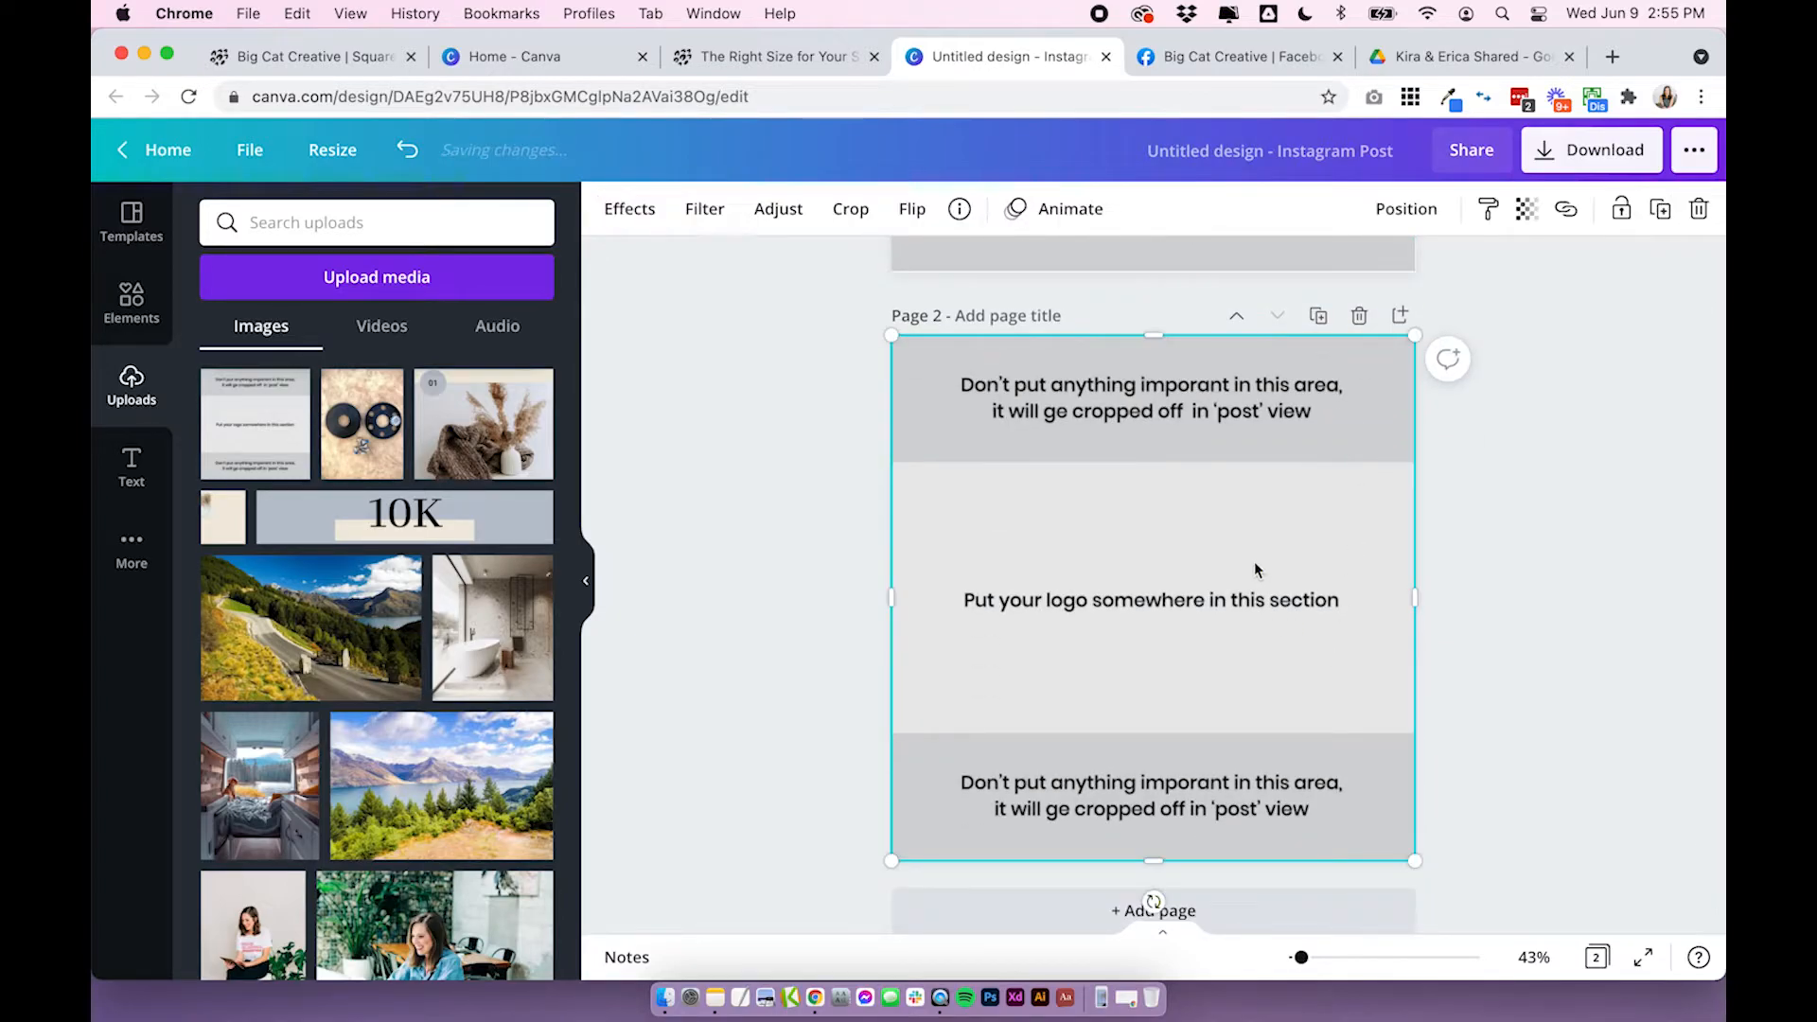
{"action": "left_click", "coordinate": [131, 301]}
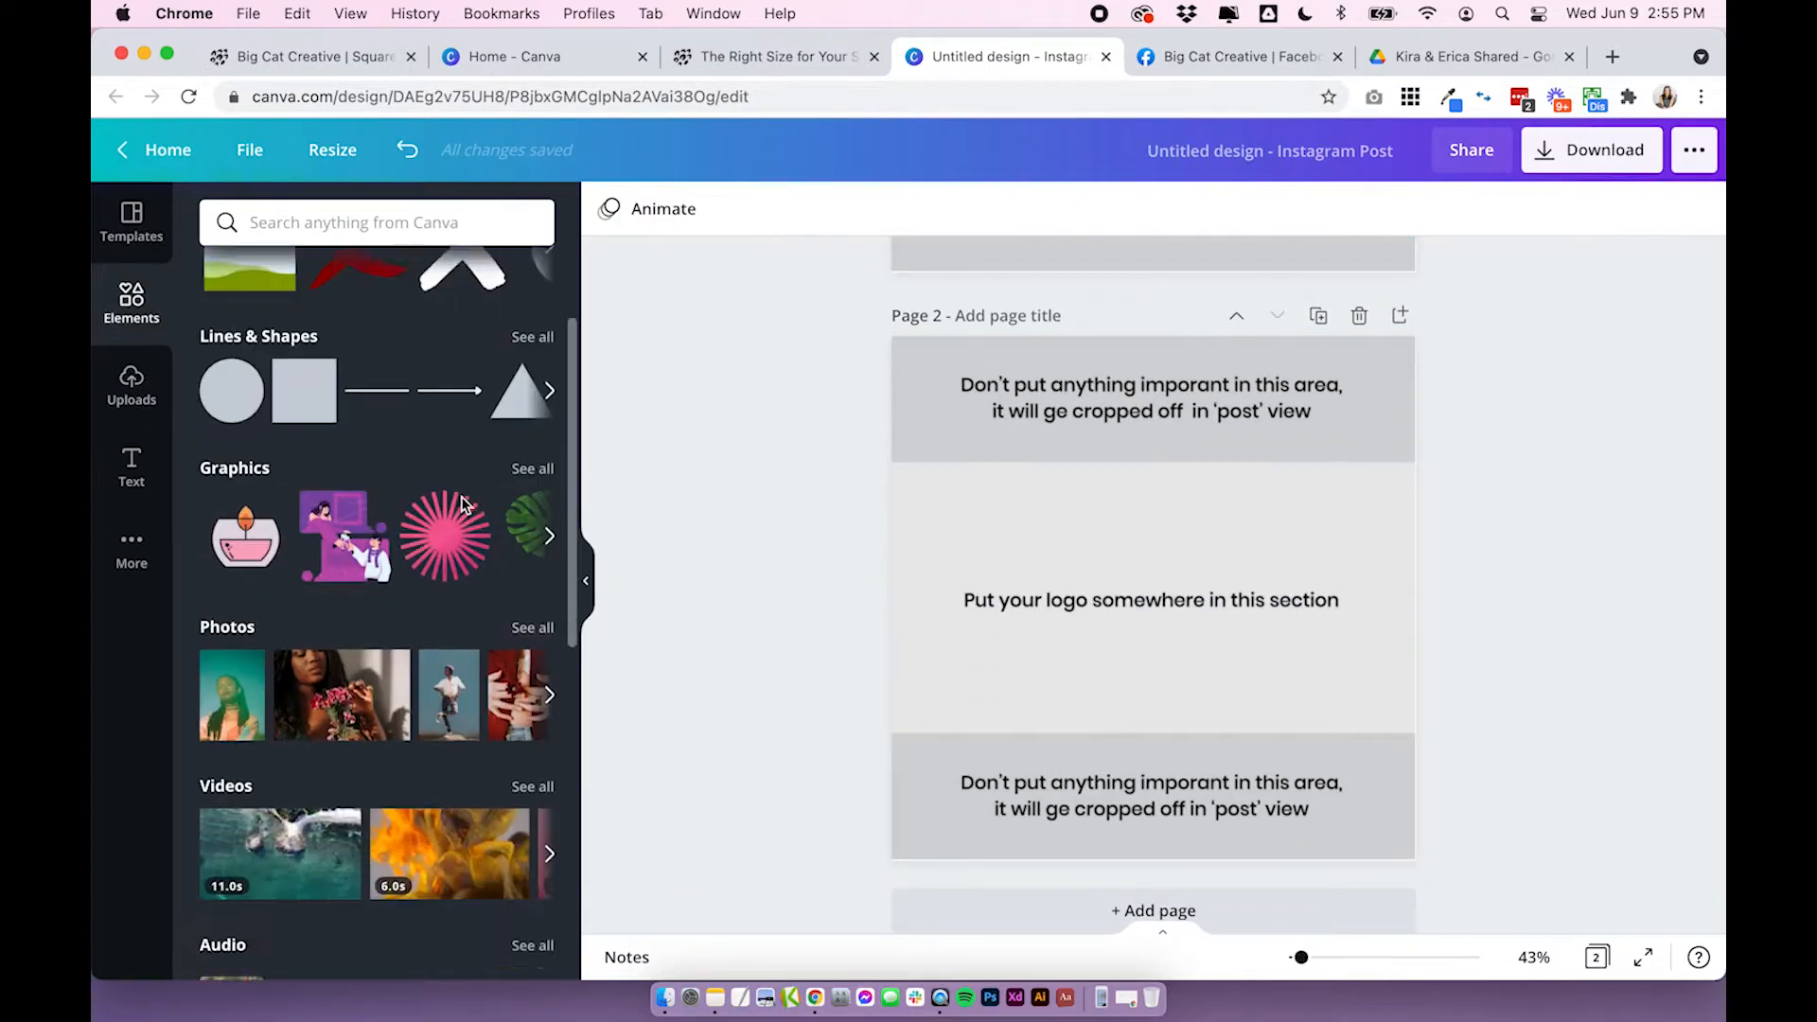
{"action": "scroll", "scroll_direction": "down", "scroll_amount": 3}
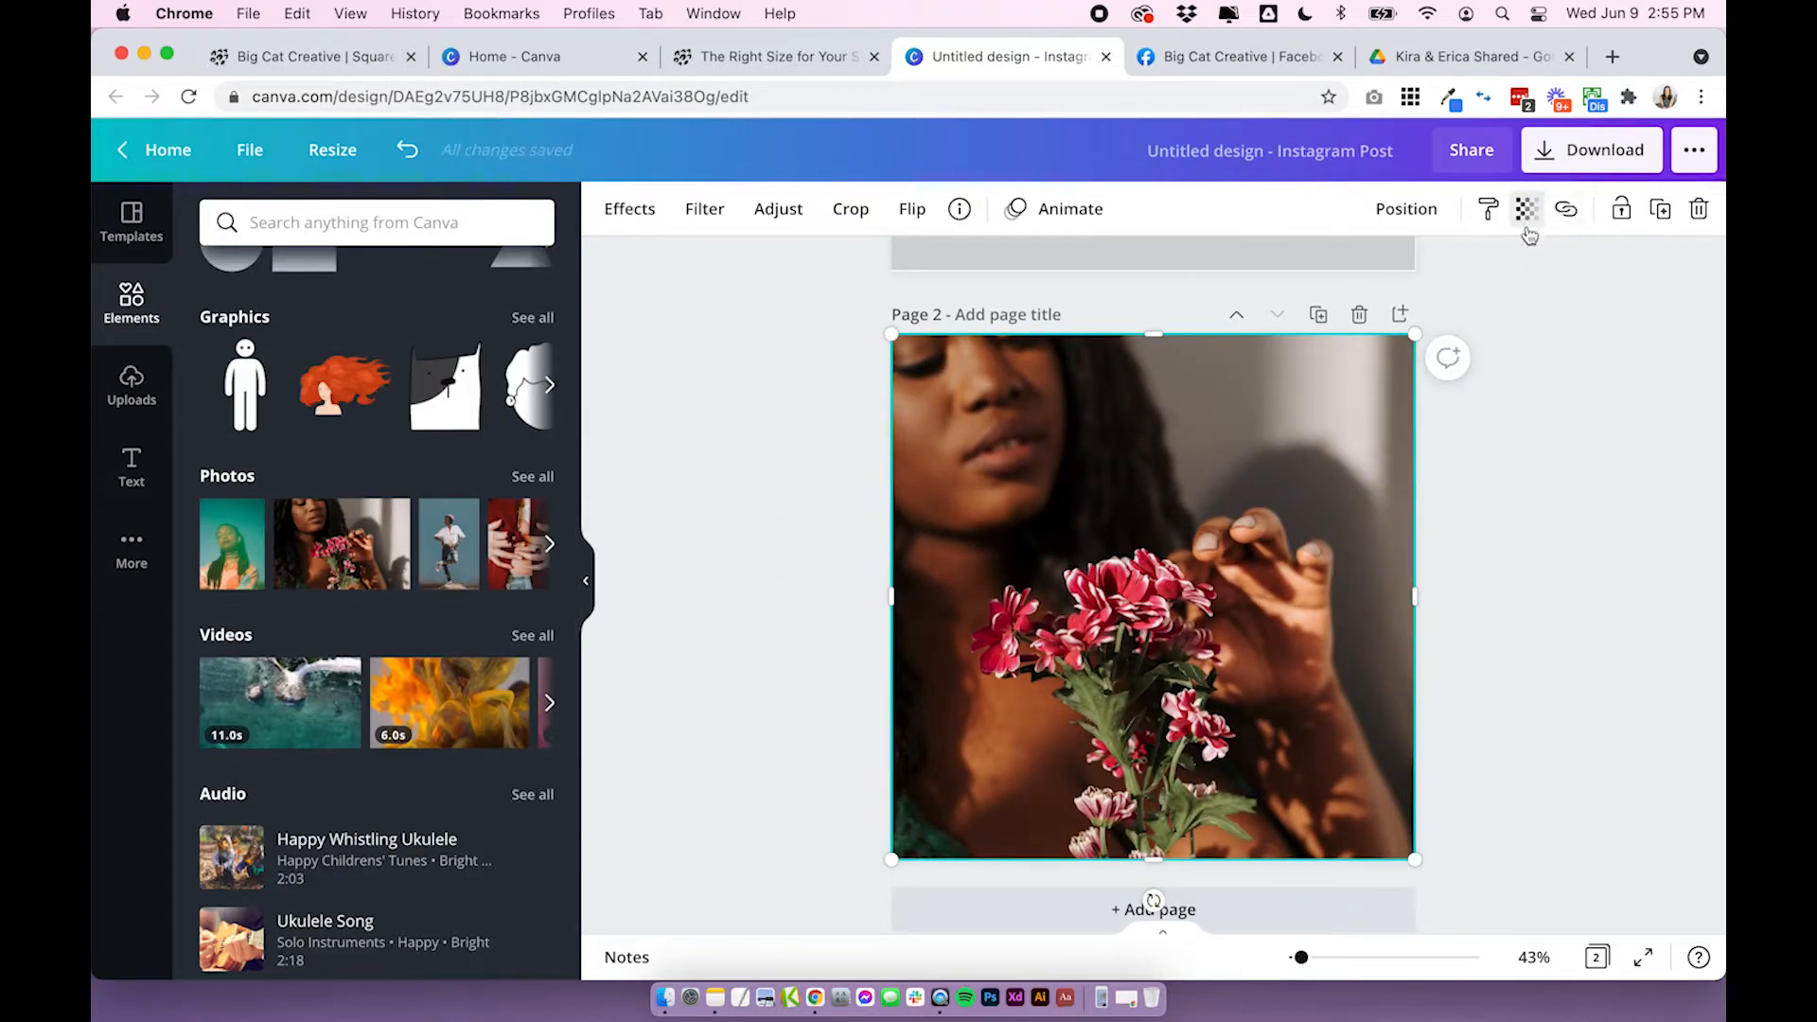
{"action": "left_click", "coordinate": [1528, 208]}
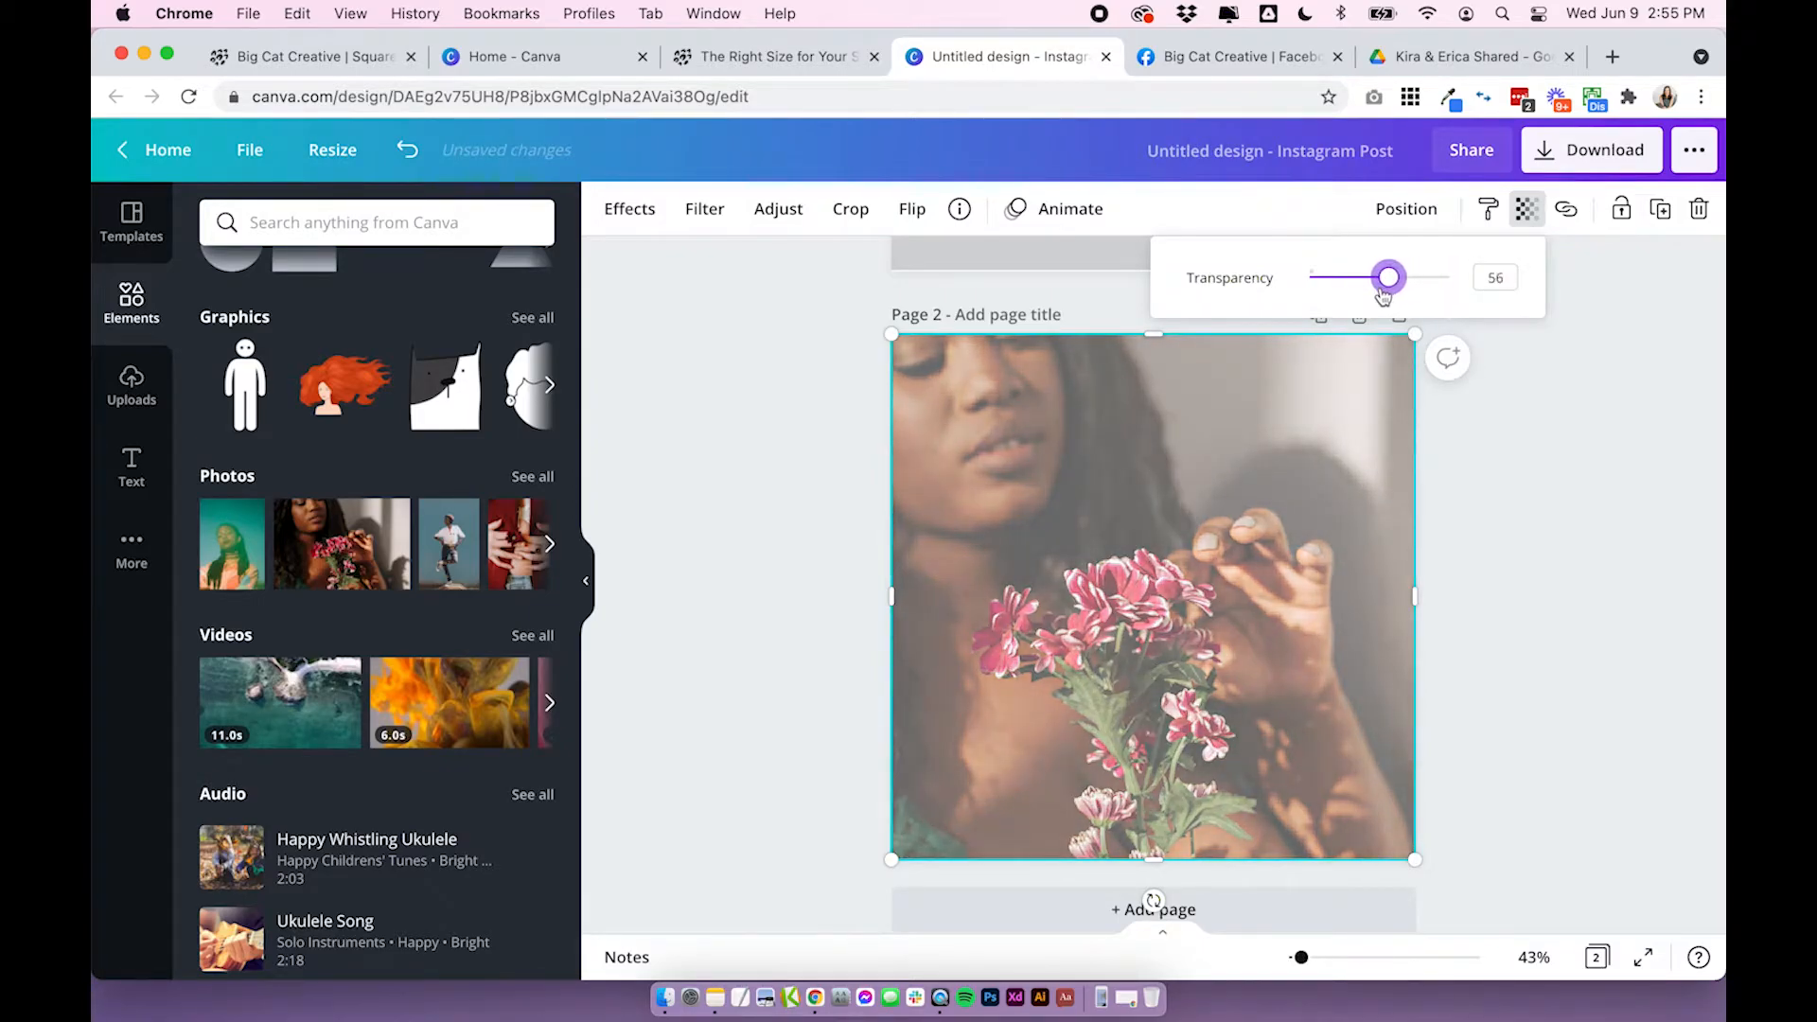
{"action": "left_click_drag", "start_coordinate": [1388, 277], "coordinate": [1377, 276]}
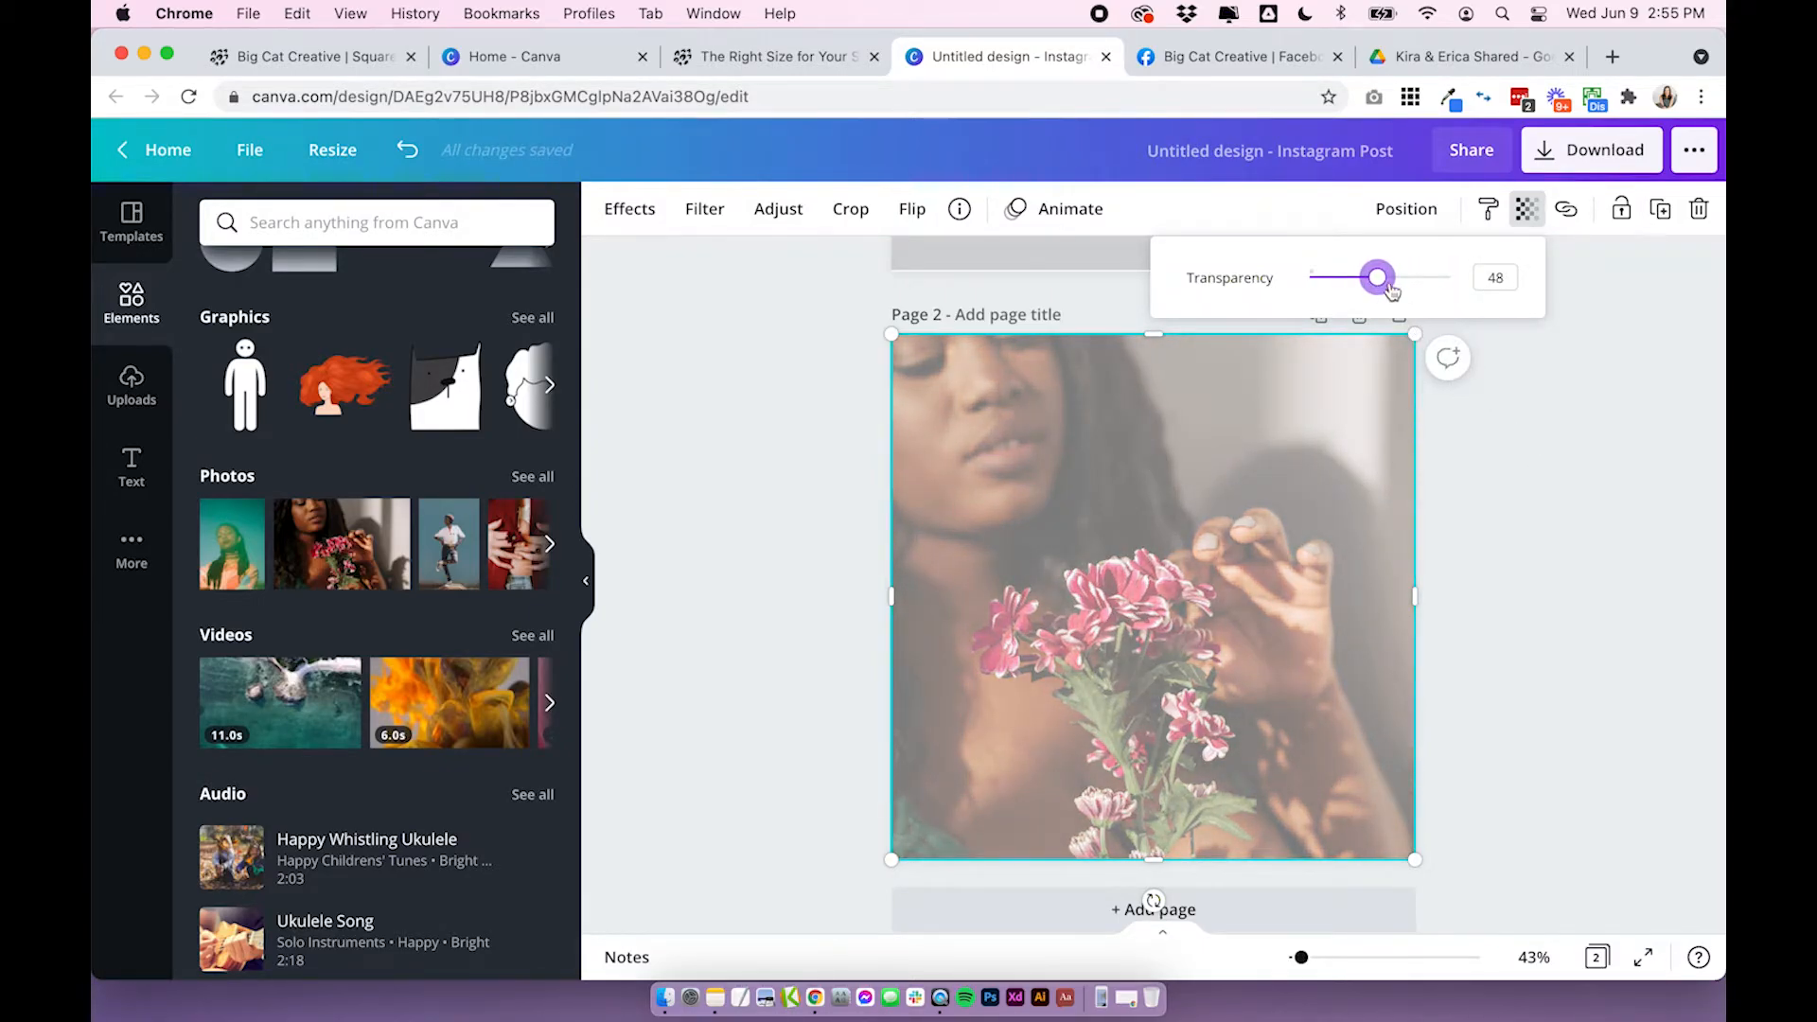
{"action": "left_click", "coordinate": [1009, 502]}
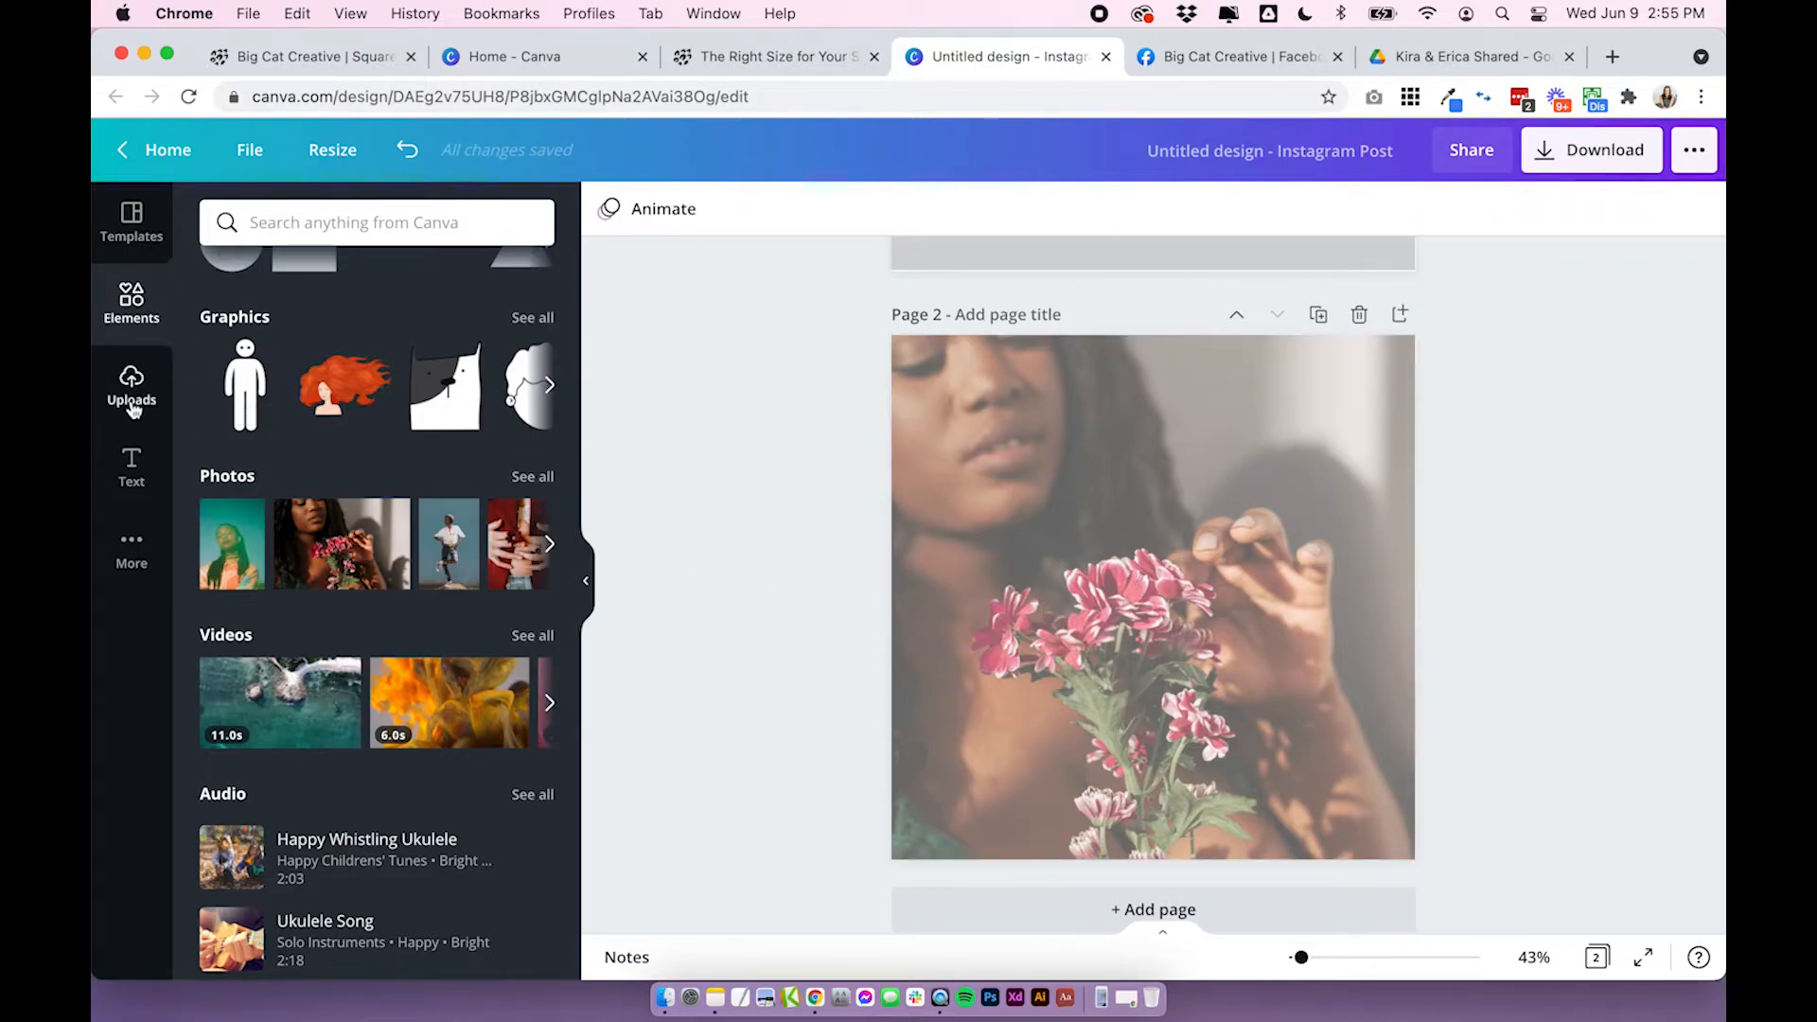
Find the uploaded 'derive' script logo via a 'logo' search and add it to page 2.
{"action": "left_click", "coordinate": [131, 388]}
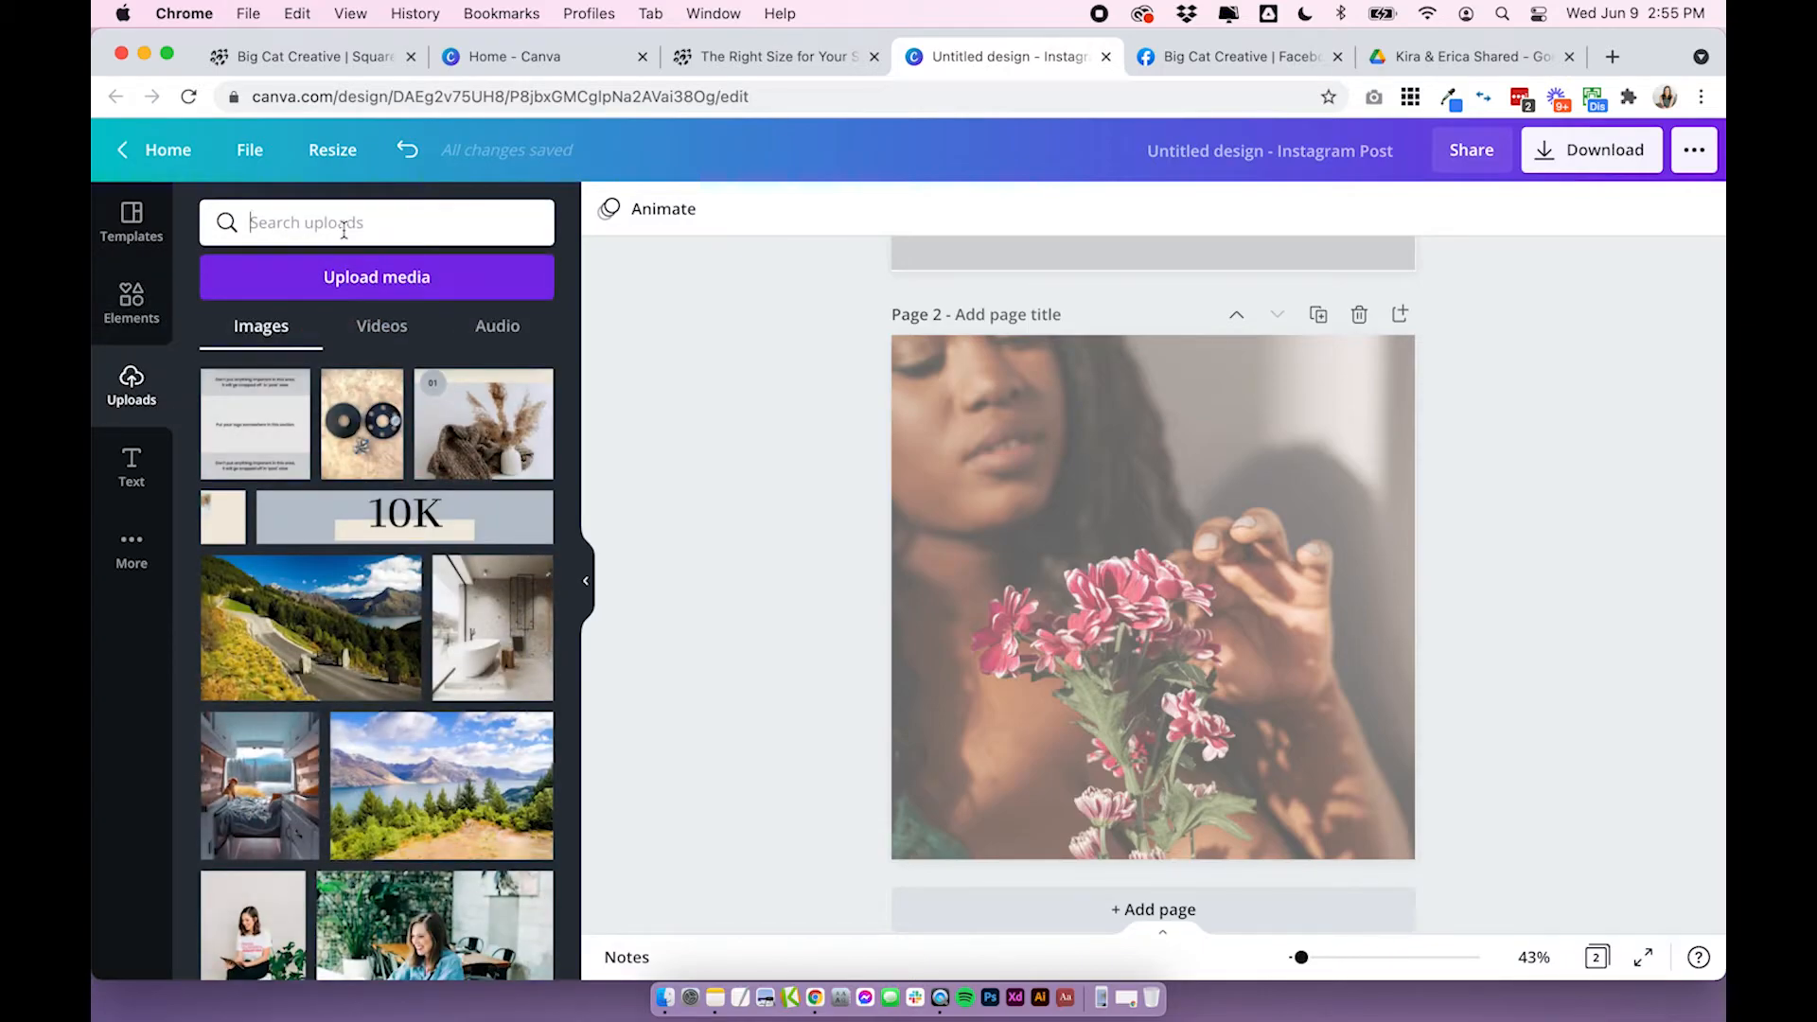
{"action": "type", "text": "logo"}
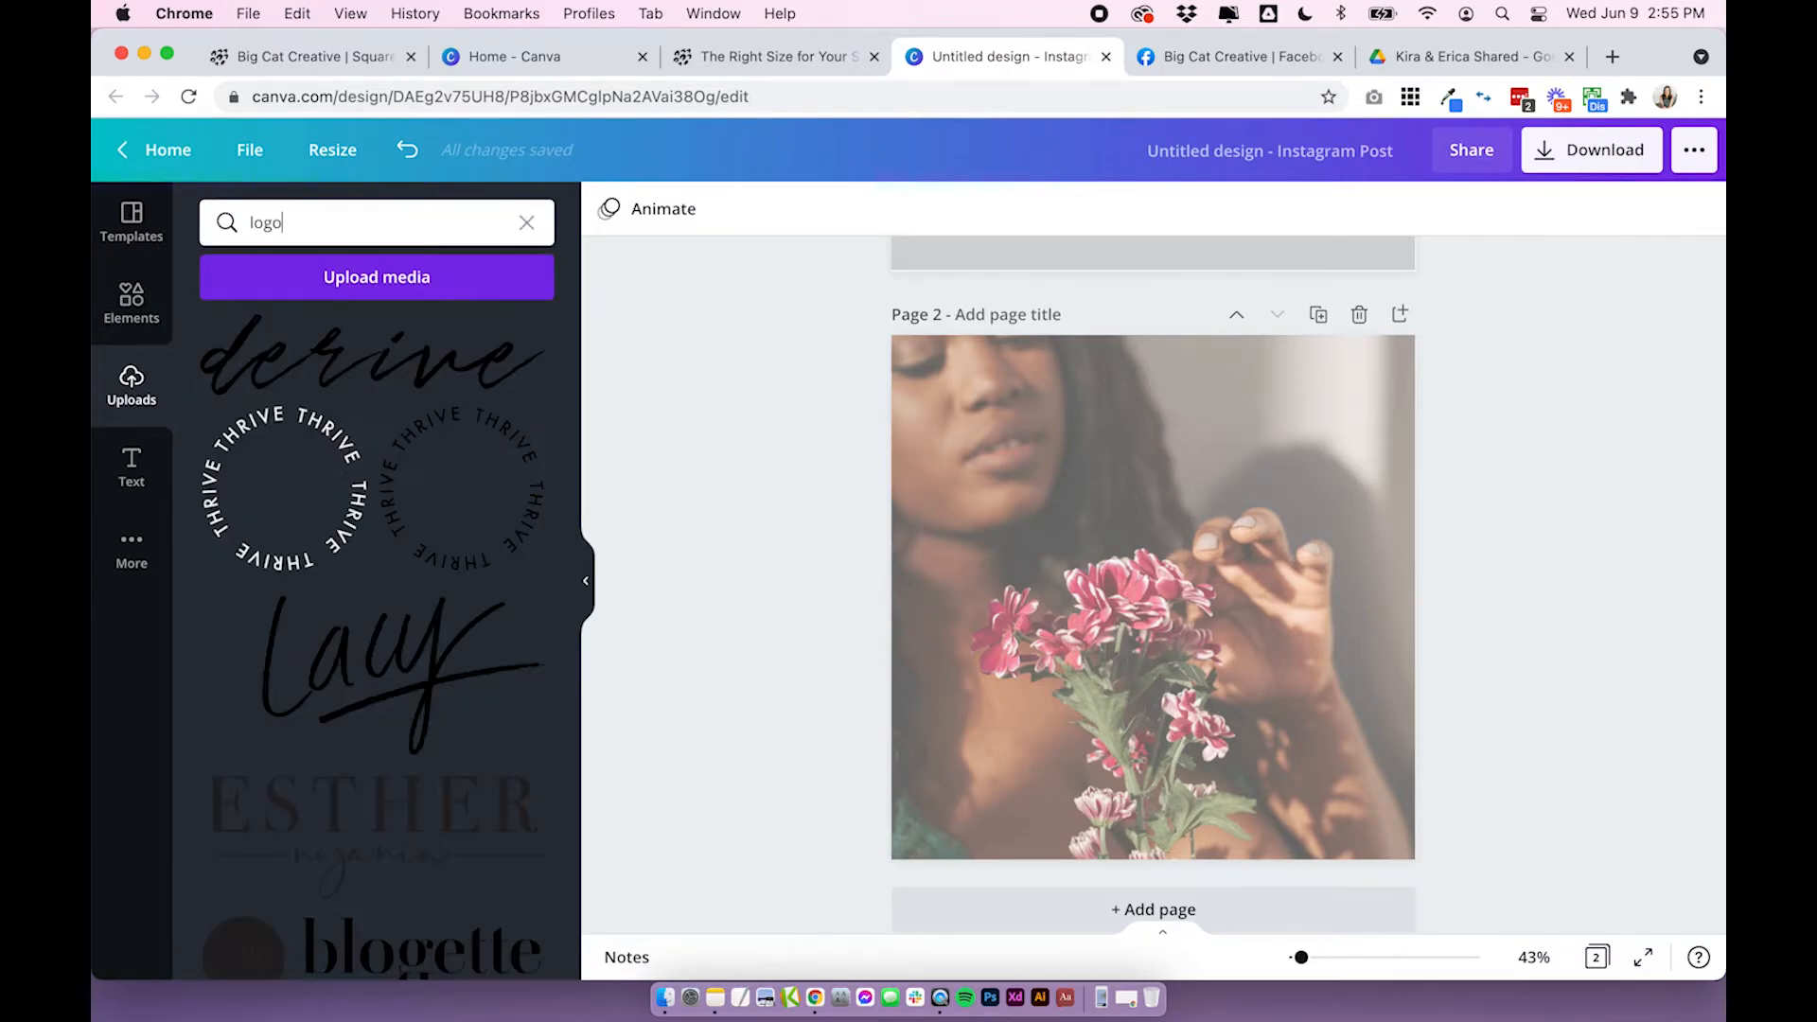
{"action": "mouse_move", "coordinate": [356, 362]}
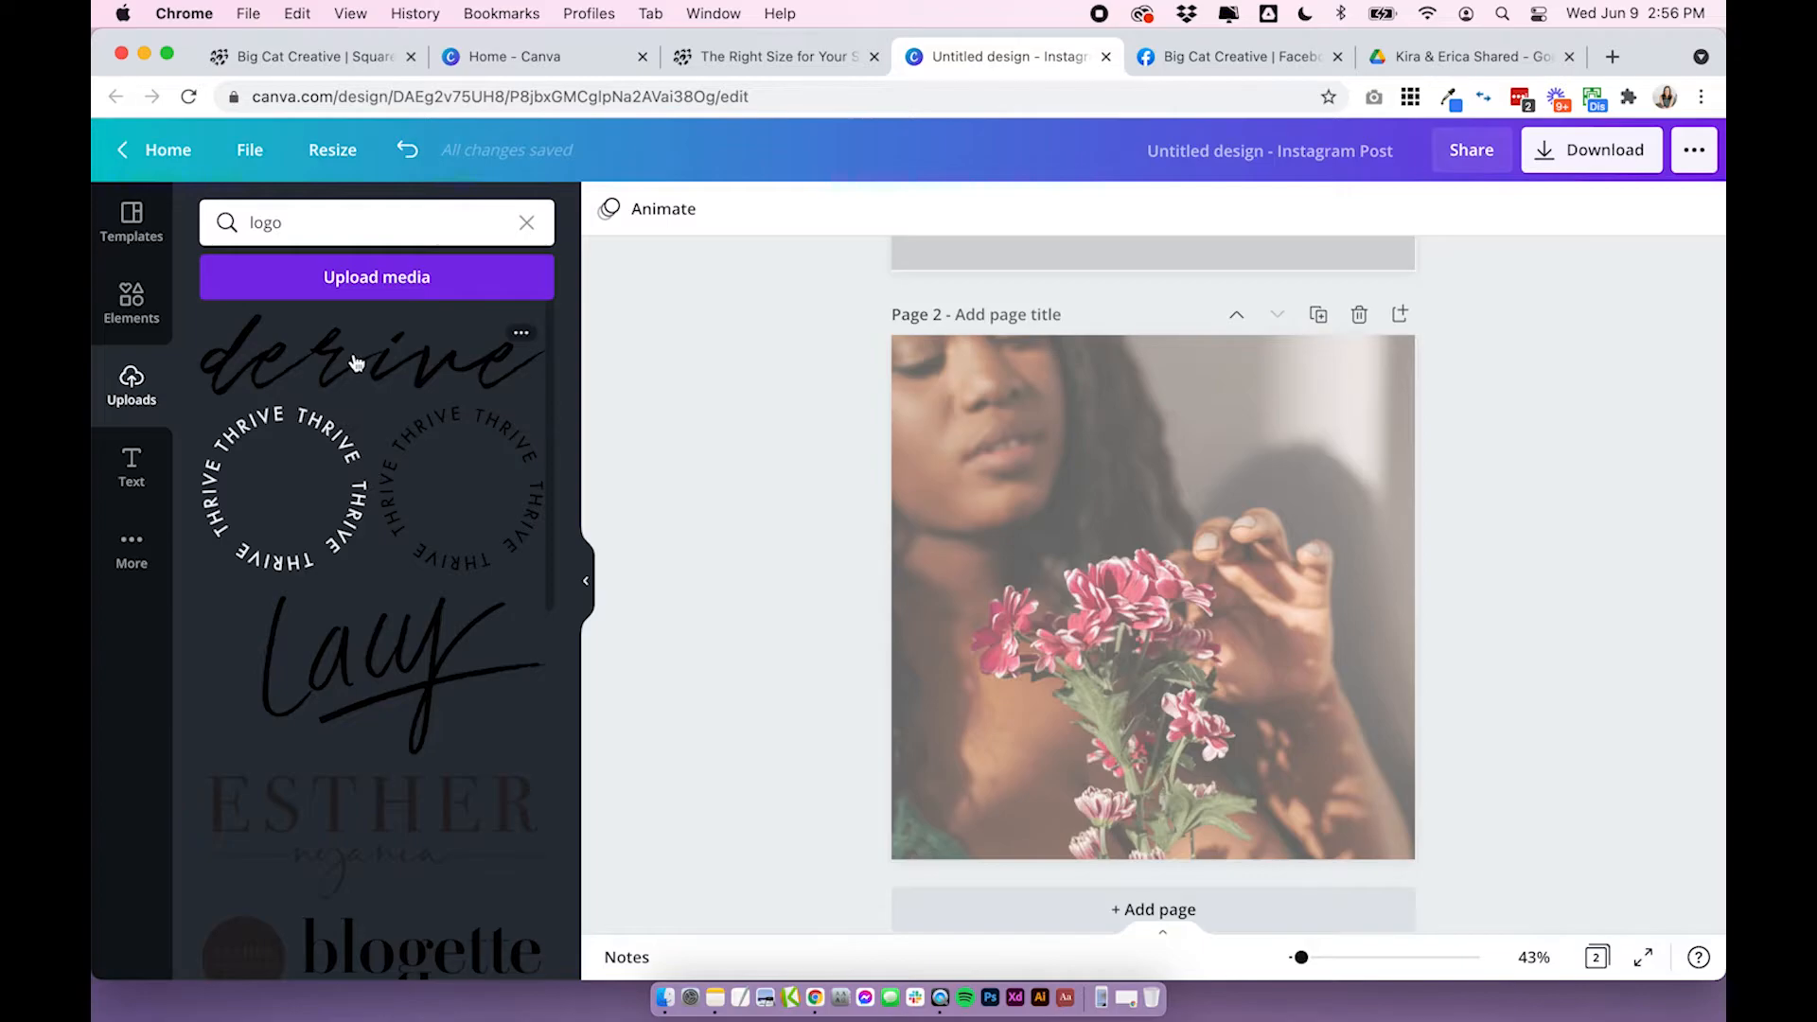
{"action": "left_click", "coordinate": [368, 359]}
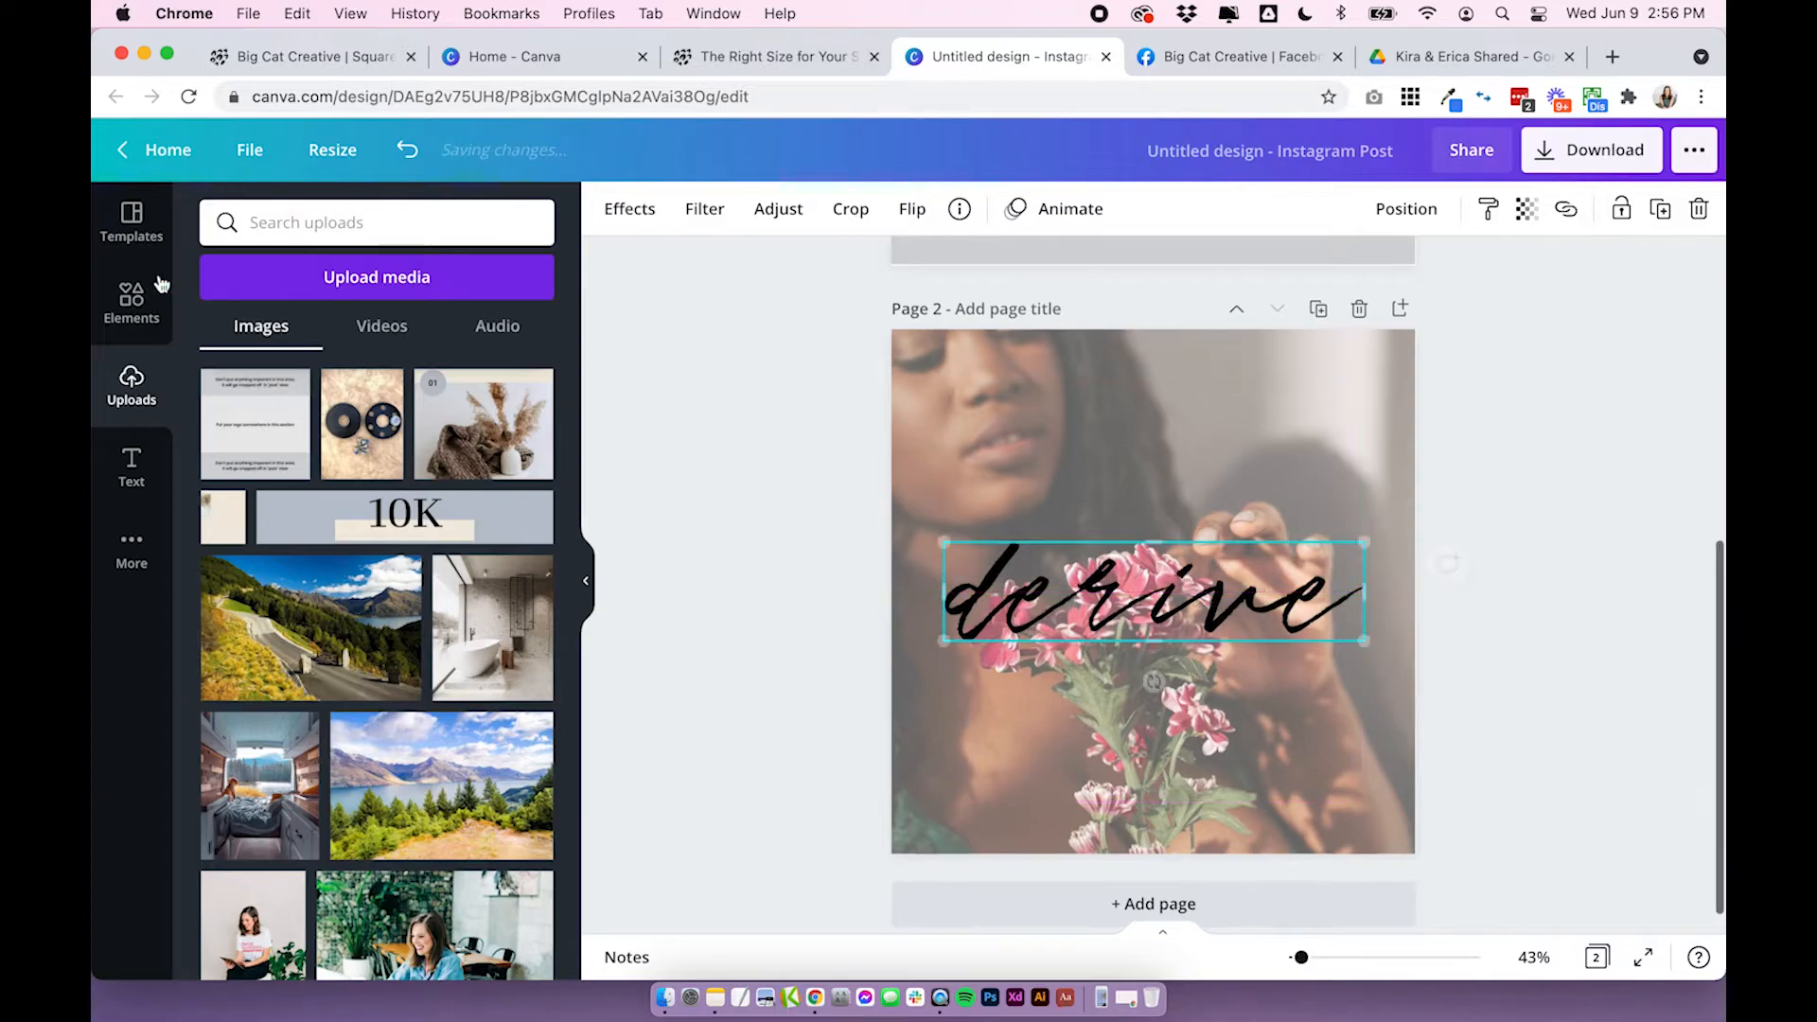
Nudge the logo into place and adjust the flower photo's transparency to 57.
{"action": "left_click", "coordinate": [1151, 595]}
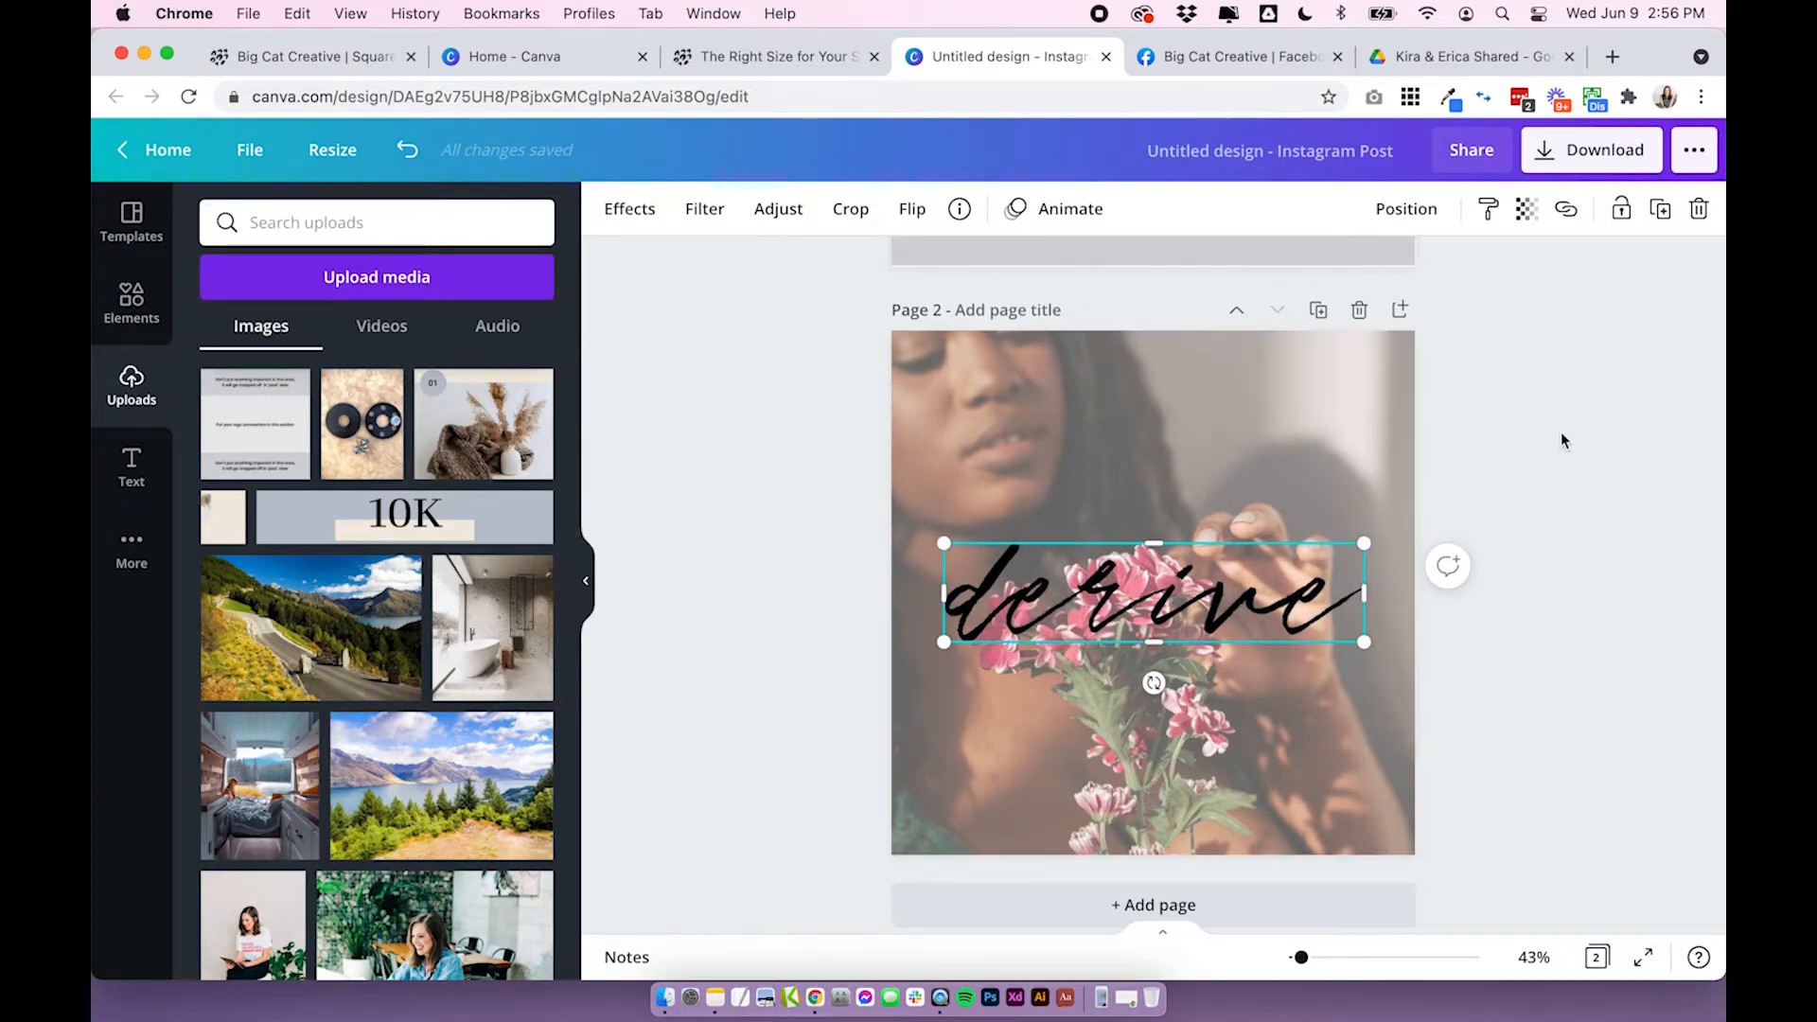
{"action": "left_click_drag", "start_coordinate": [1153, 590], "coordinate": [1159, 597]}
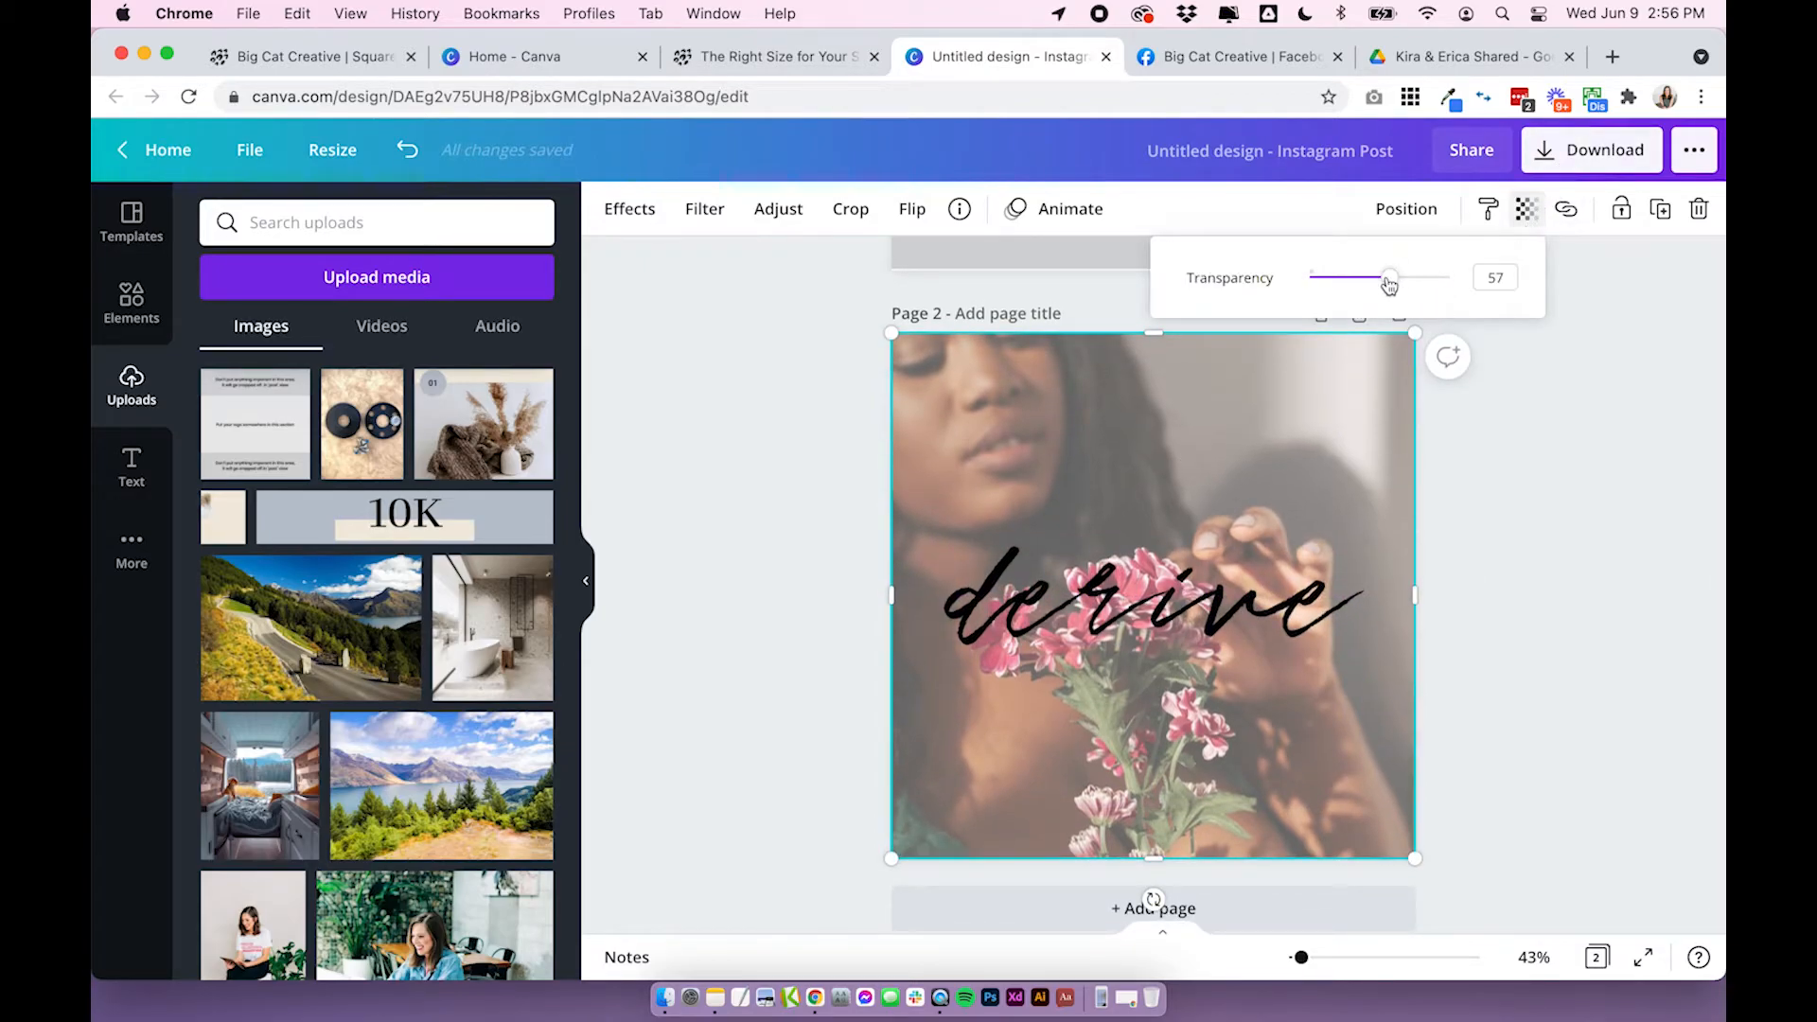
{"action": "left_click_drag", "start_coordinate": [1392, 277], "coordinate": [1352, 277]}
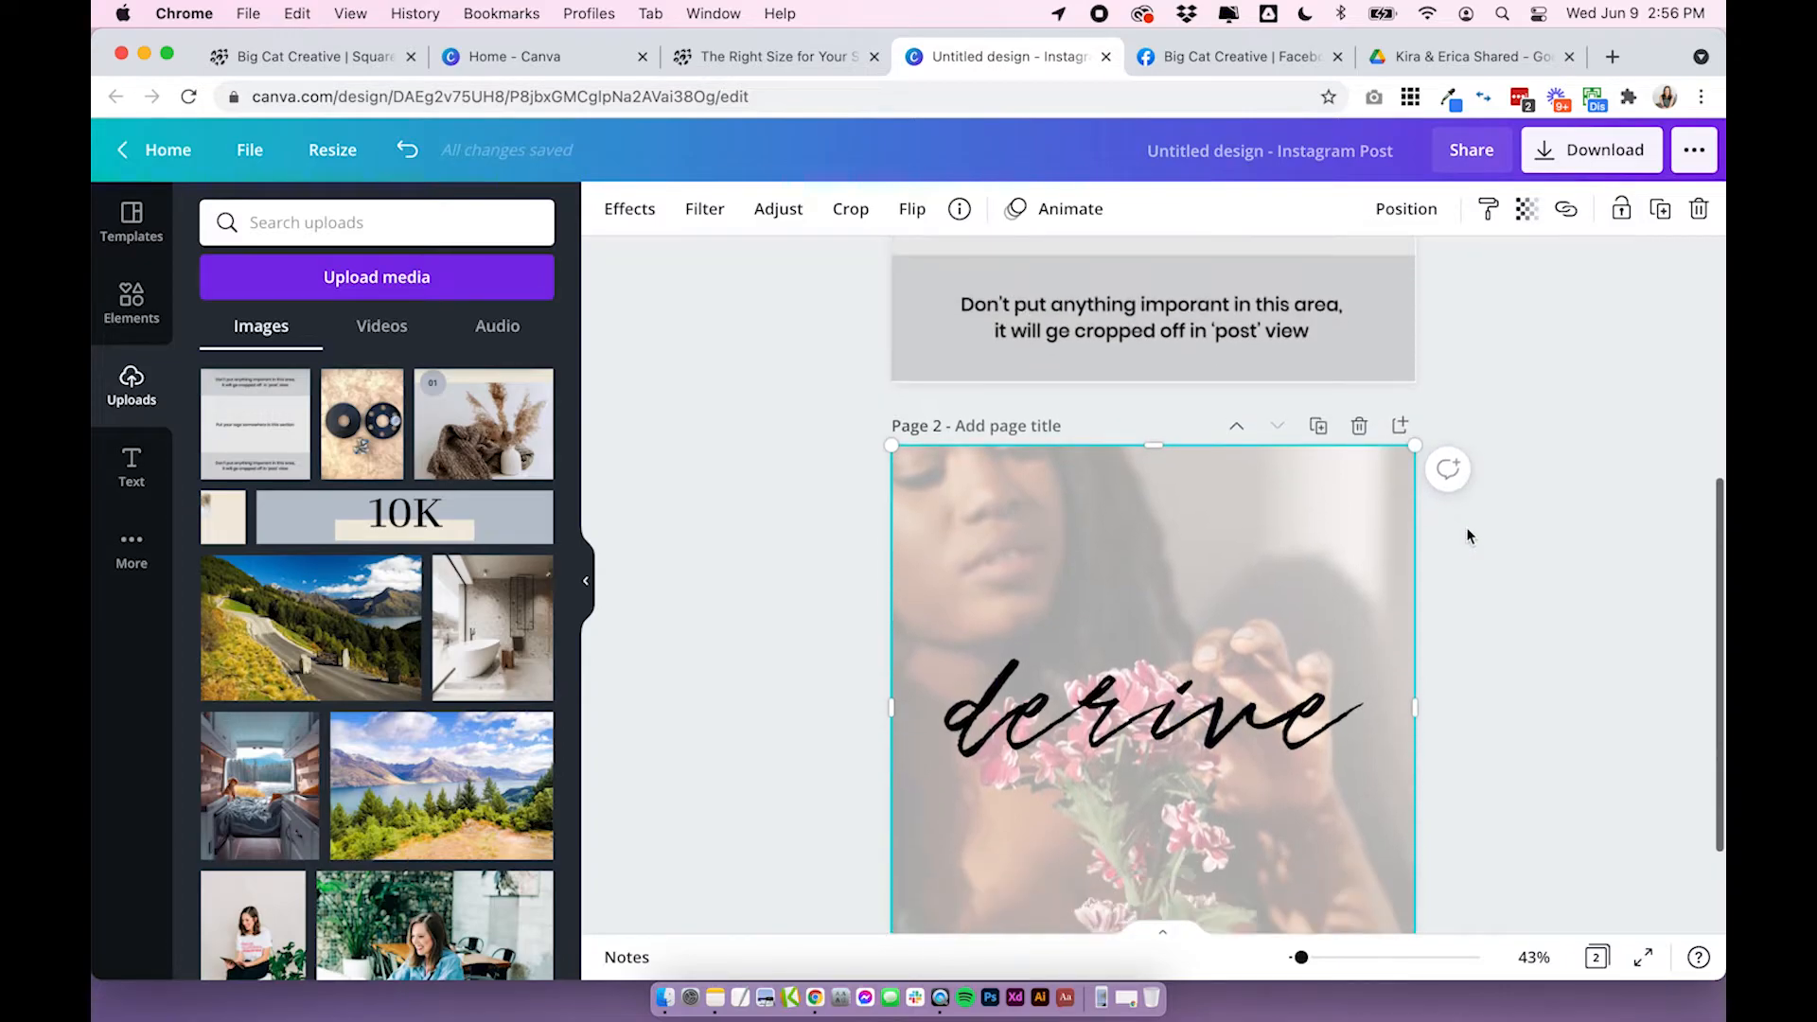
Select the faded background photo and slide it downward, leaving a white strip above.
{"action": "scroll", "scroll_direction": "down", "scroll_amount": 3}
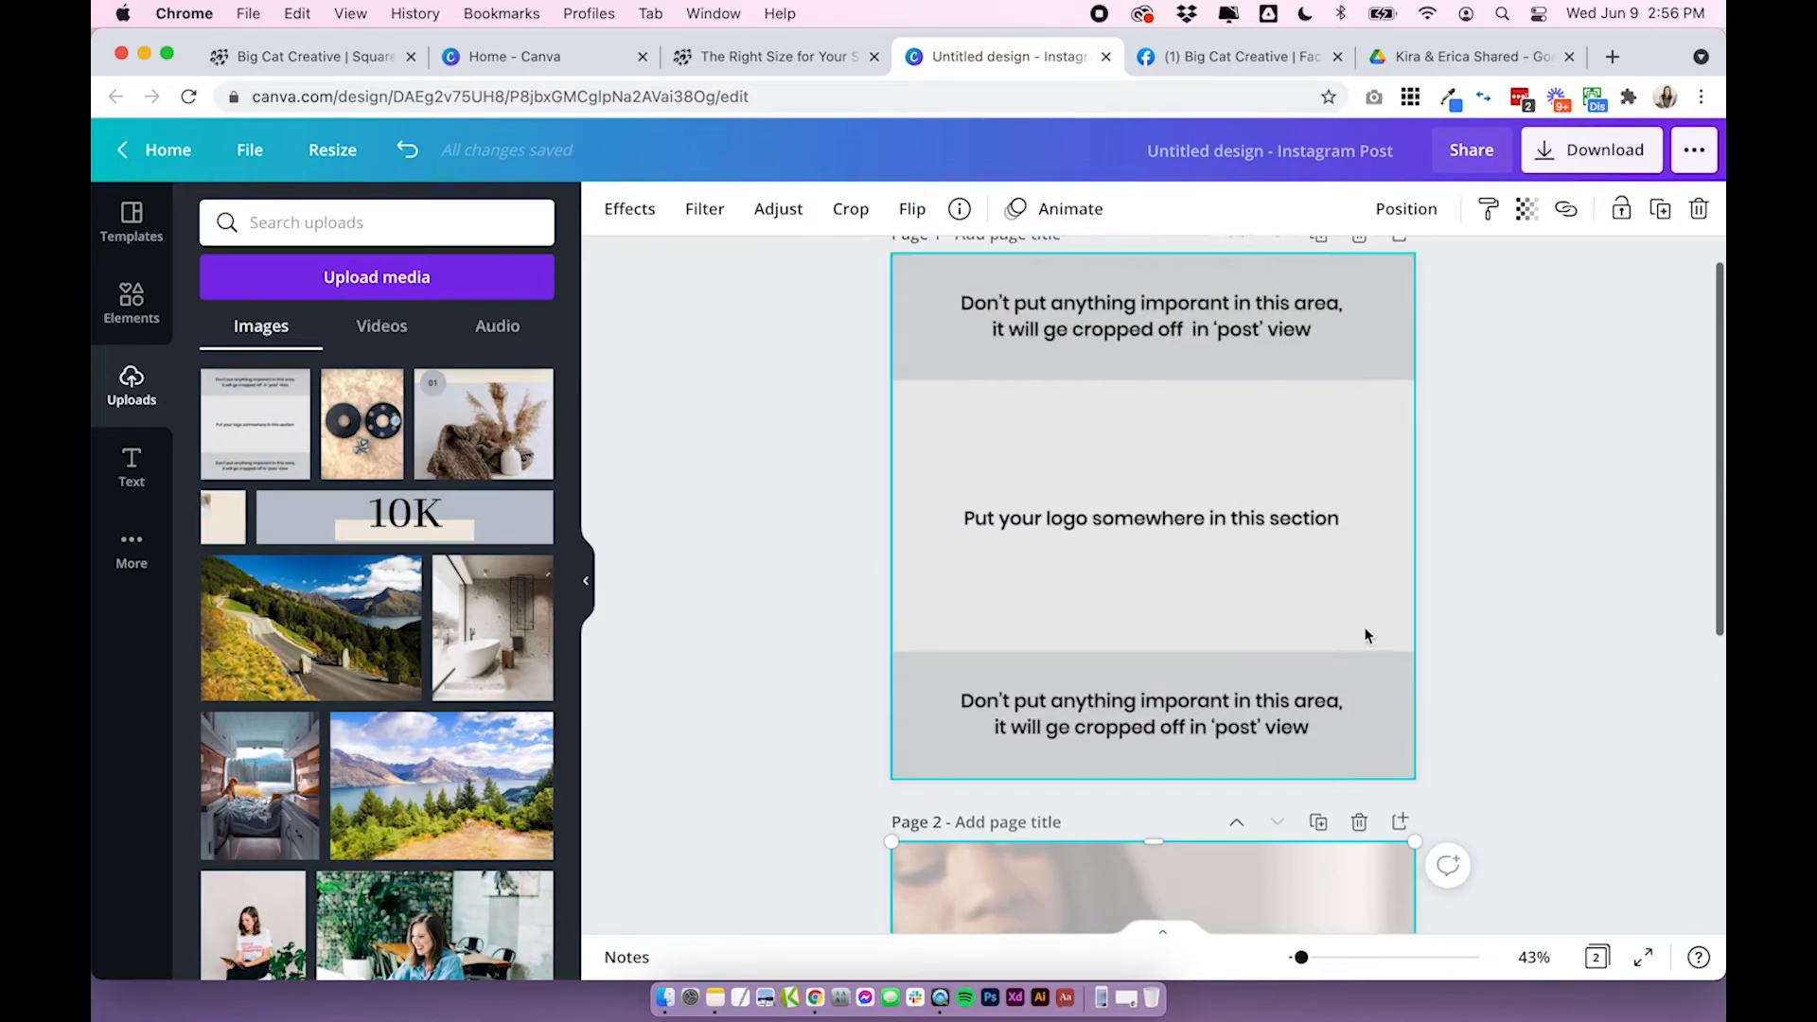
{"action": "scroll", "scroll_direction": "down", "scroll_amount": 3}
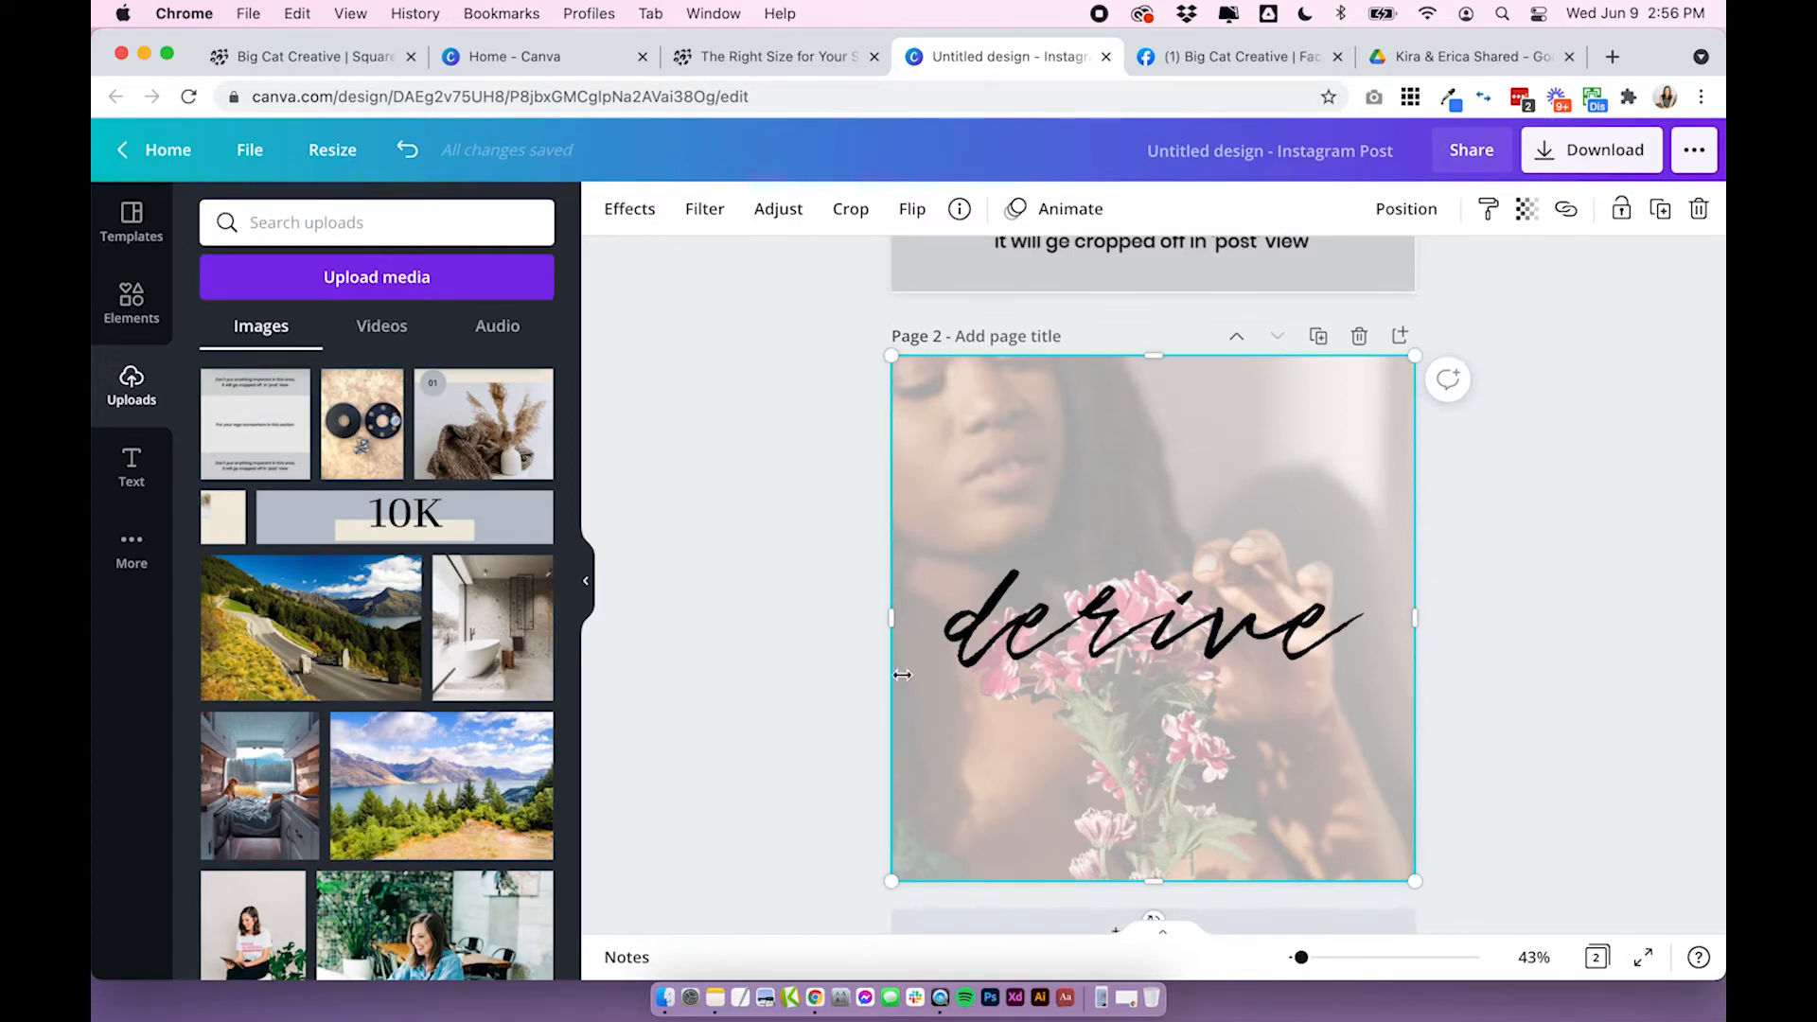
{"action": "mouse_move", "coordinate": [1397, 337]}
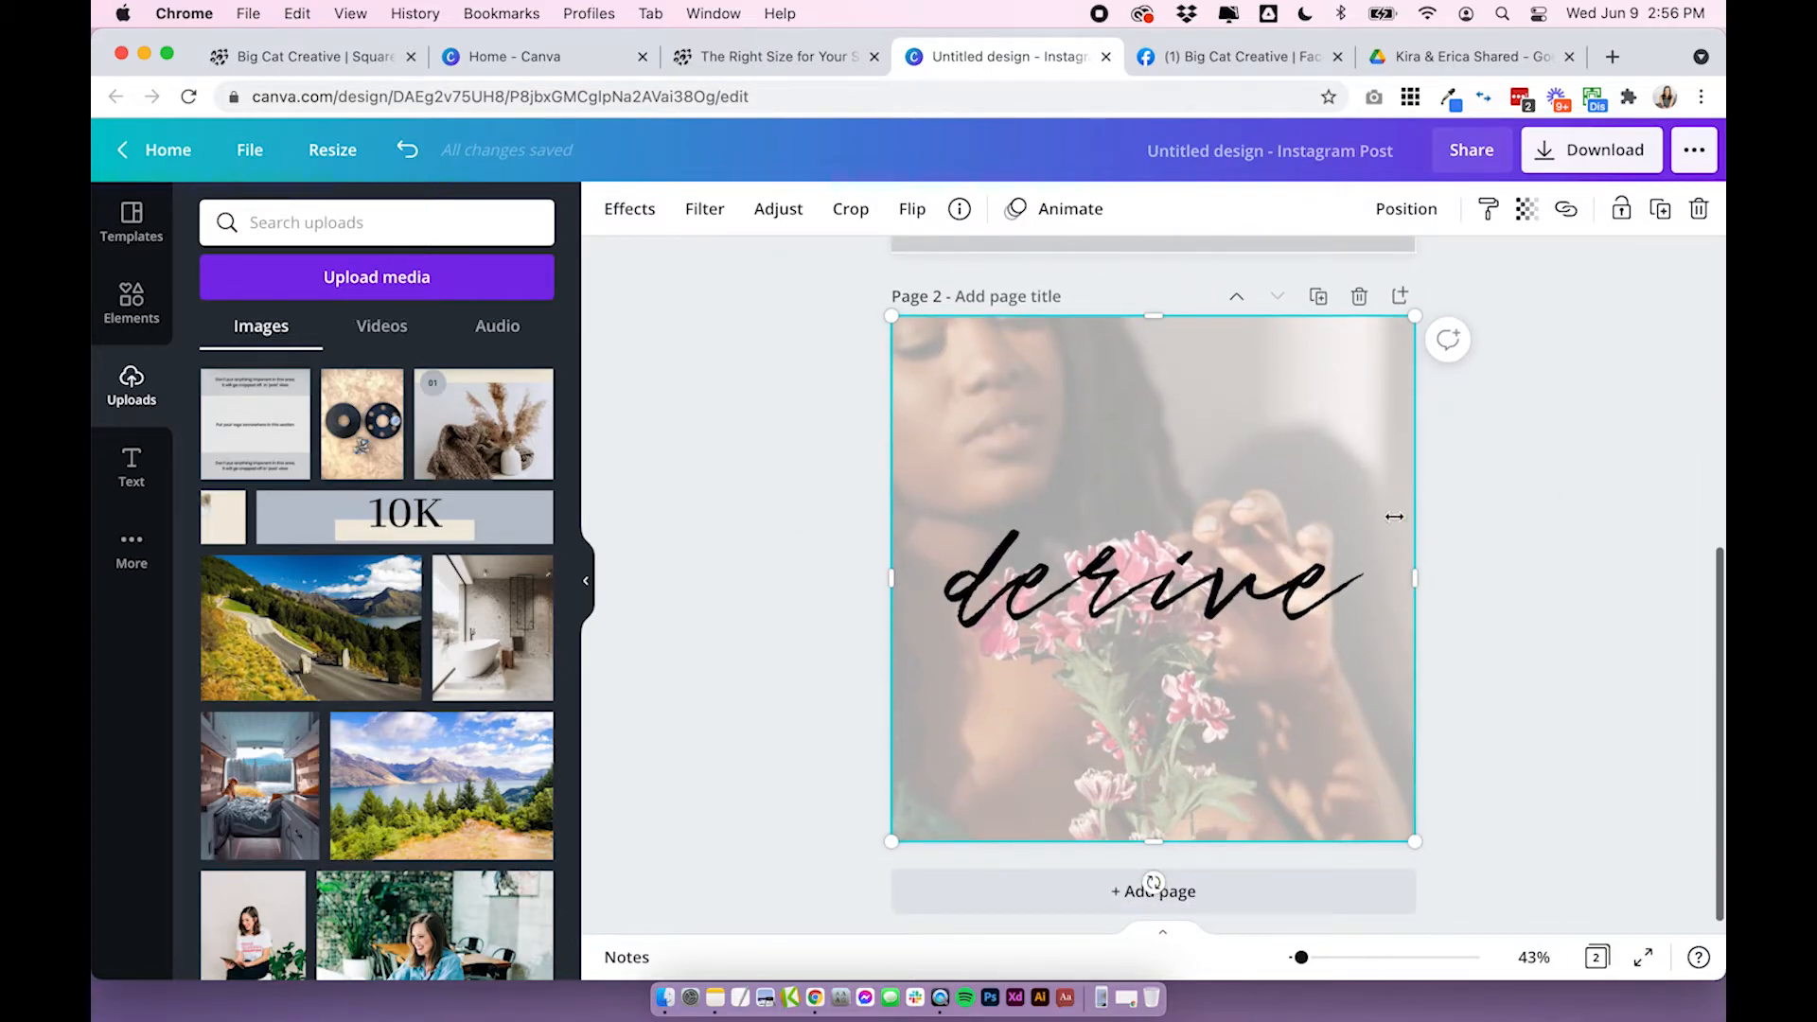
{"action": "left_click", "coordinate": [1147, 583]}
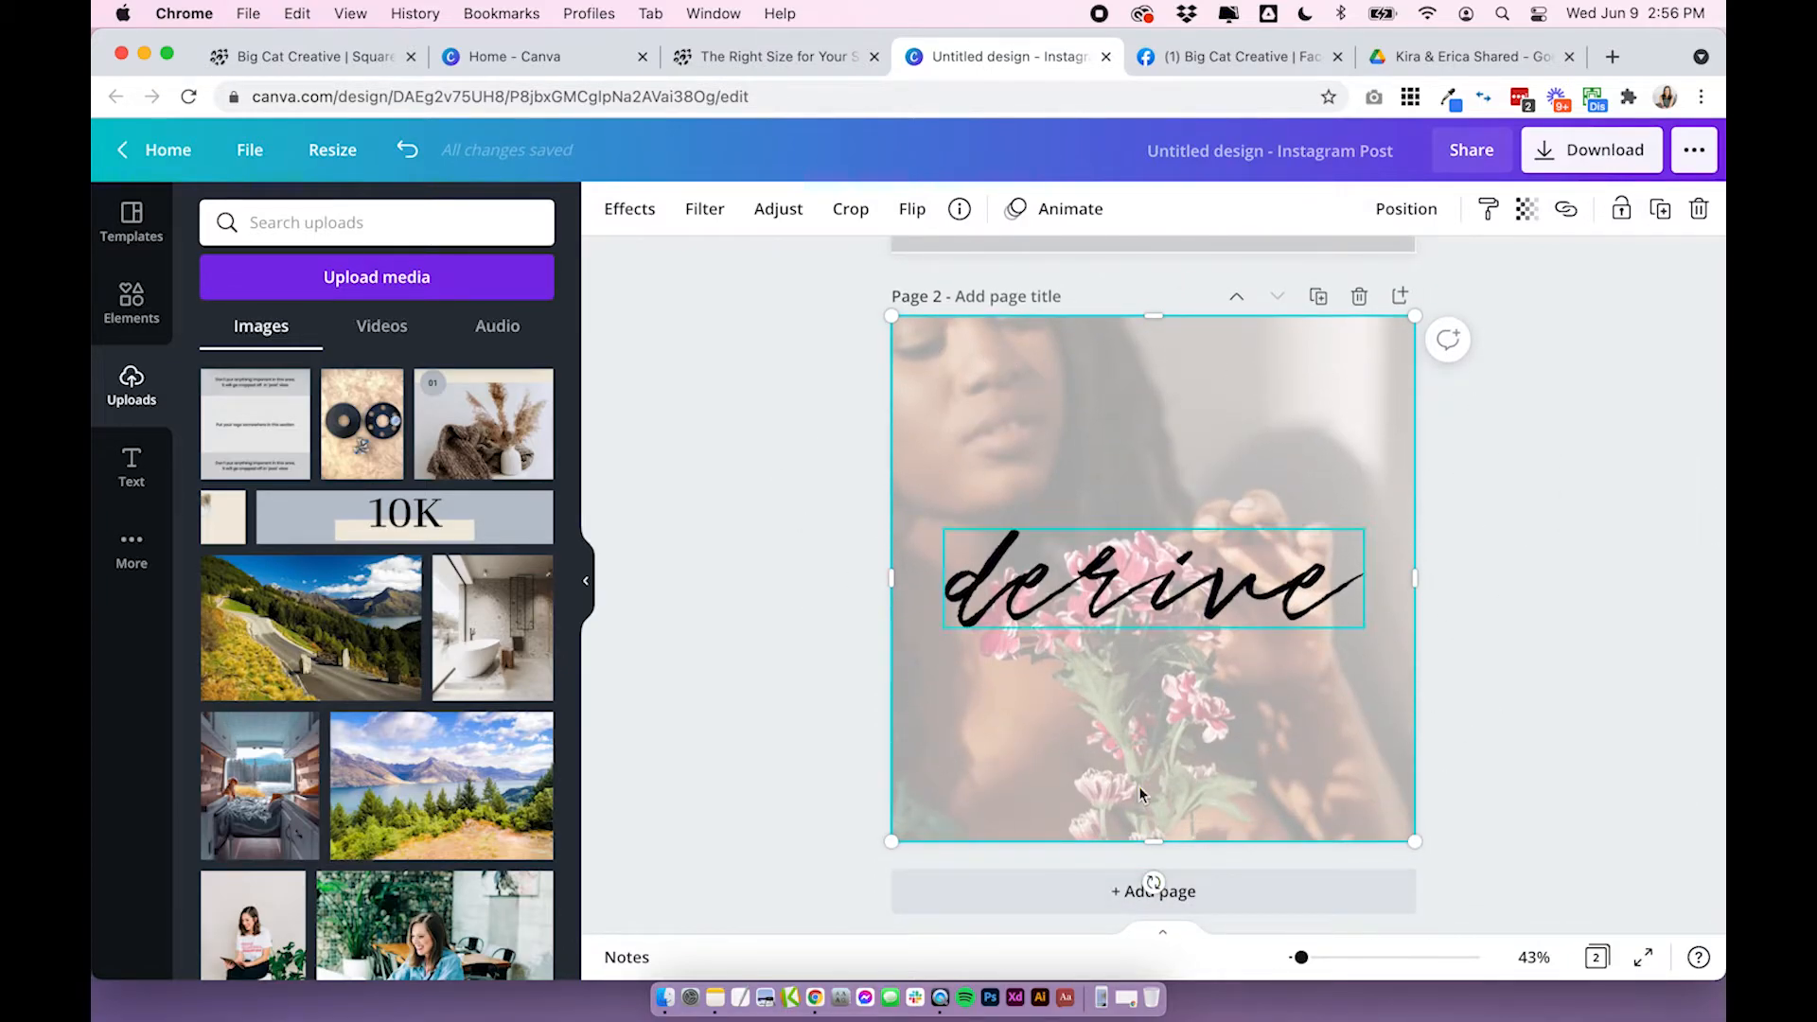
{"action": "left_click", "coordinate": [845, 414]}
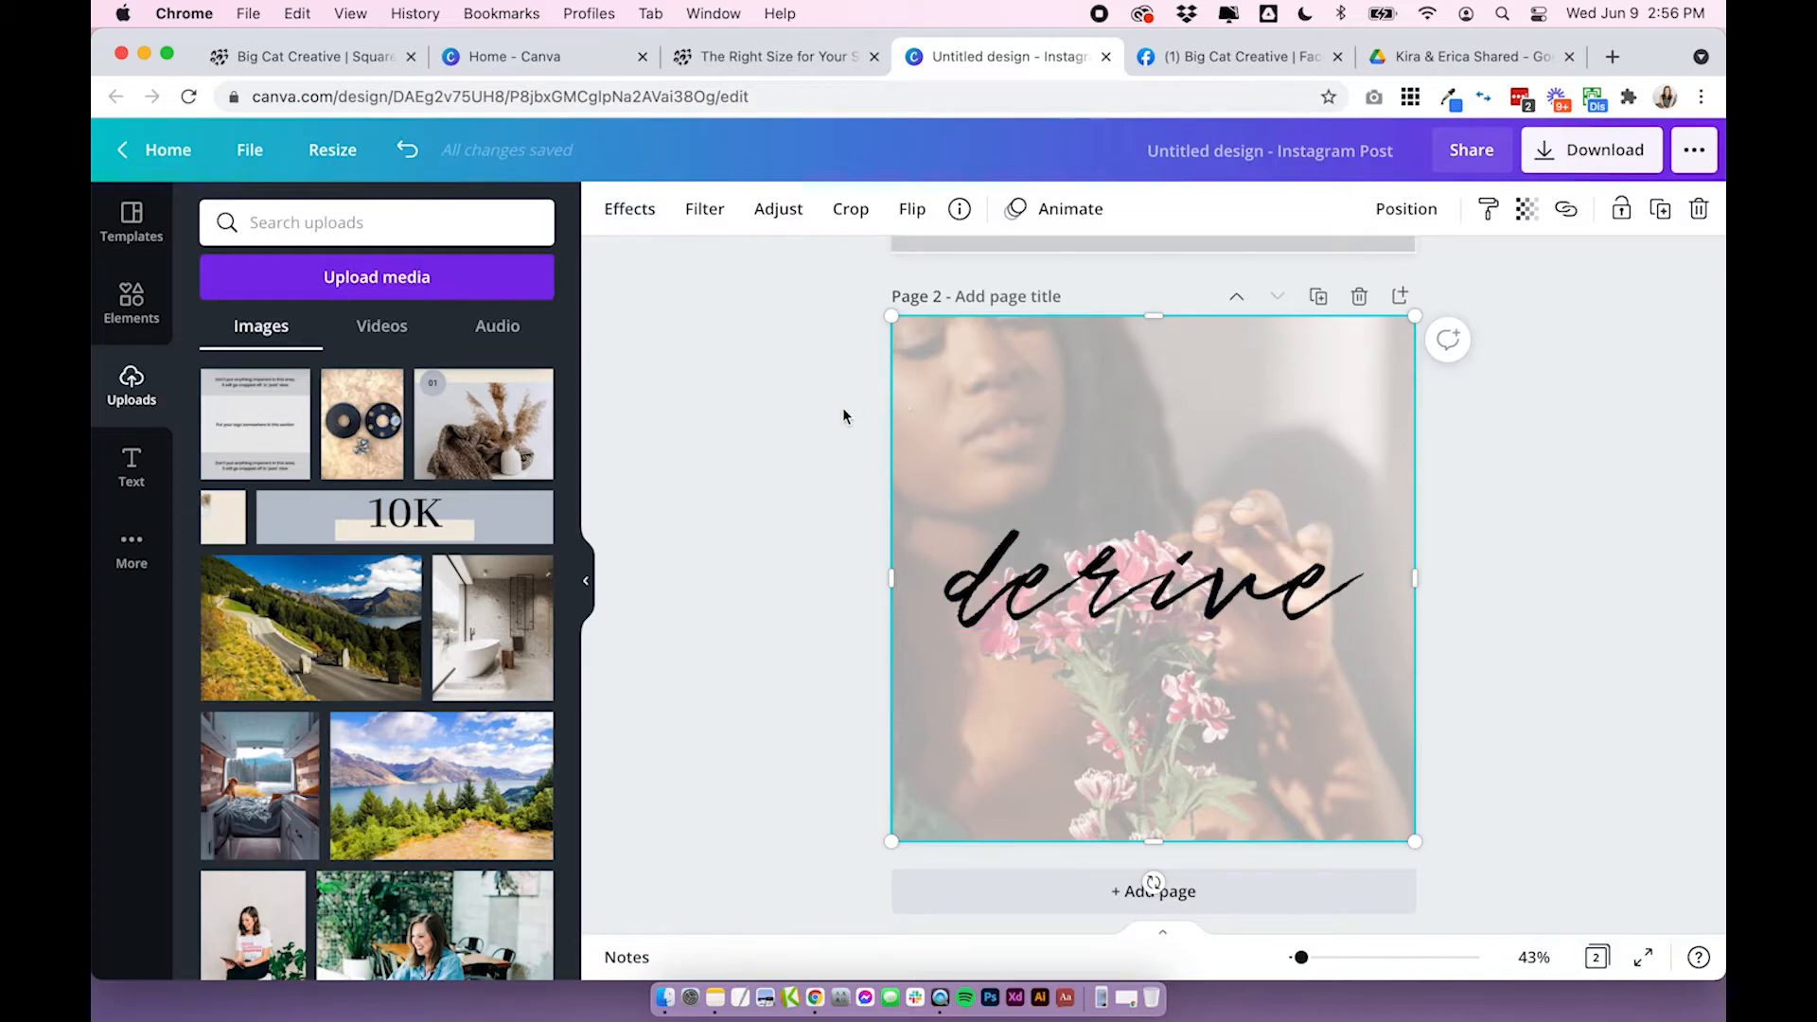
{"action": "left_click", "coordinate": [405, 150]}
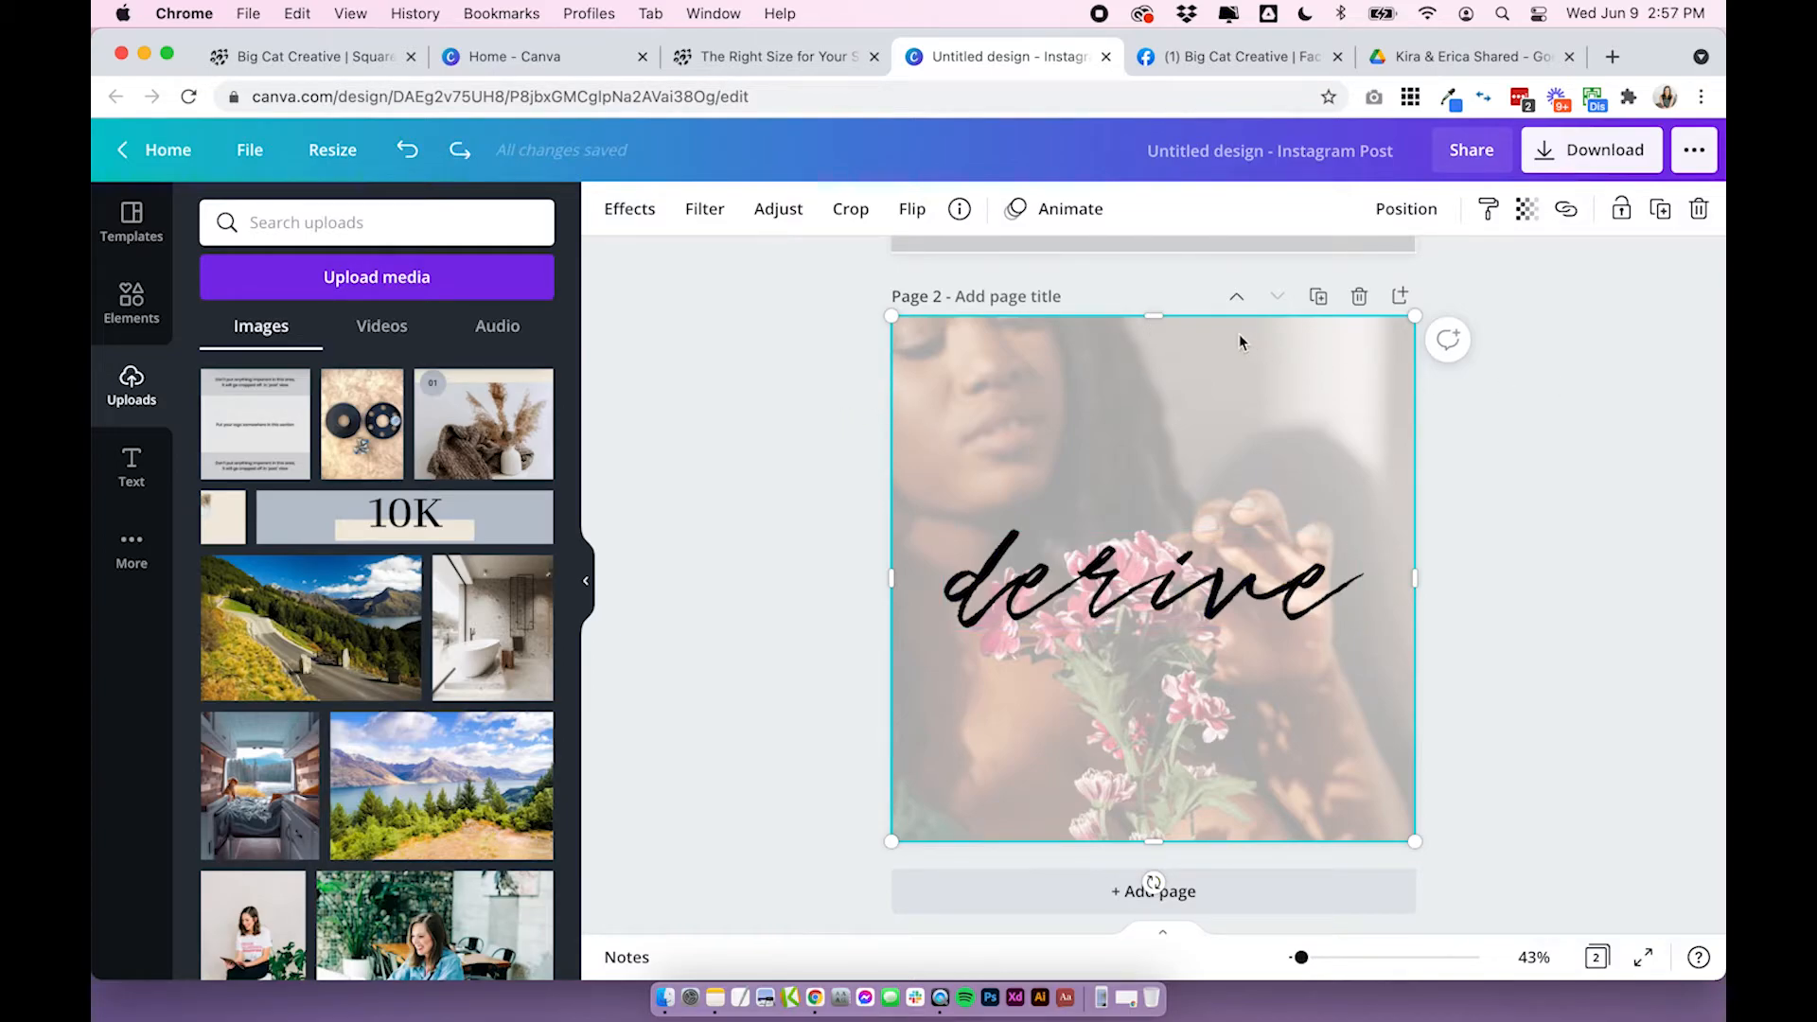
{"action": "left_click_drag", "start_coordinate": [1153, 316], "coordinate": [1153, 456]}
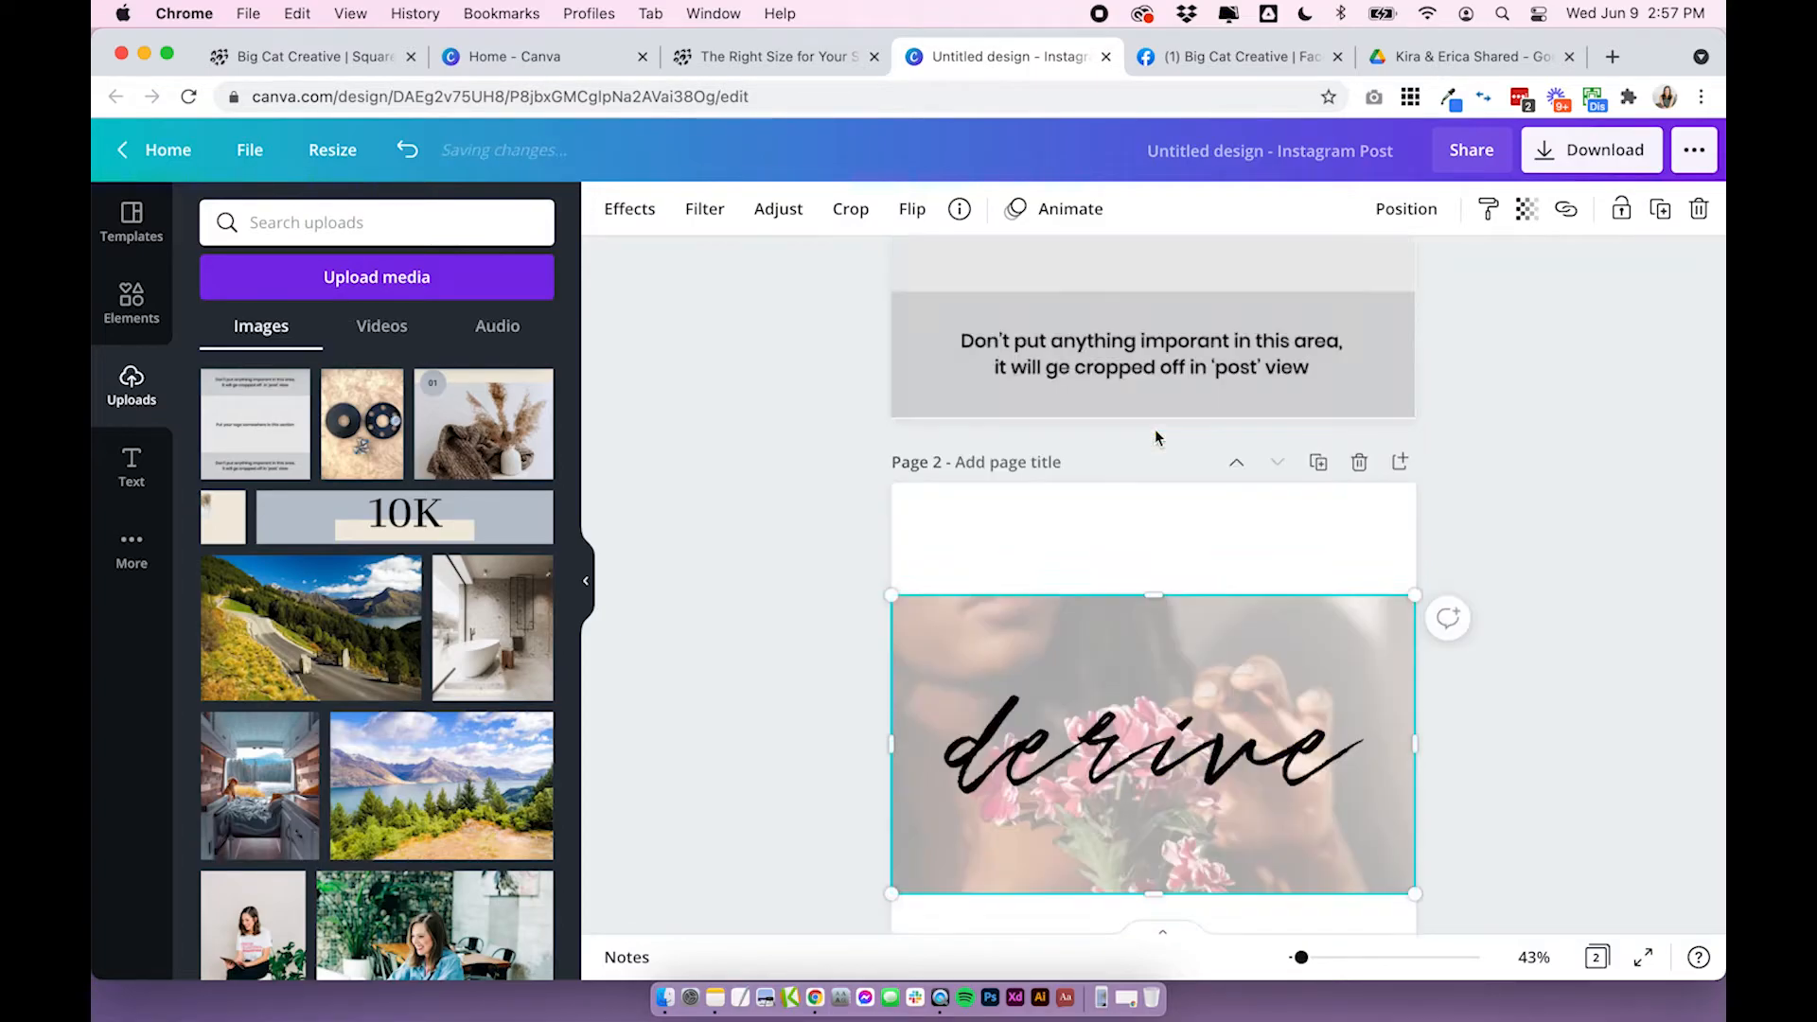
Move the derive text up then back to centre over the flowers, restoring the full-page photo.
{"action": "scroll", "scroll_direction": "down", "scroll_amount": 3}
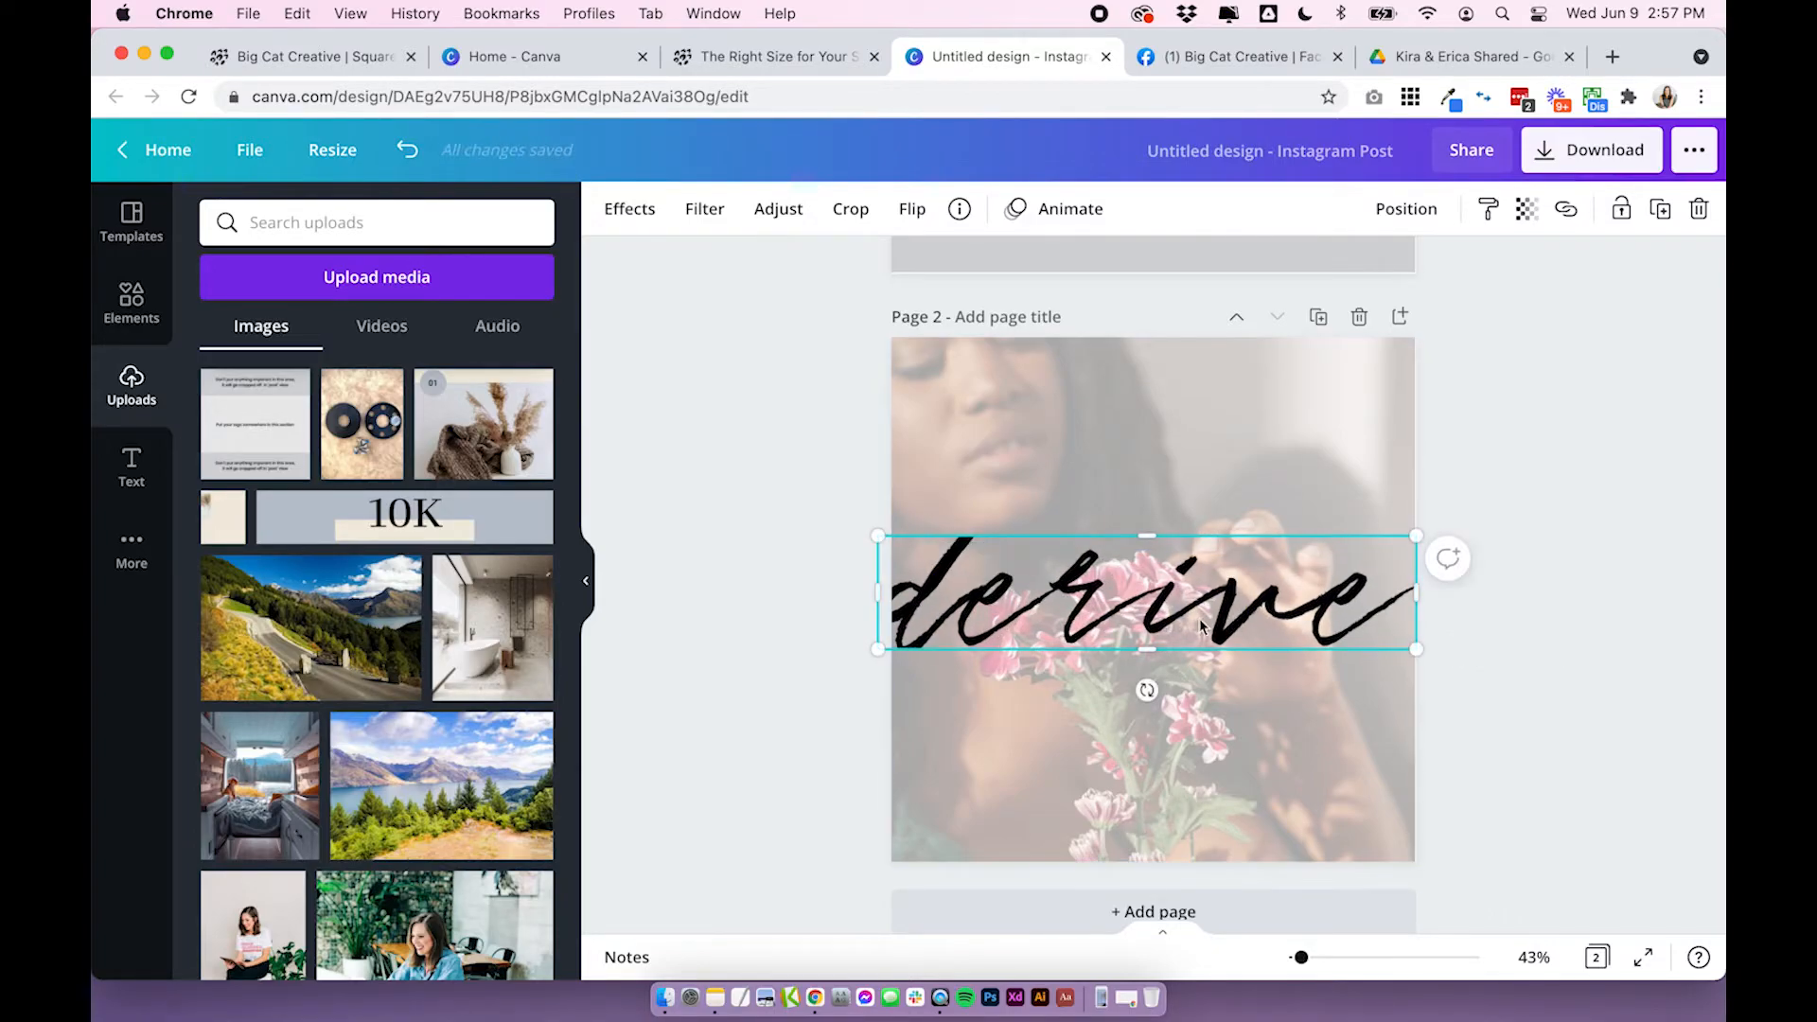
{"action": "left_click_drag", "start_coordinate": [1148, 596], "coordinate": [1147, 515]}
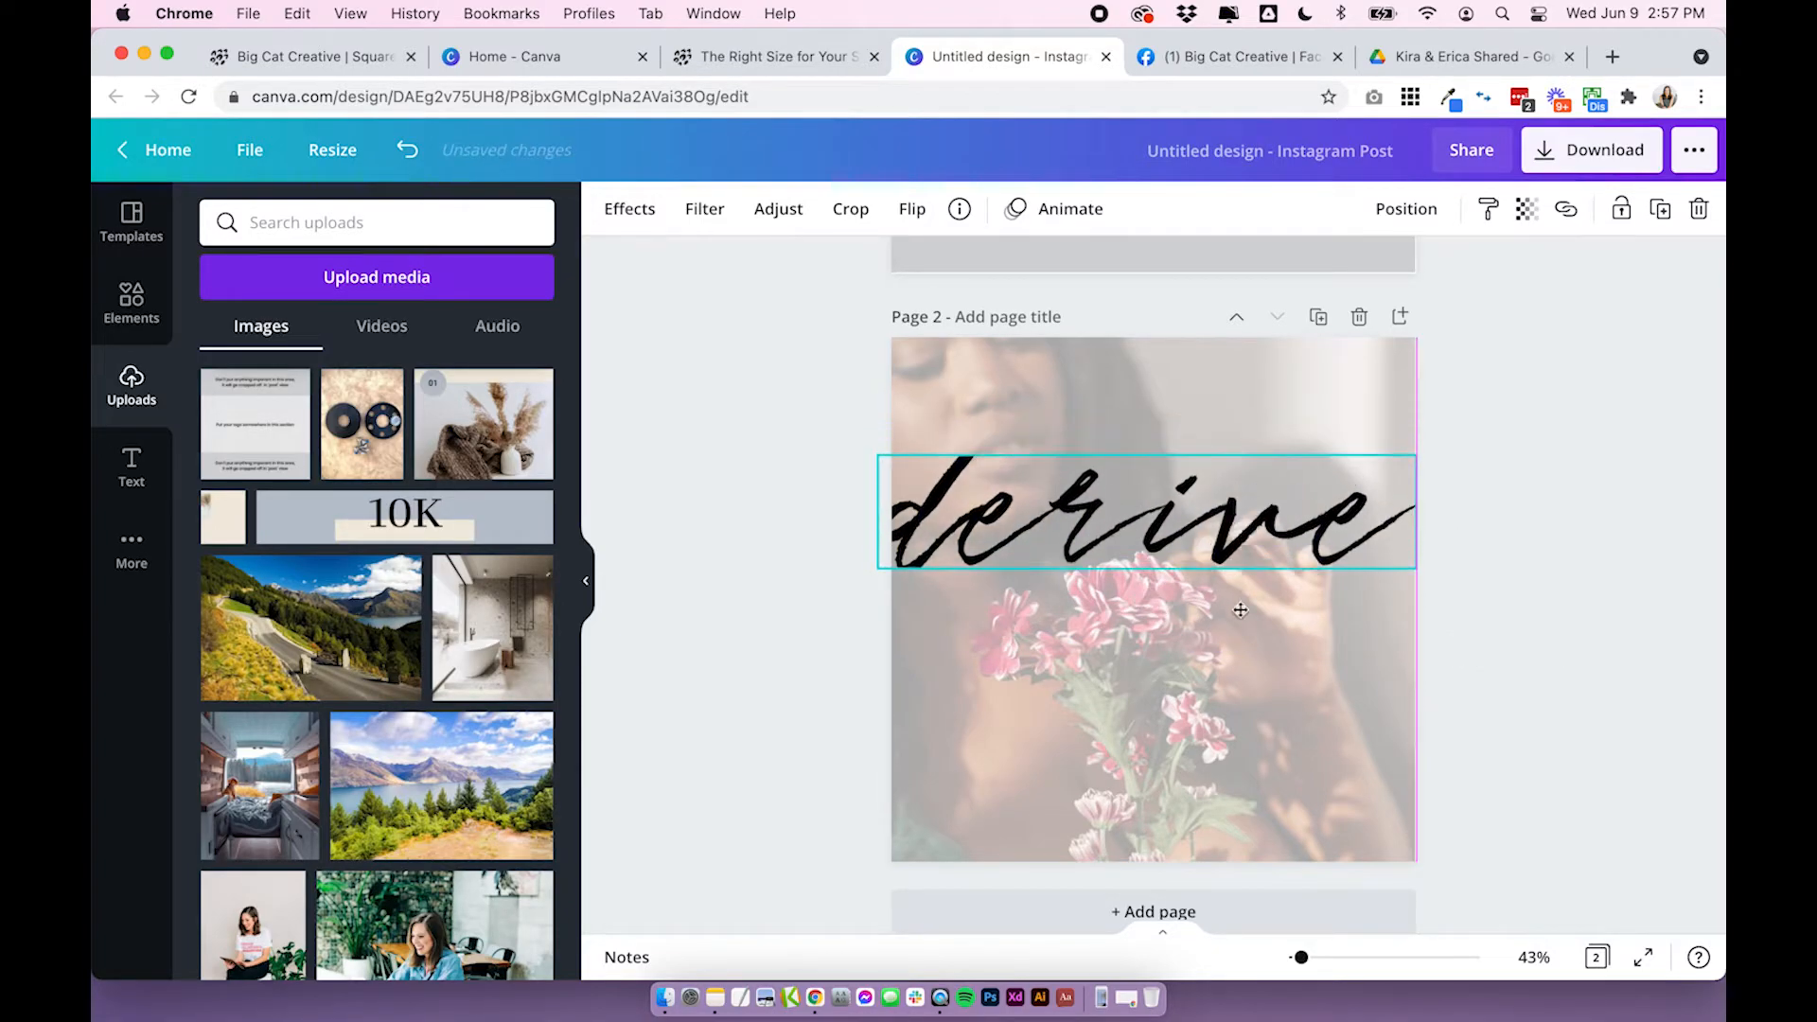
{"action": "left_click_drag", "start_coordinate": [1147, 513], "coordinate": [1148, 592]}
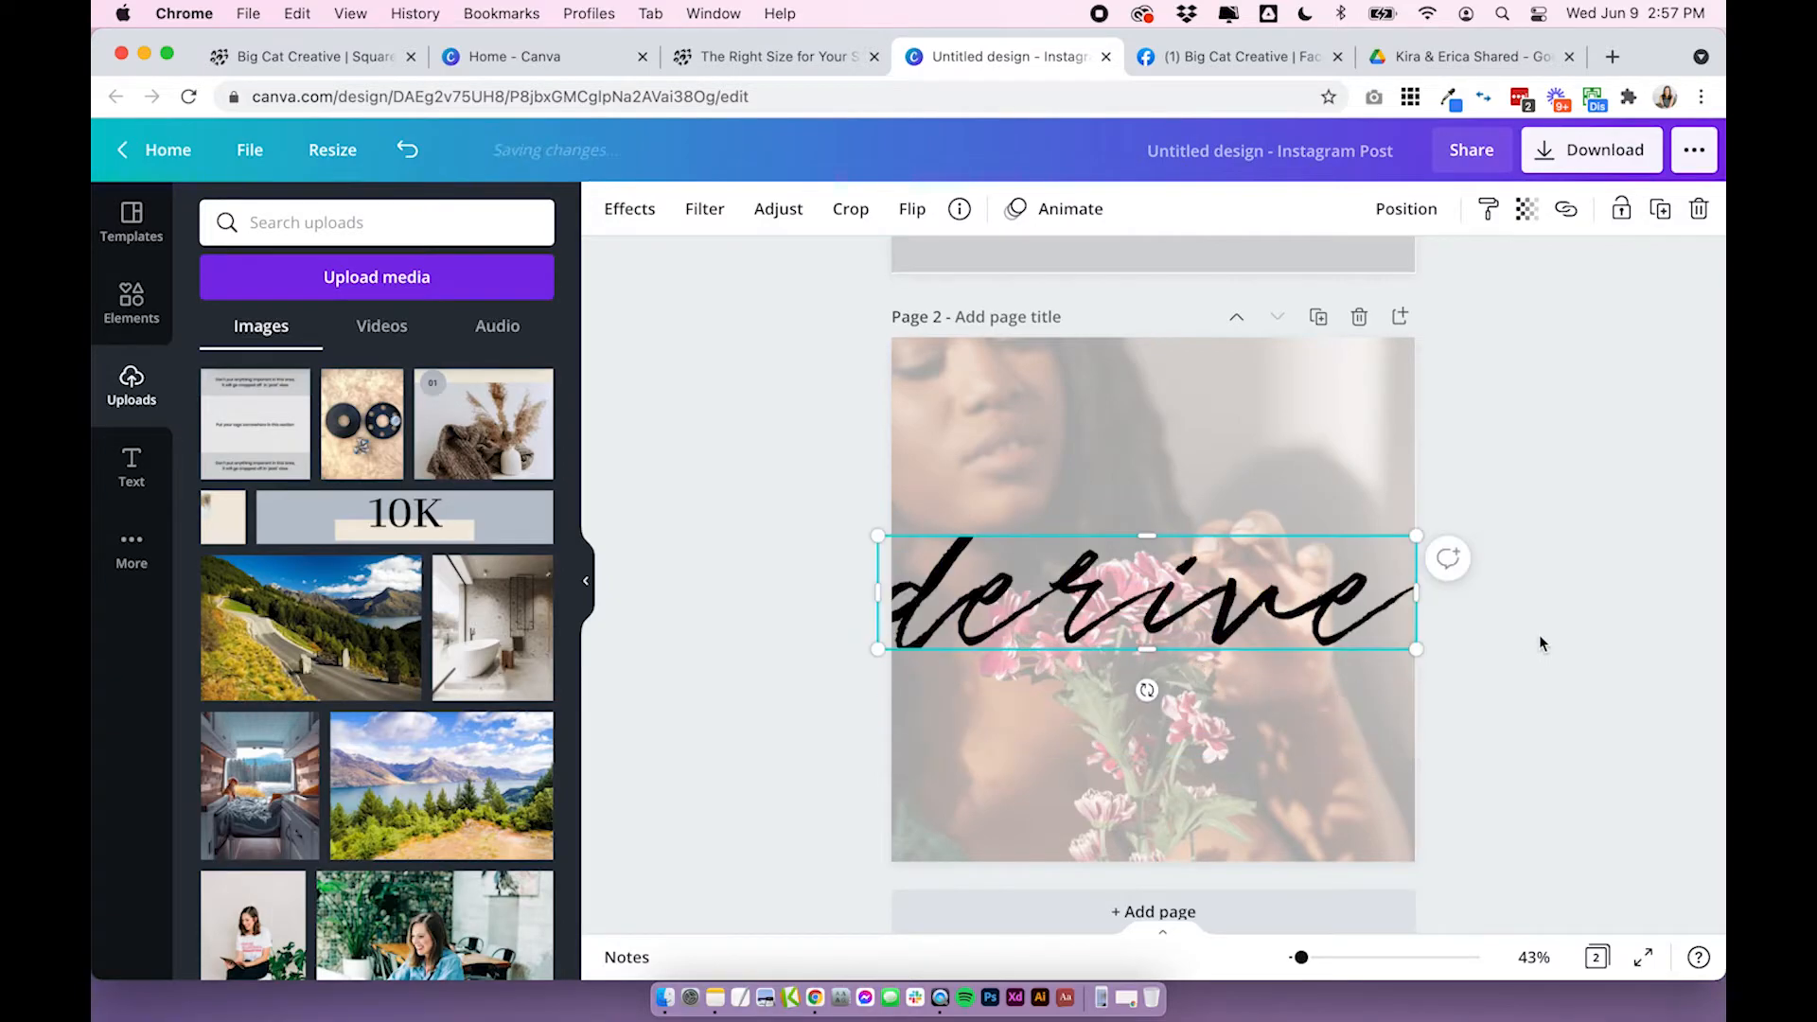
{"action": "left_click", "coordinate": [1543, 644]}
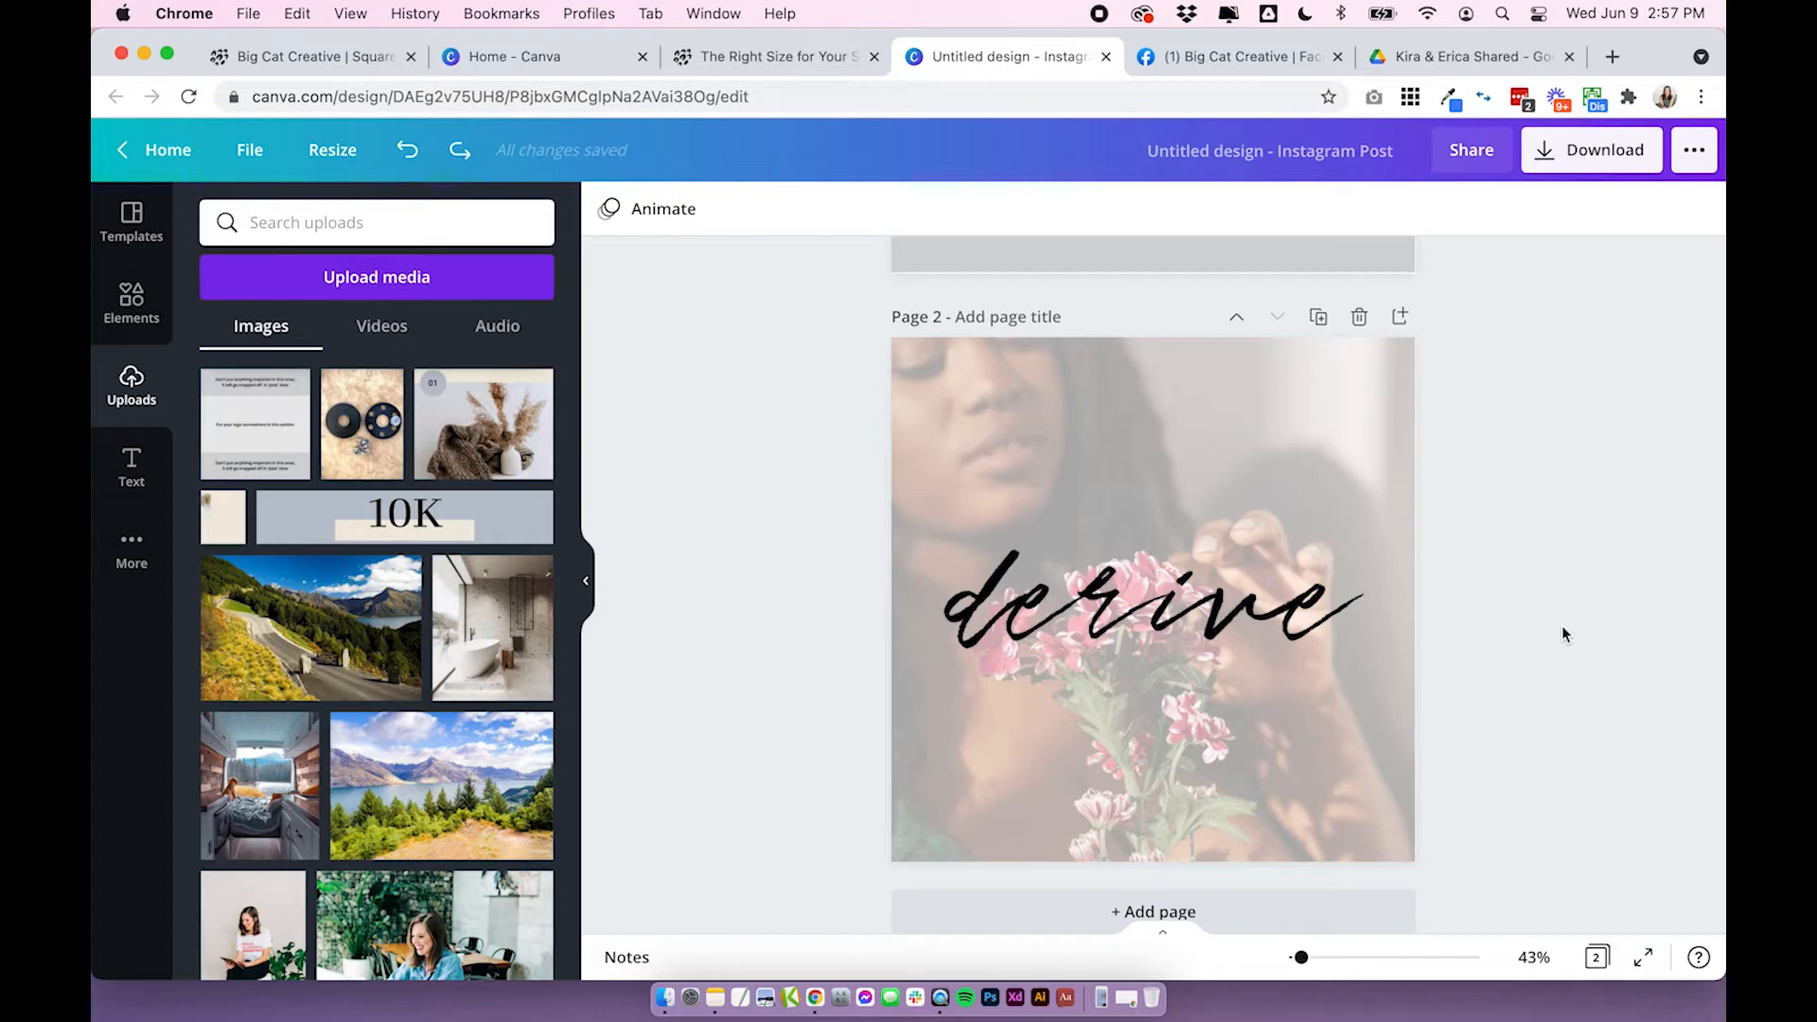
{"action": "left_click", "coordinate": [1153, 605]}
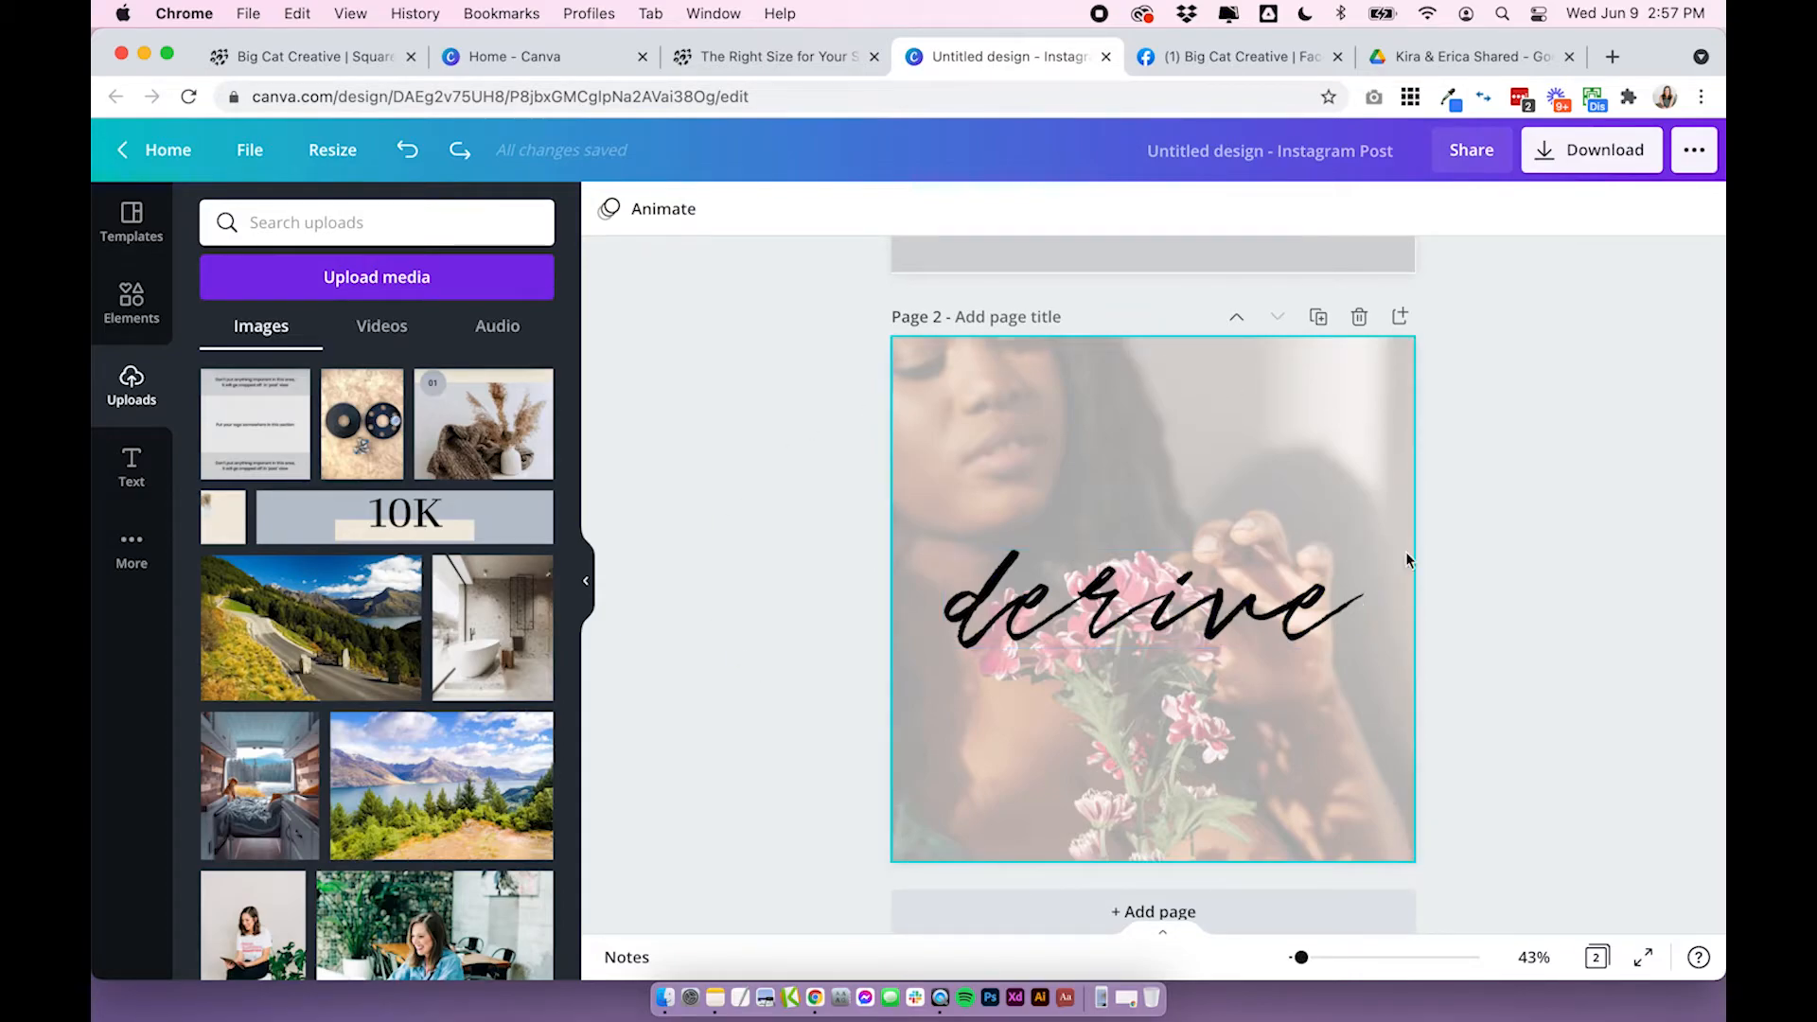
{"action": "mouse_move", "coordinate": [1452, 617]}
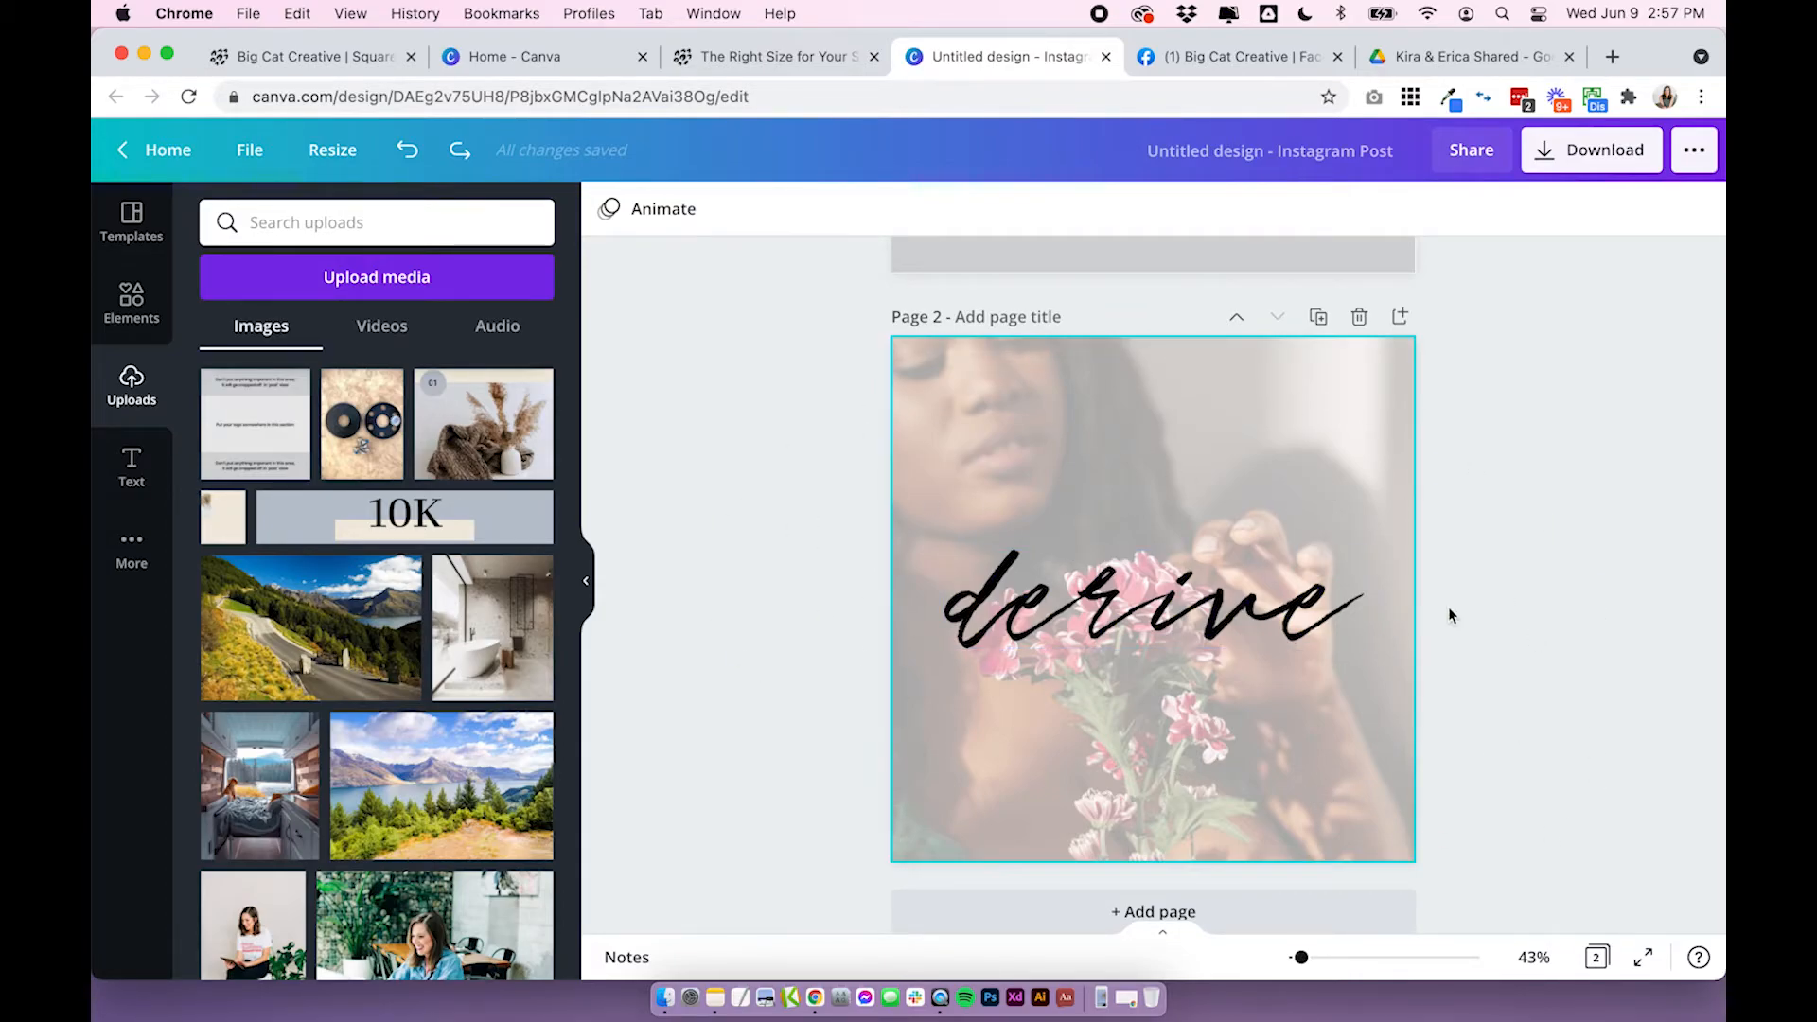
{"action": "left_click", "coordinate": [1153, 606]}
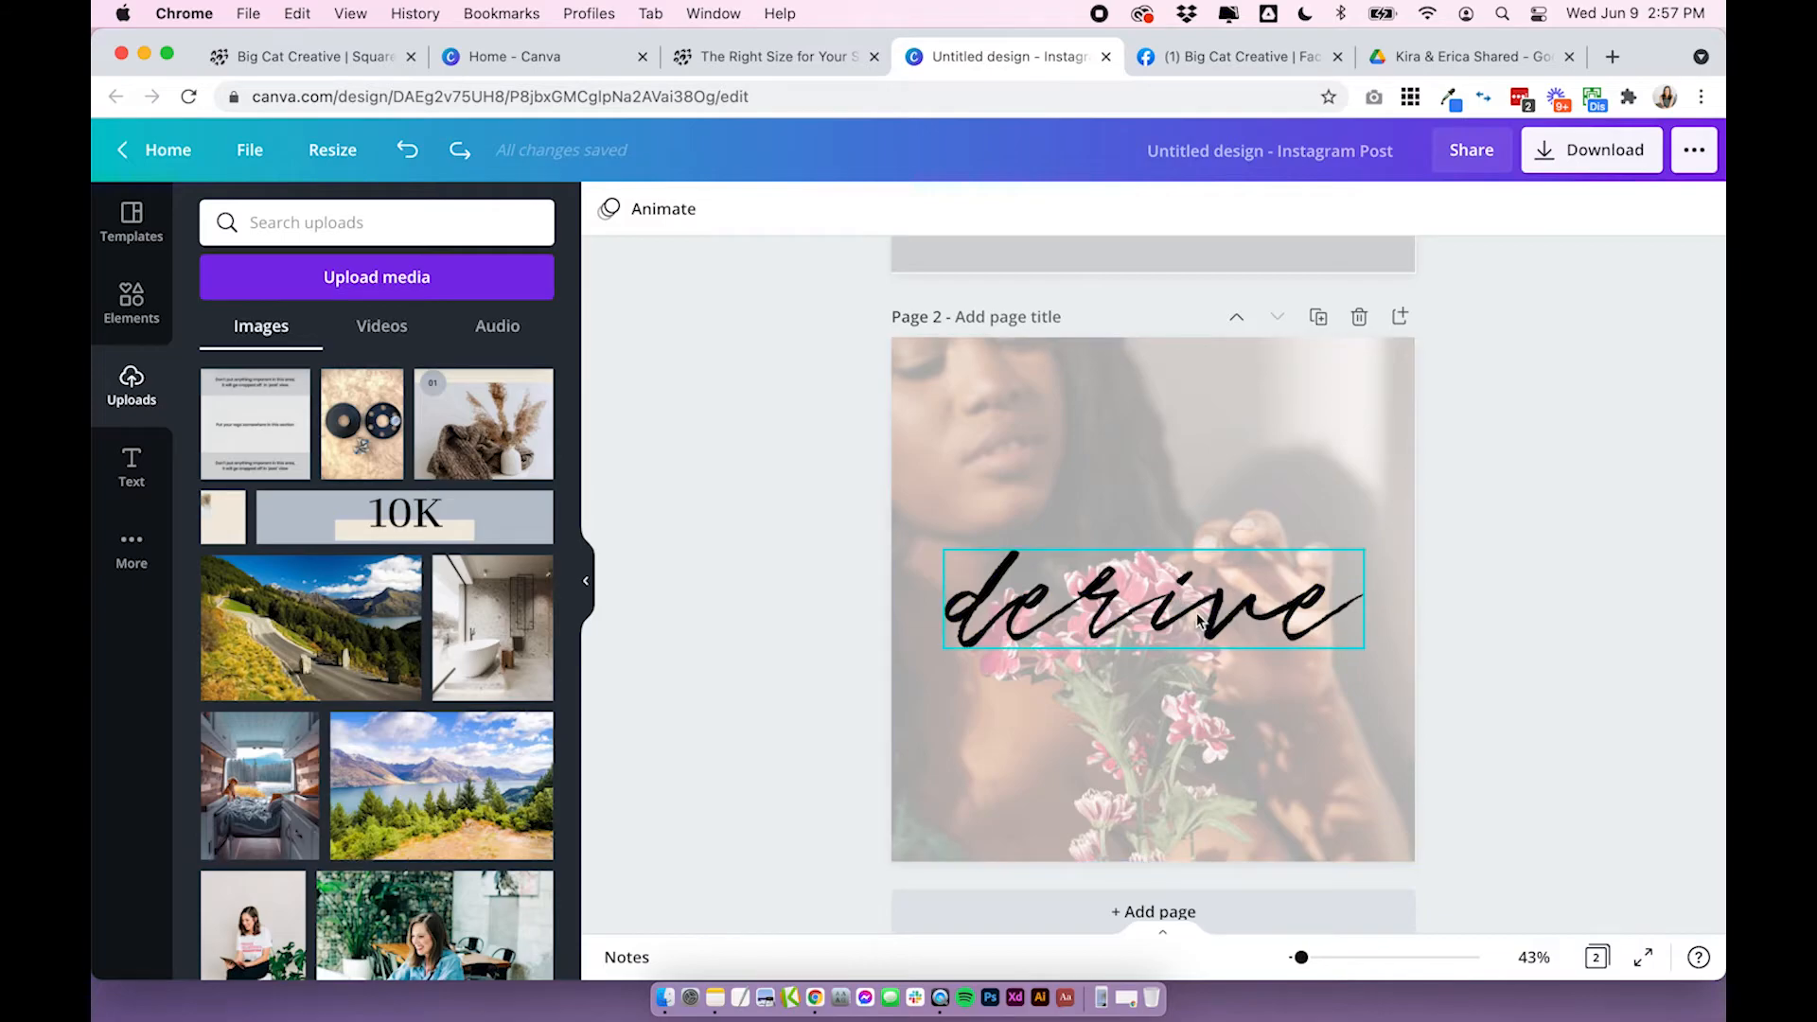
{"action": "left_click", "coordinate": [1594, 583]}
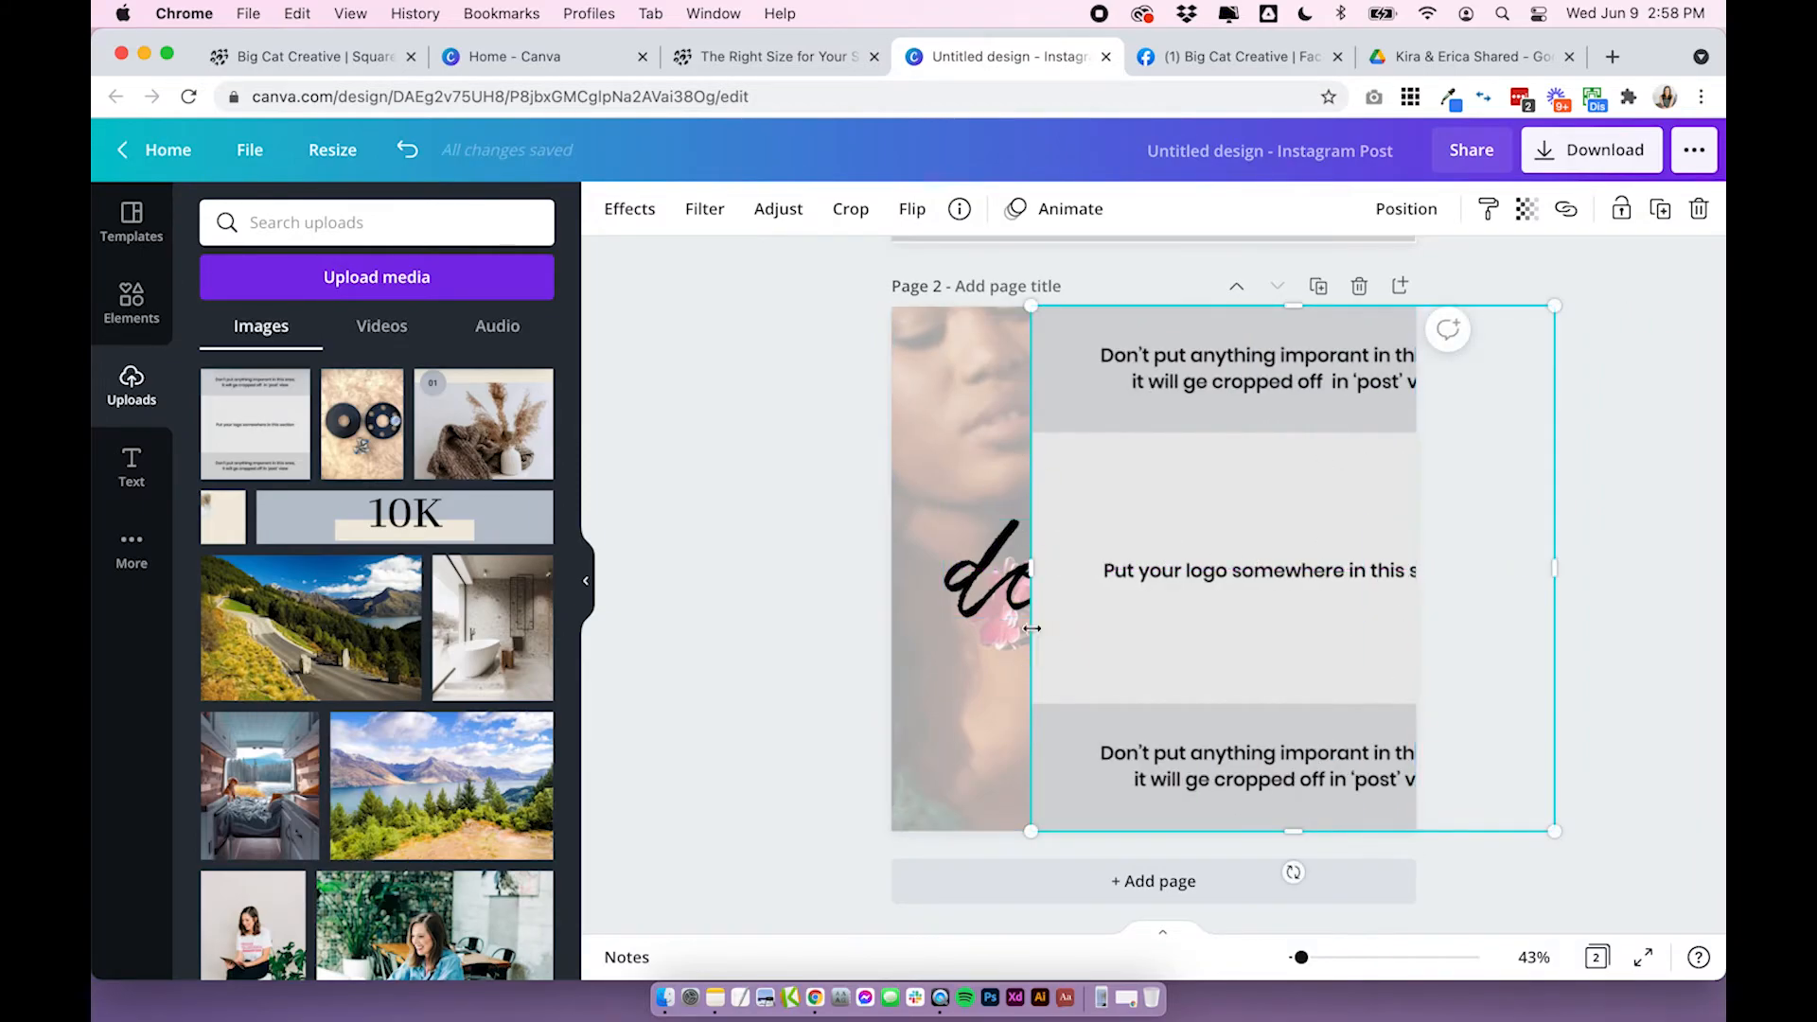
{"action": "left_click", "coordinate": [1249, 572]}
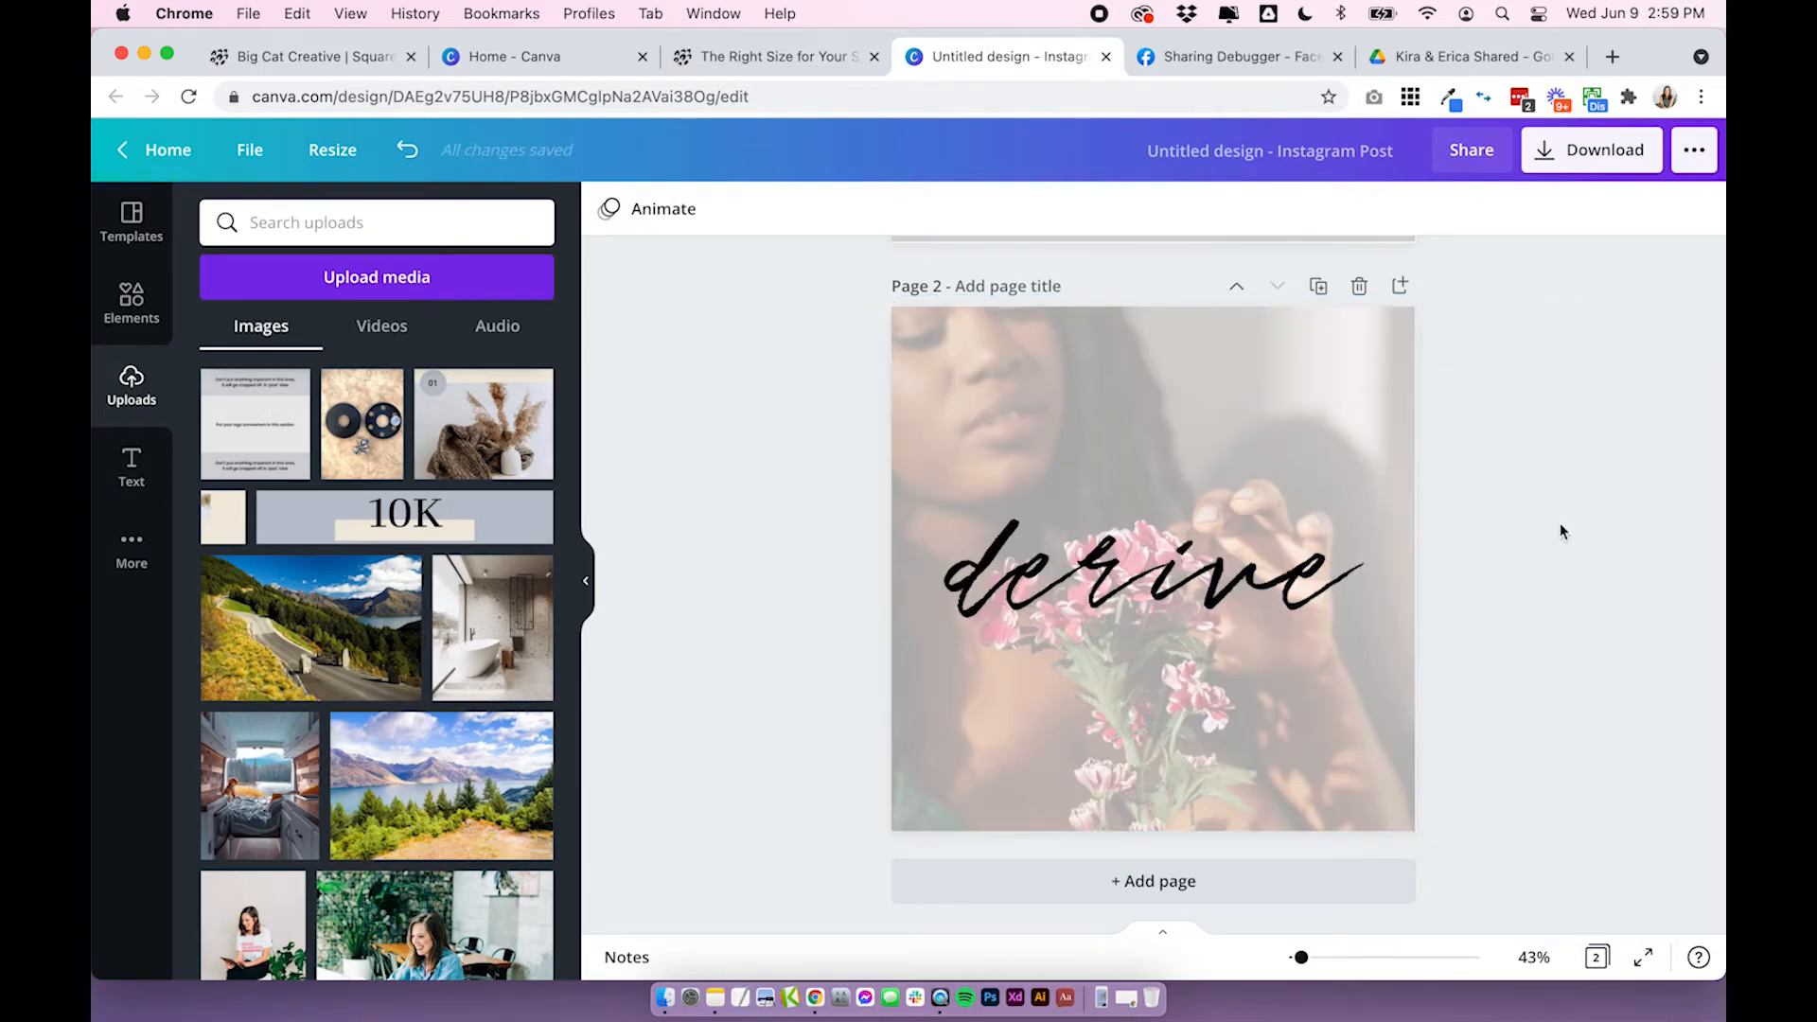
{"action": "mouse_move", "coordinate": [1572, 379]}
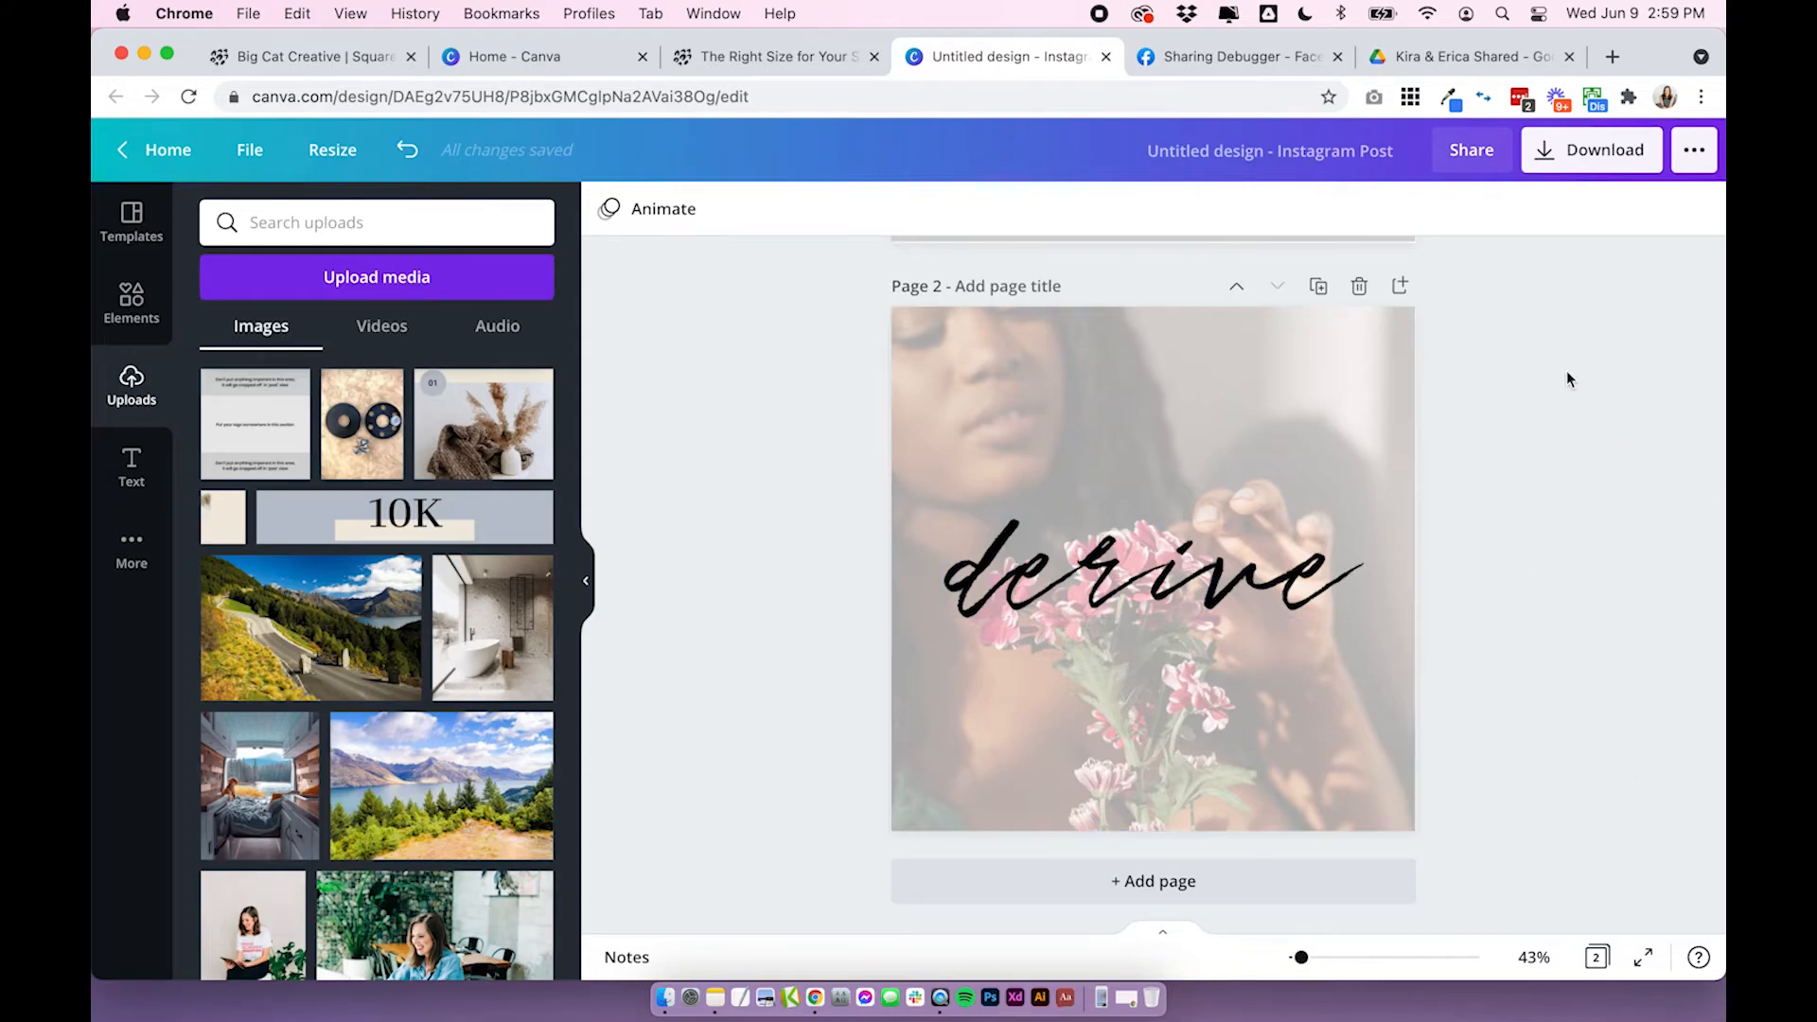
{"action": "mouse_move", "coordinate": [1530, 477]}
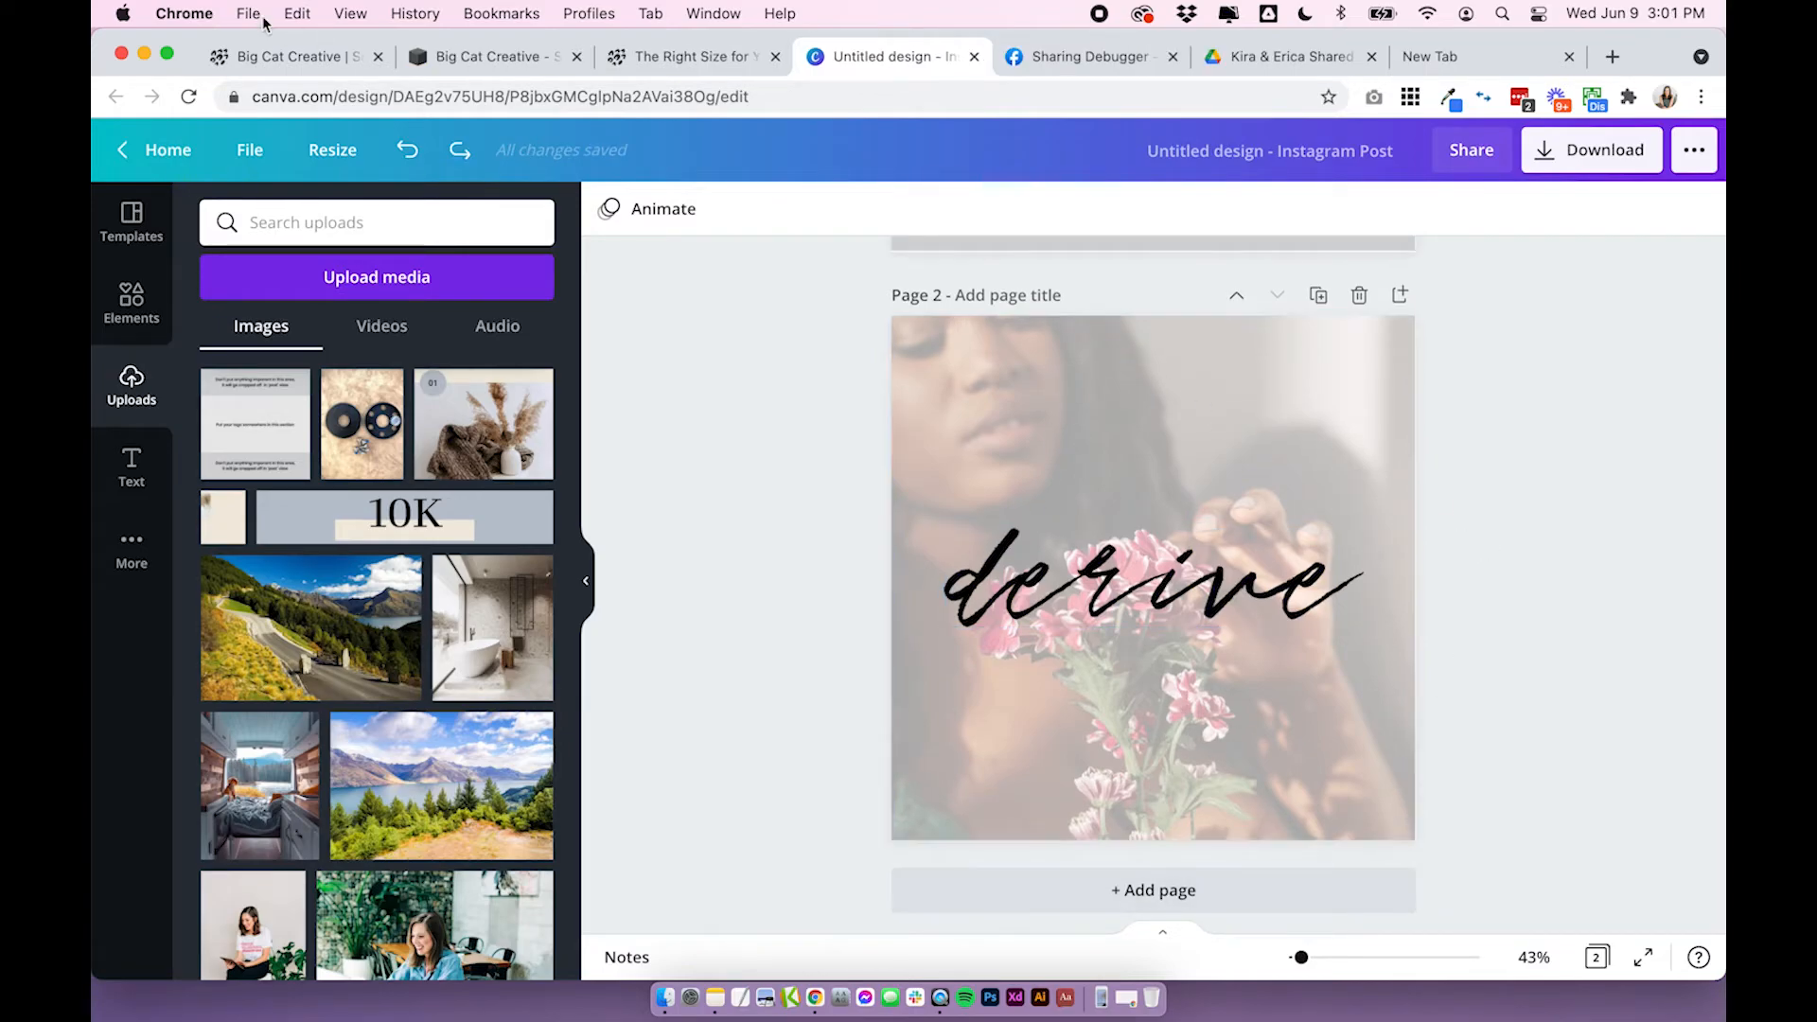
Switch to the Squarespace site admin and open its Design settings.
{"action": "left_click", "coordinate": [486, 56]}
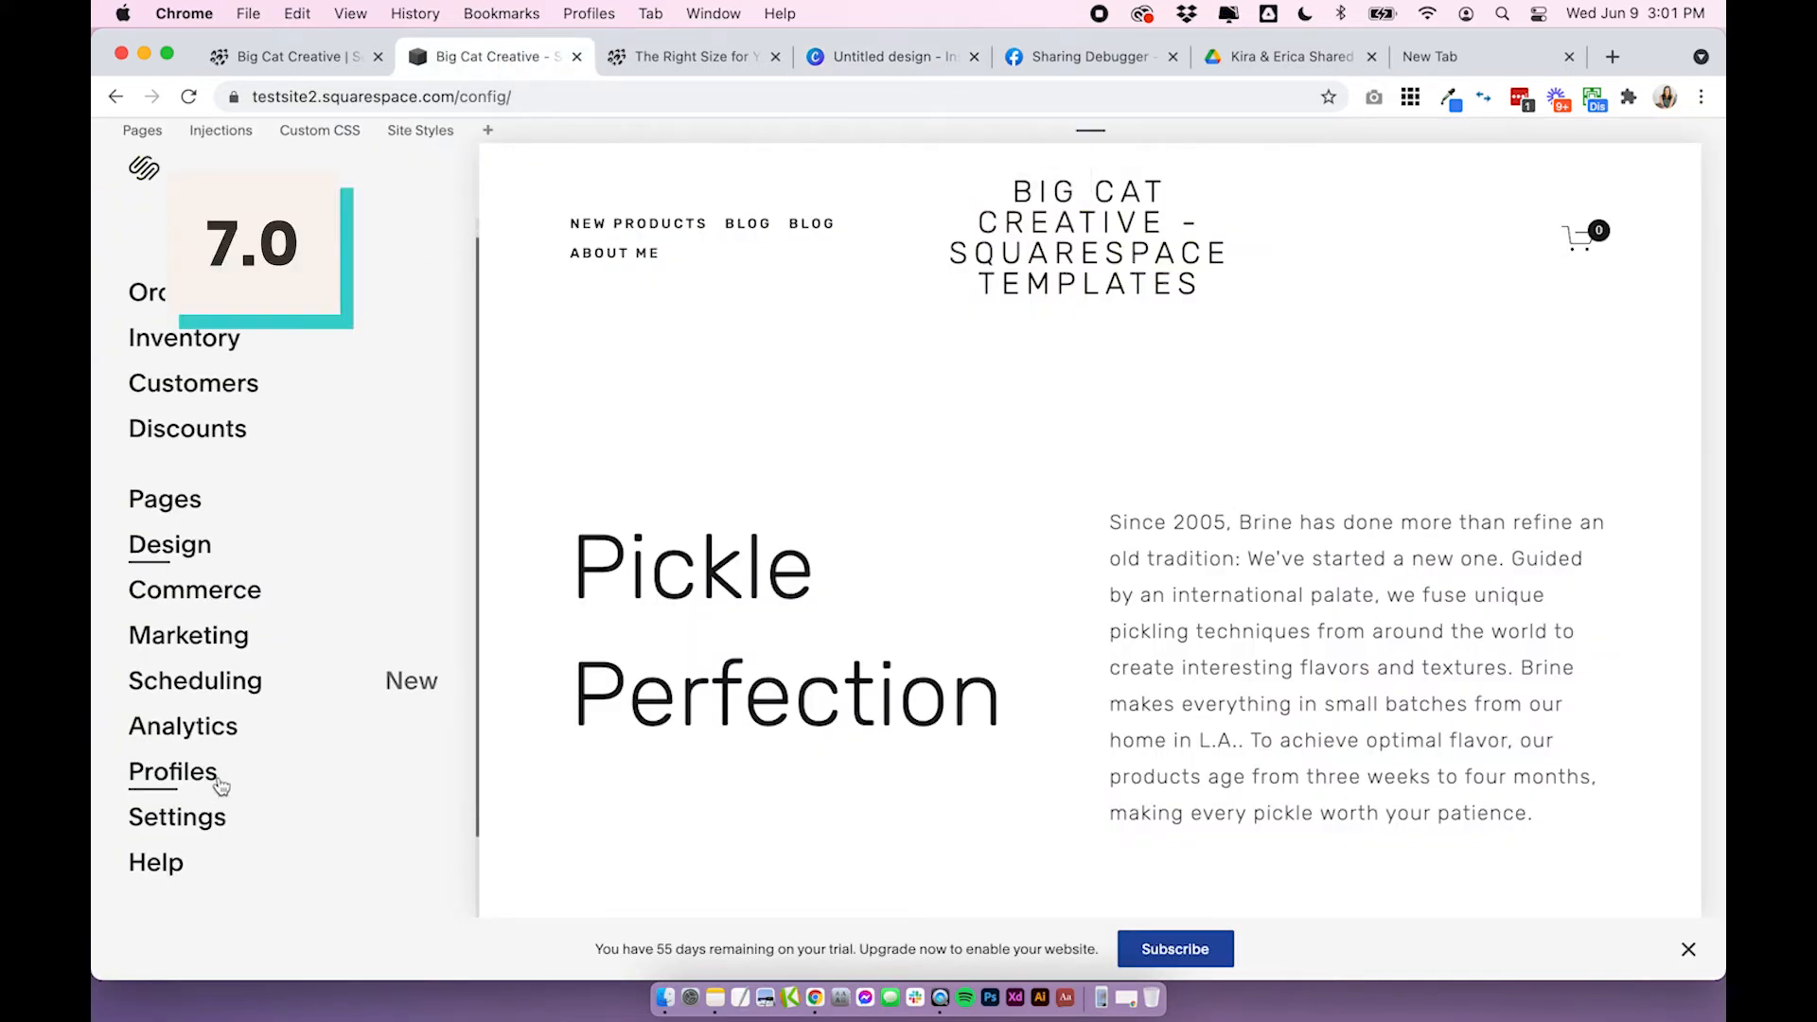
{"action": "left_click", "coordinate": [171, 545]}
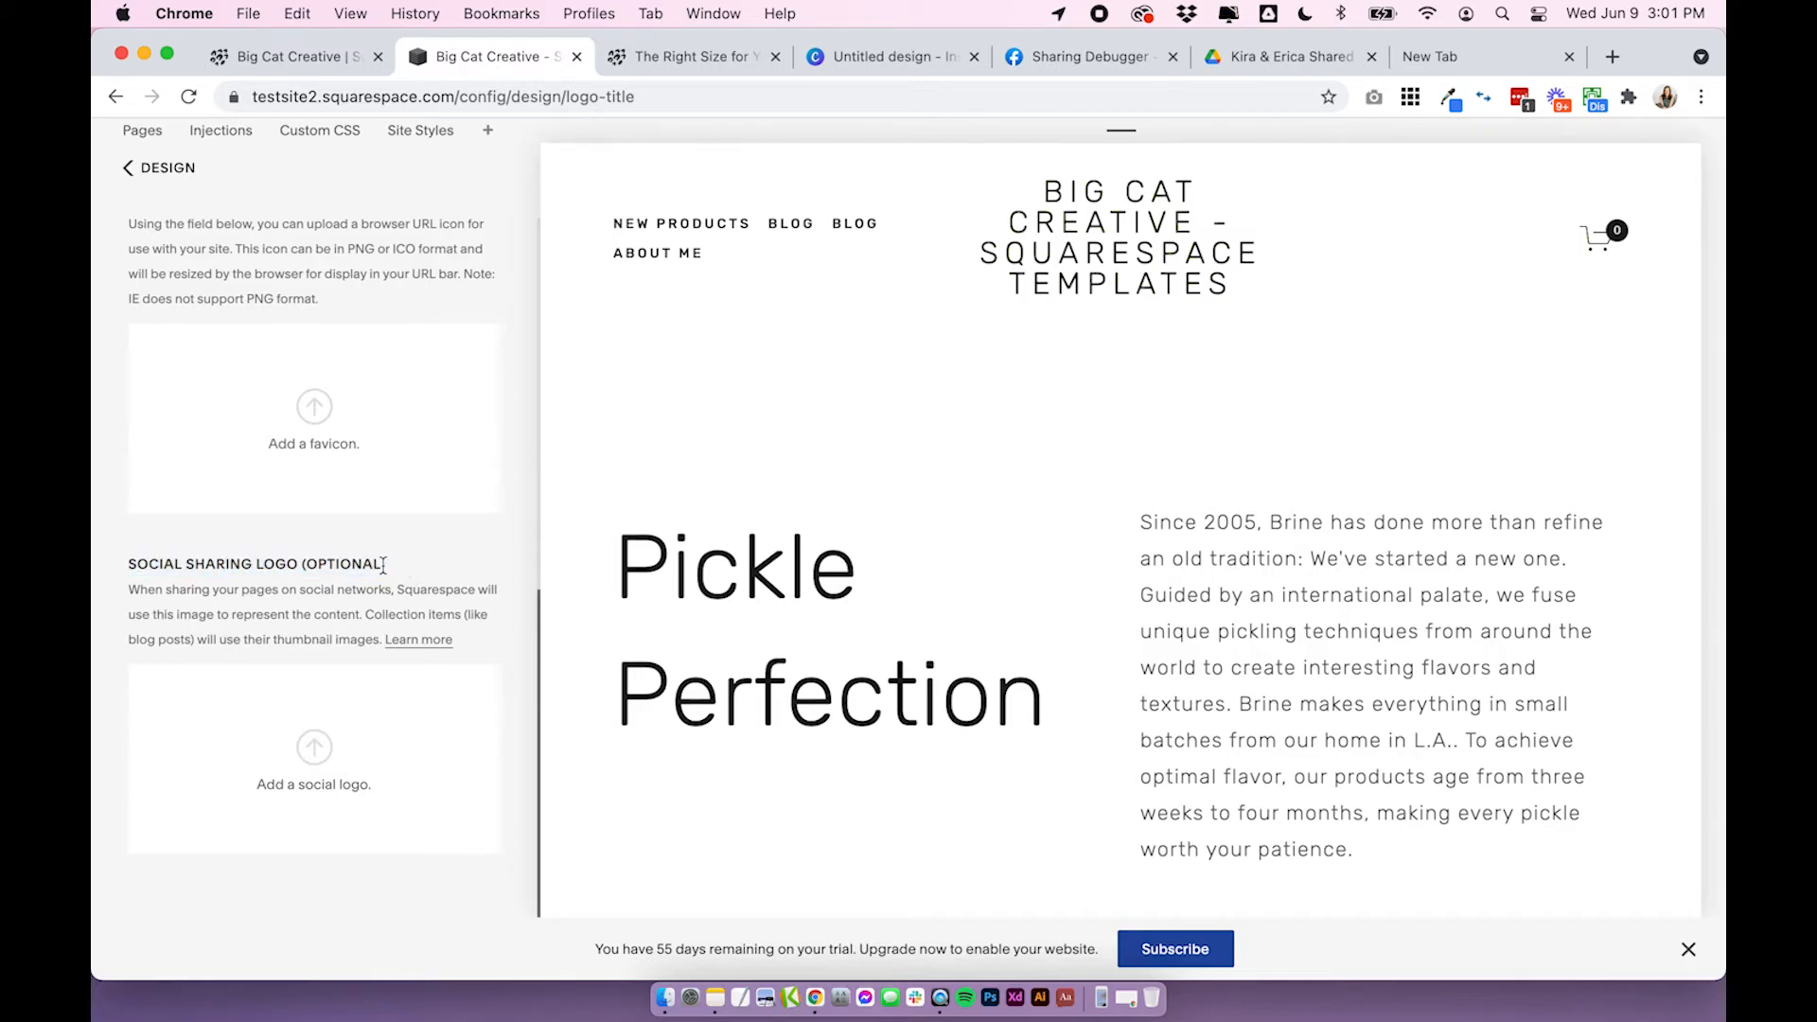
{"action": "mouse_move", "coordinate": [293, 56]}
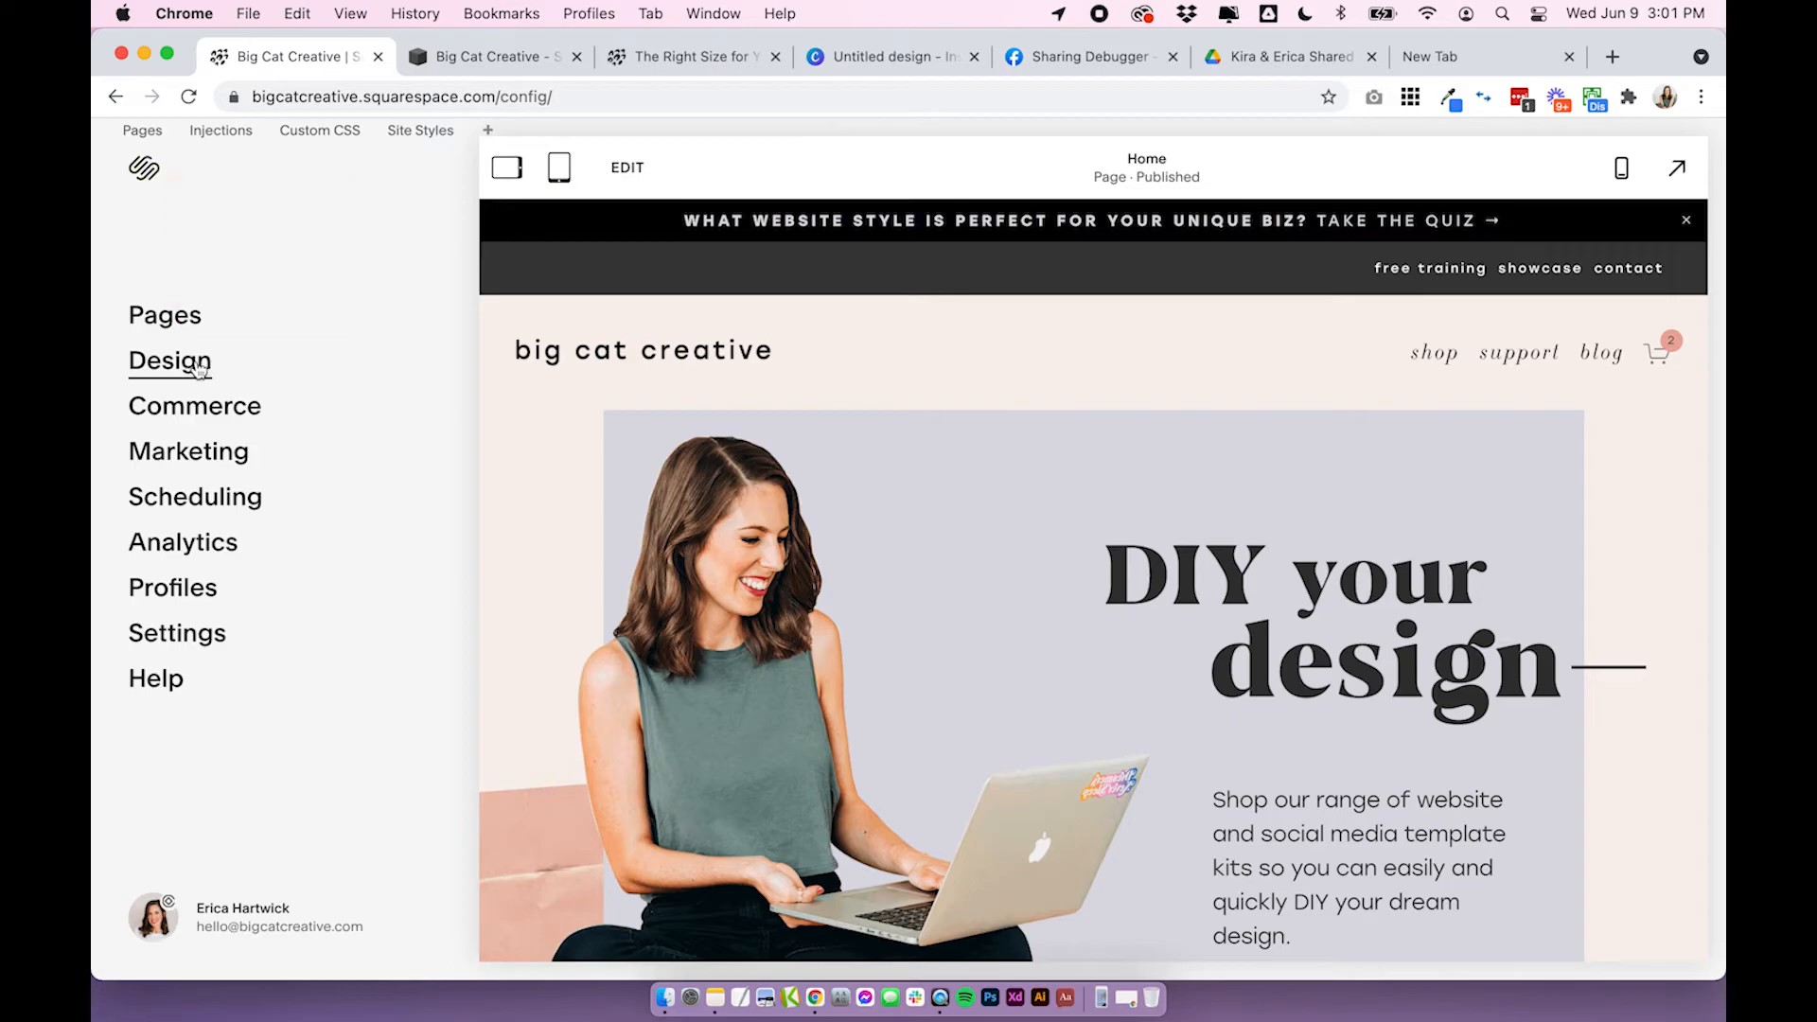
View the Social Sharing logo under Design settings, then switch to Facebook's Sharing Debugger.
{"action": "left_click", "coordinate": [170, 360]}
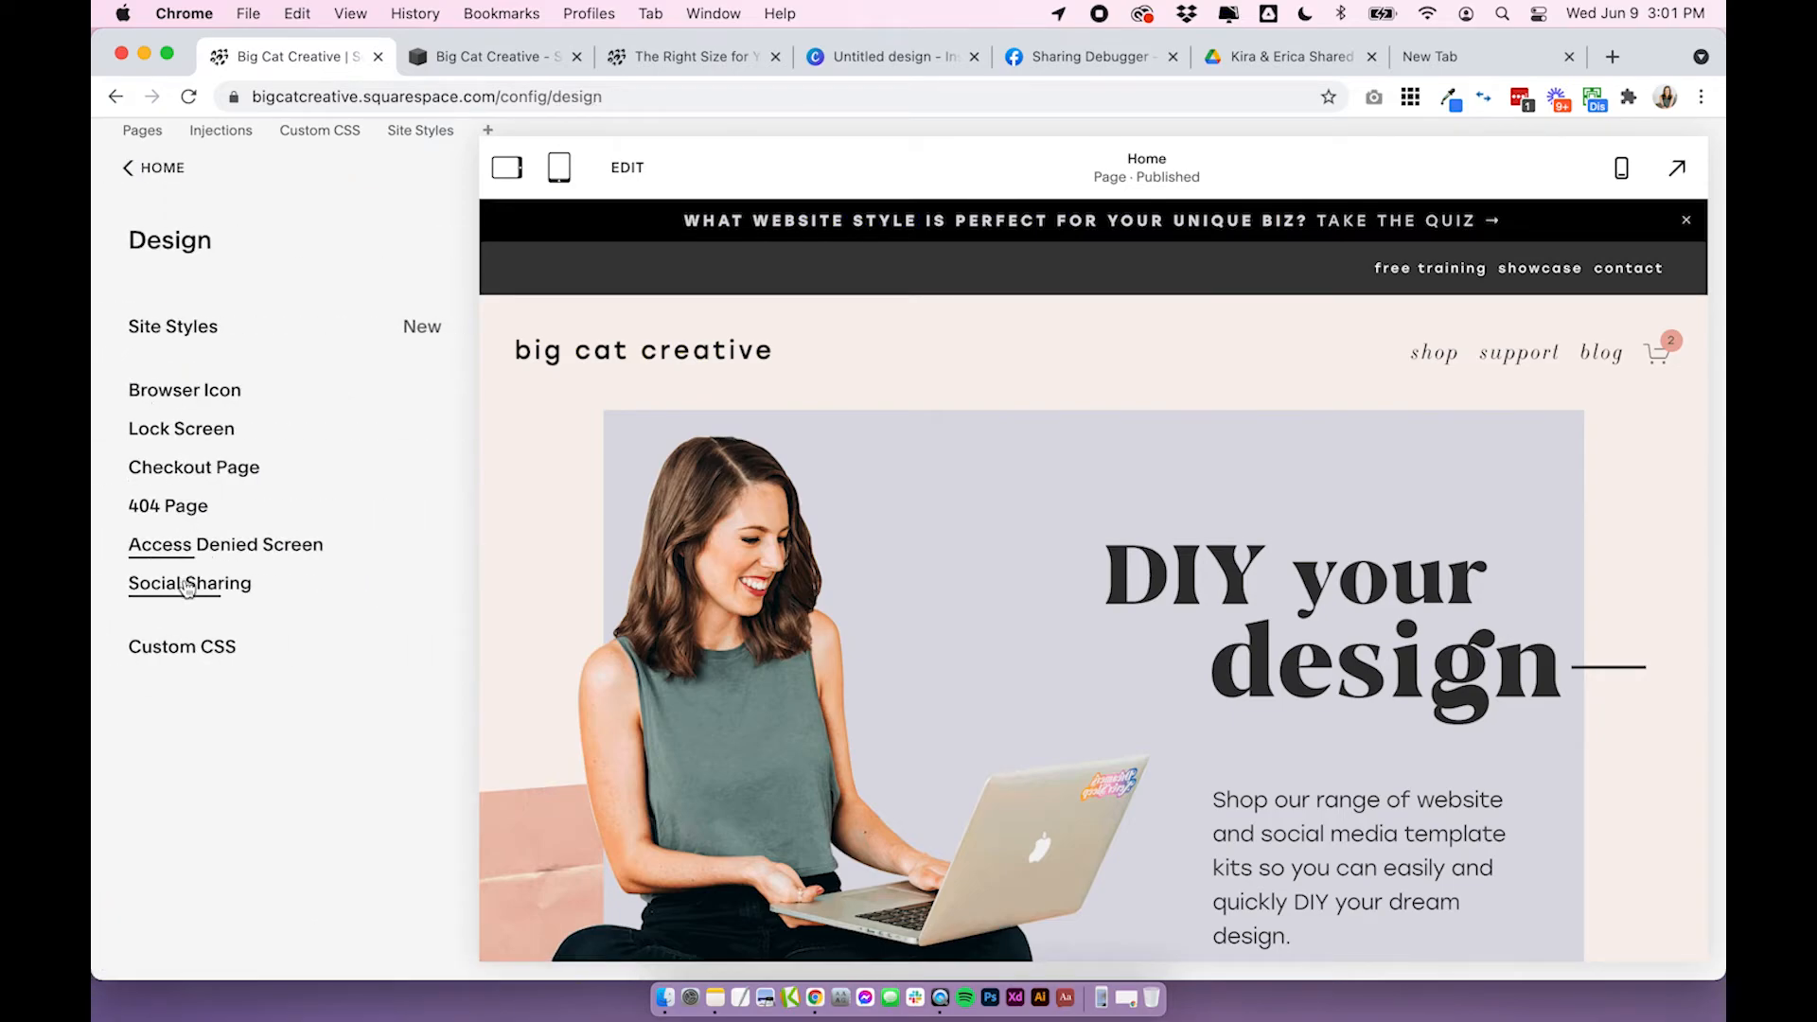
{"action": "left_click", "coordinate": [189, 584]}
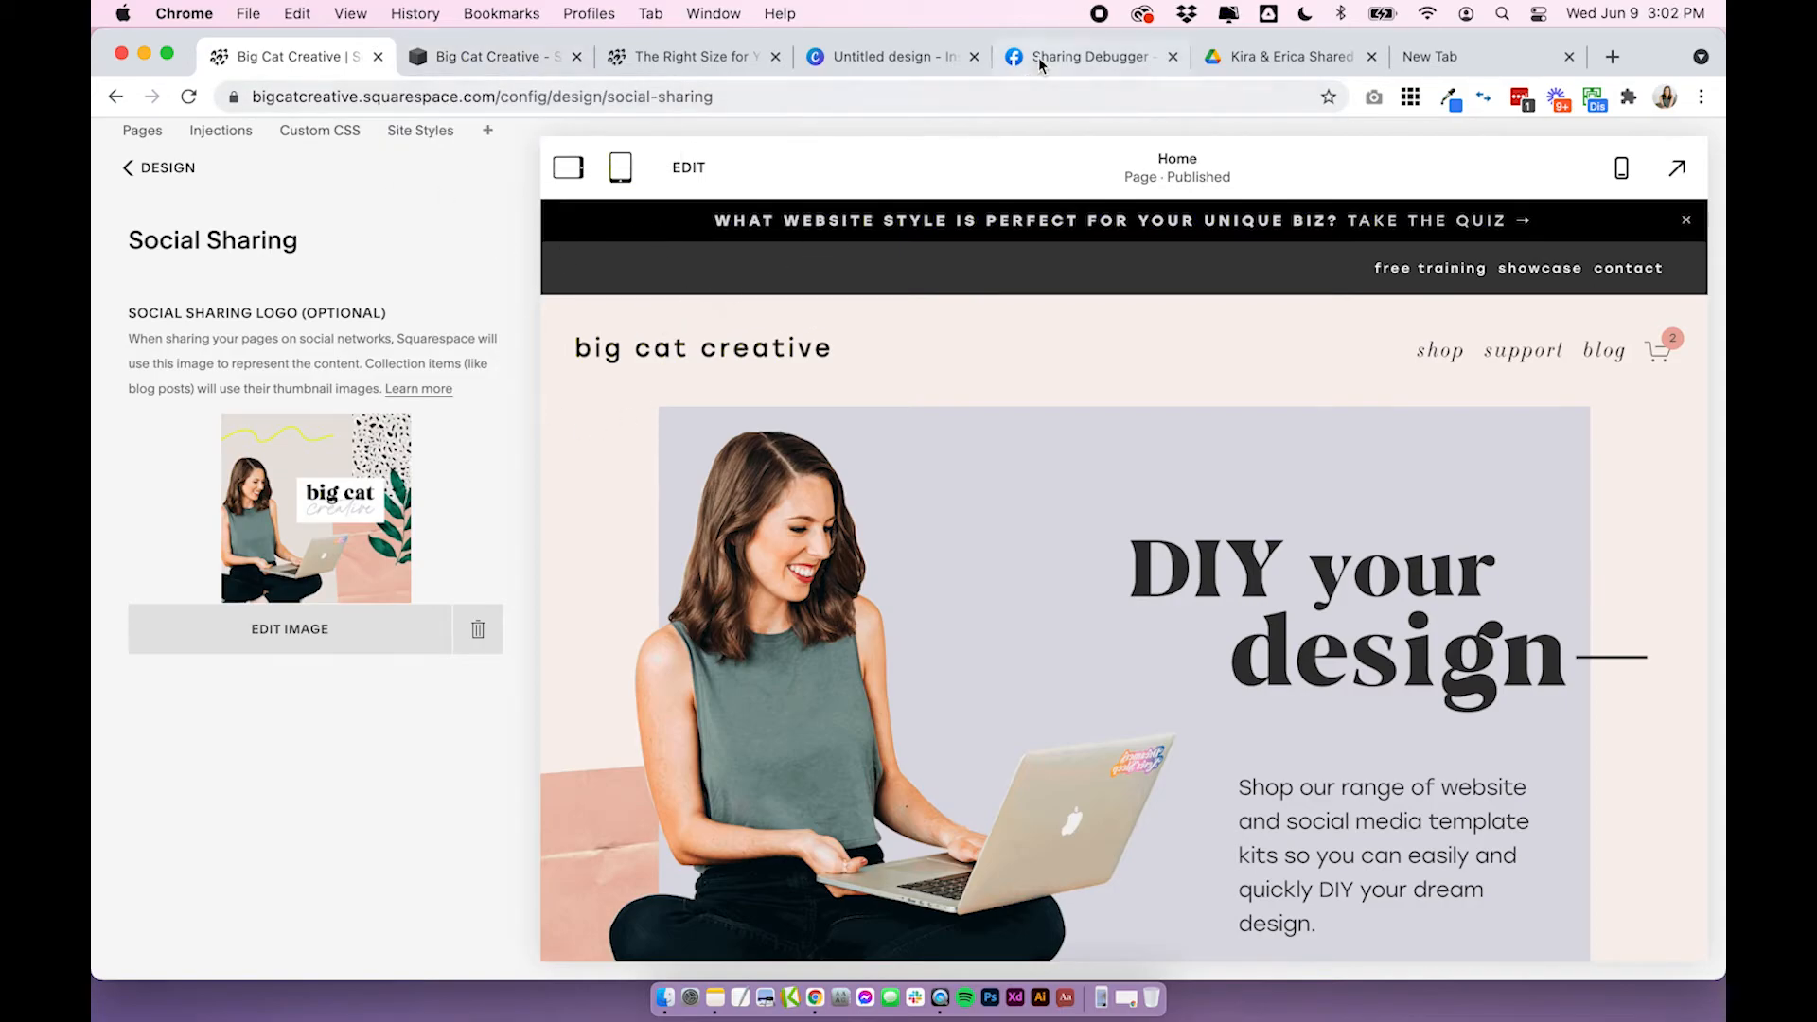
{"action": "left_click", "coordinate": [1079, 56]}
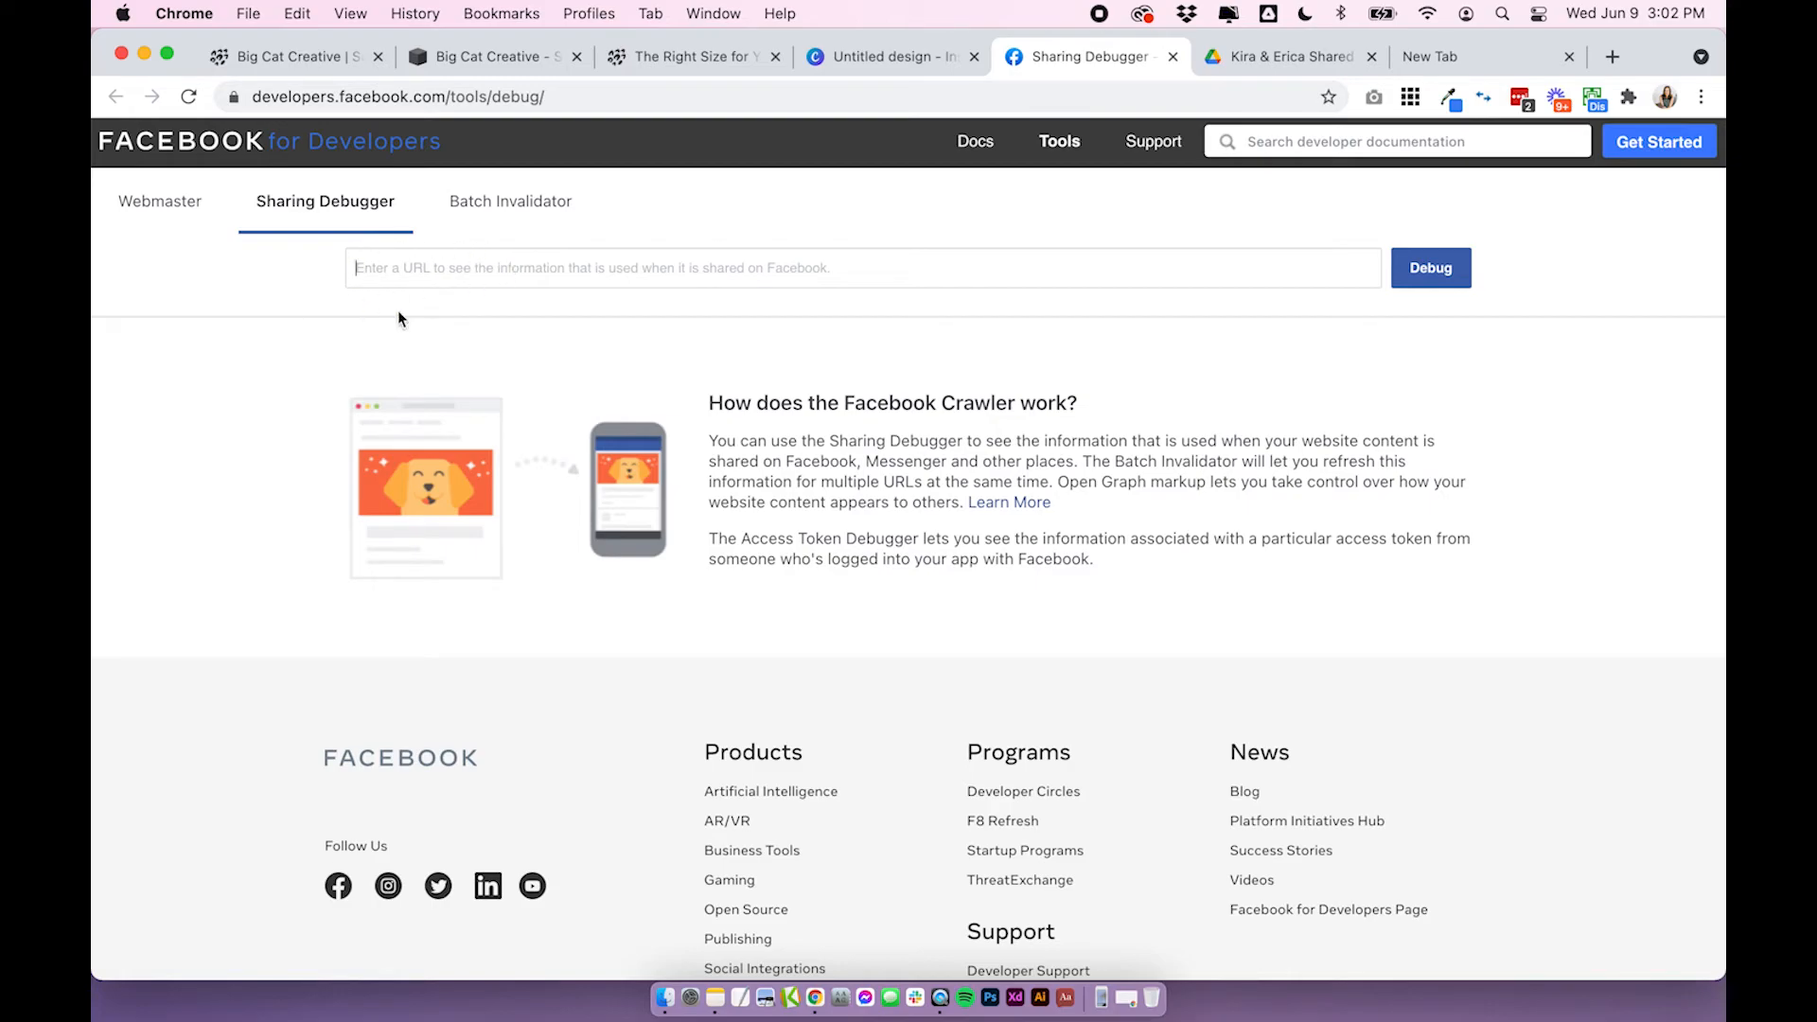
{"action": "mouse_move", "coordinate": [1458, 284]}
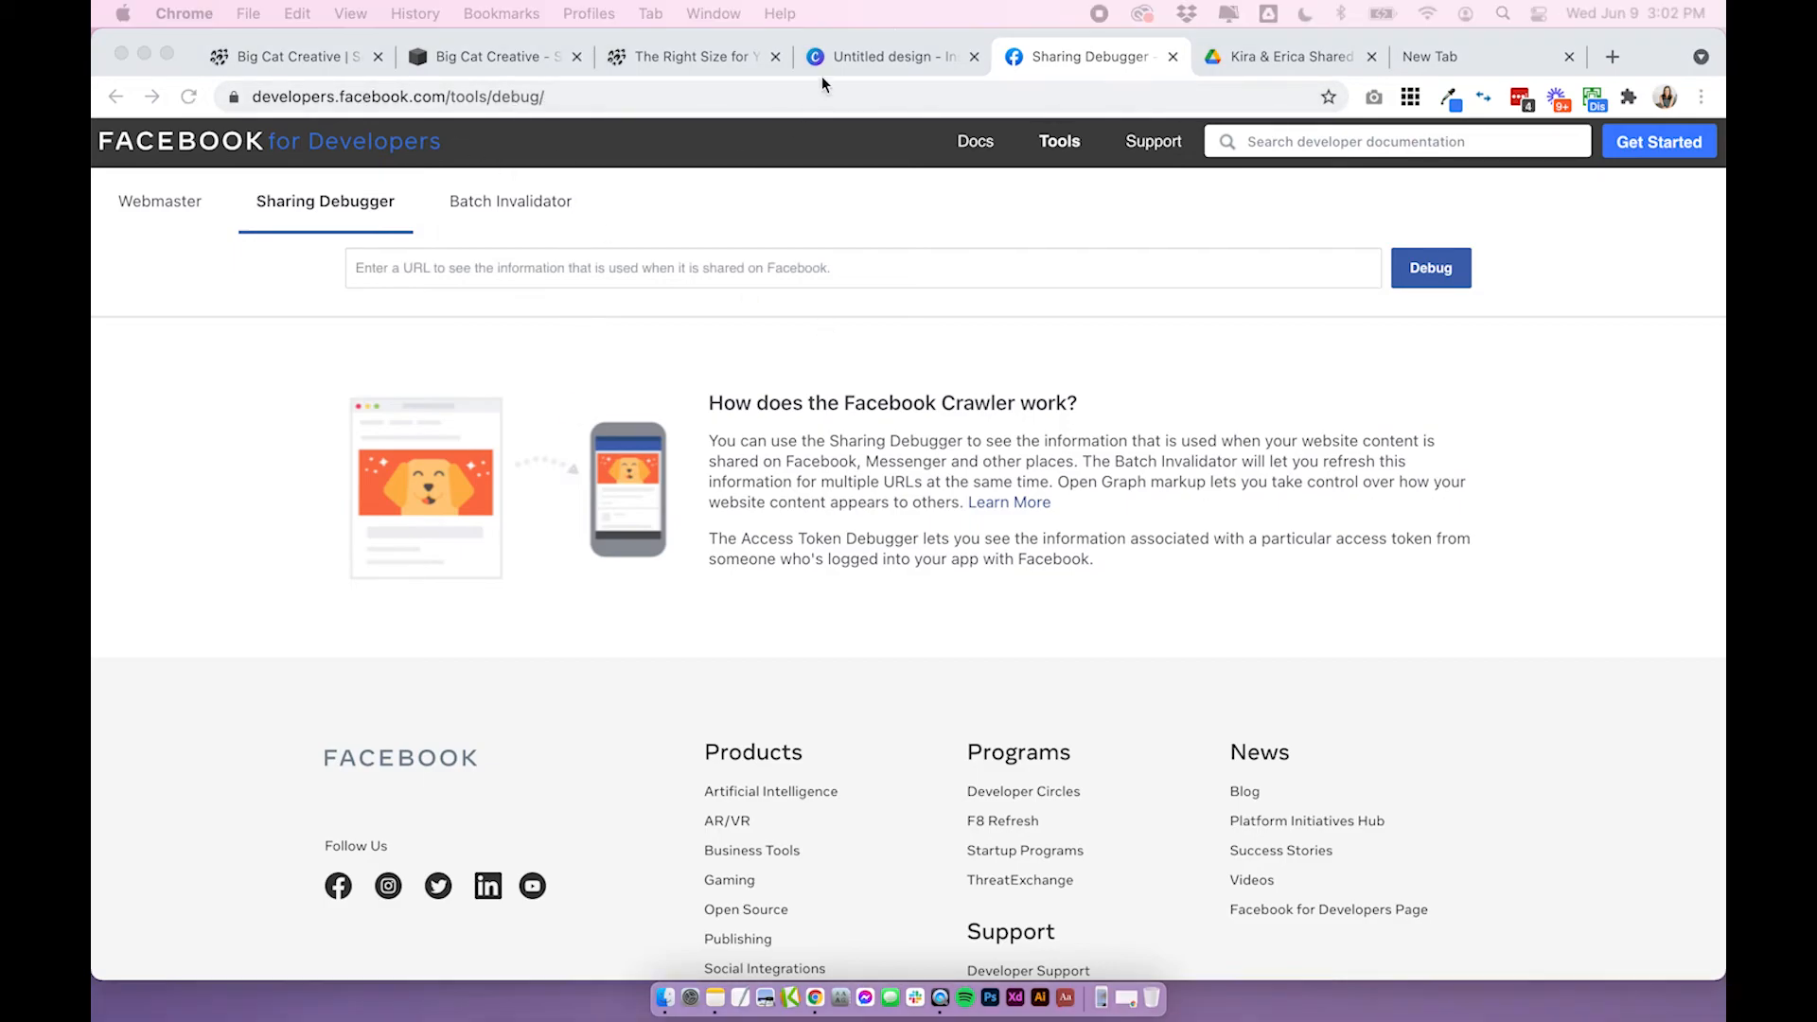
Return to the Canva design and bring page 2 with the flower photo and derive logo into view.
{"action": "left_click", "coordinate": [891, 57]}
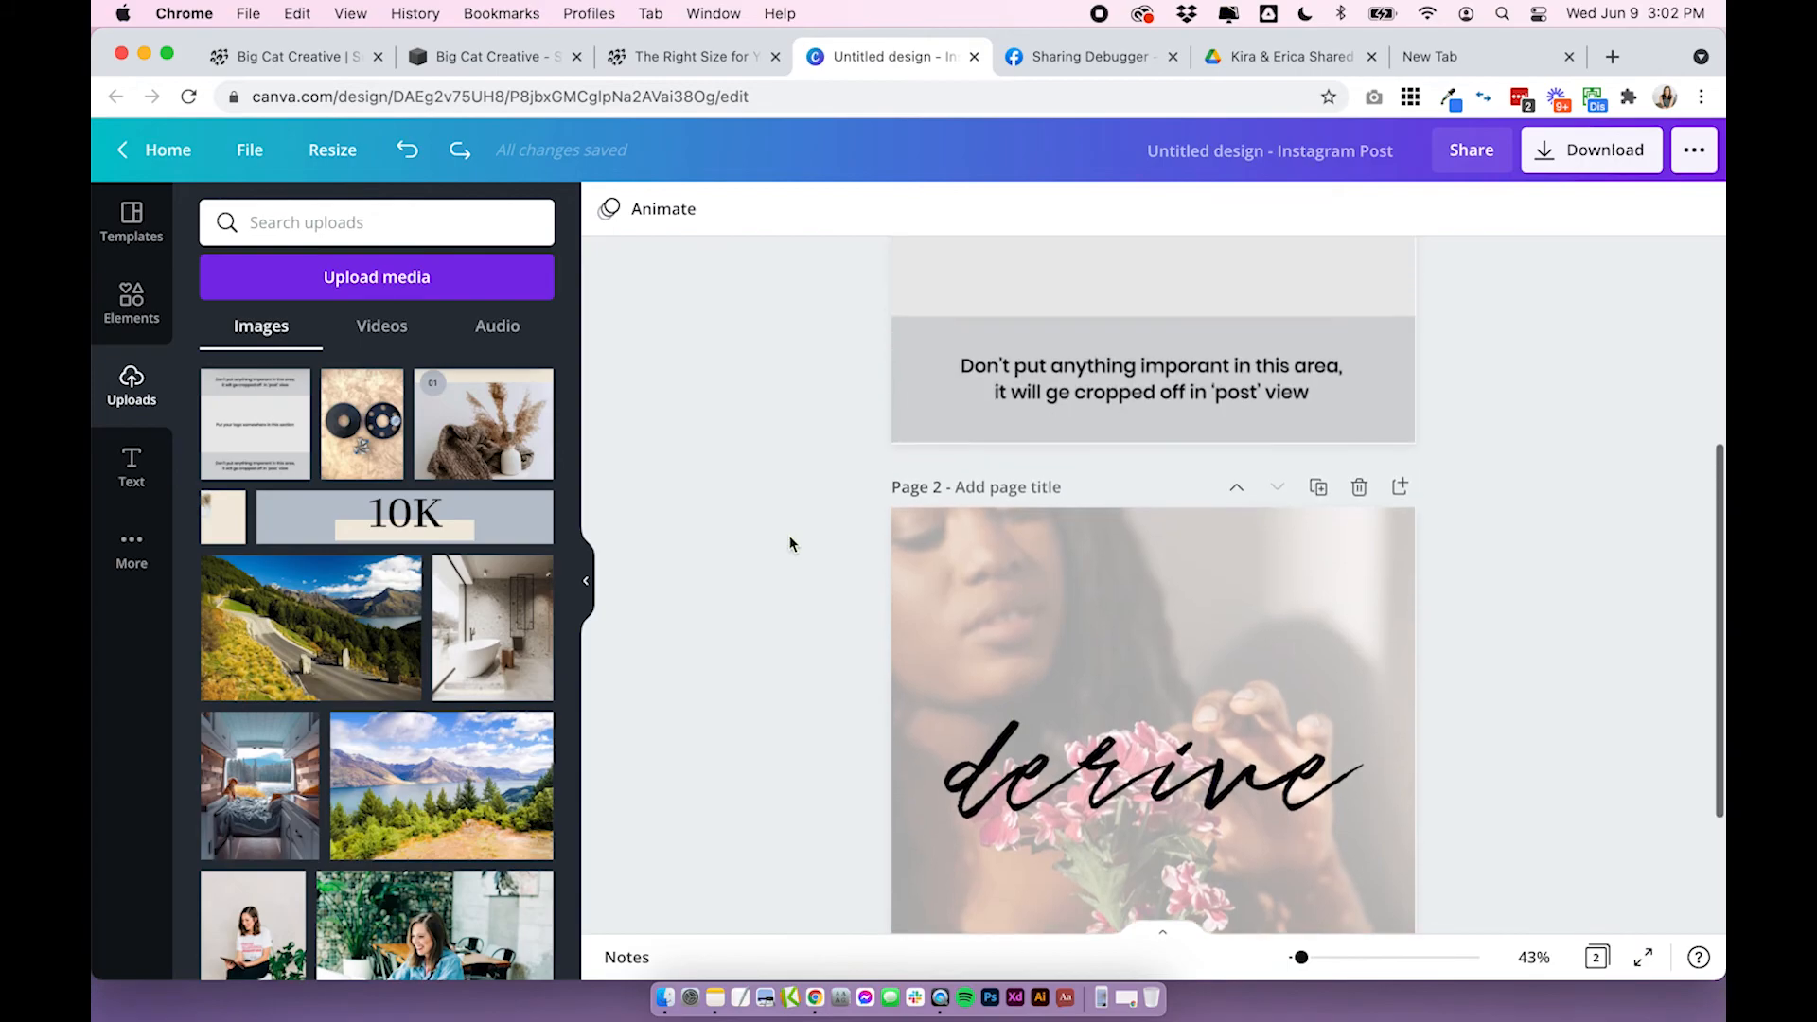
{"action": "scroll", "scroll_direction": "down", "scroll_amount": 3}
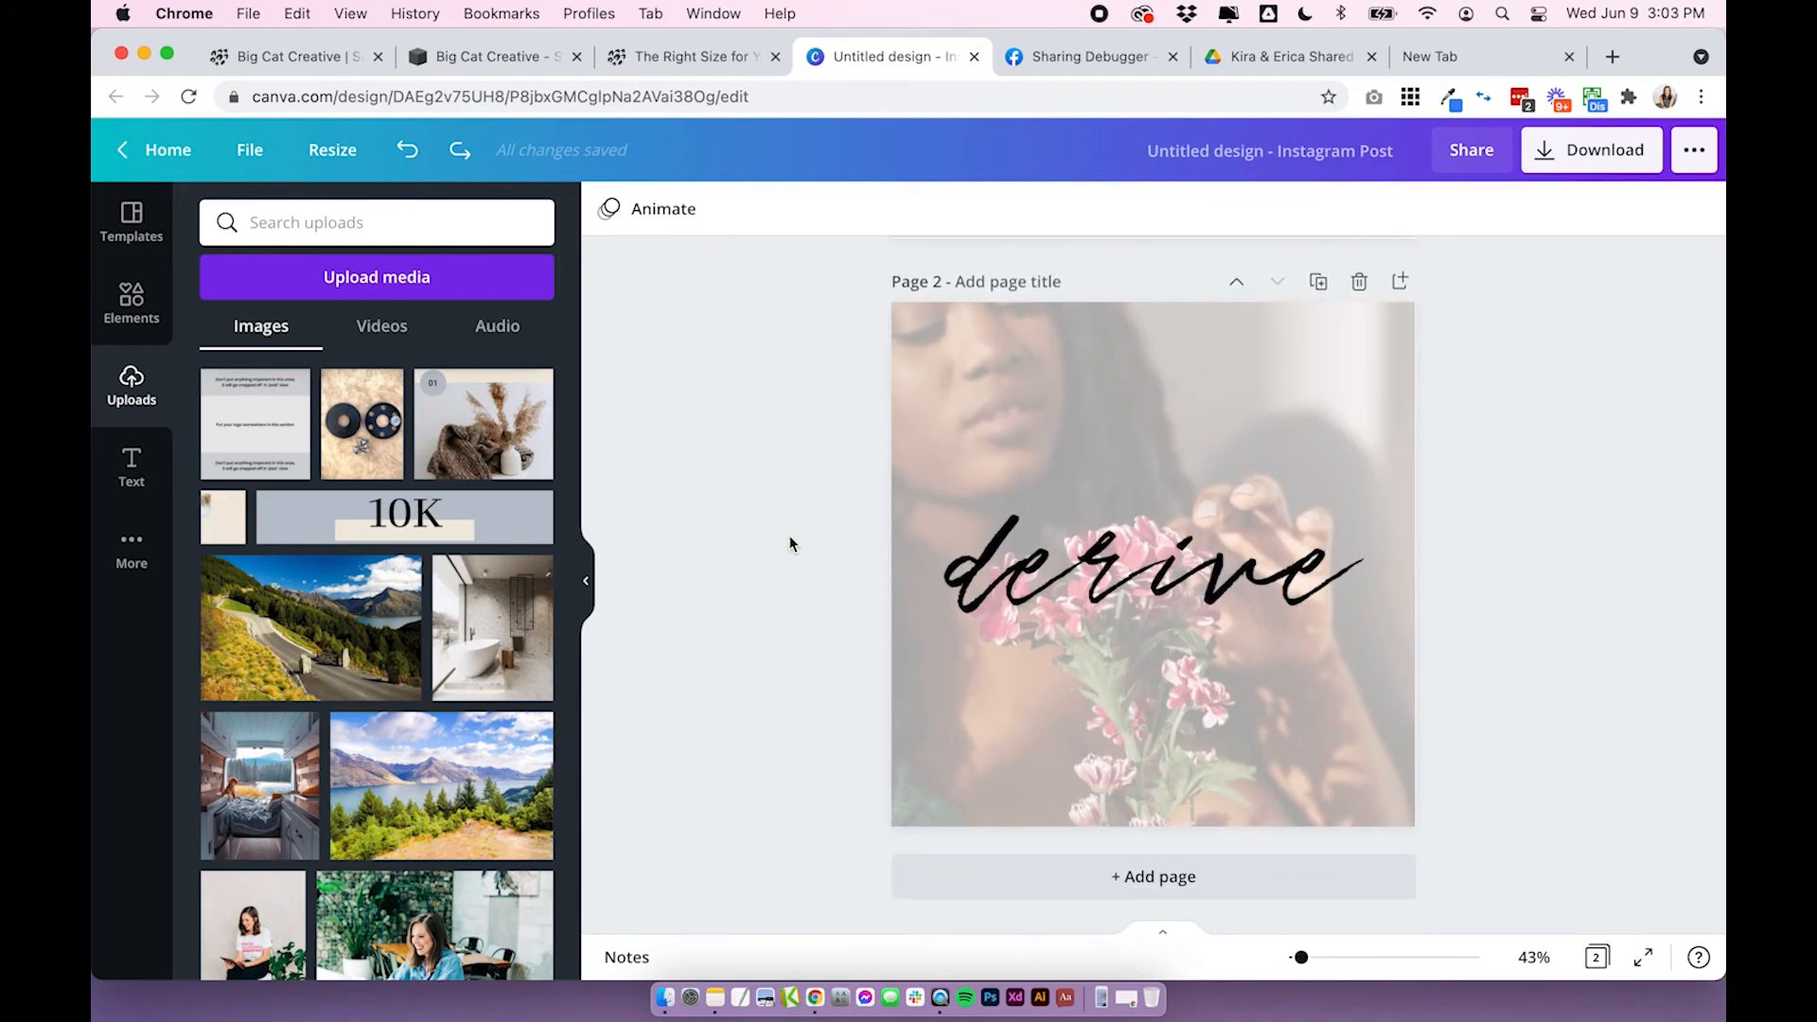
{"action": "mouse_move", "coordinate": [1443, 674]}
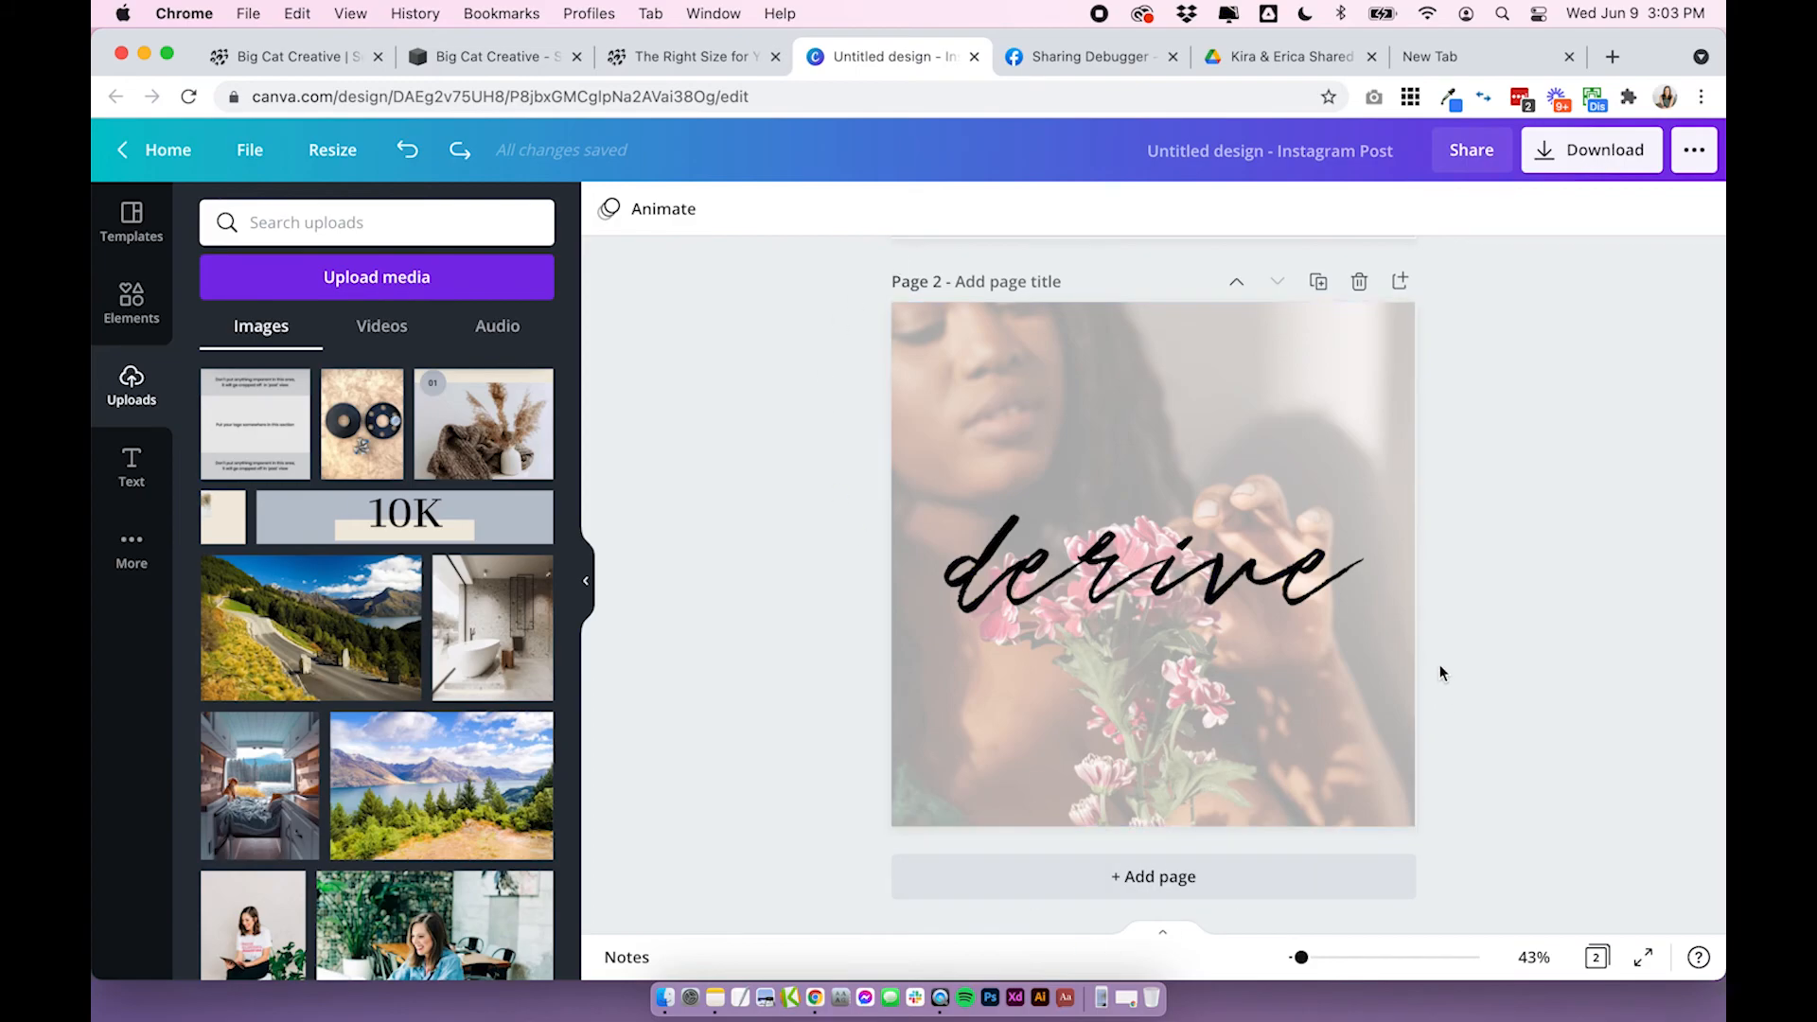